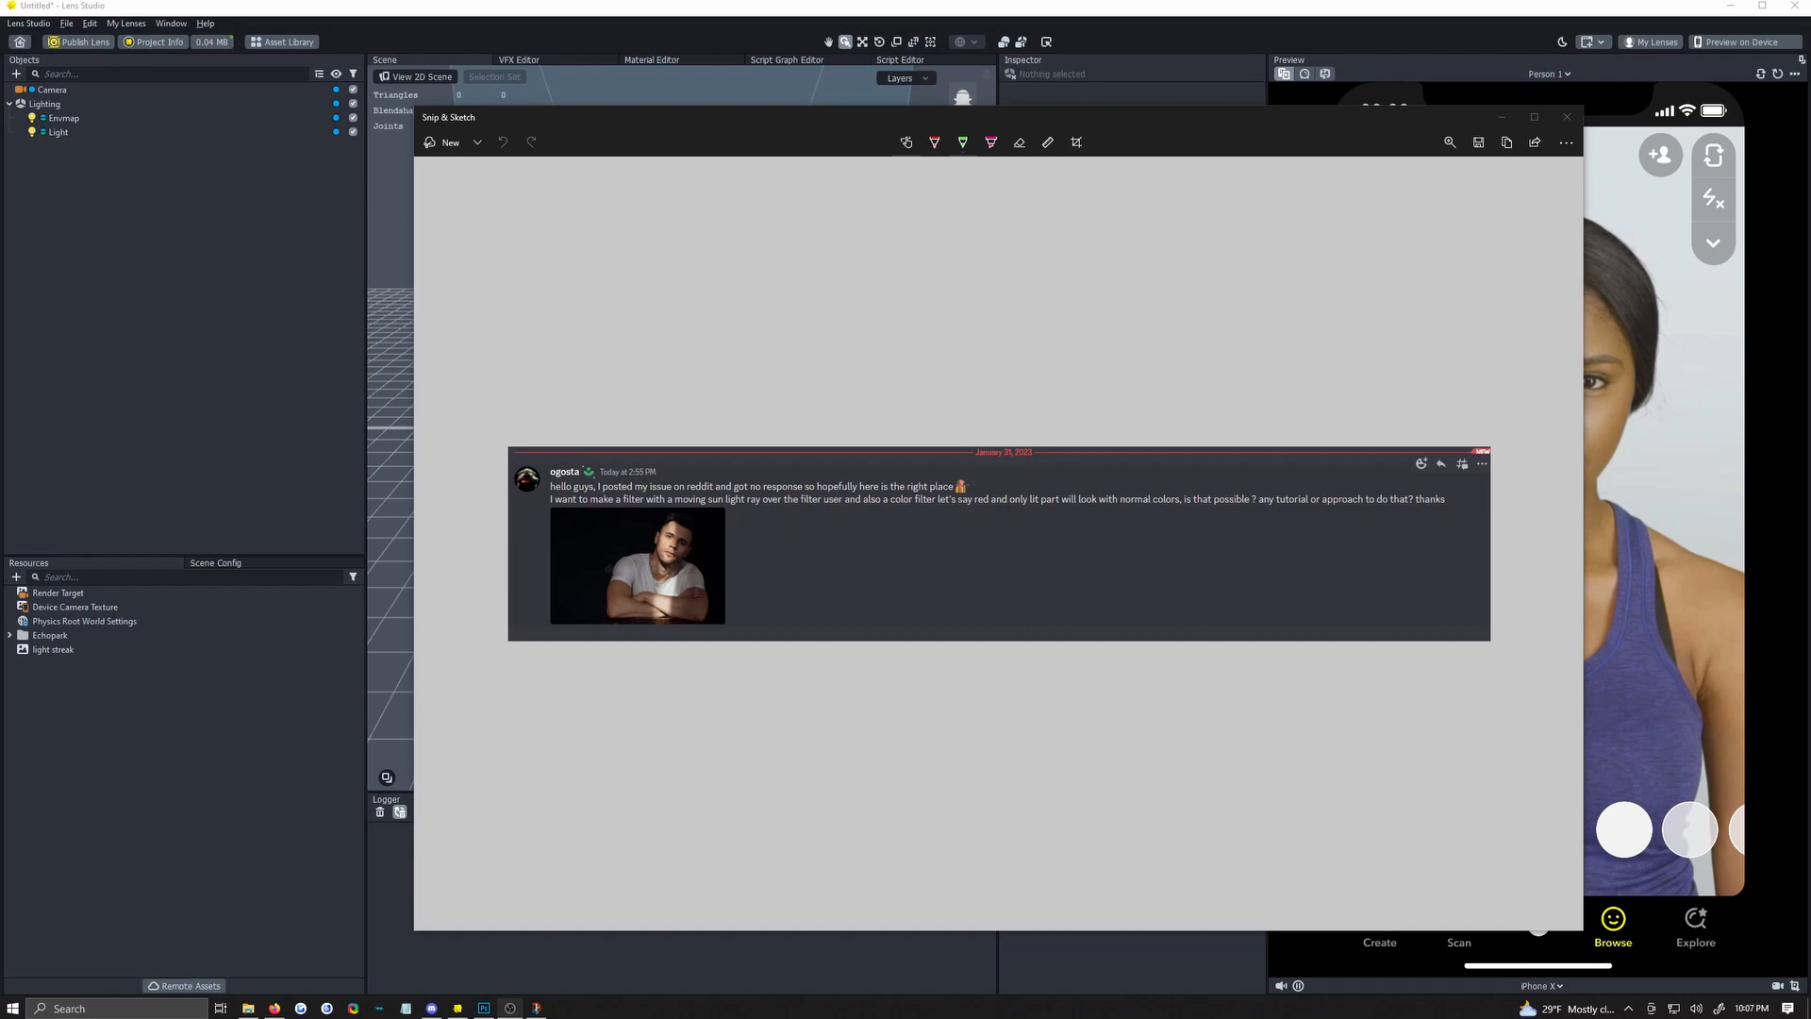
pyautogui.moveTo(679, 563)
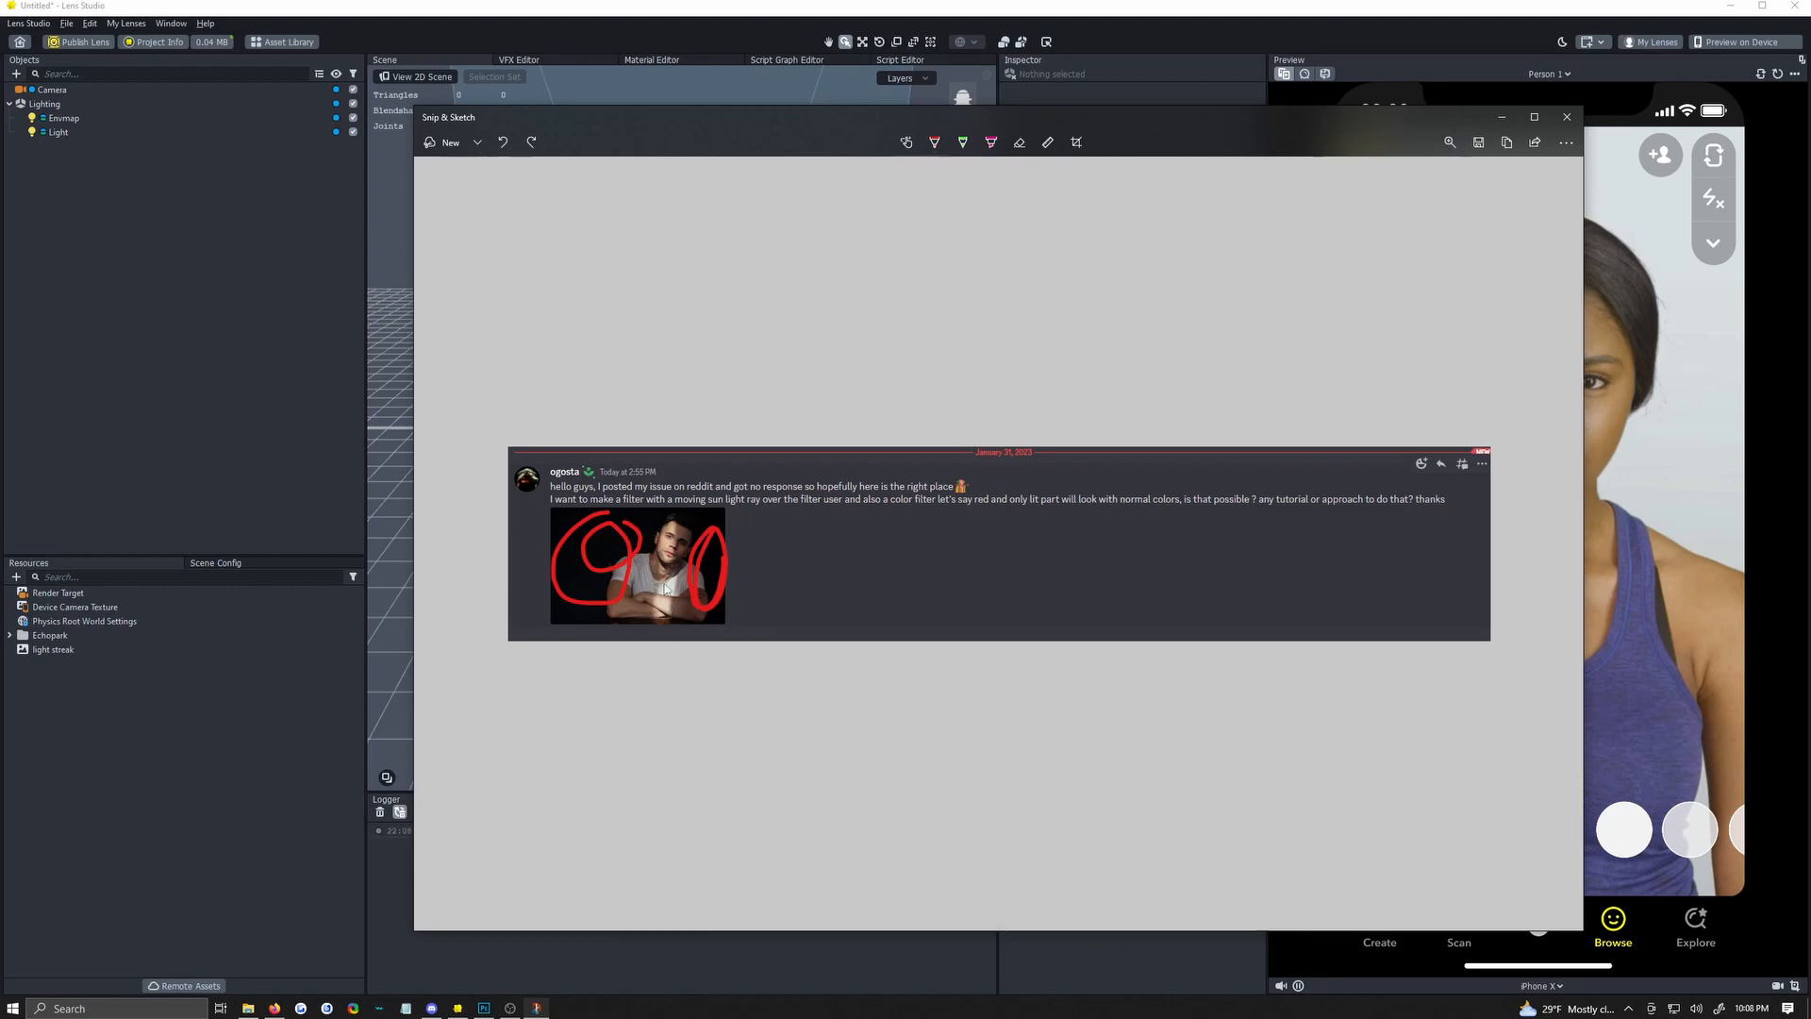
pyautogui.moveTo(655, 632)
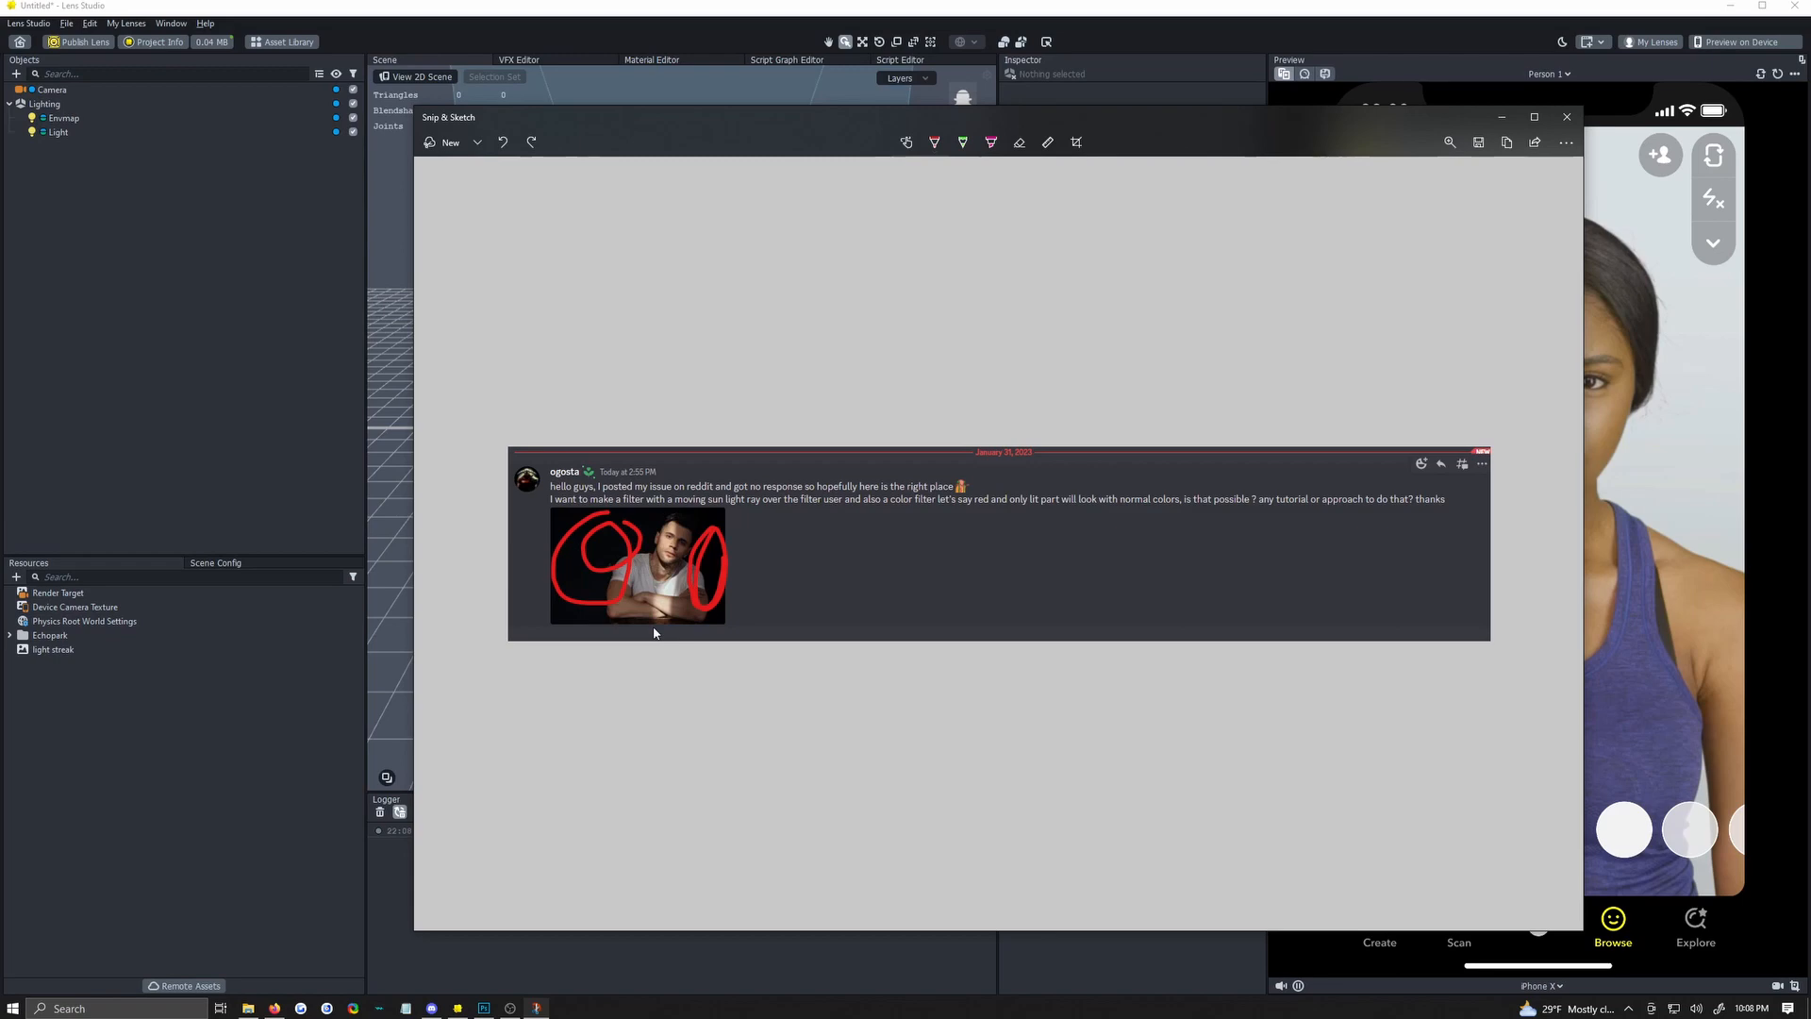
# Close the annotated Snip & Sketch screenshot to reveal the lens project.
pyautogui.click(1566, 117)
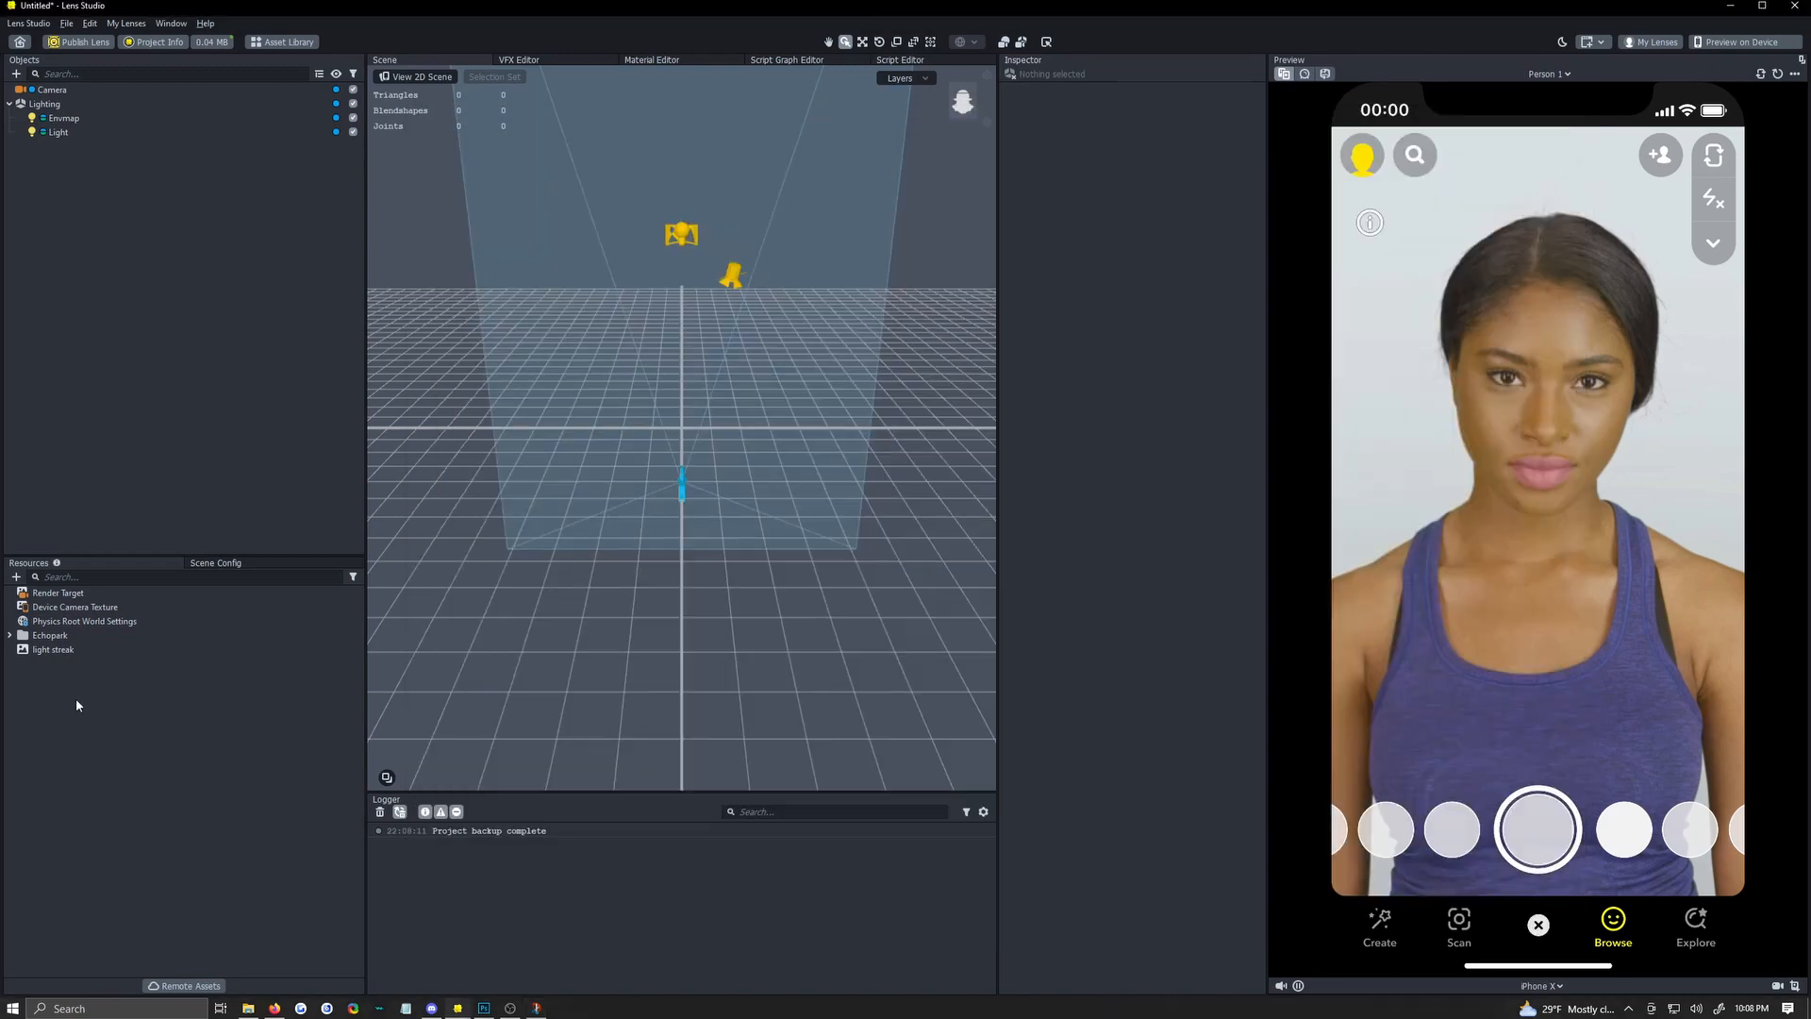
# Toggle the black Background layer to check the white light streak, then review Layer 1's options.
pyautogui.click(53, 649)
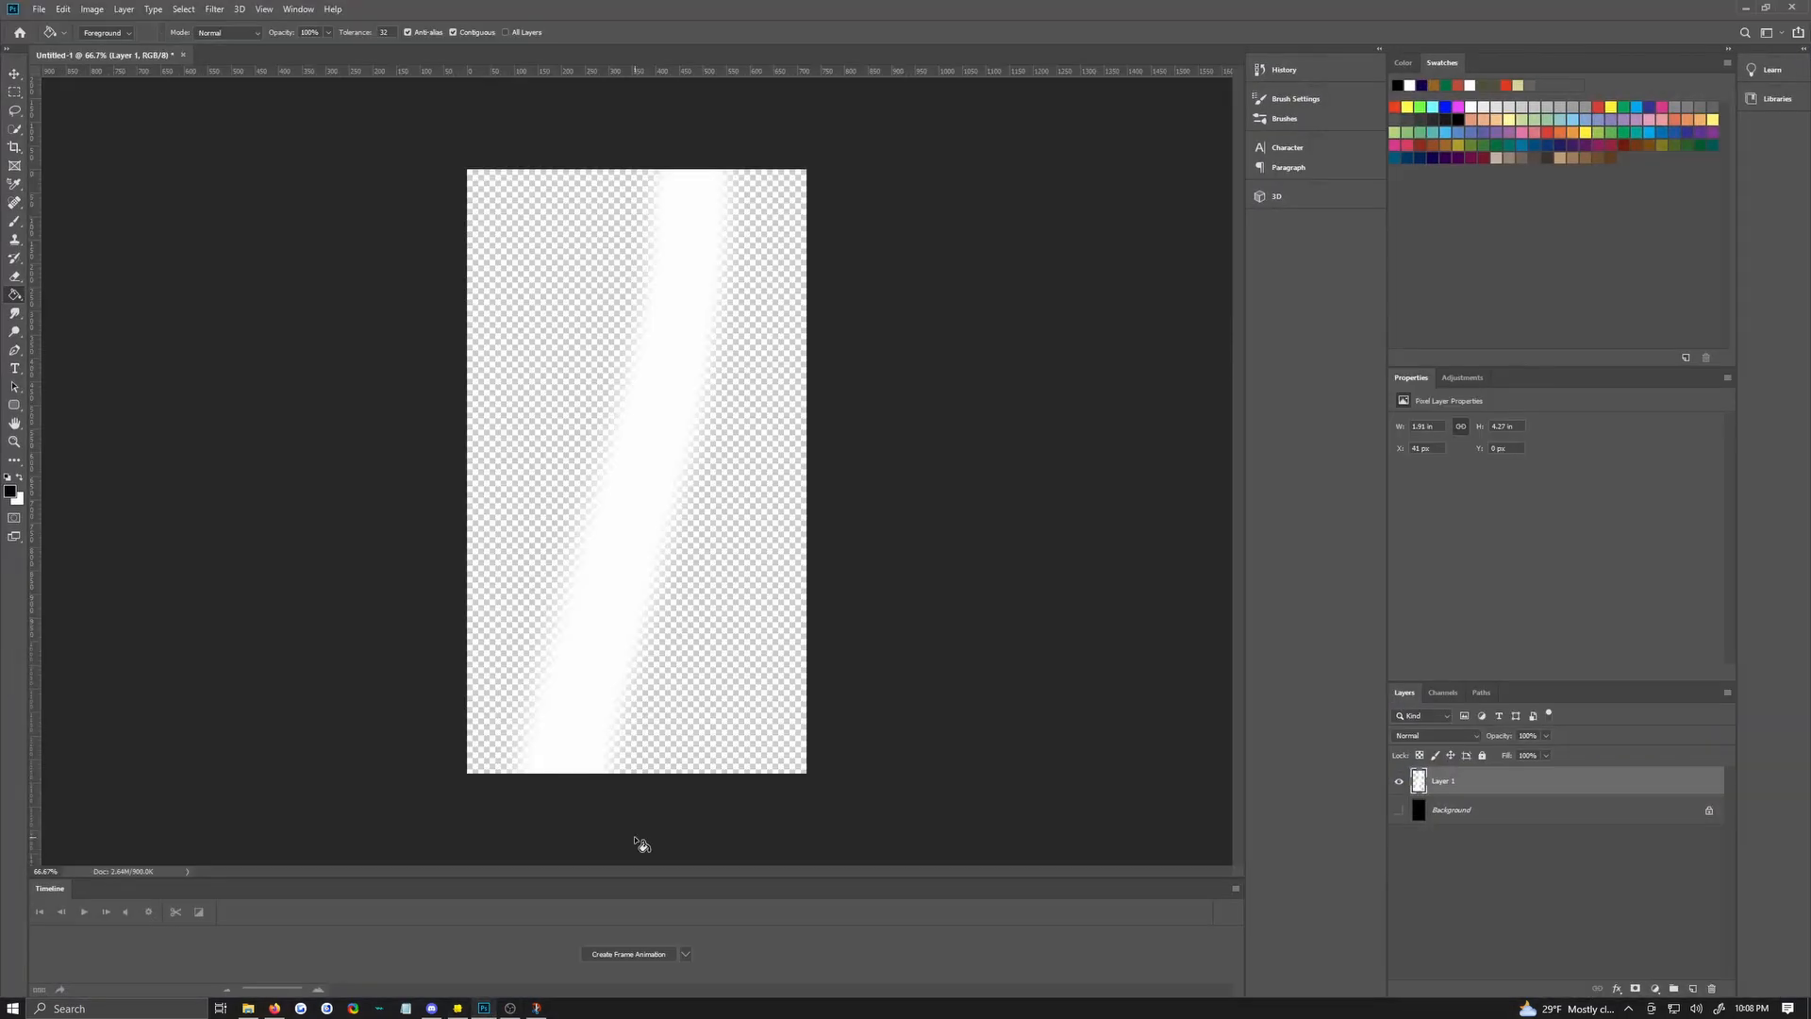
pyautogui.click(1398, 809)
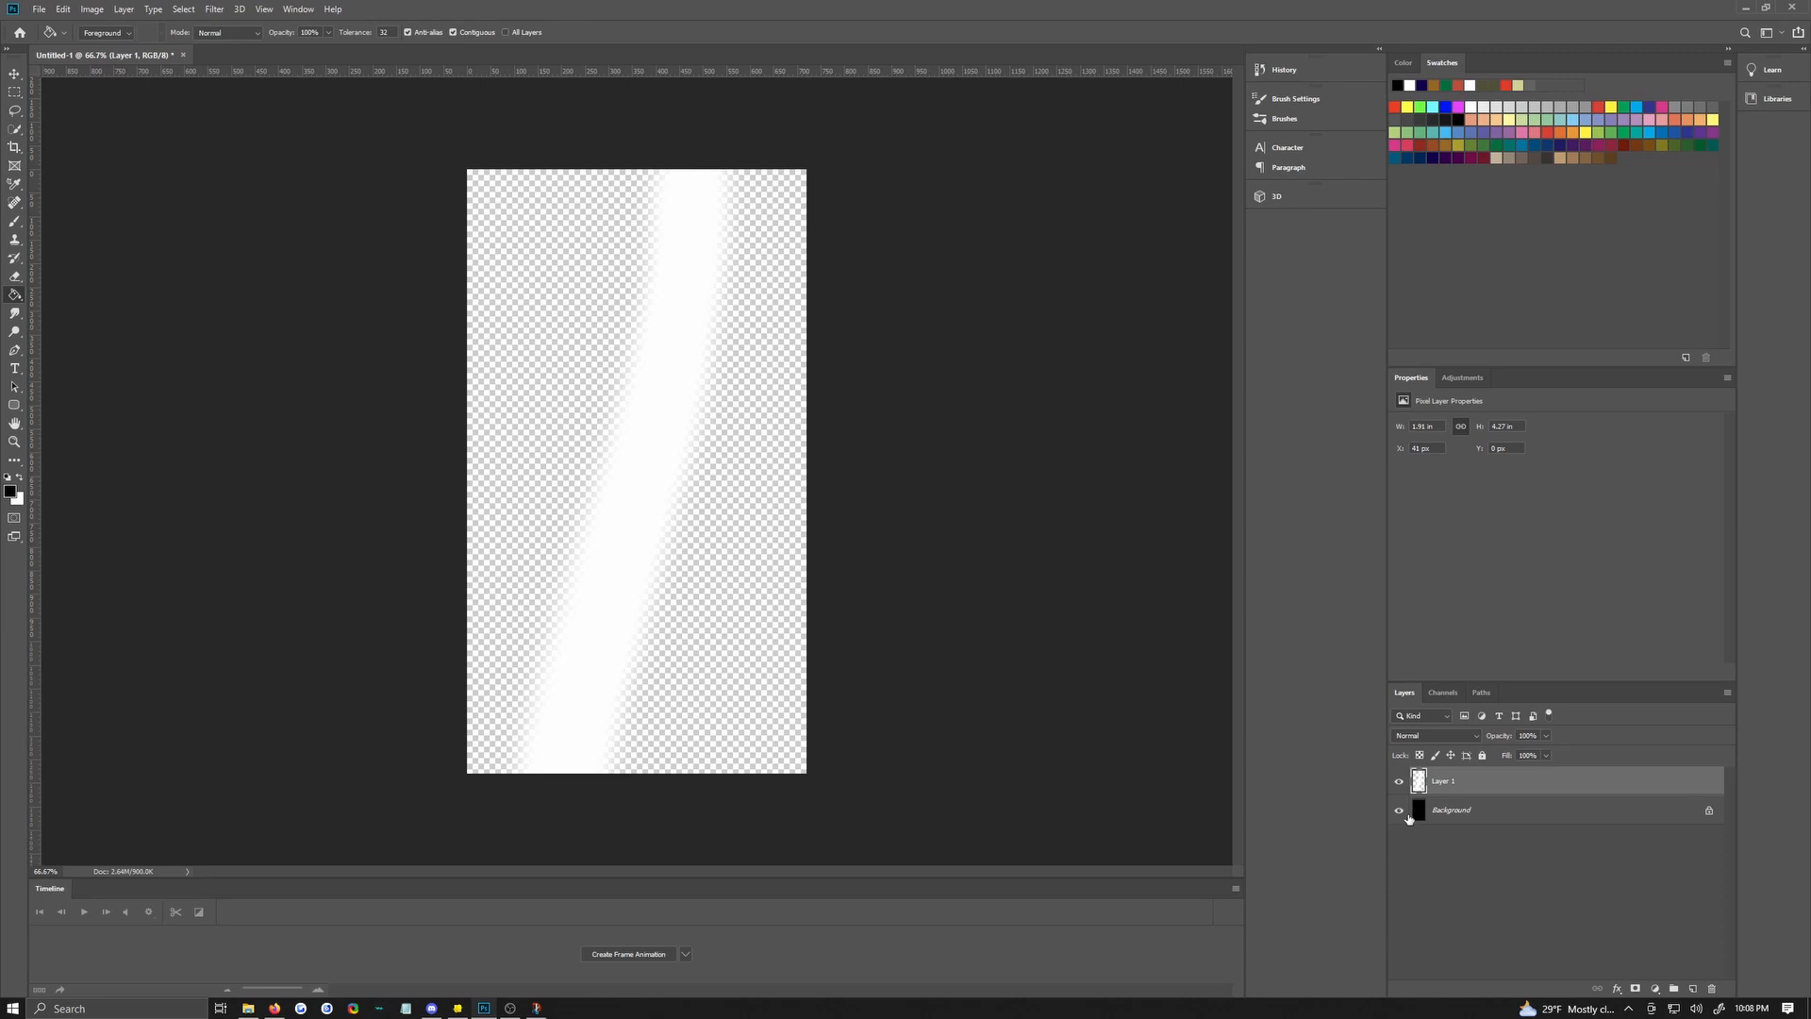
pyautogui.click(1398, 809)
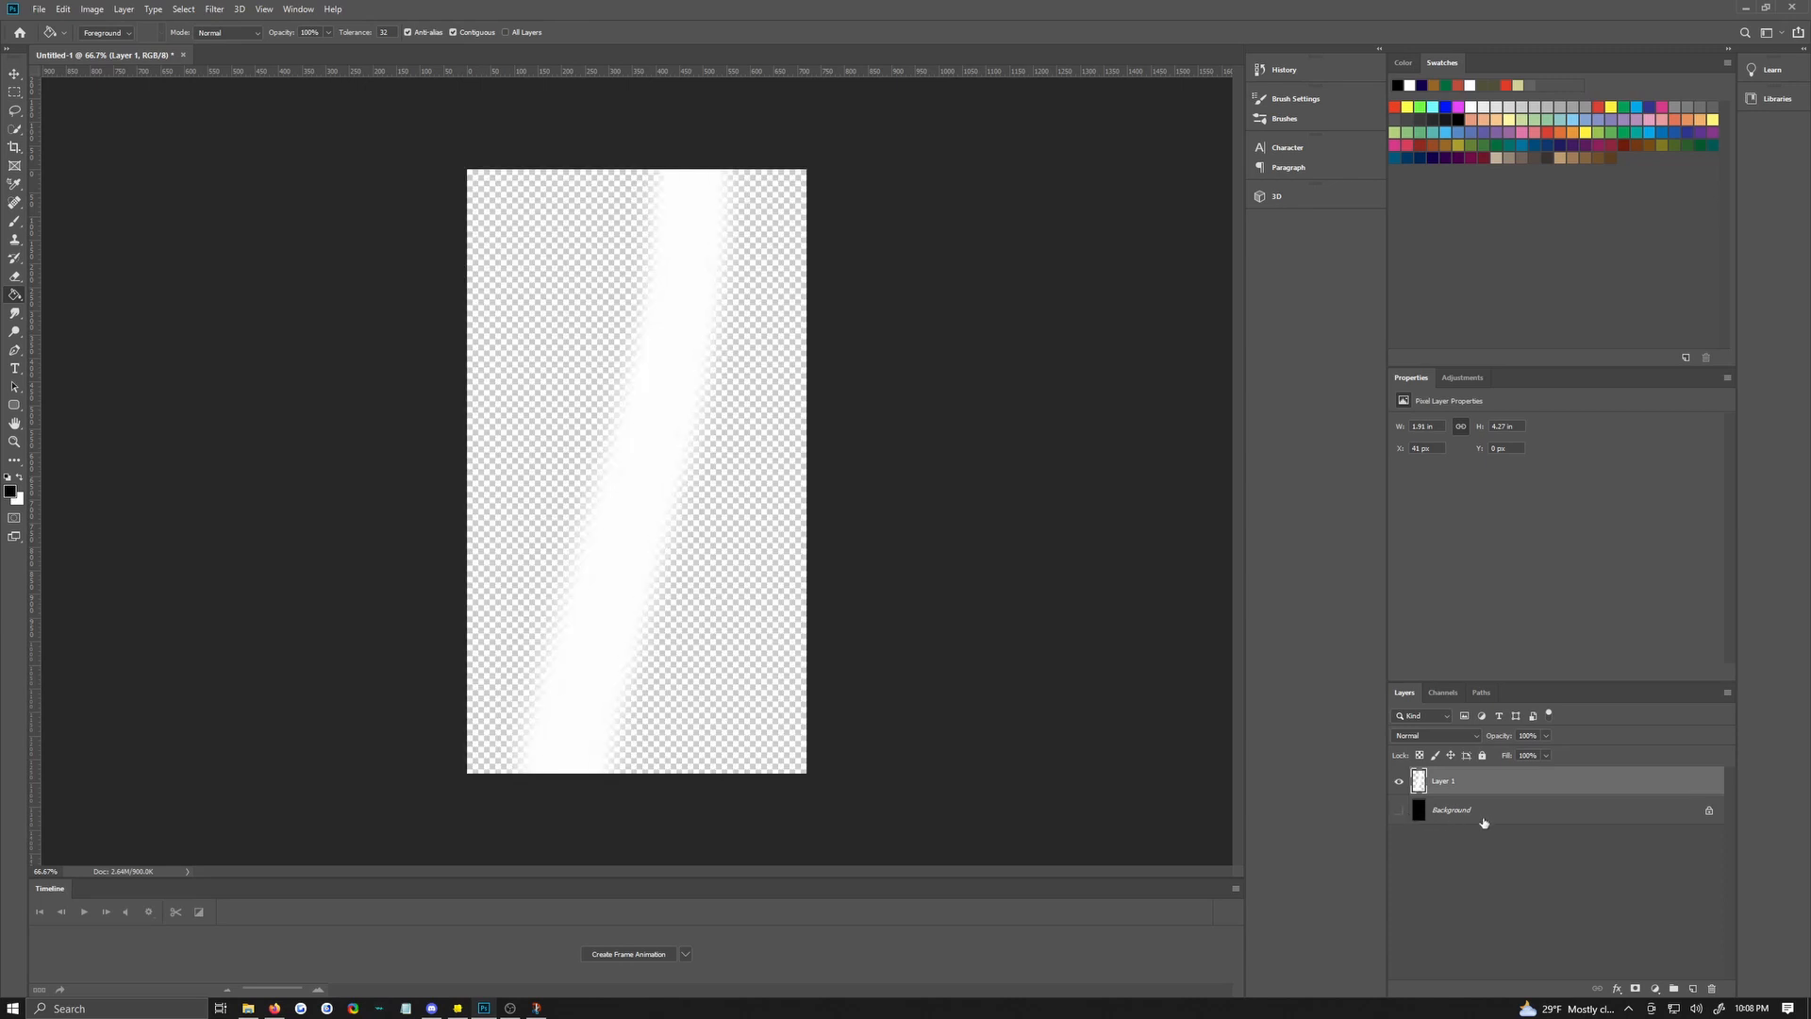
pyautogui.moveTo(704, 676)
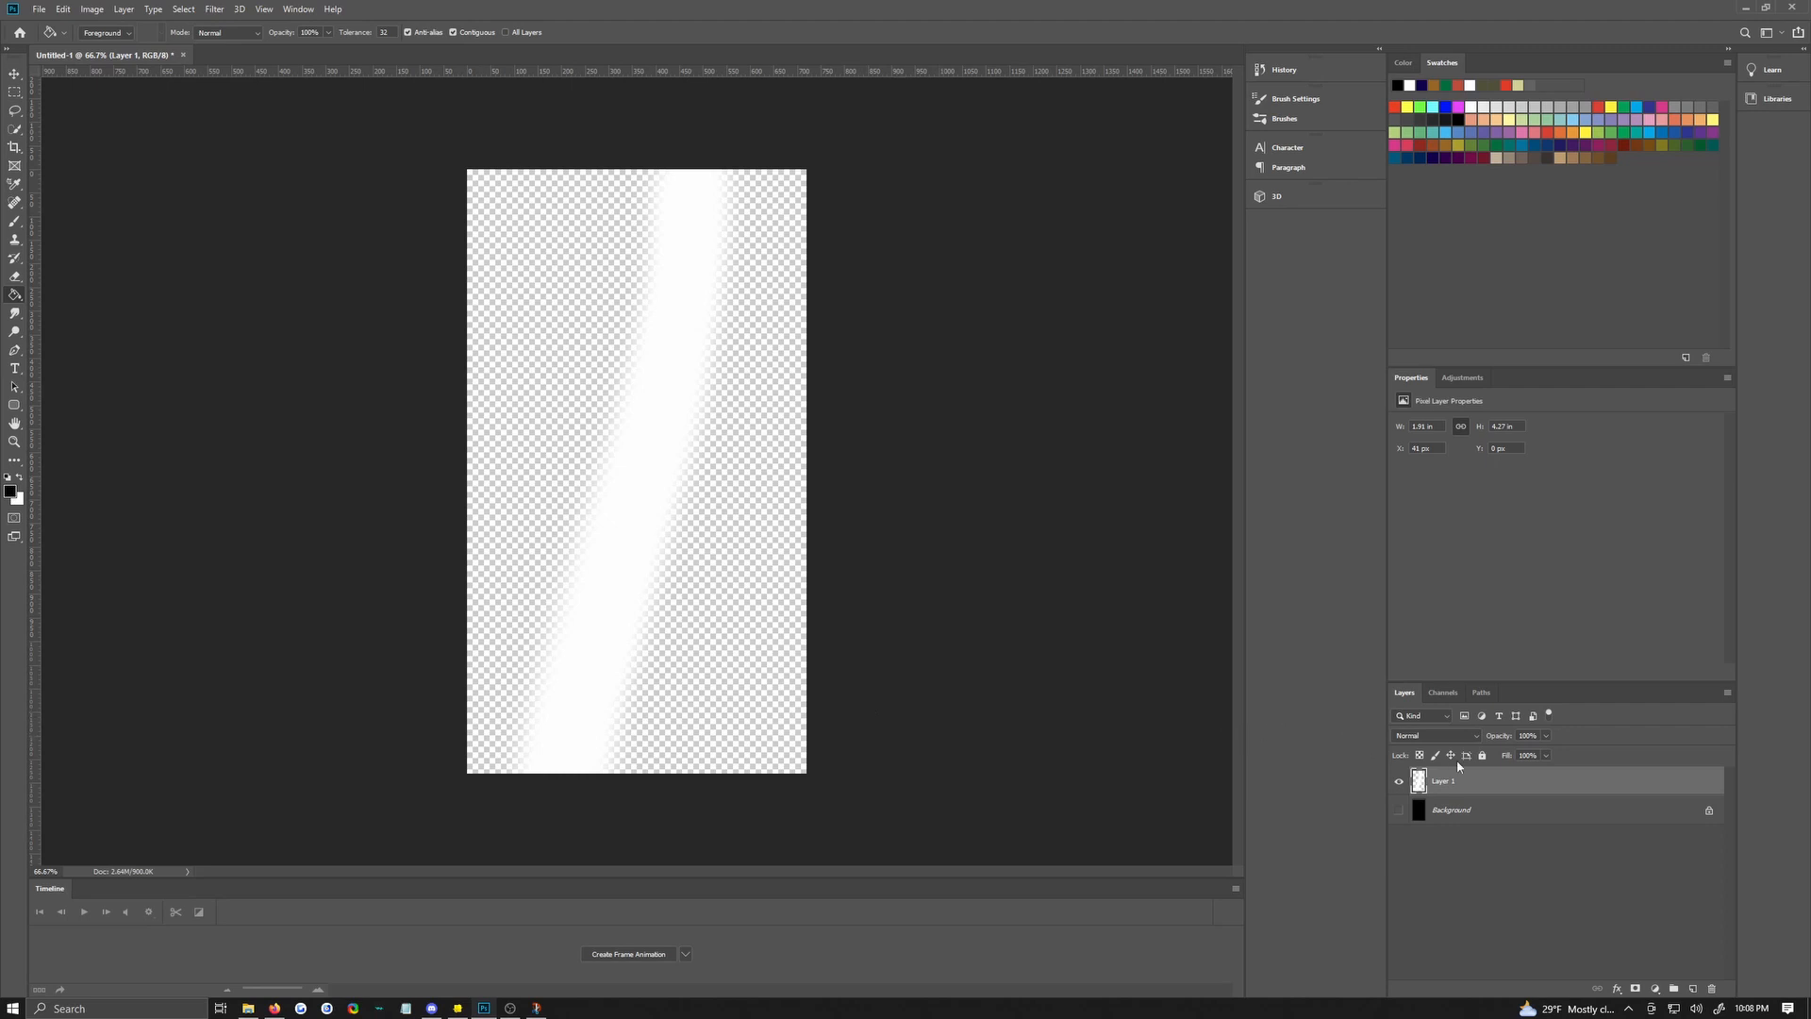
pyautogui.rightClick(1479, 779)
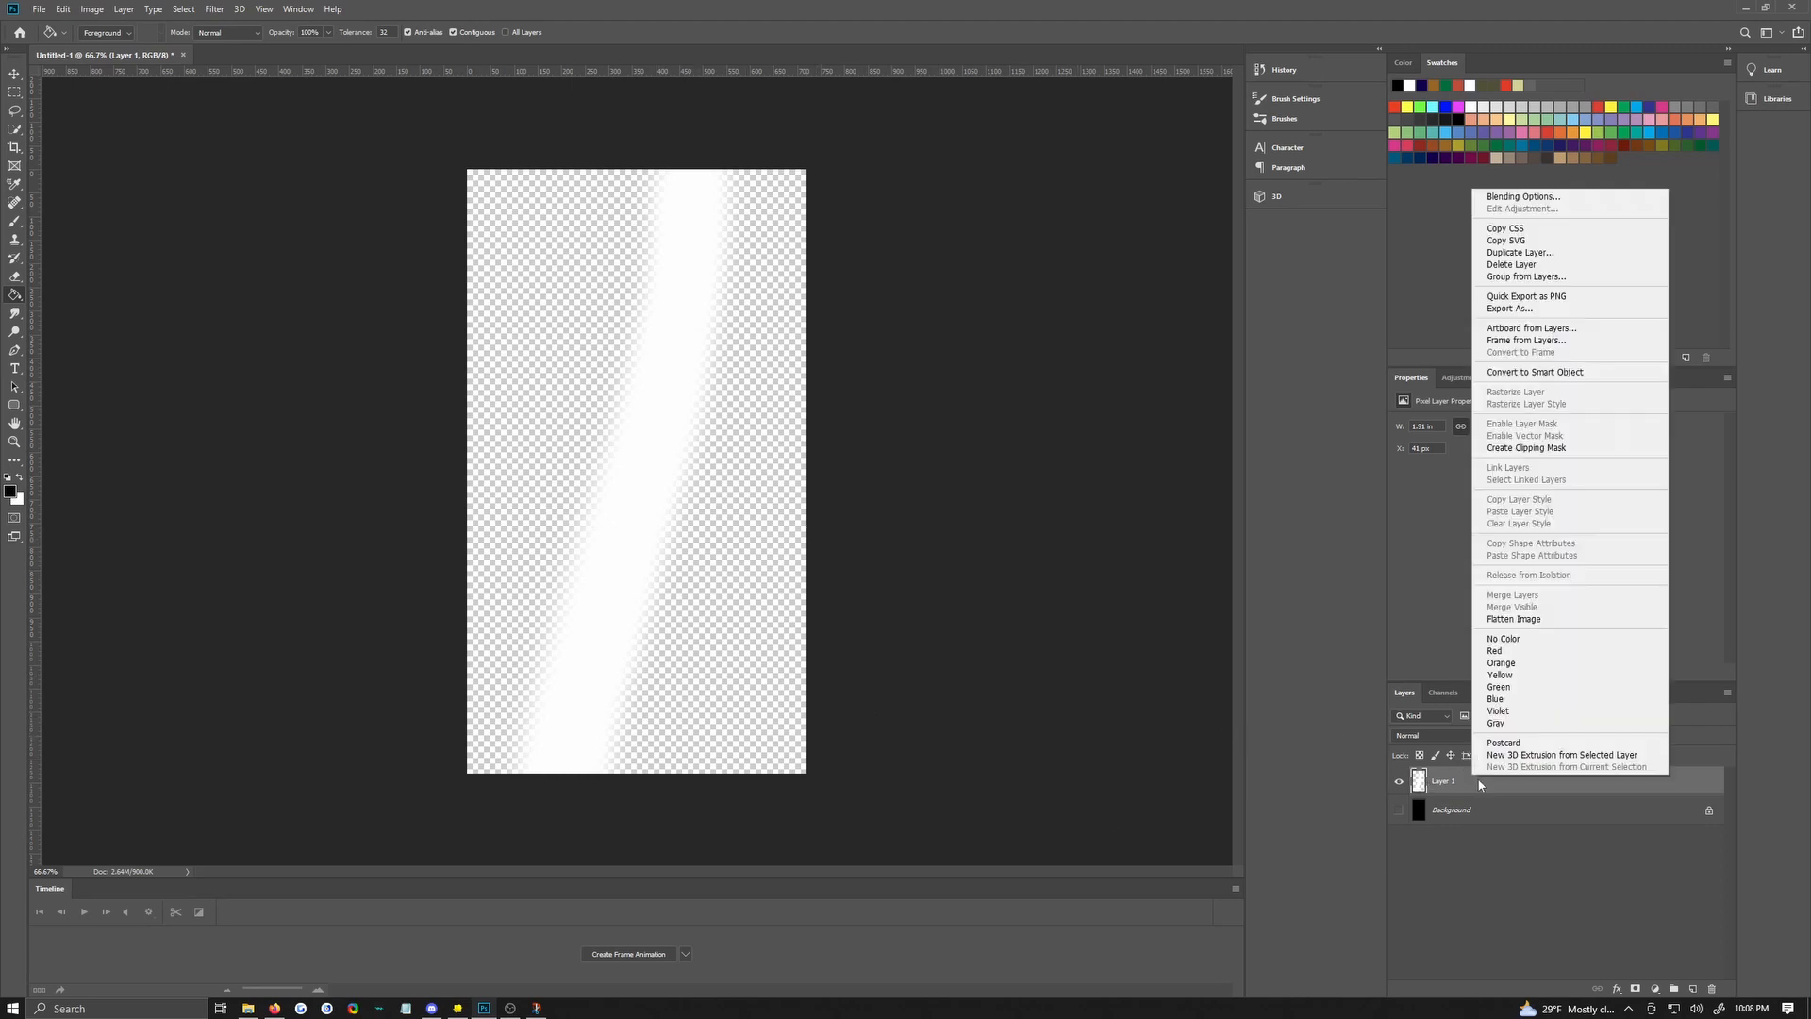
pyautogui.moveTo(900, 740)
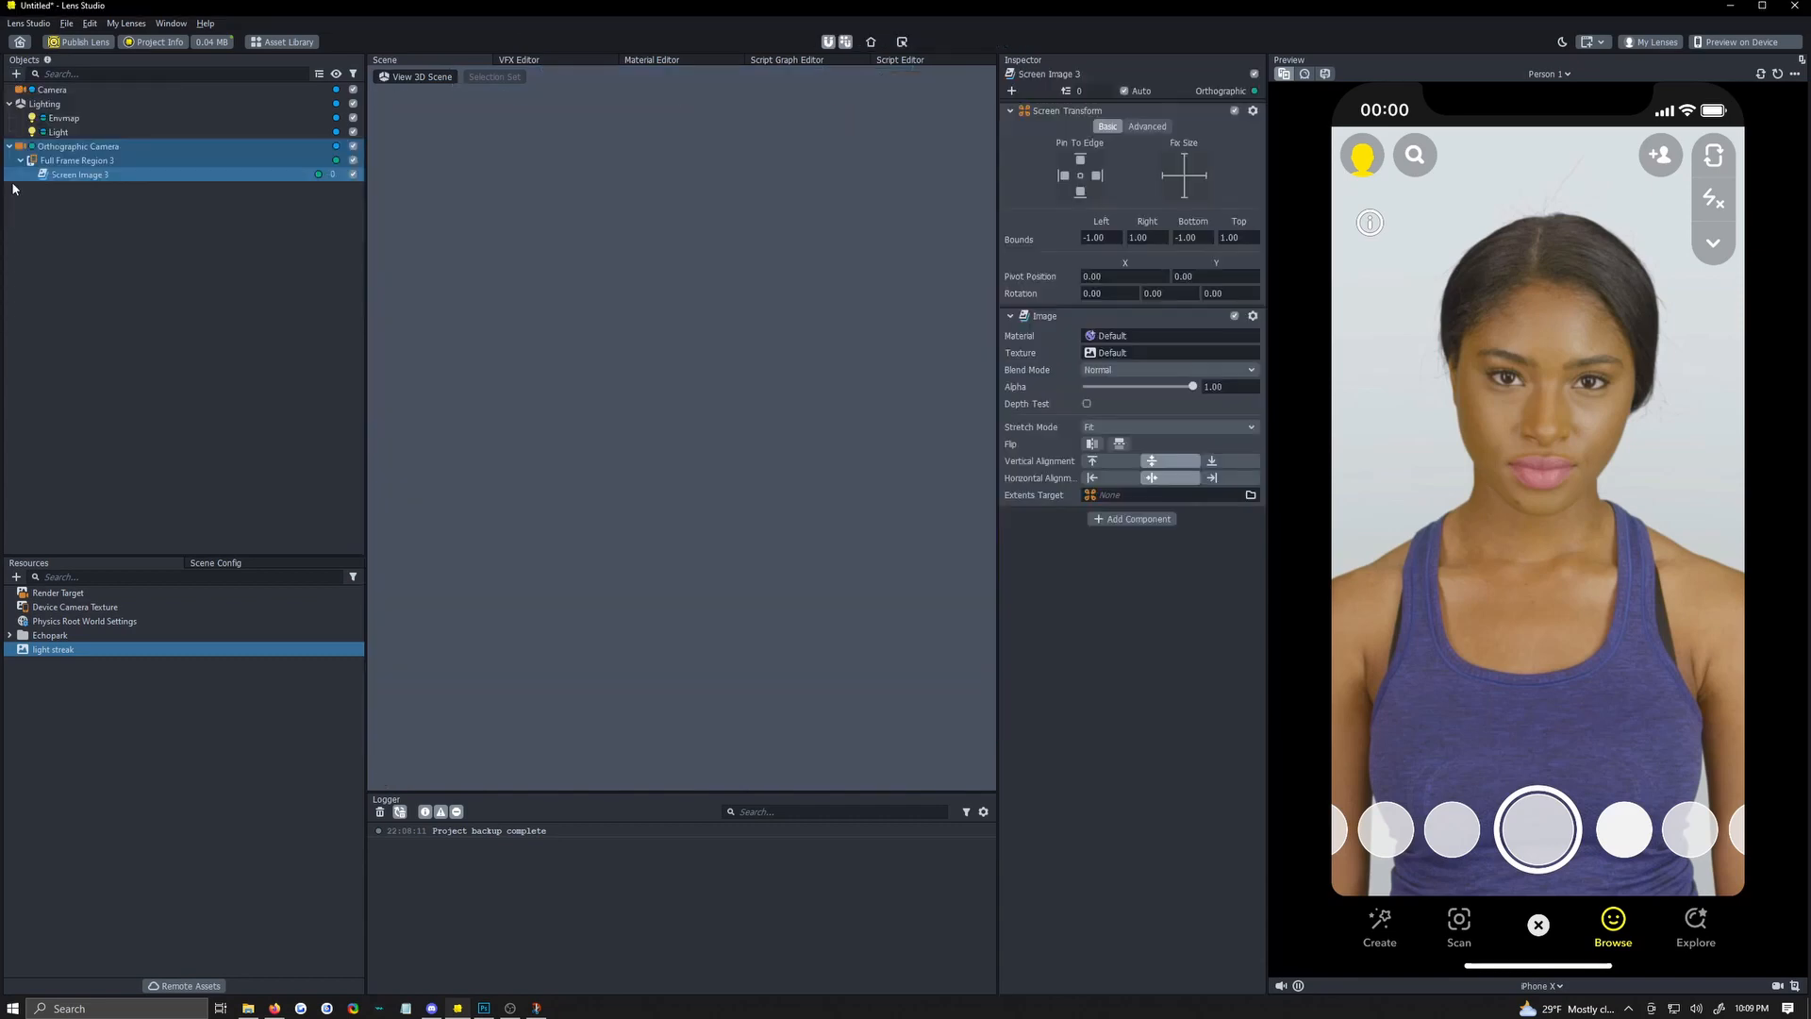
# Add Orthographic Camera 2 with its own full-frame Screen Image.
pyautogui.rightClick(79, 145)
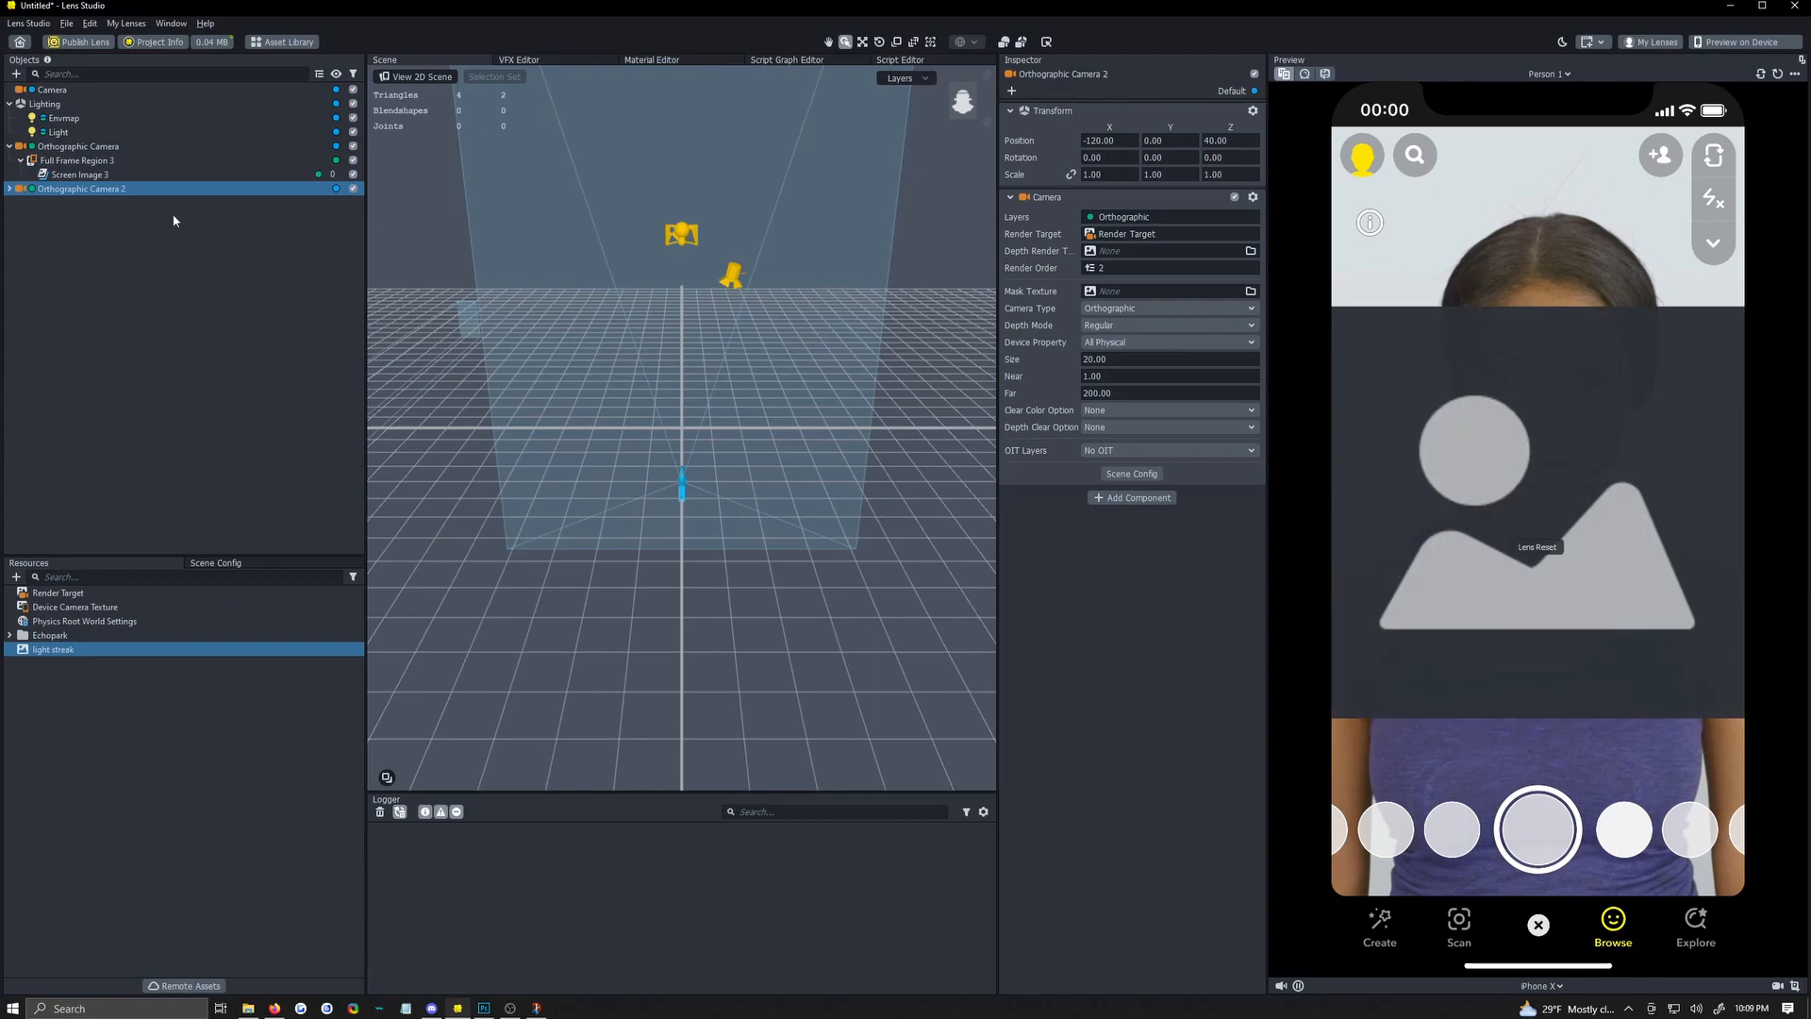
pyautogui.click(10, 188)
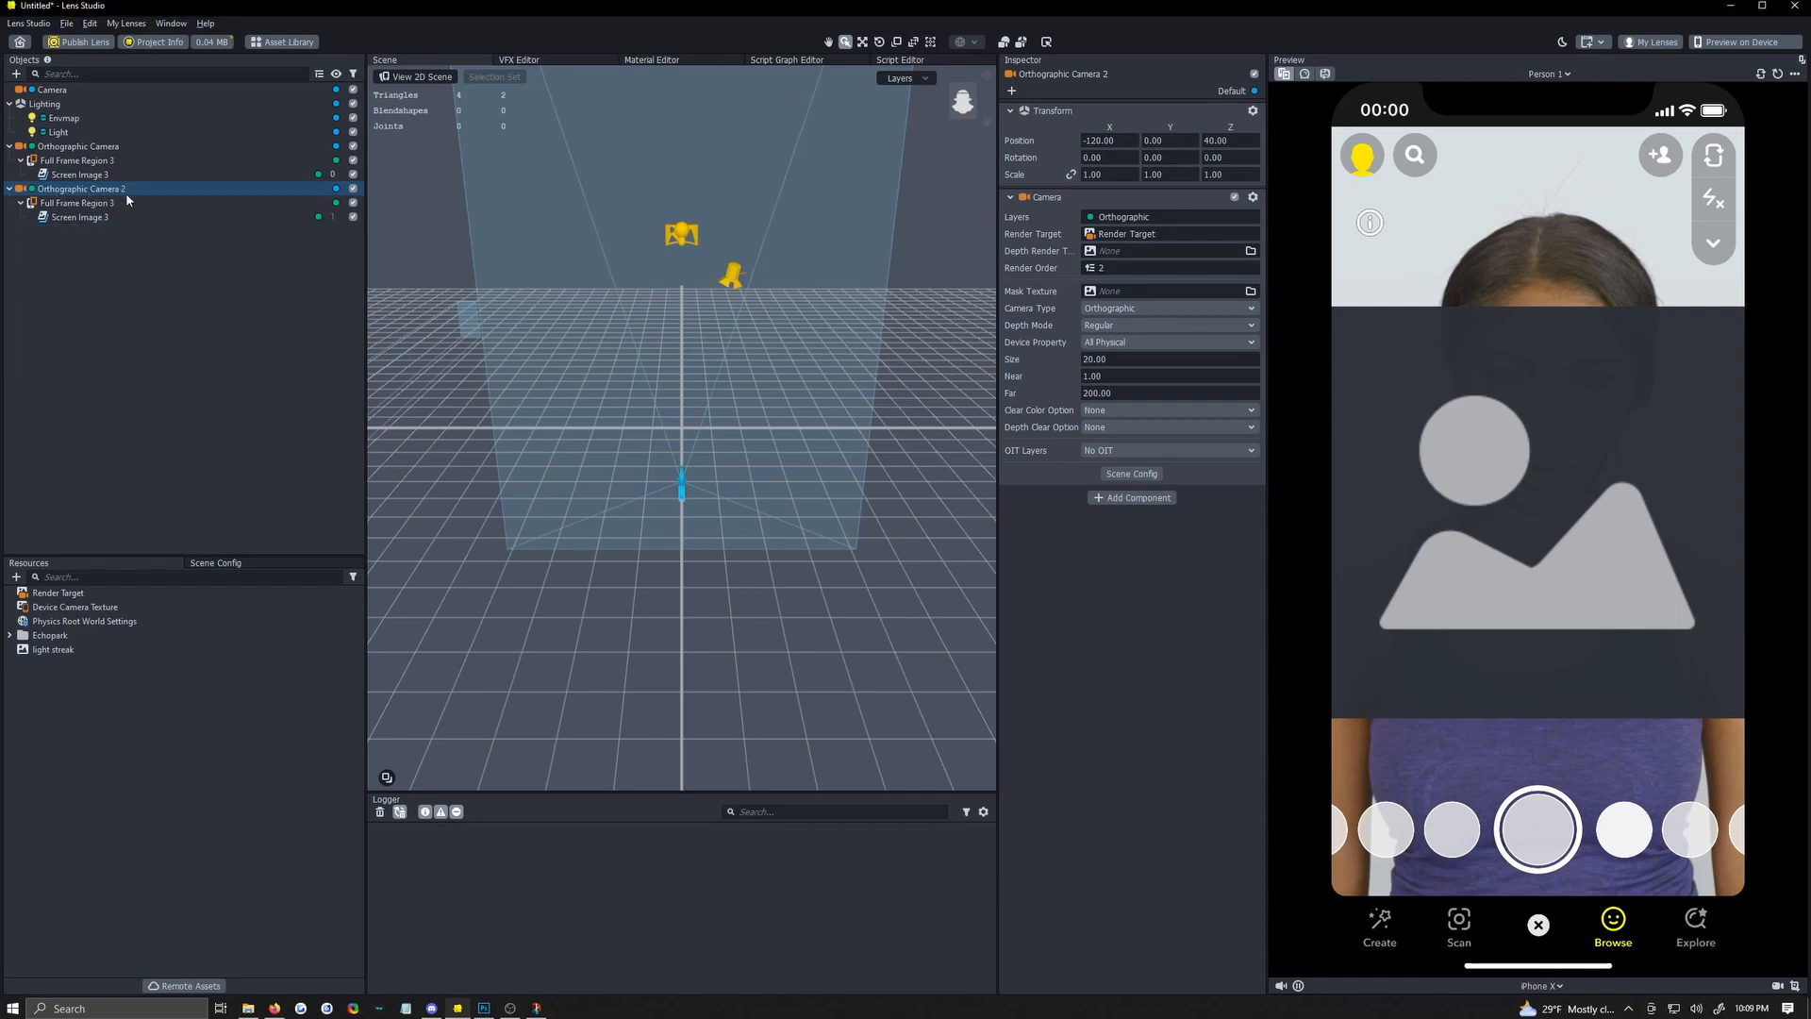
pyautogui.click(82, 189)
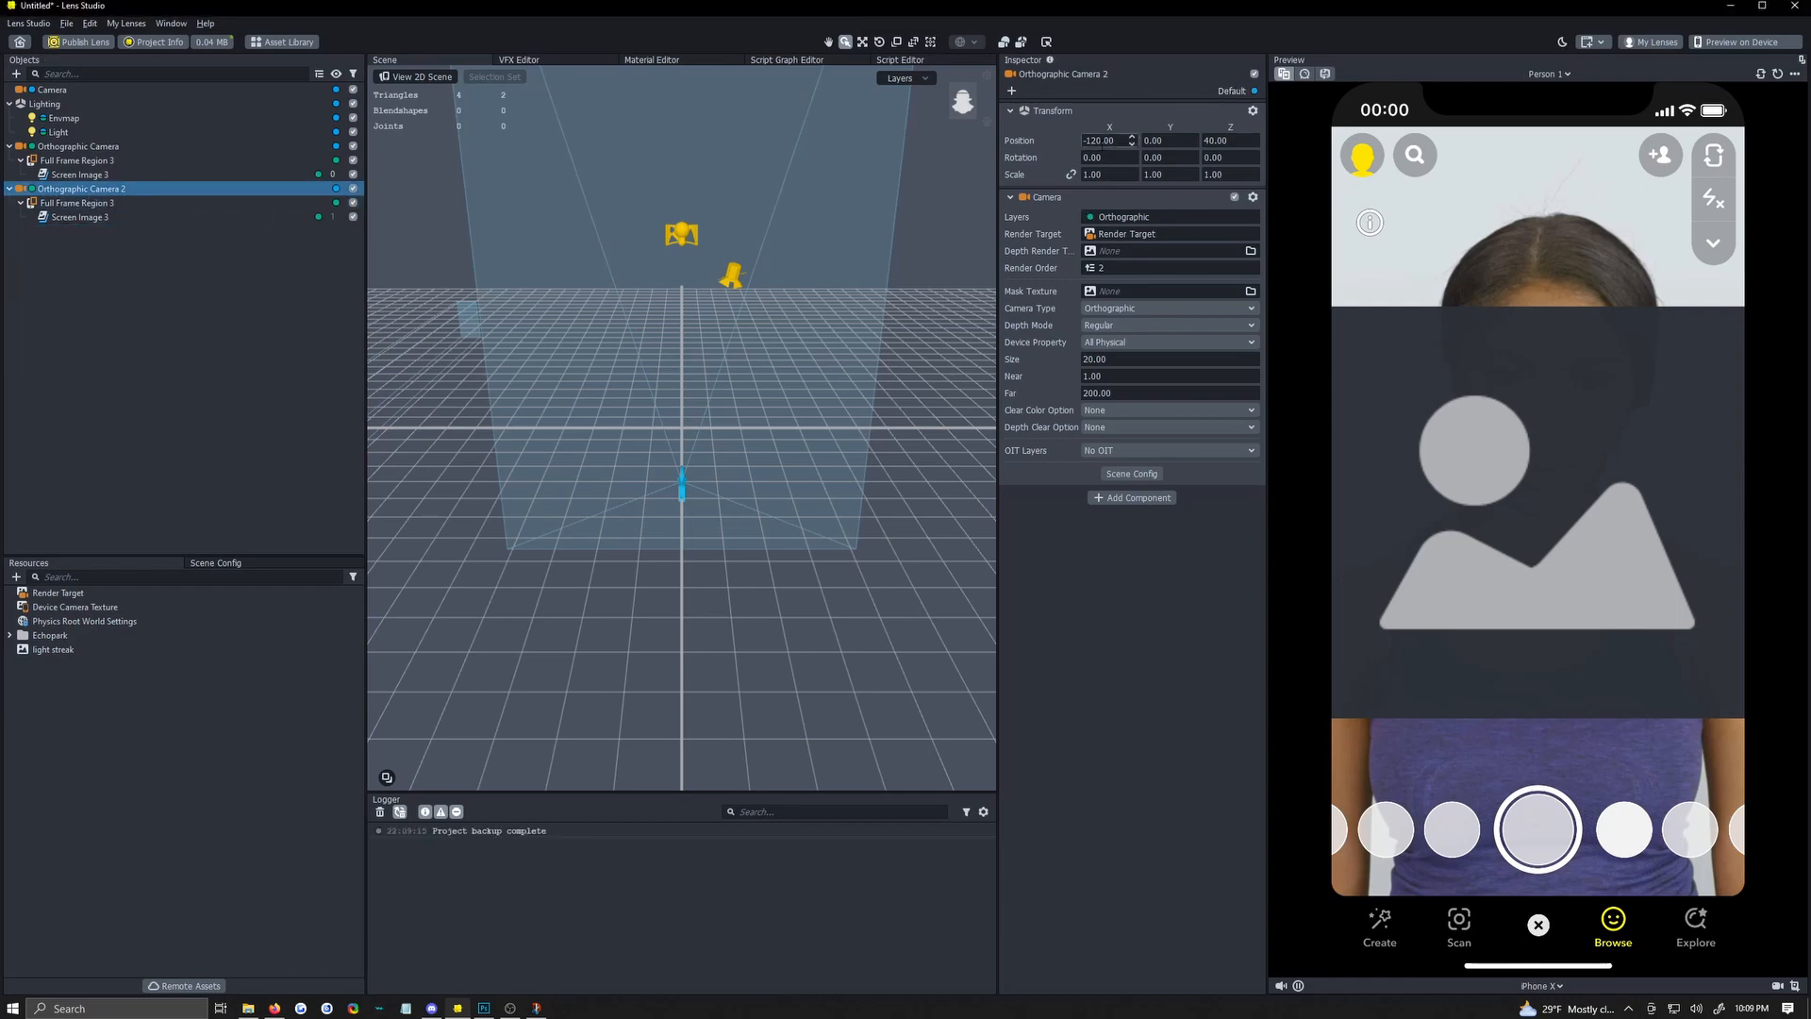
# Create a new render layer named Opacity for the second camera.
pyautogui.click(1168, 217)
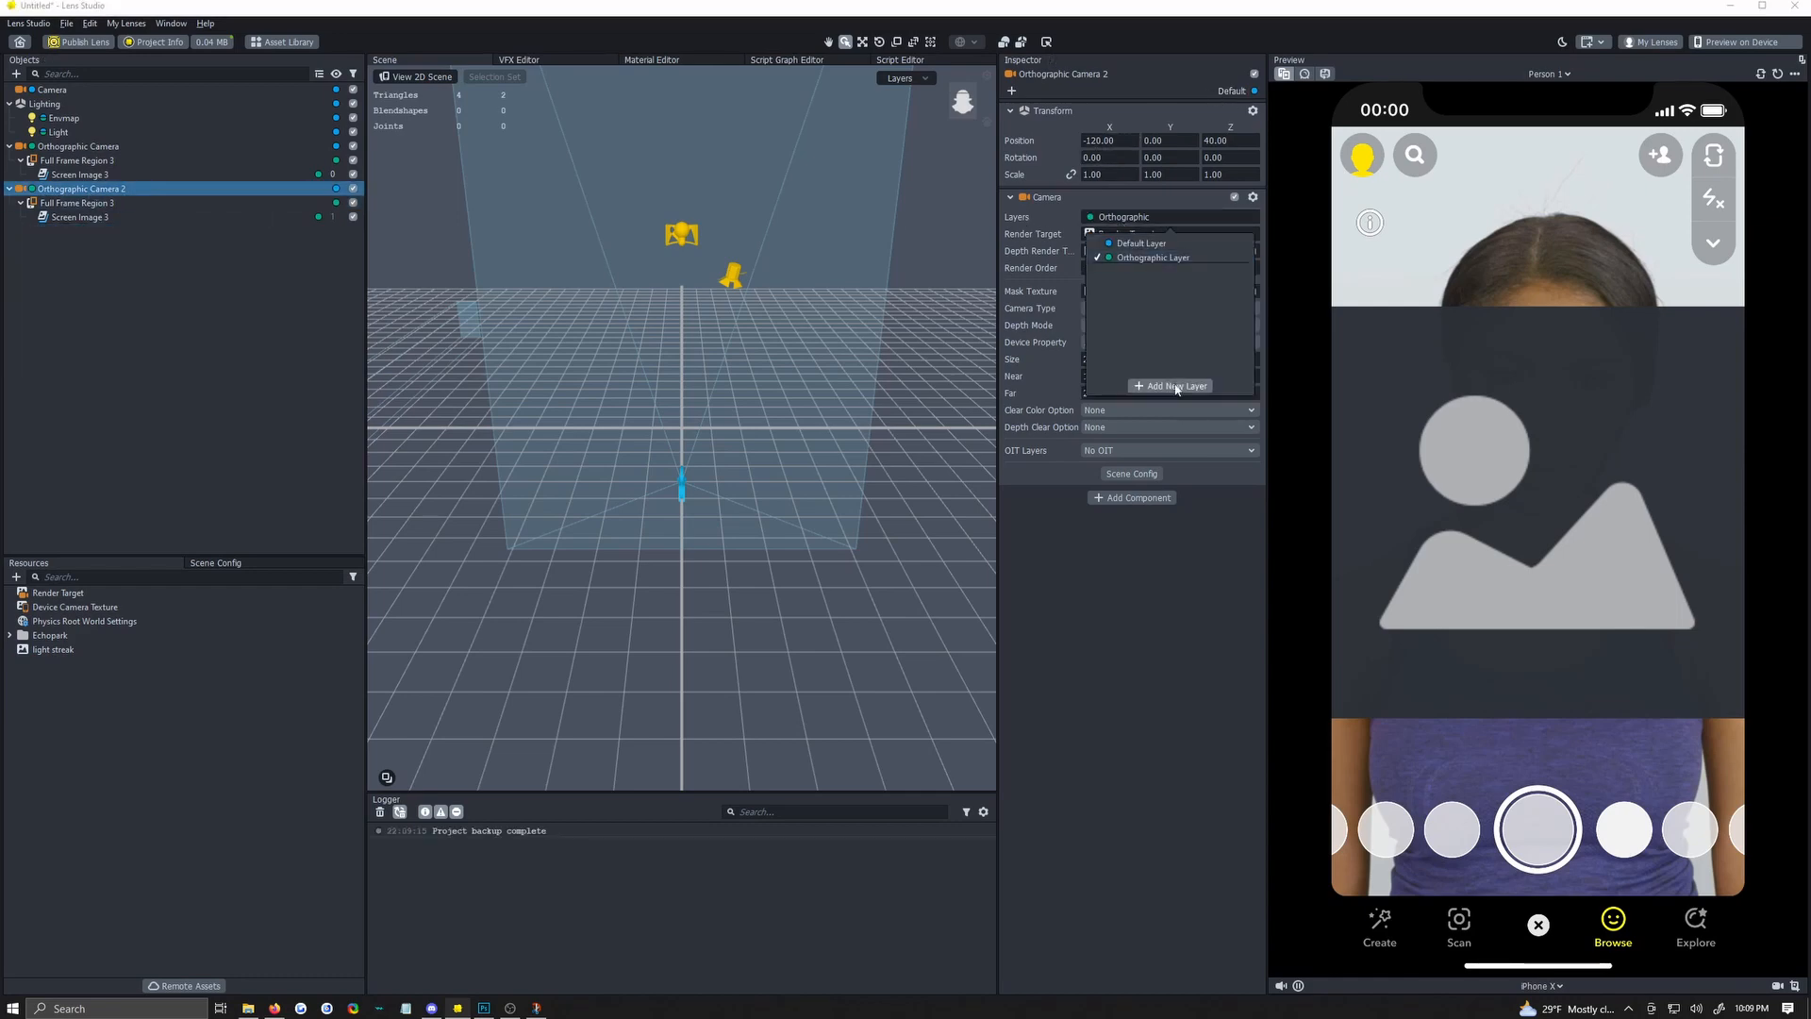
pyautogui.click(1170, 385)
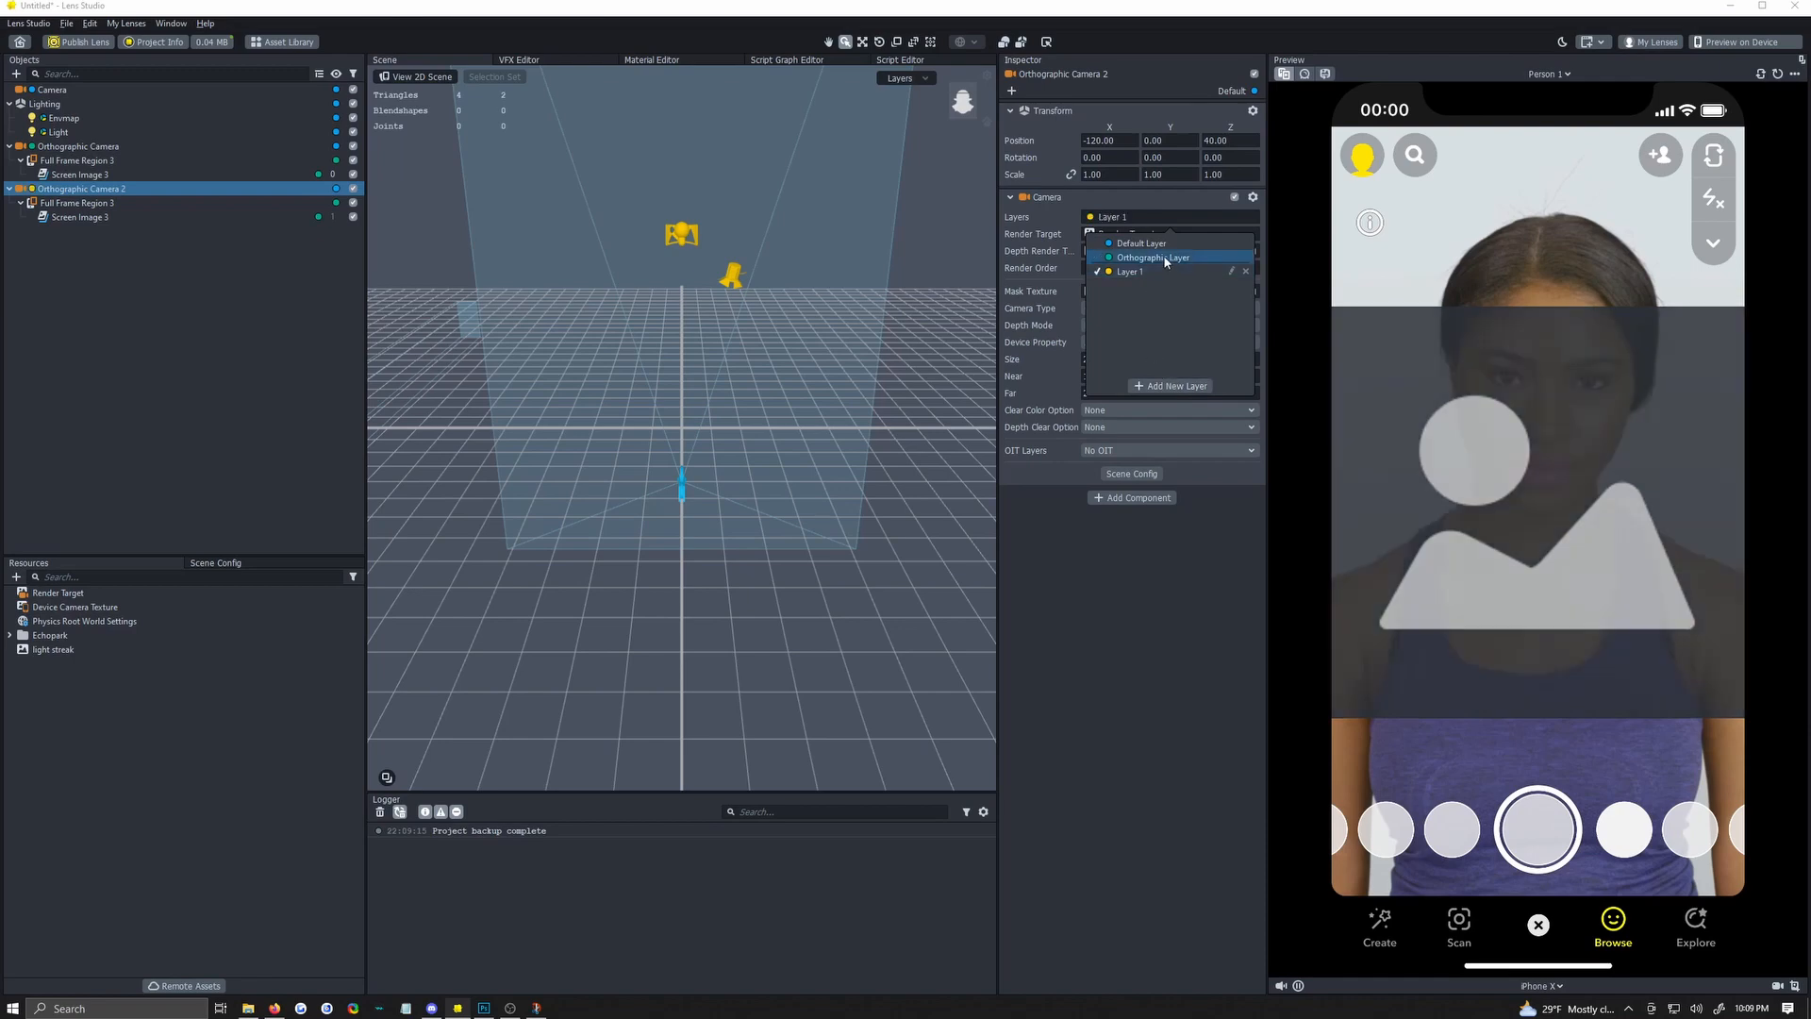
pyautogui.doubleClick(1130, 270)
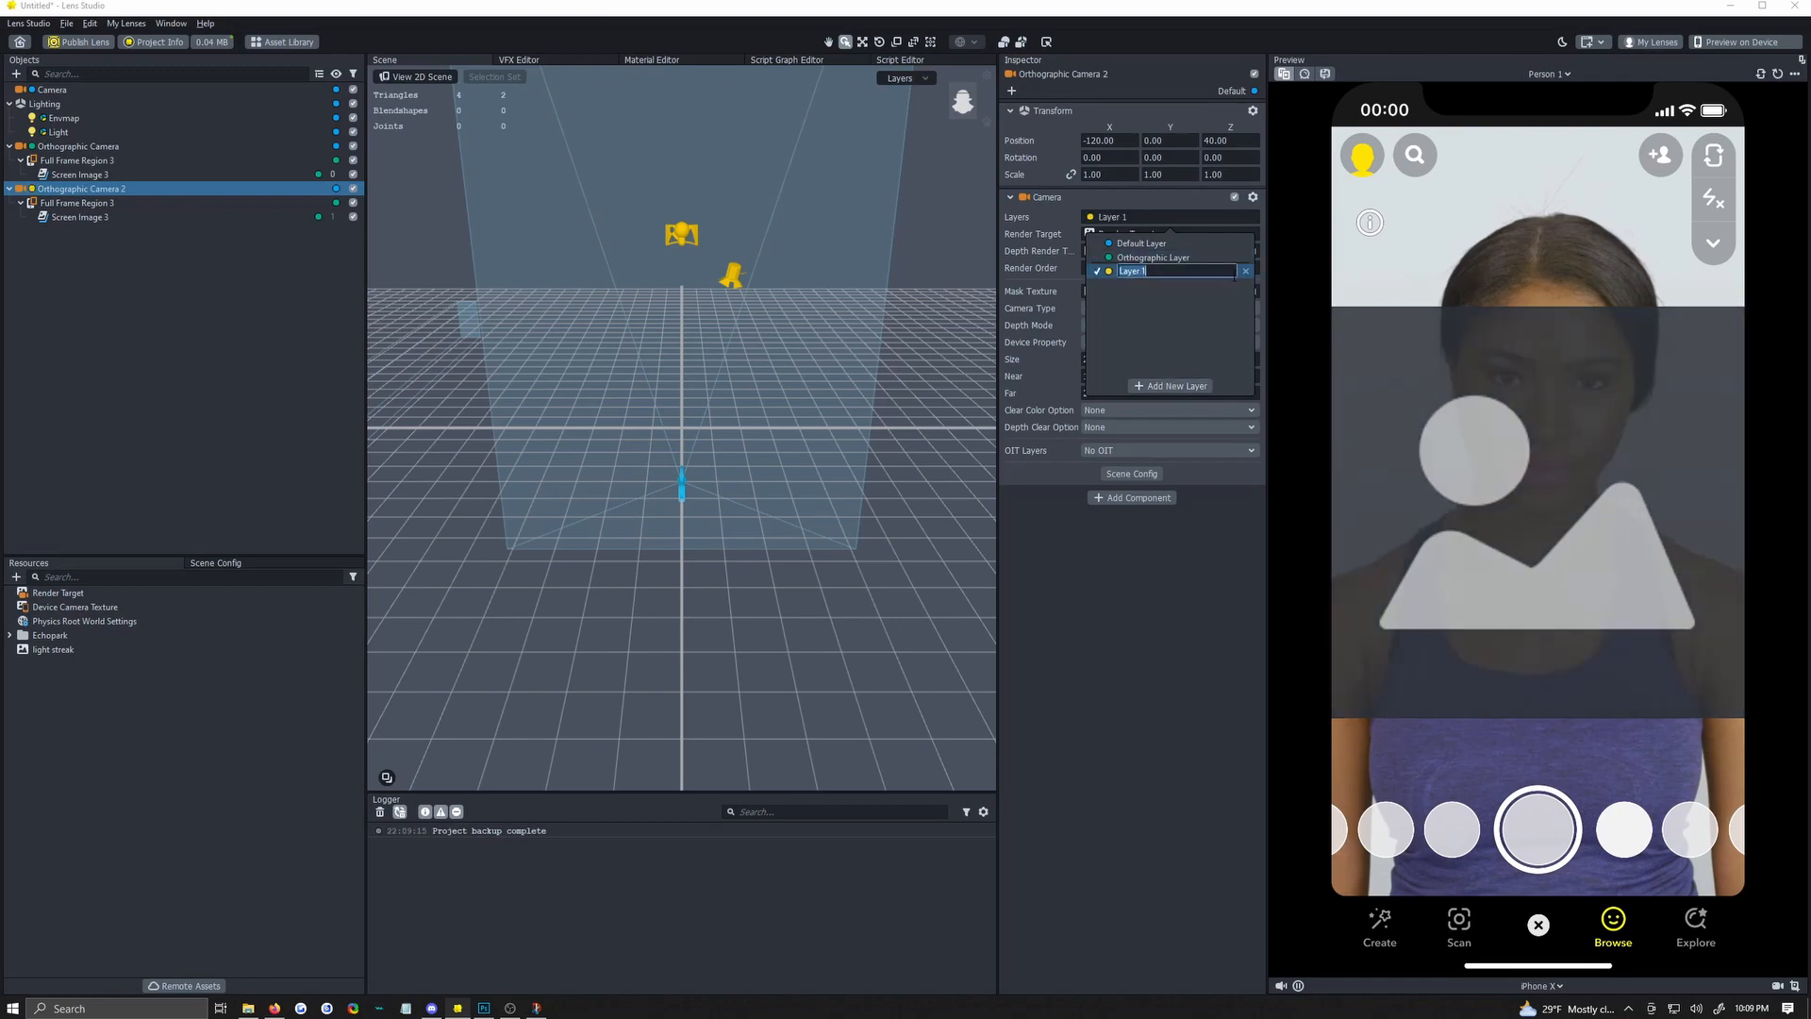
pyautogui.write('Opacity')
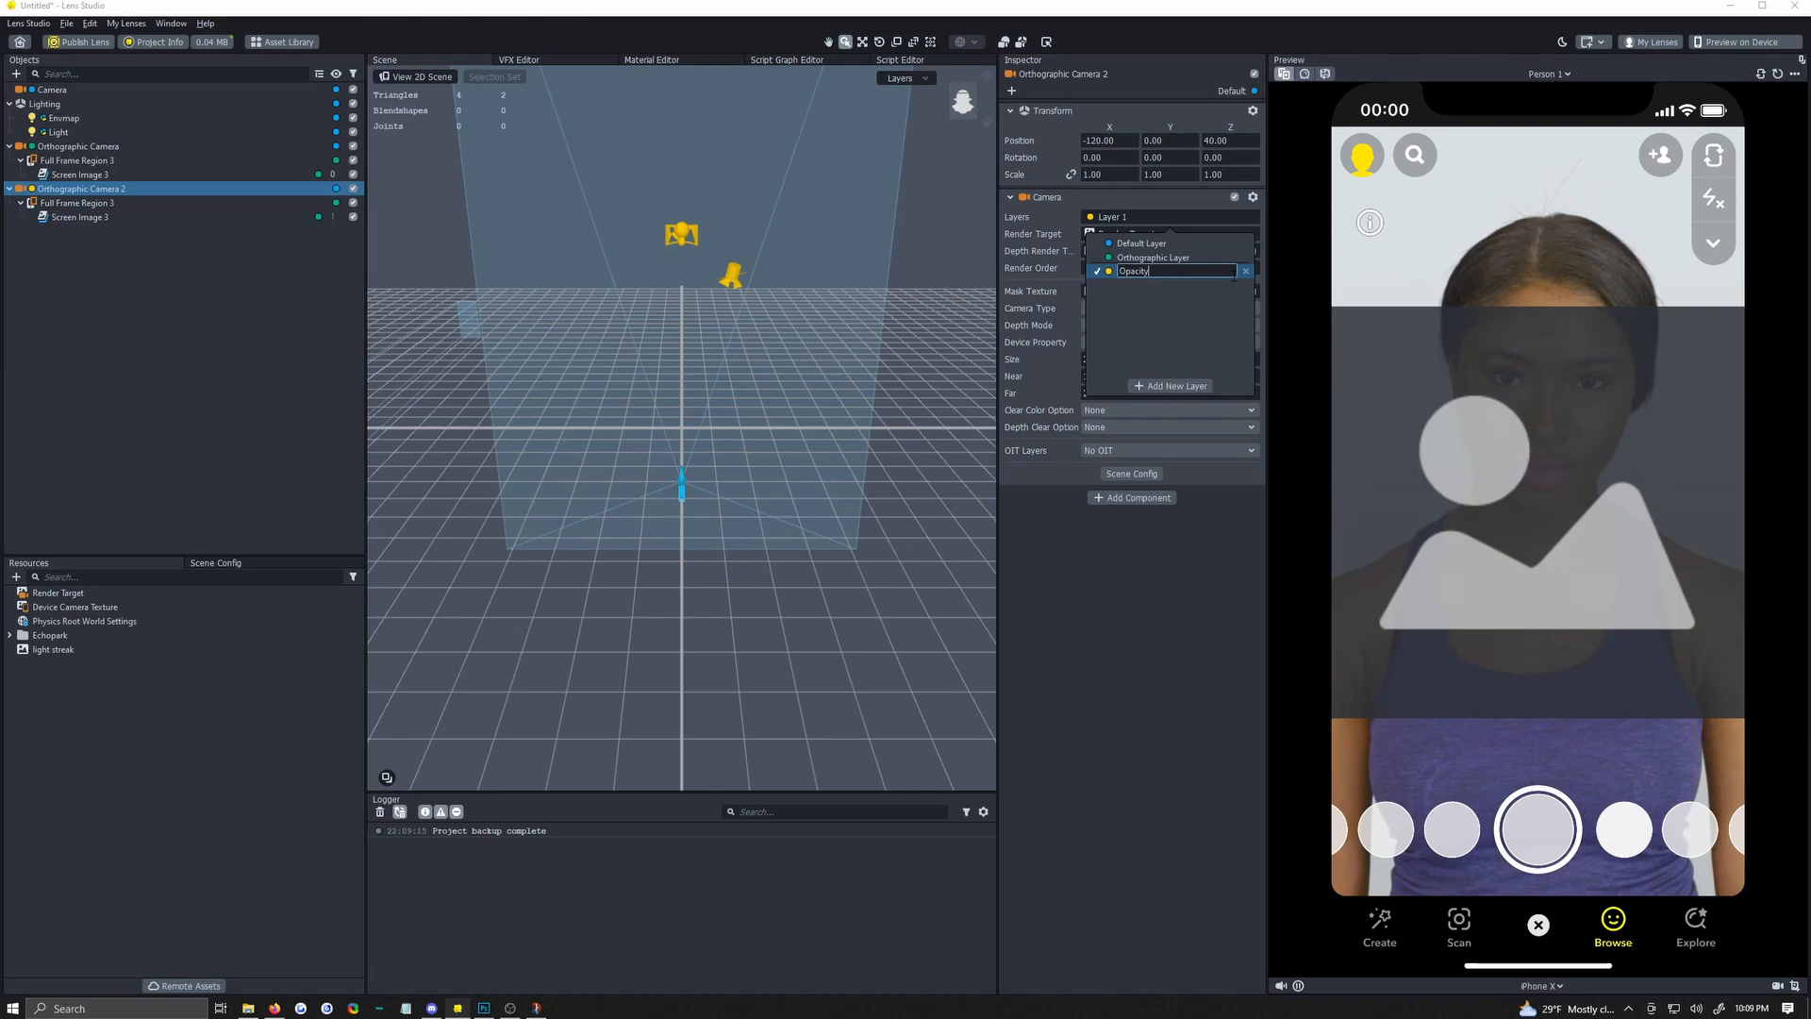
pyautogui.press('Return')
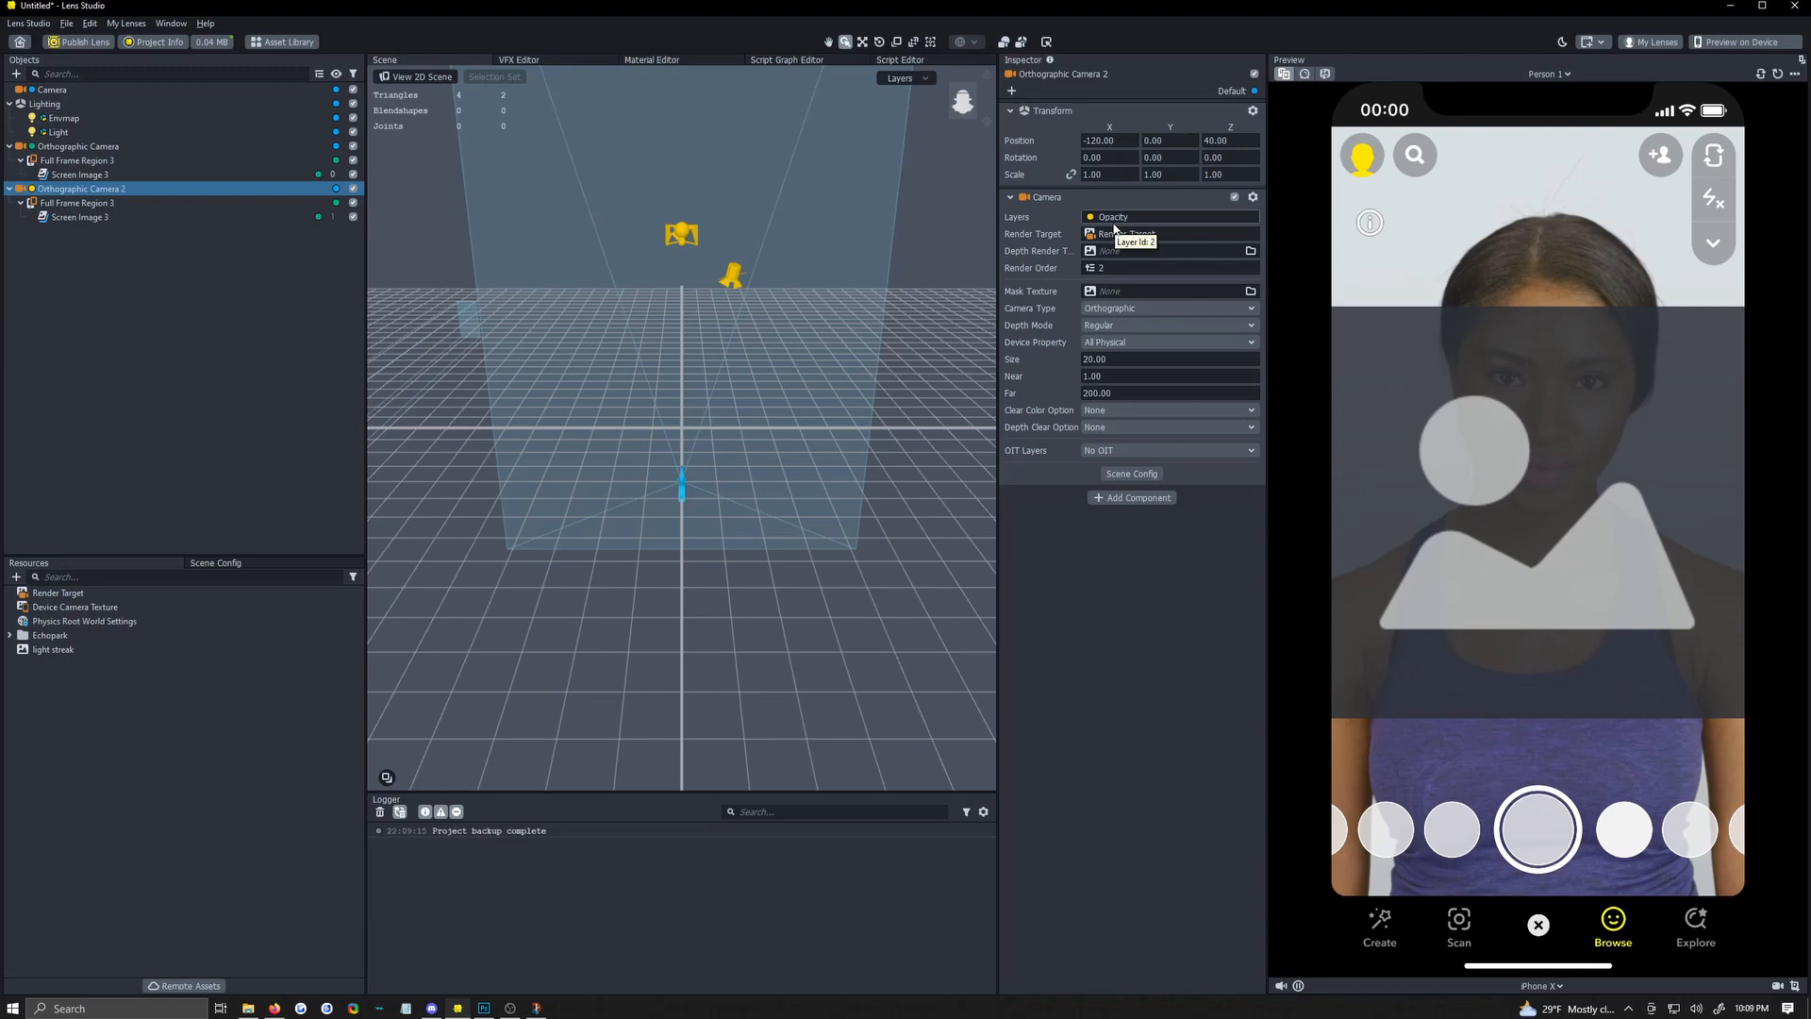
pyautogui.click(77, 204)
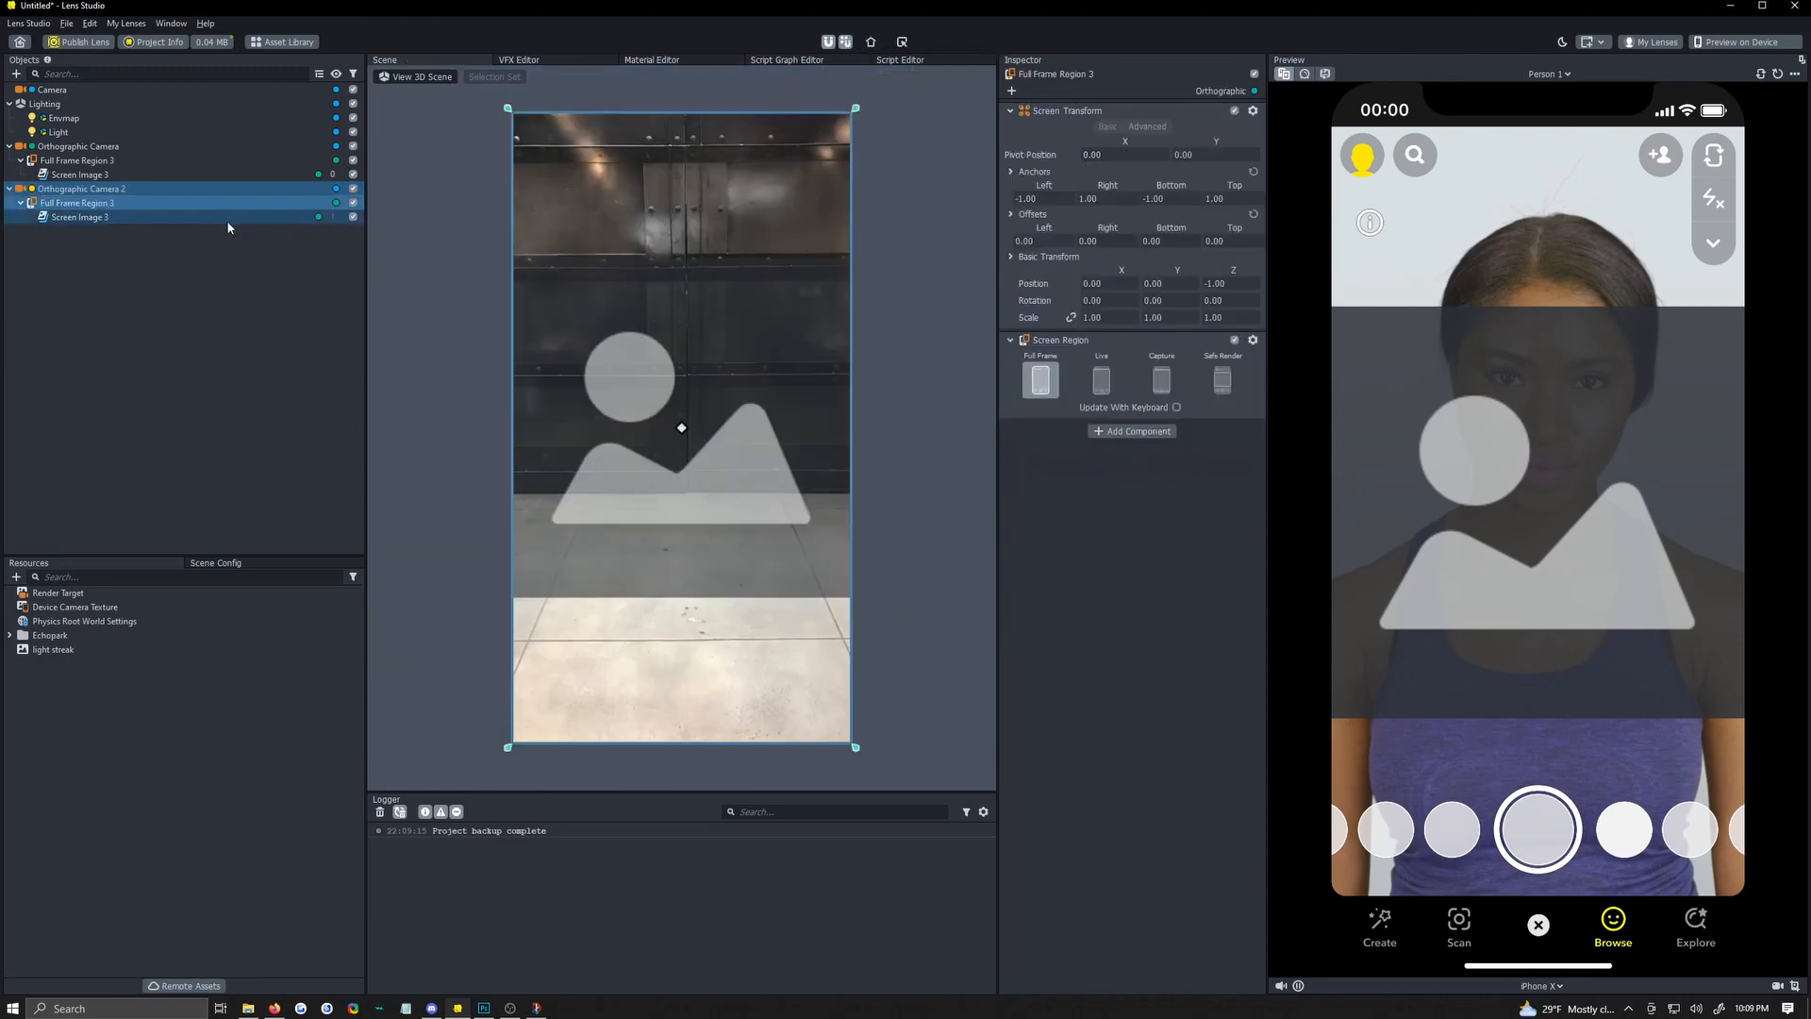
# Review Screen Image 2 and Full Frame Region 3, then select Orthographic Camera 2 for renaming.
pyautogui.click(321, 216)
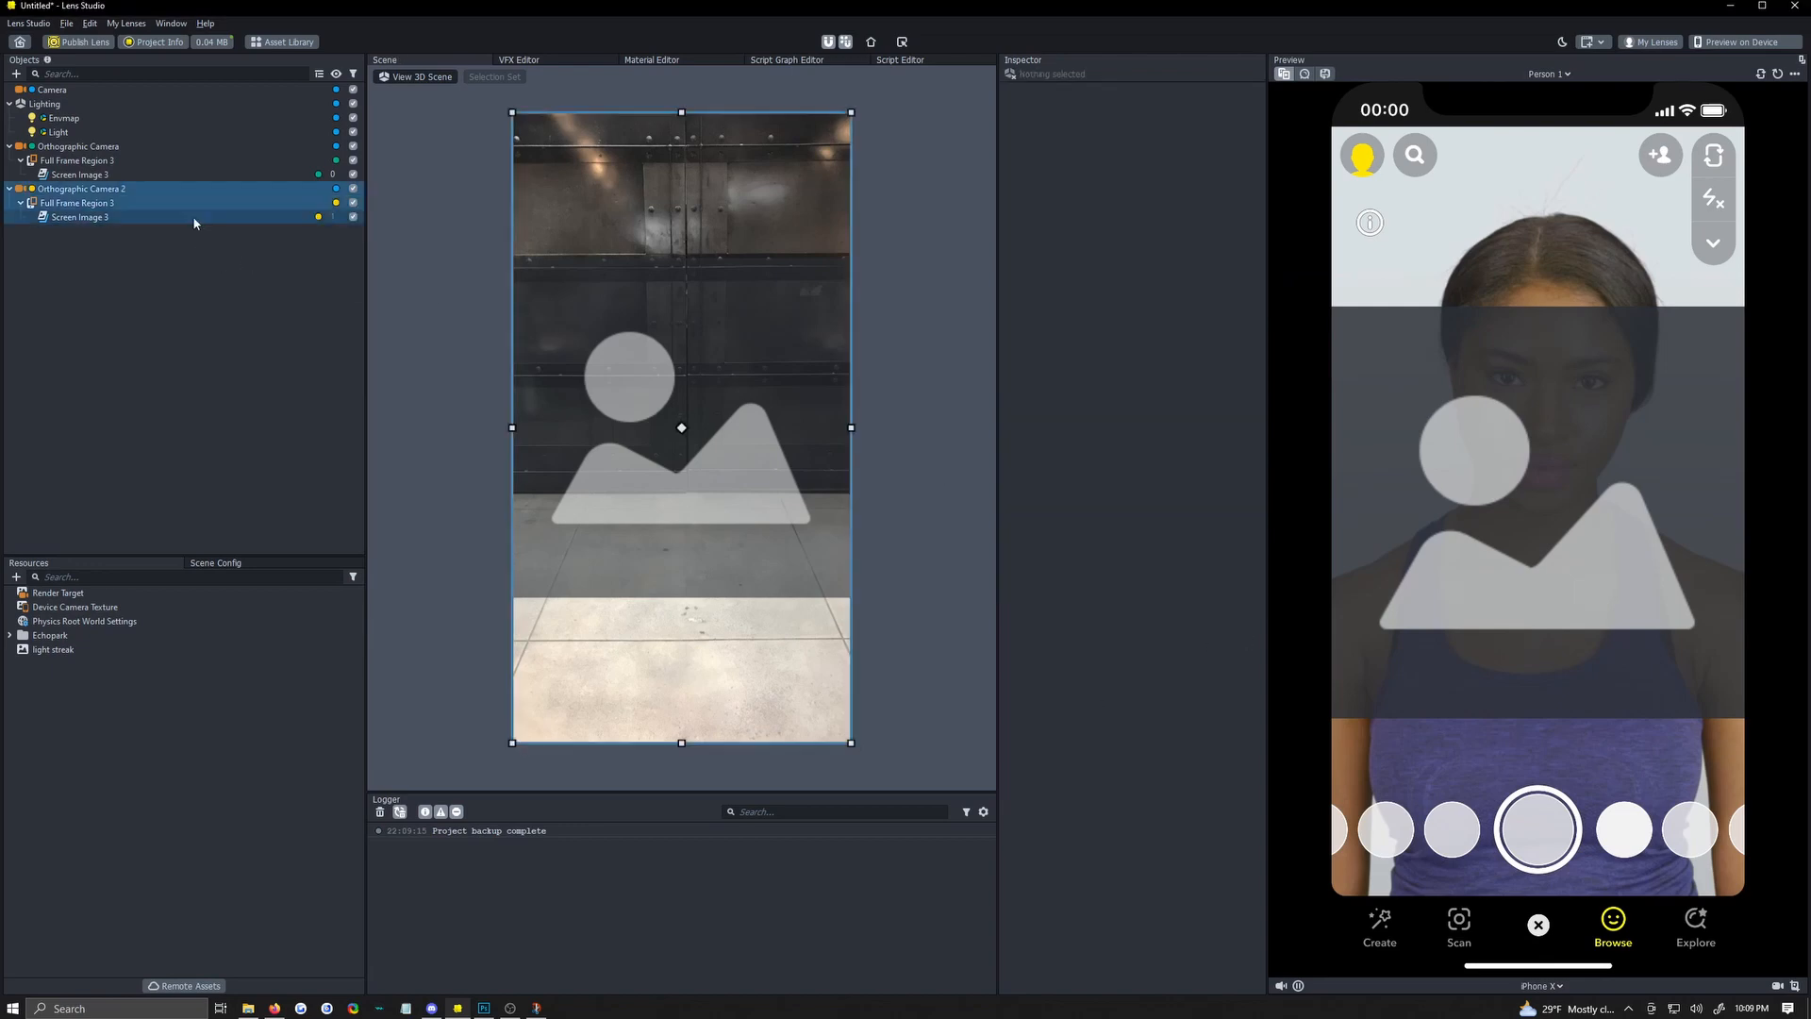
pyautogui.click(81, 217)
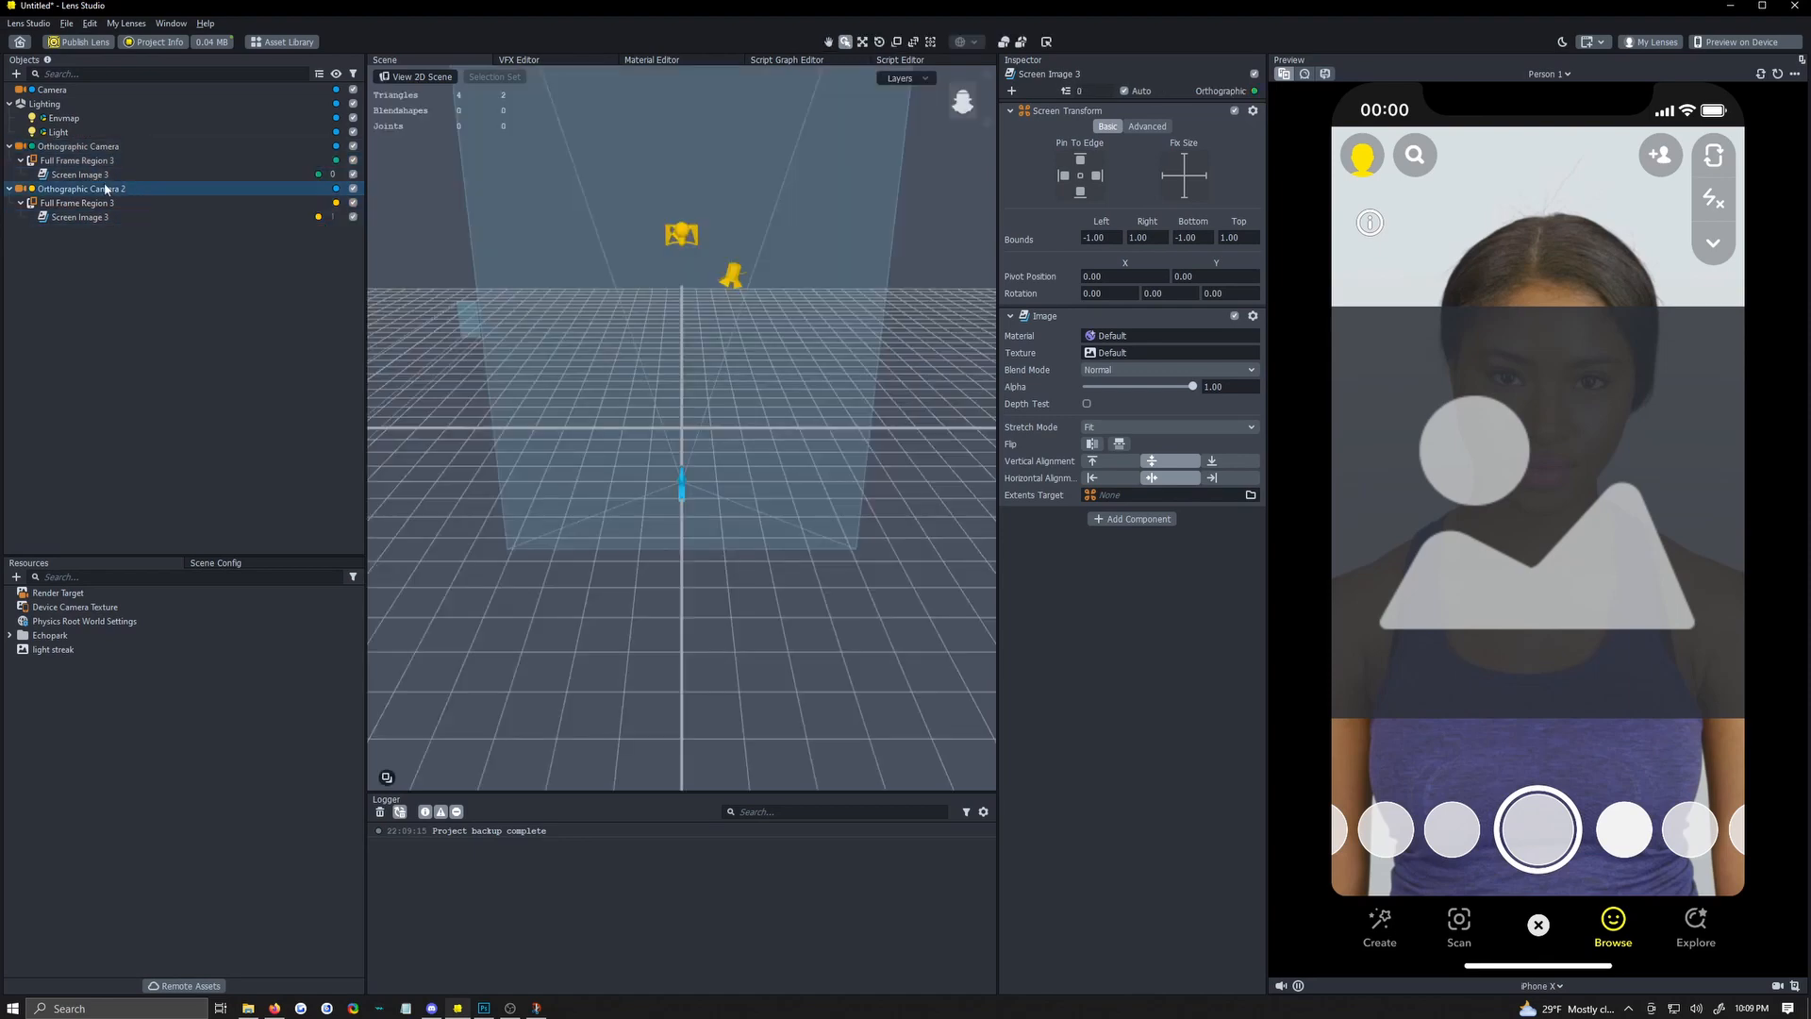
pyautogui.click(83, 188)
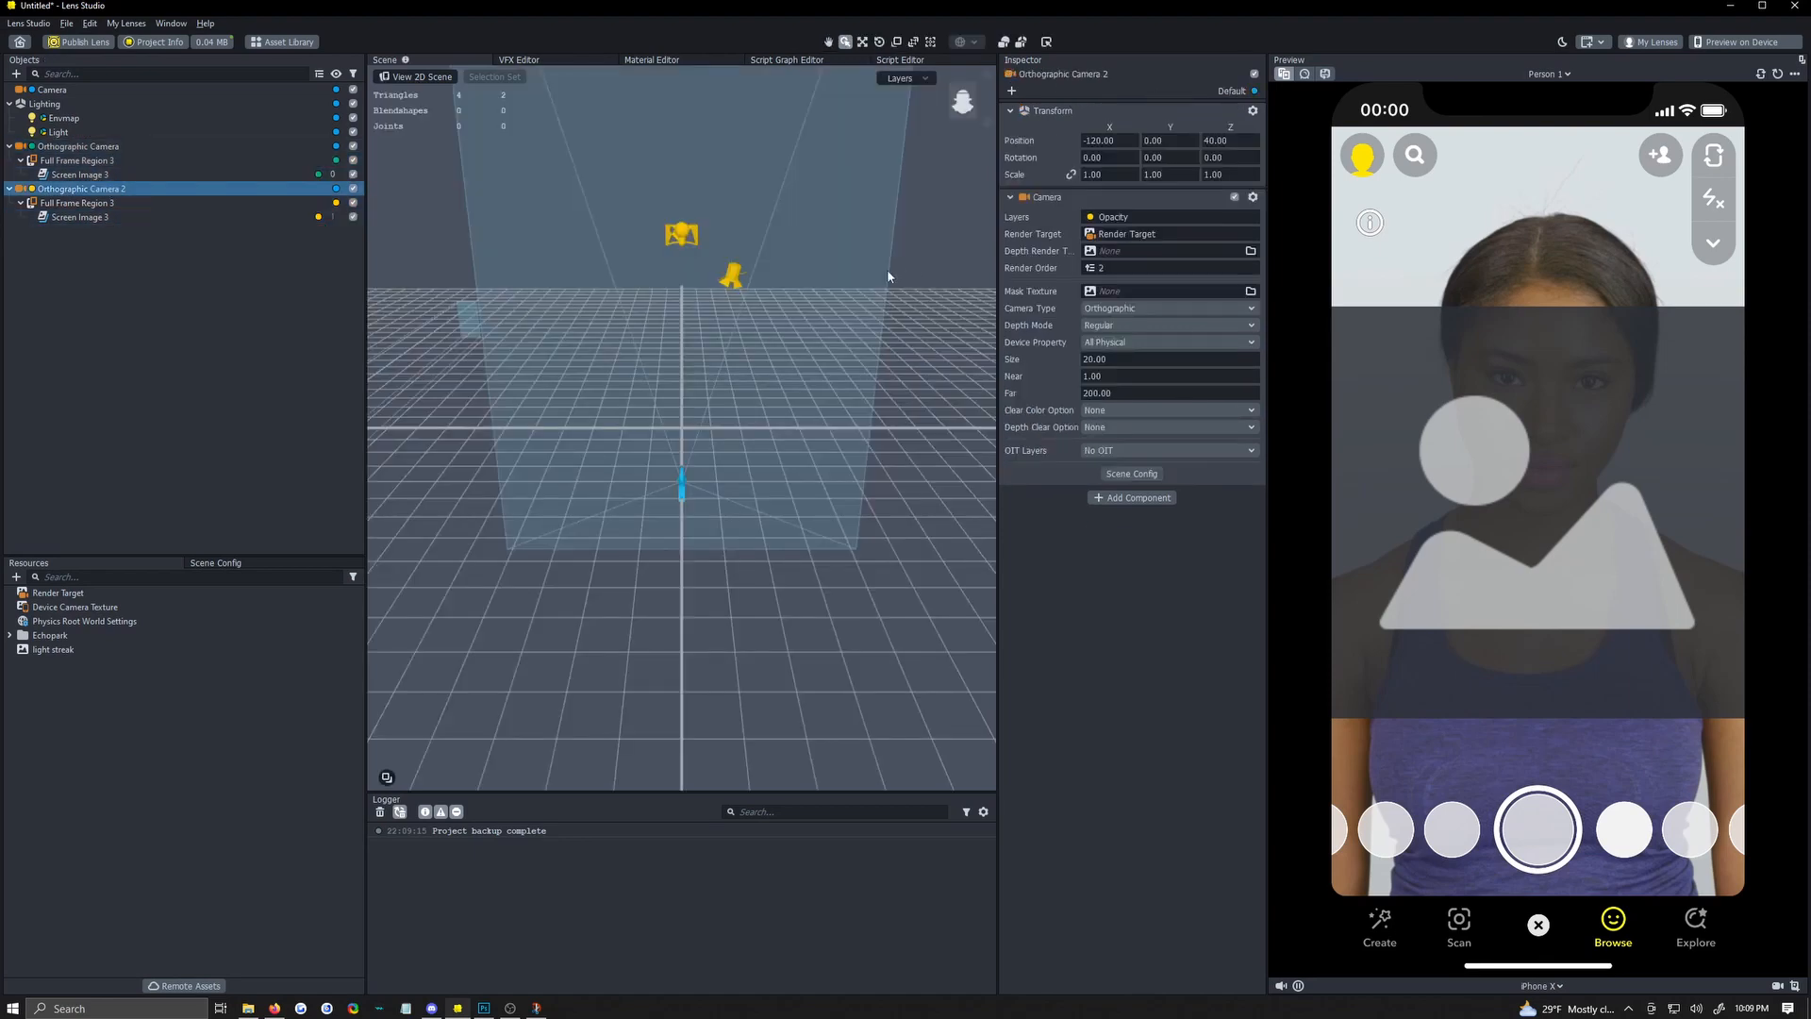
pyautogui.moveTo(683, 276)
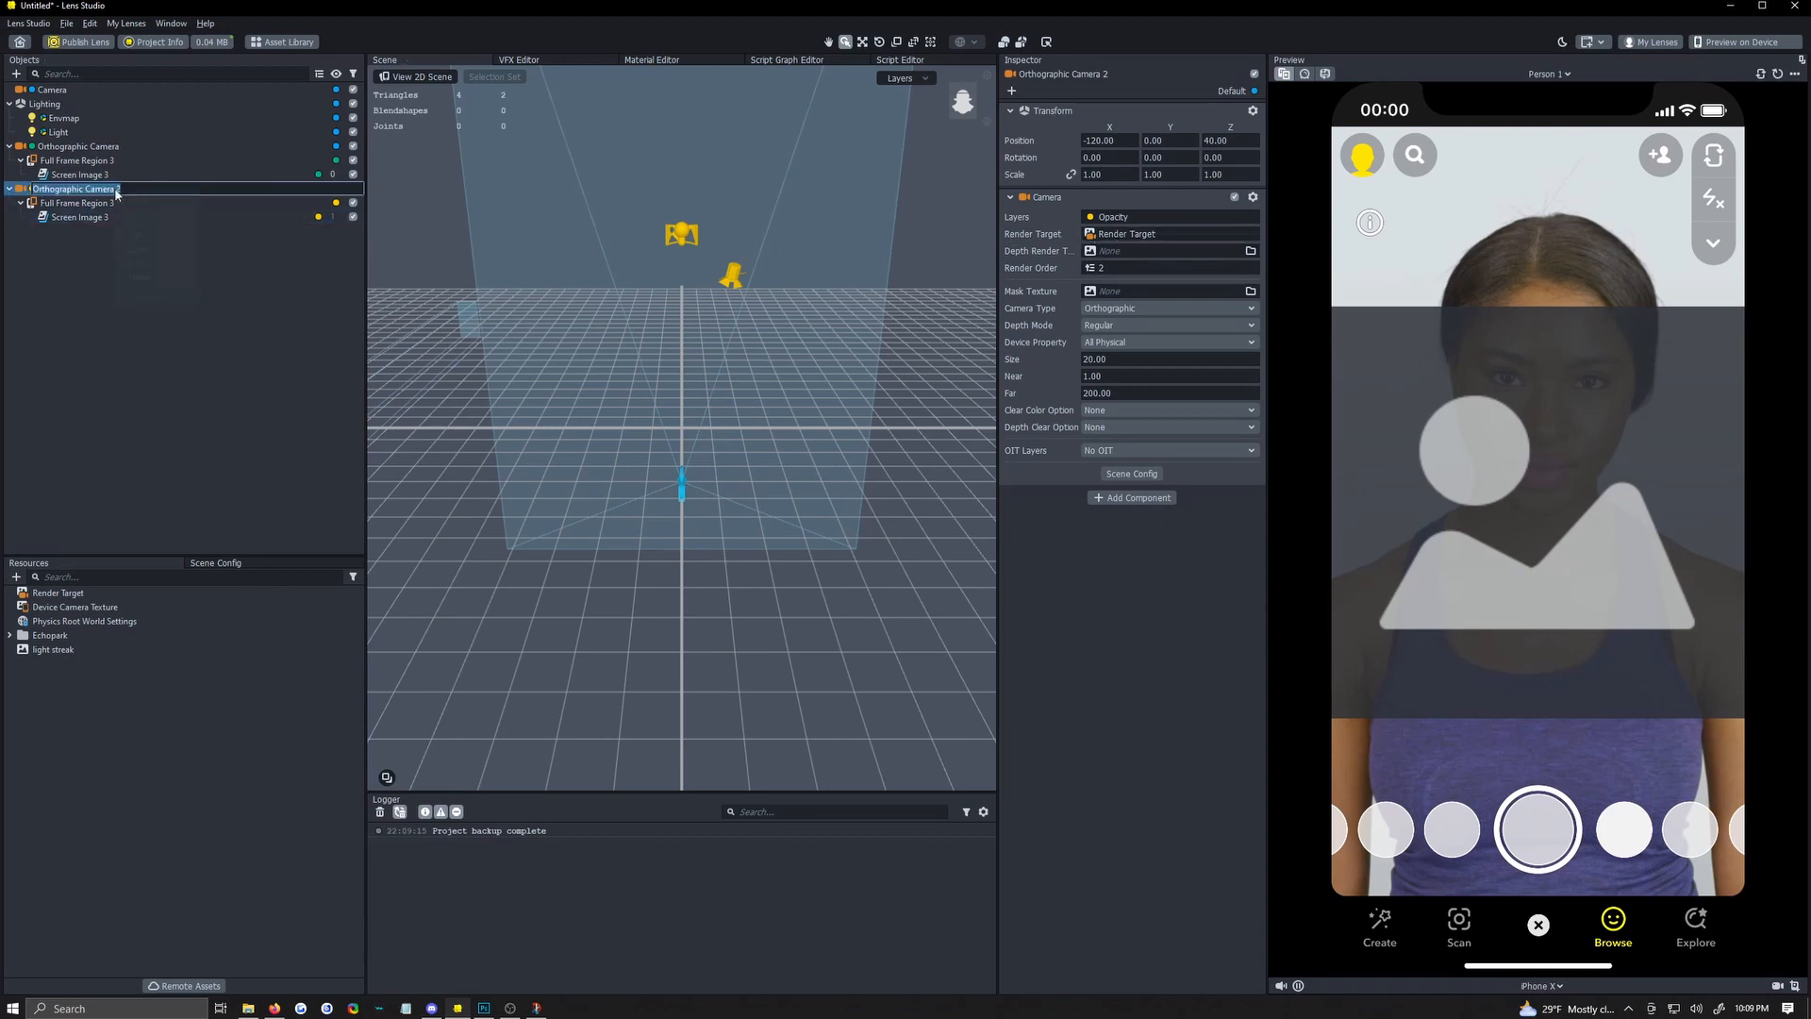
# Confirm the name Opacity Cam and assign the camera a newly created Render Target 2.
pyautogui.click(79, 173)
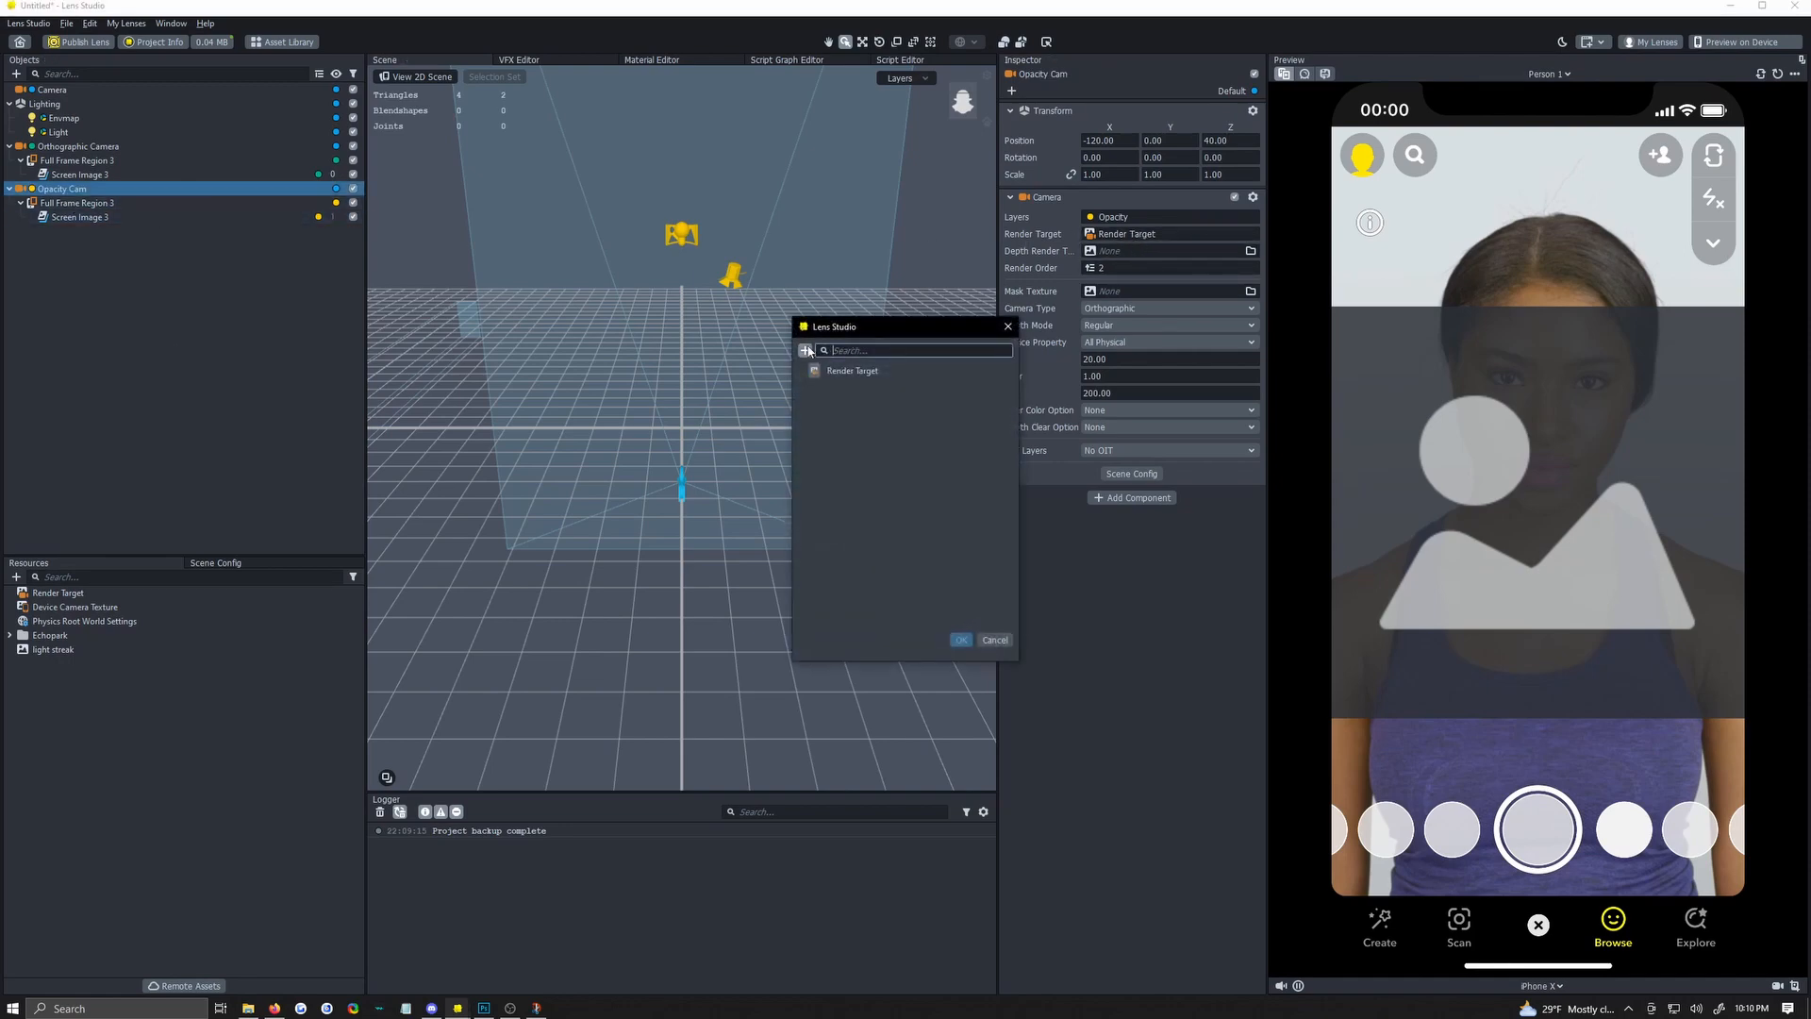
pyautogui.click(806, 351)
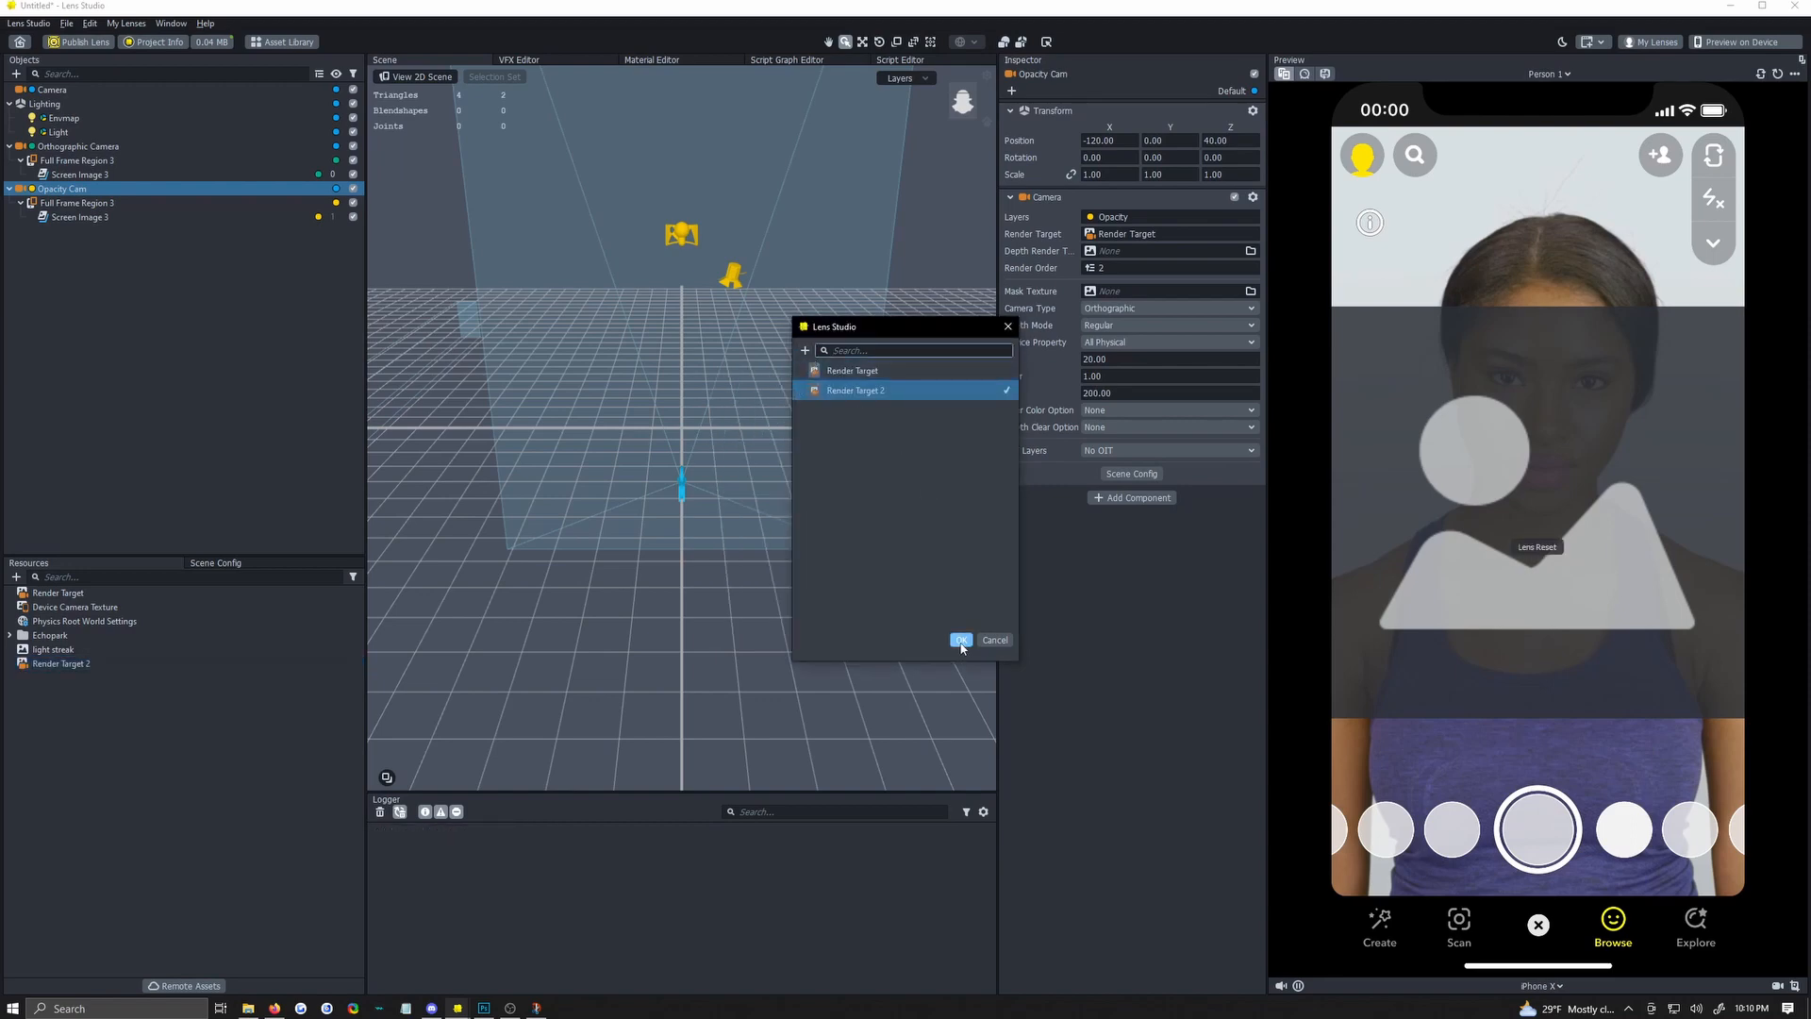
pyautogui.click(960, 639)
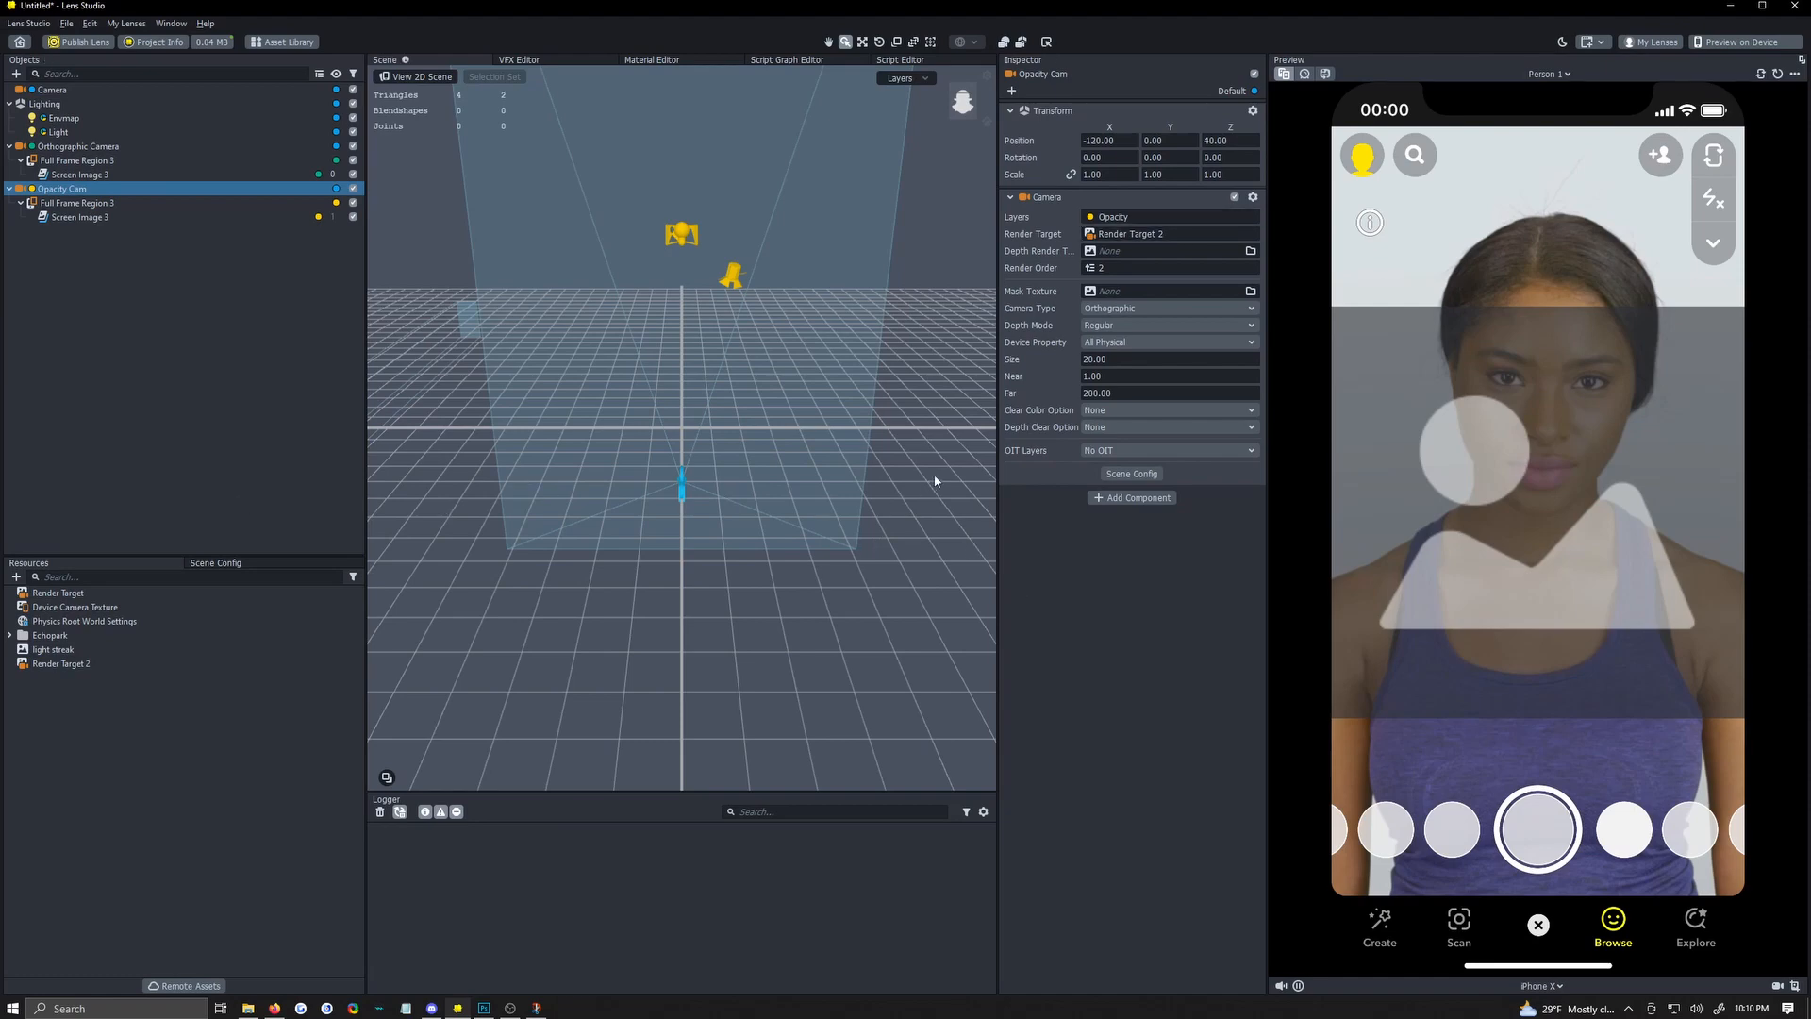
pyautogui.click(215, 562)
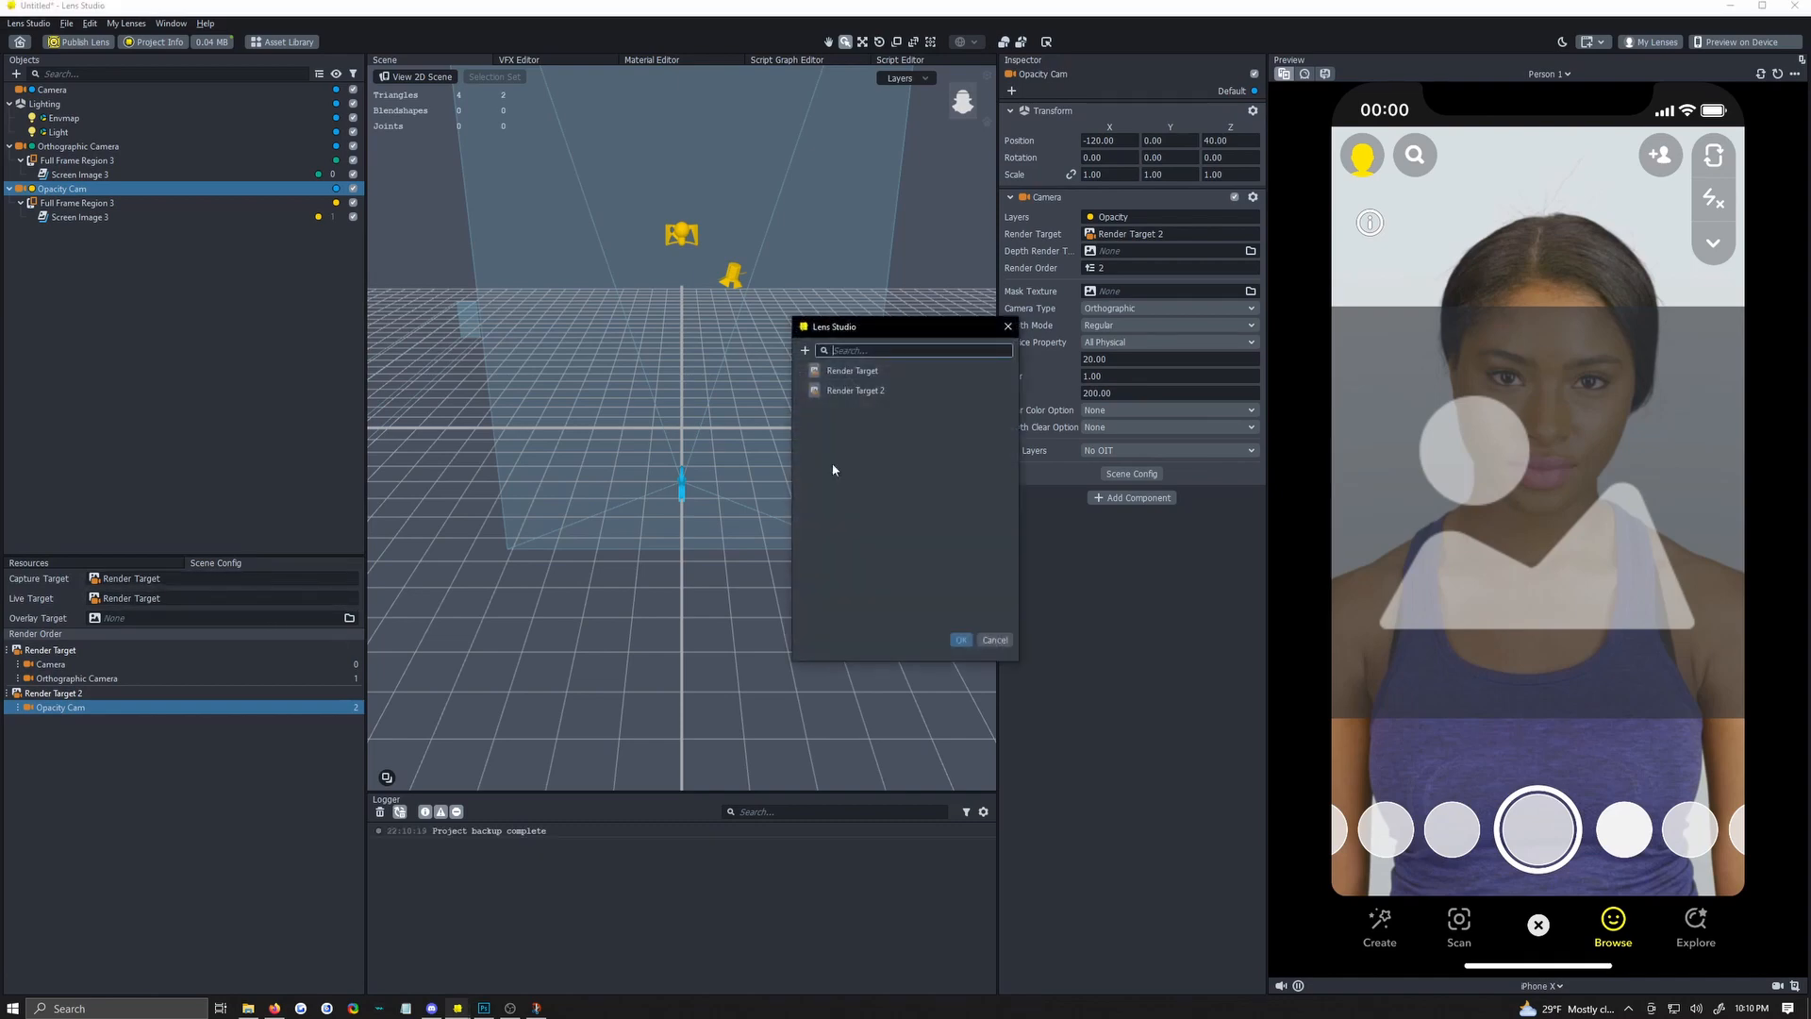
pyautogui.click(960, 640)
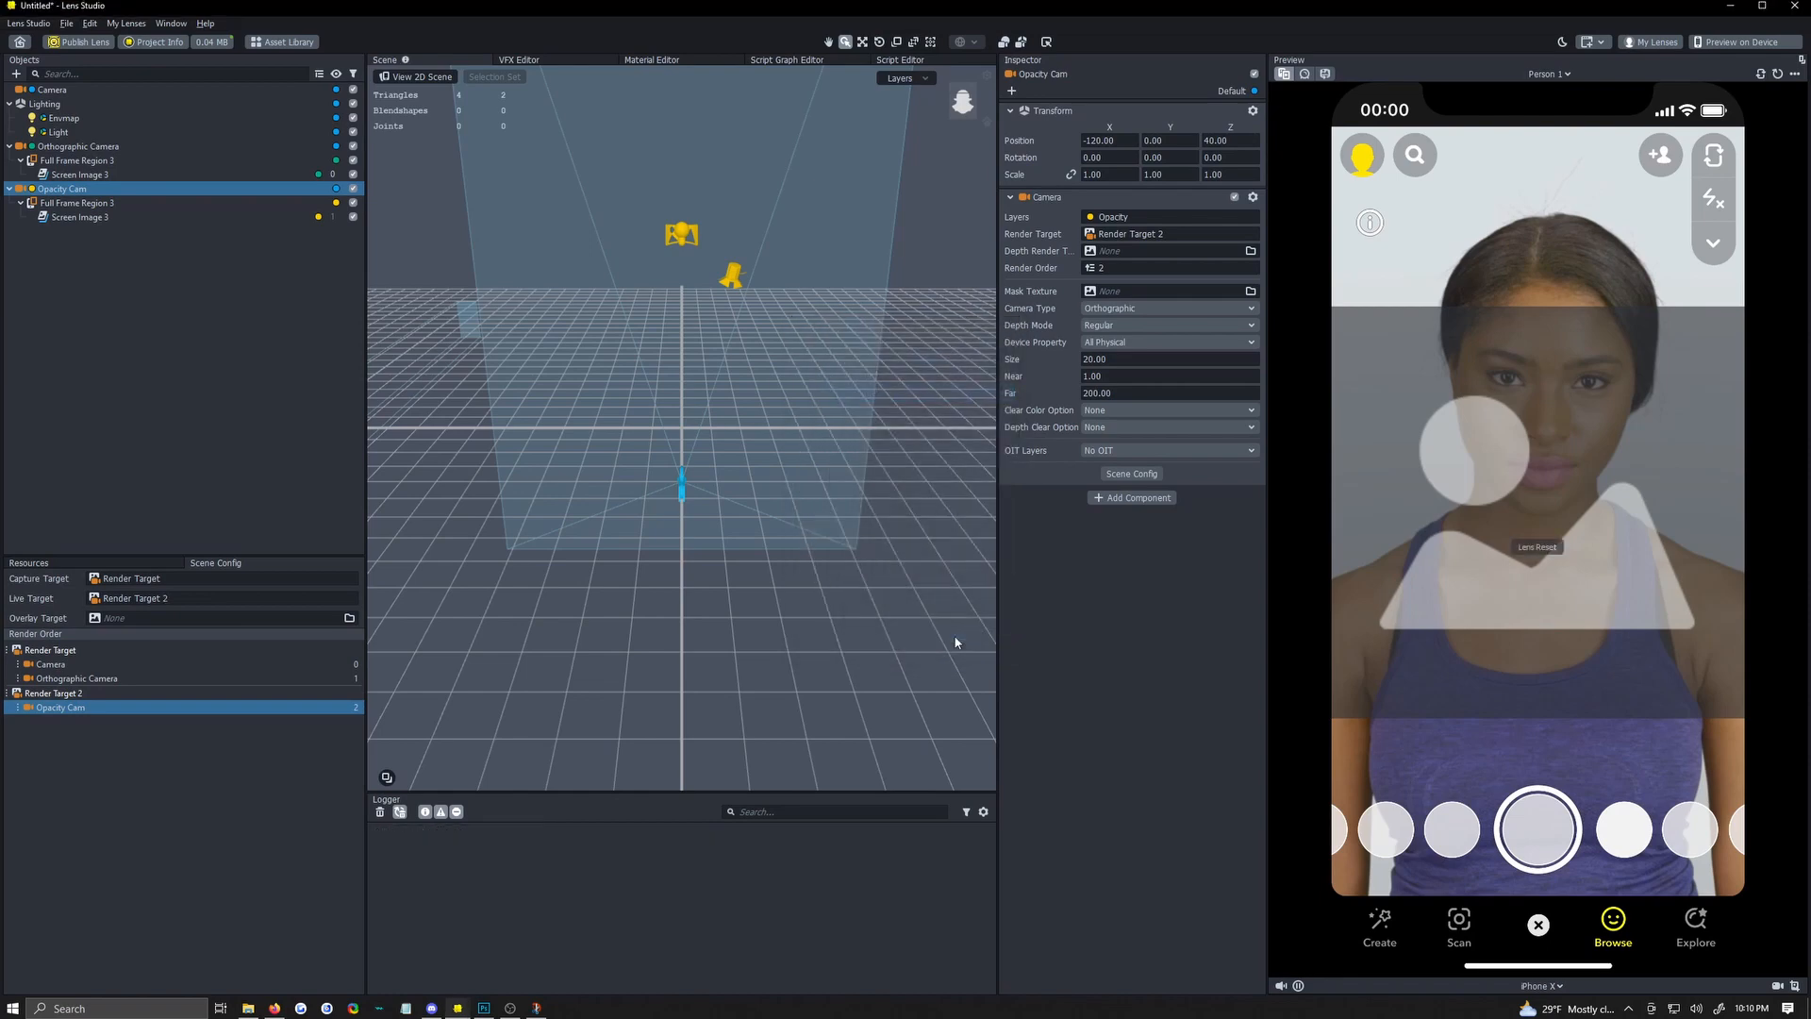
pyautogui.moveTo(1357, 806)
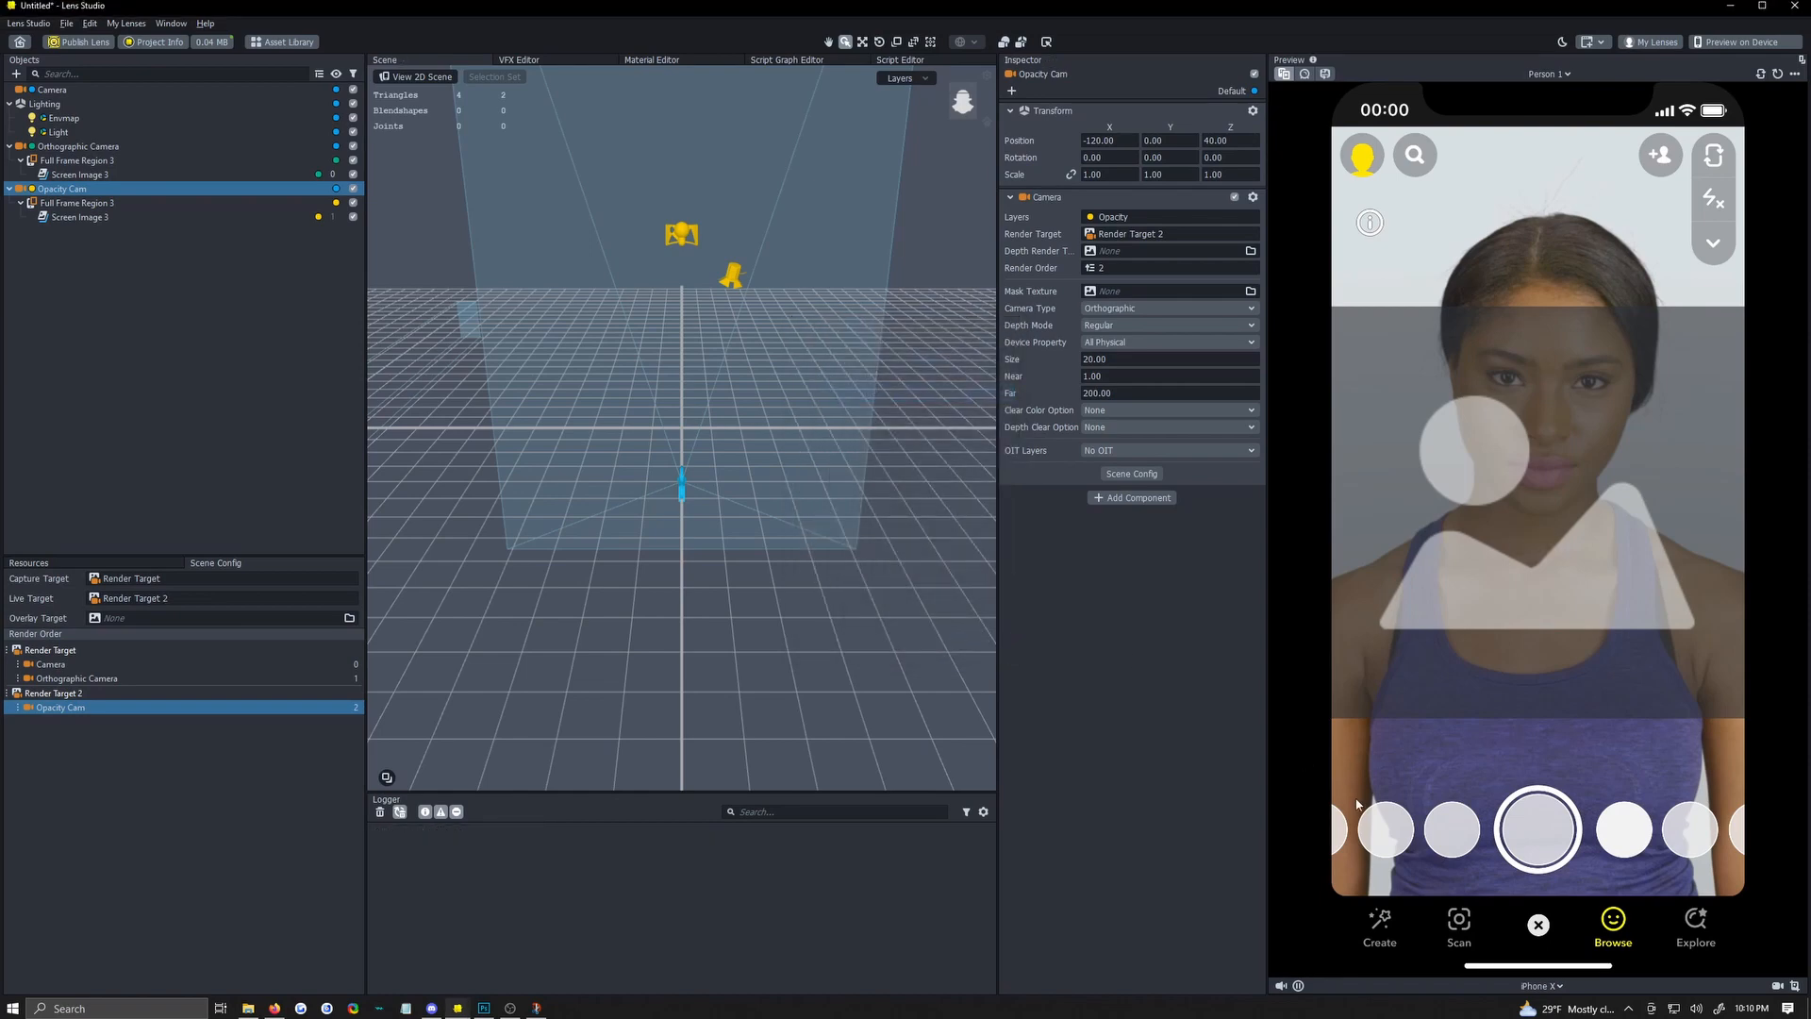
pyautogui.click(1542, 985)
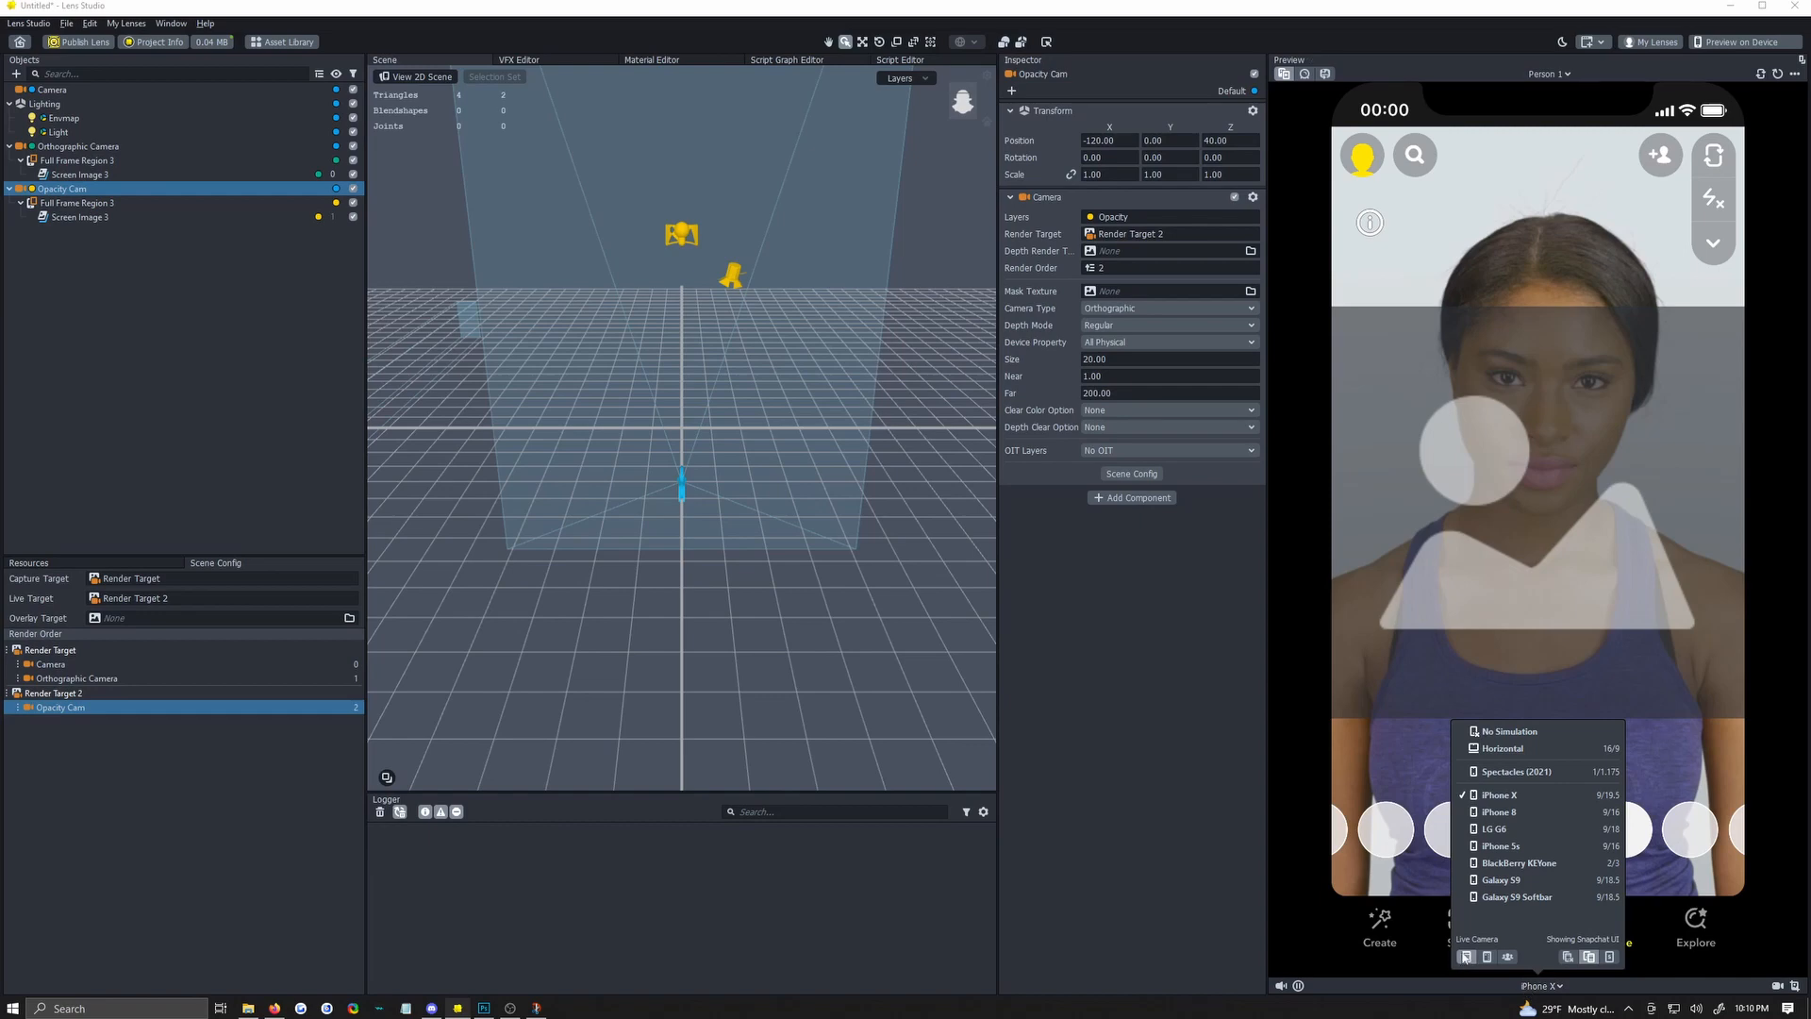
pyautogui.click(1485, 956)
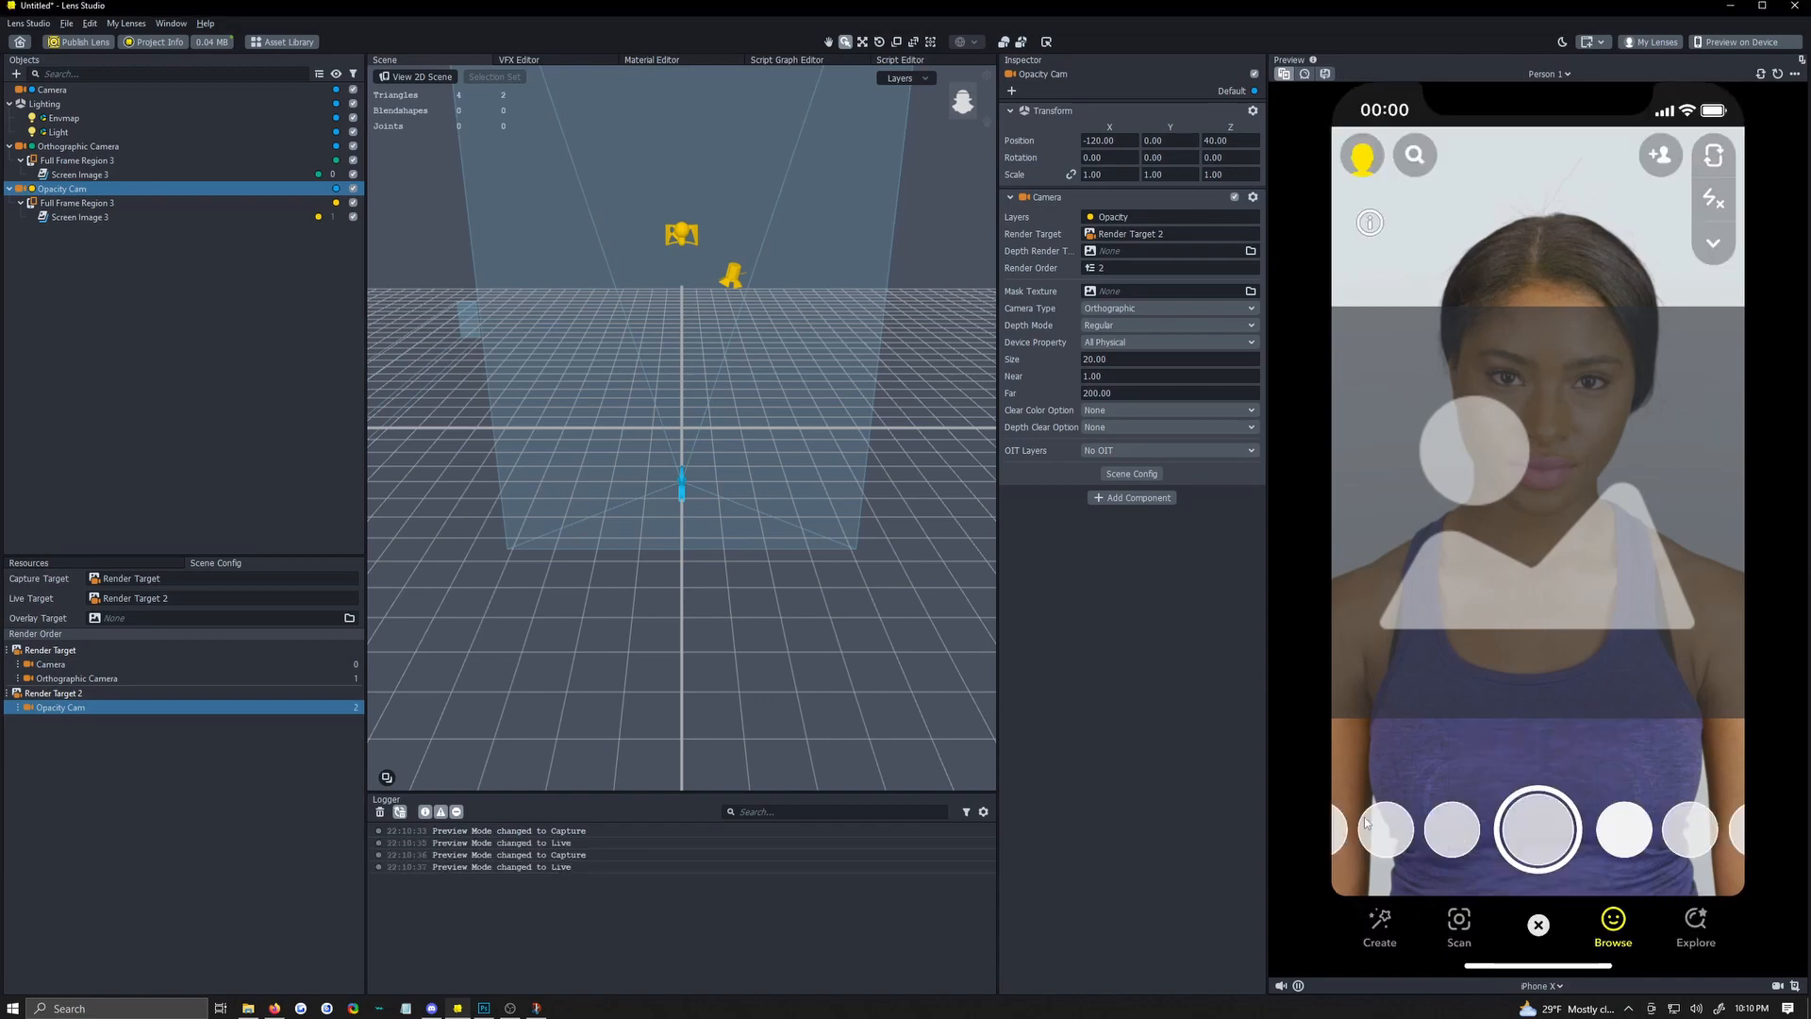
pyautogui.moveTo(1535, 979)
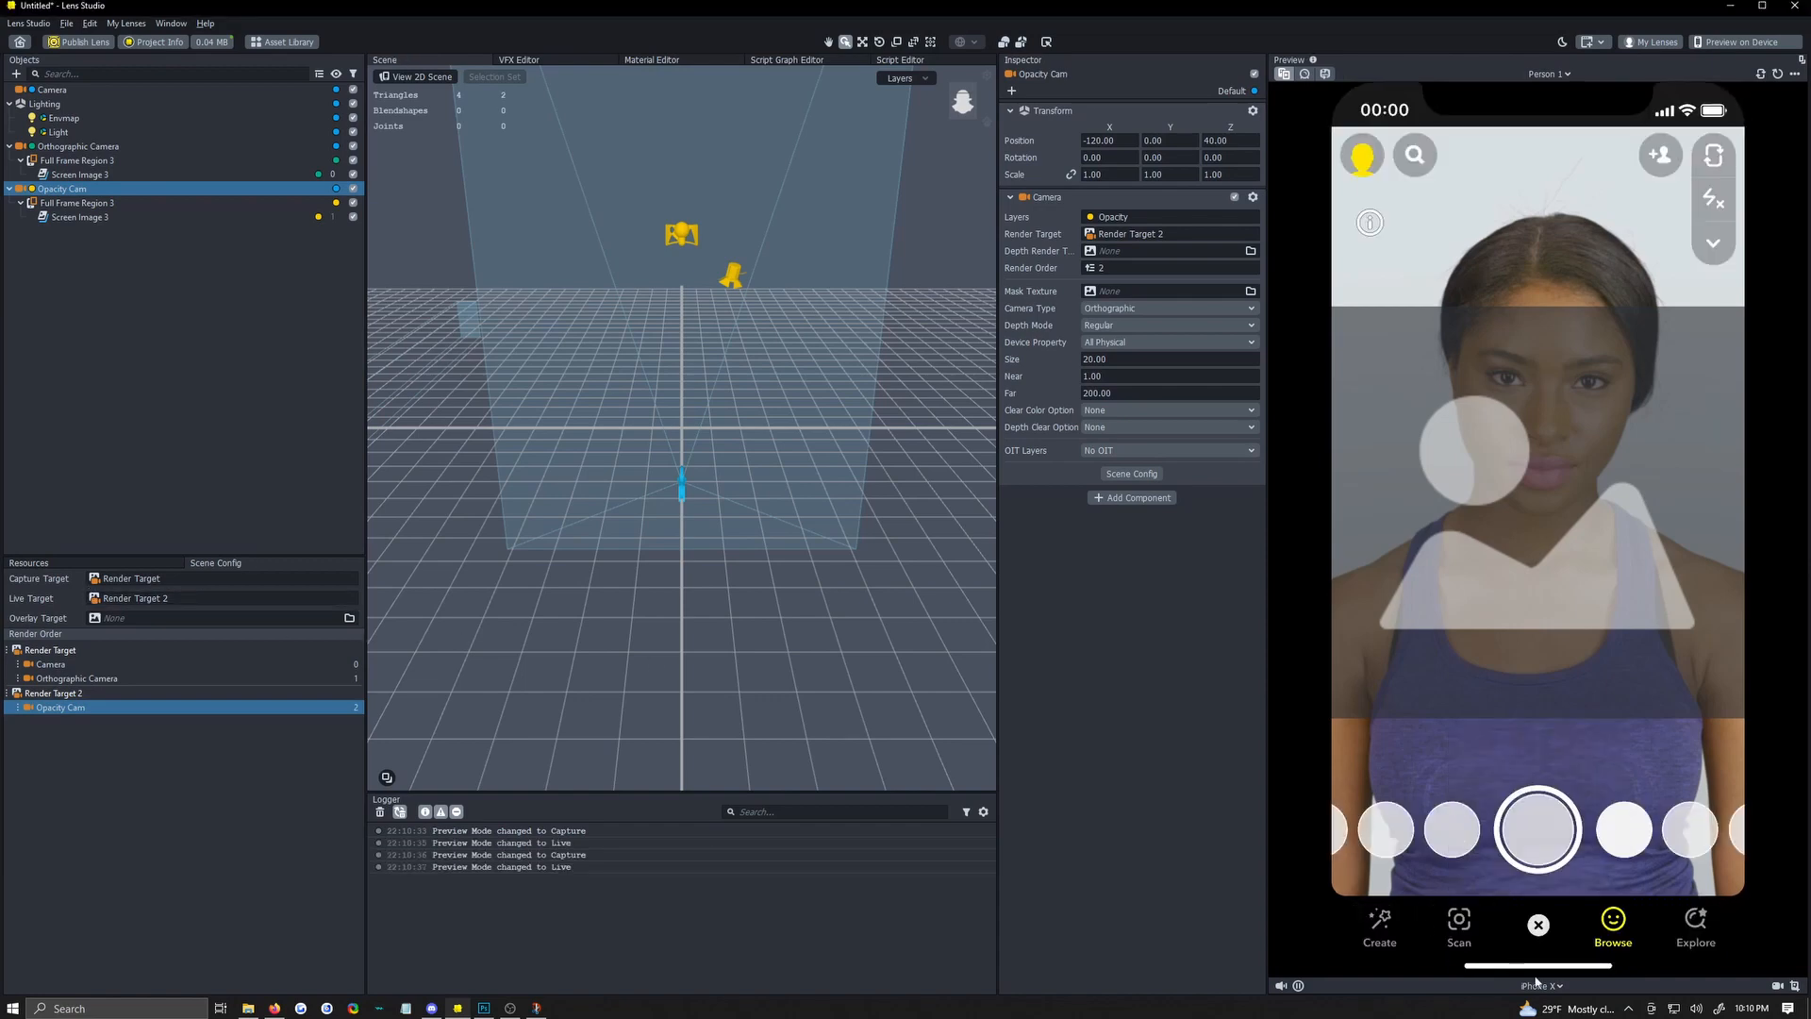
pyautogui.click(1541, 985)
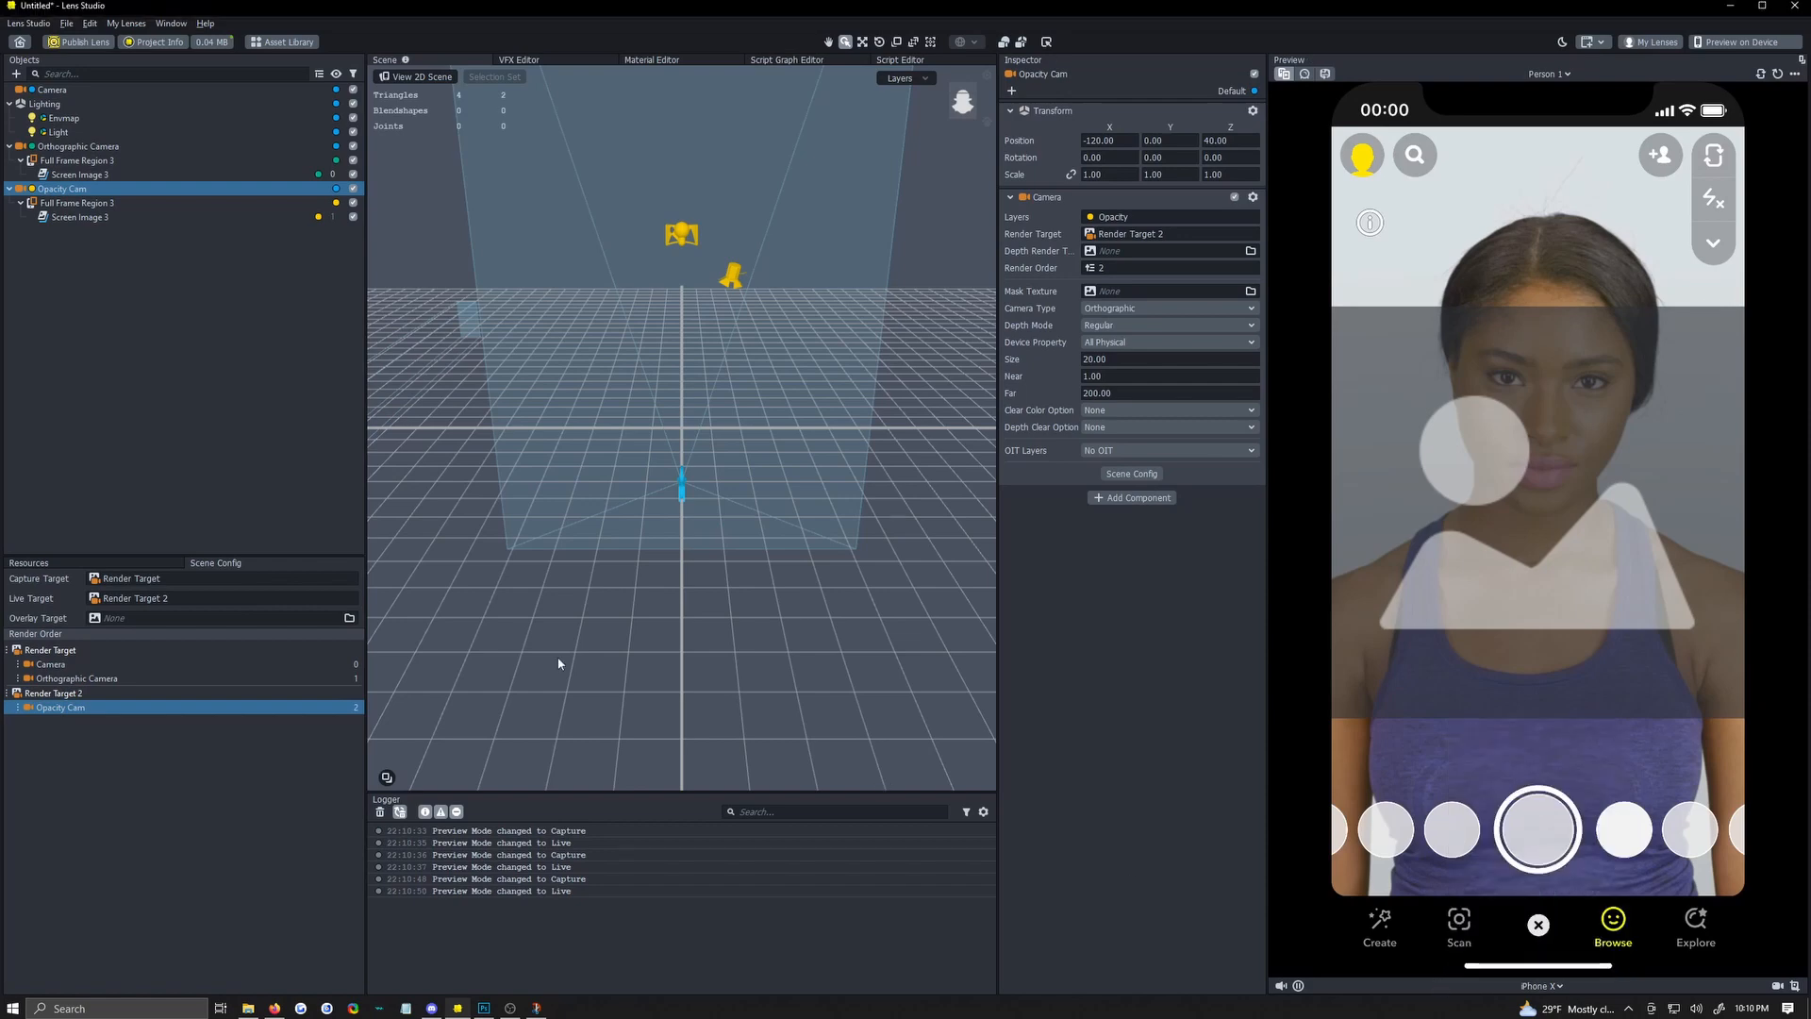
# Set Screen Image 3 to Stretch mode and give it a new white Unlit material.
pyautogui.click(80, 217)
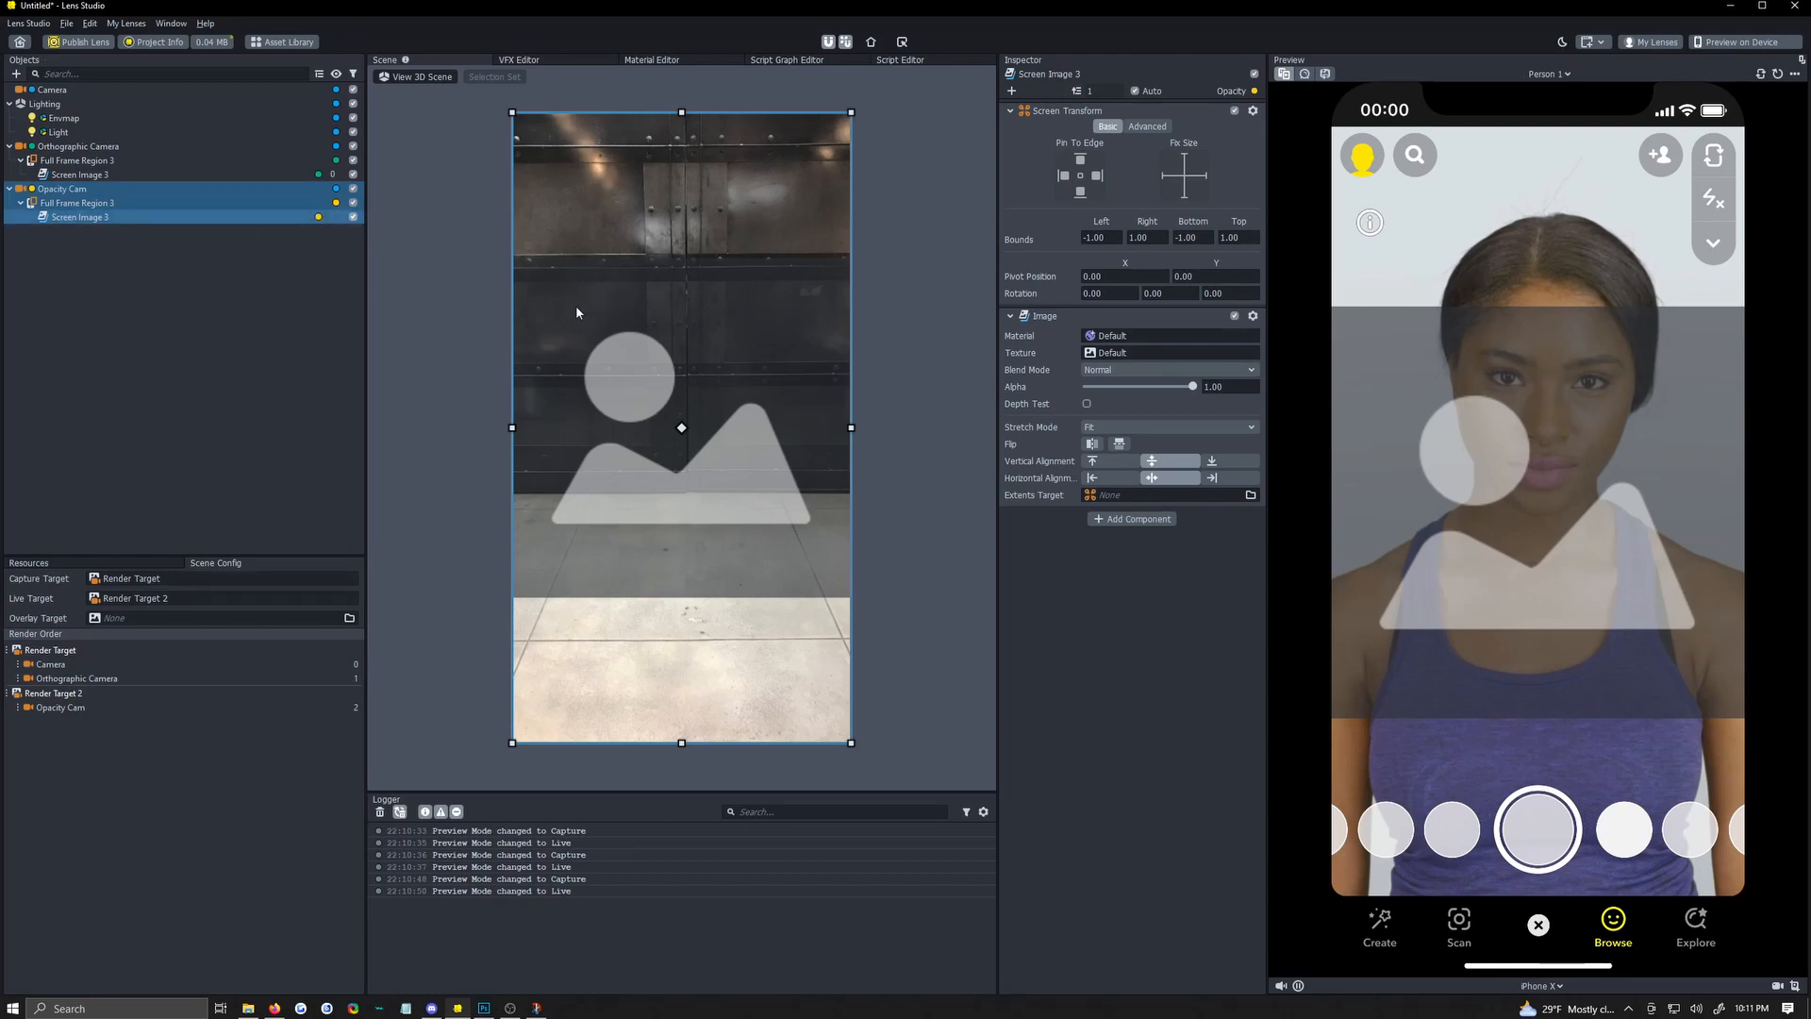
pyautogui.moveTo(647, 255)
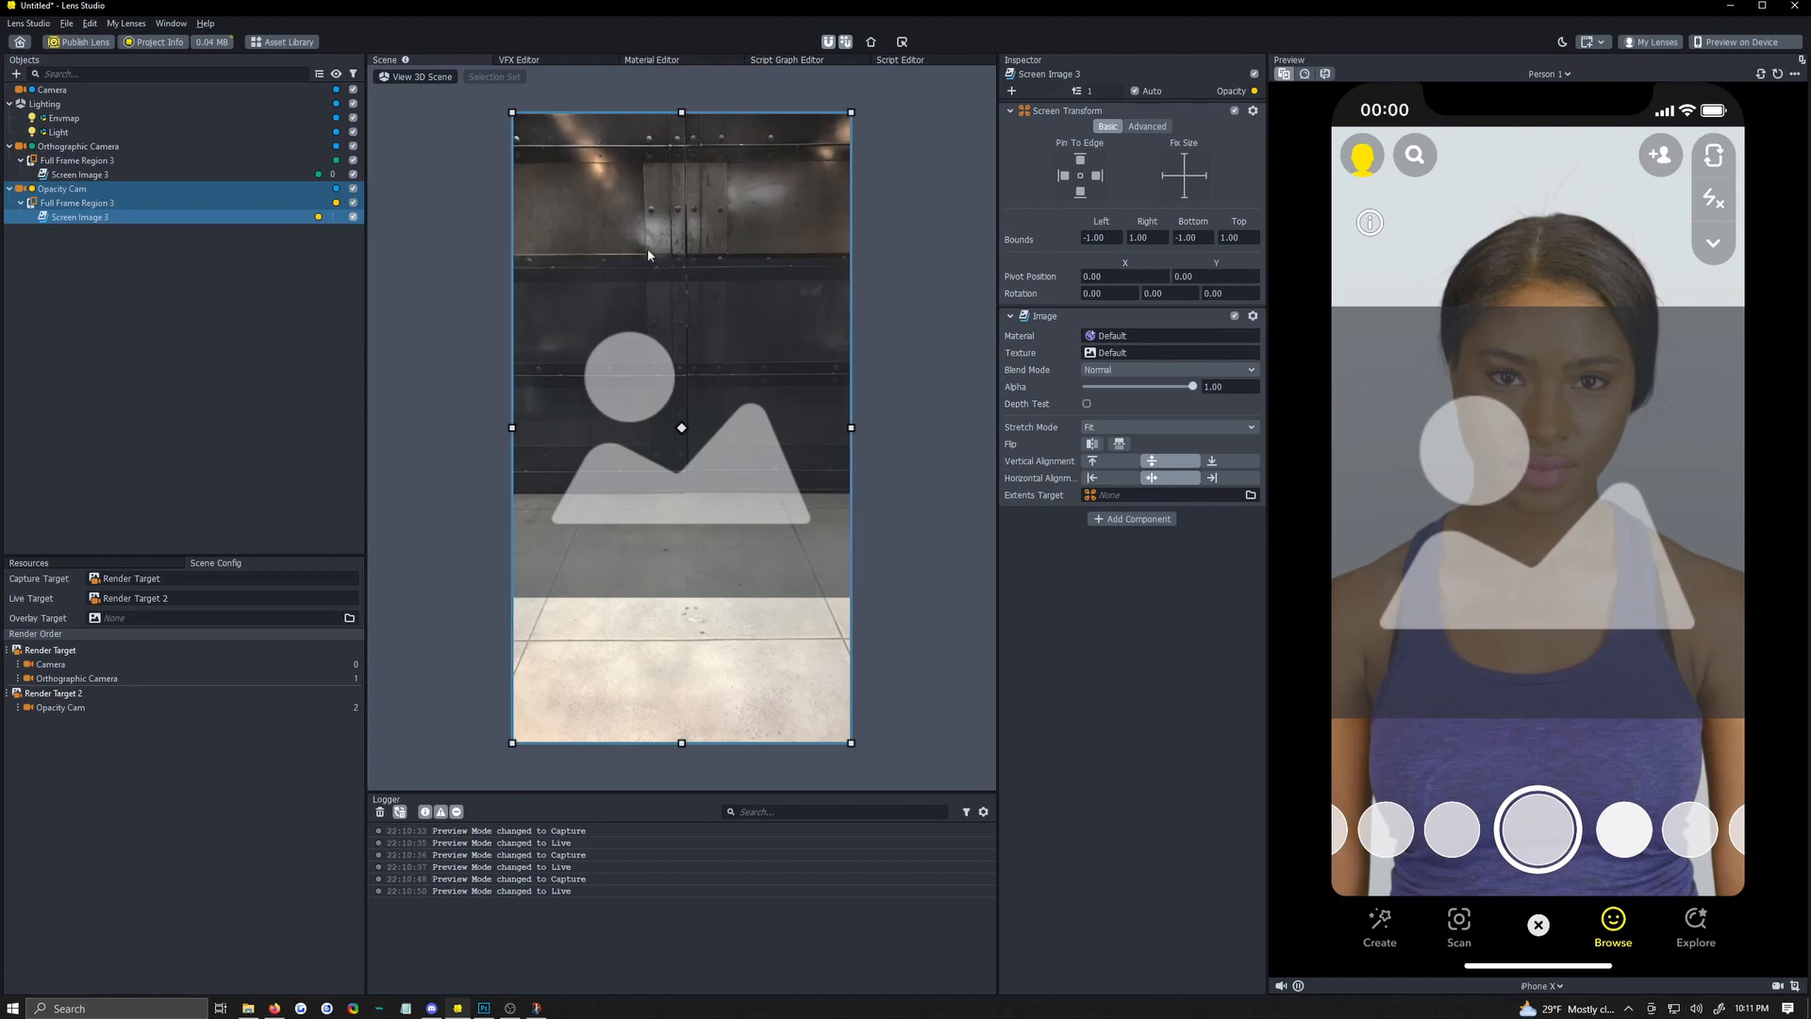
pyautogui.click(1167, 426)
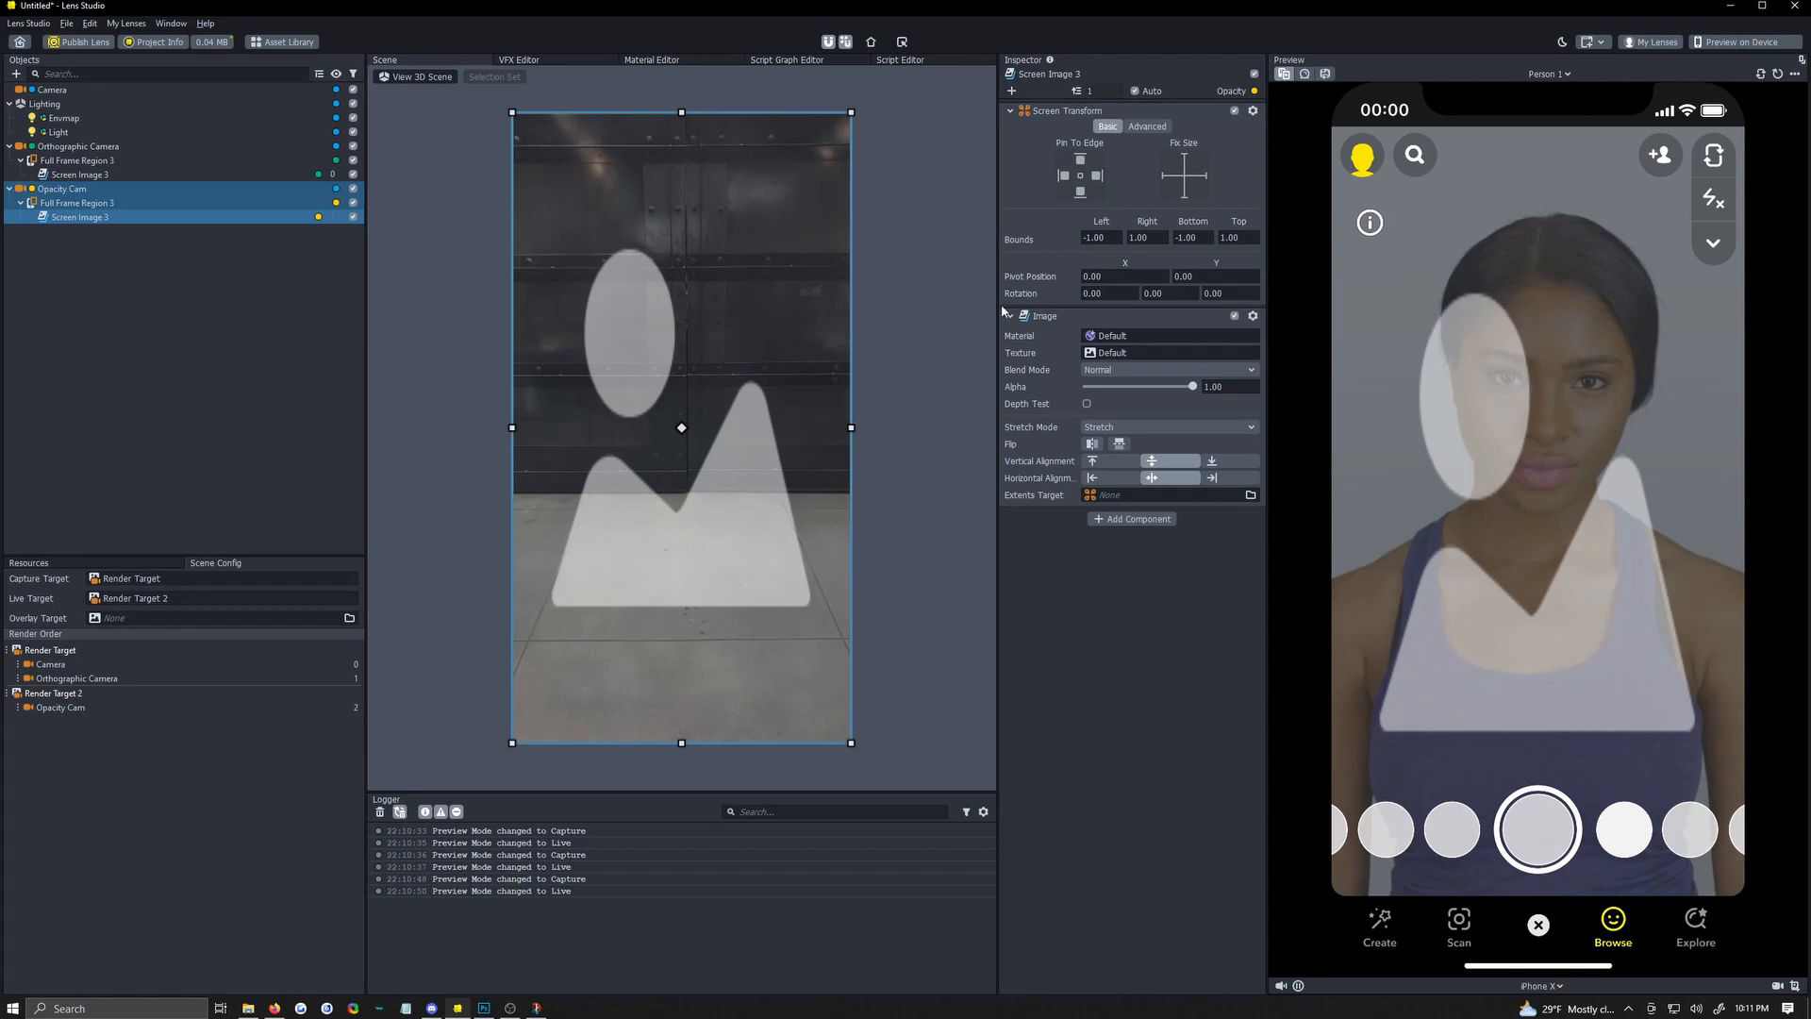
pyautogui.click(1111, 353)
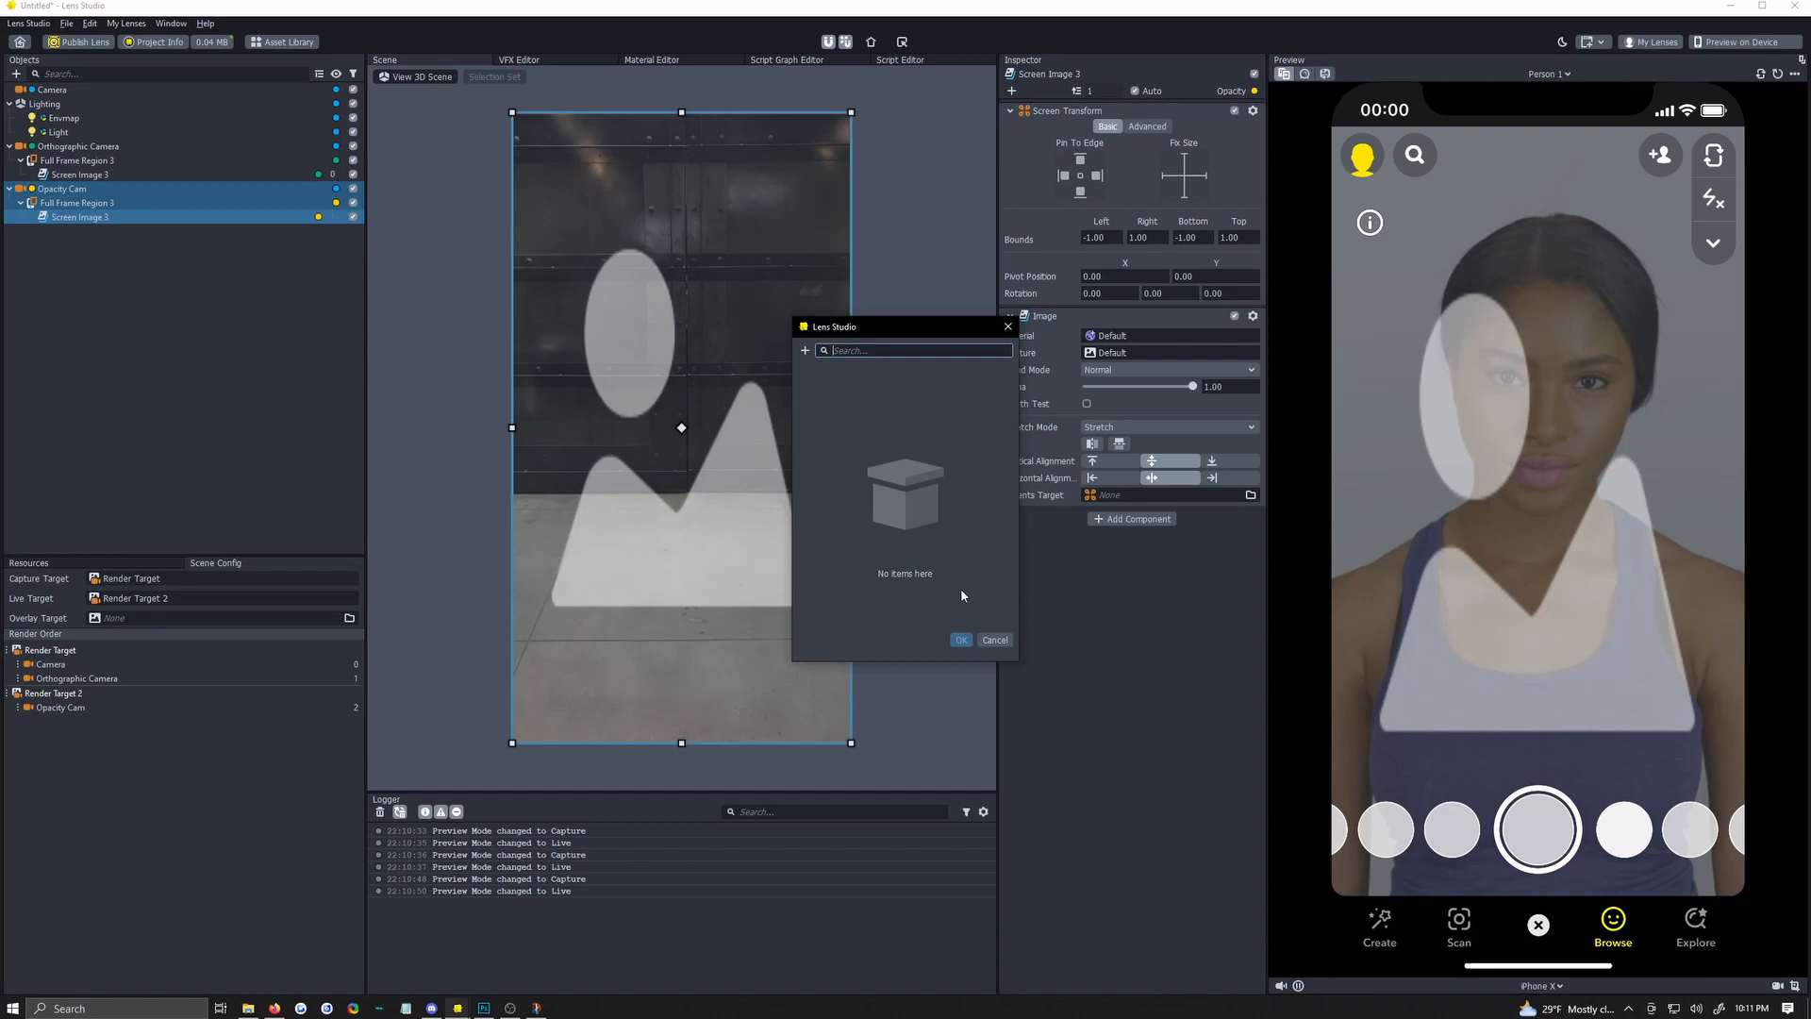
pyautogui.click(994, 639)
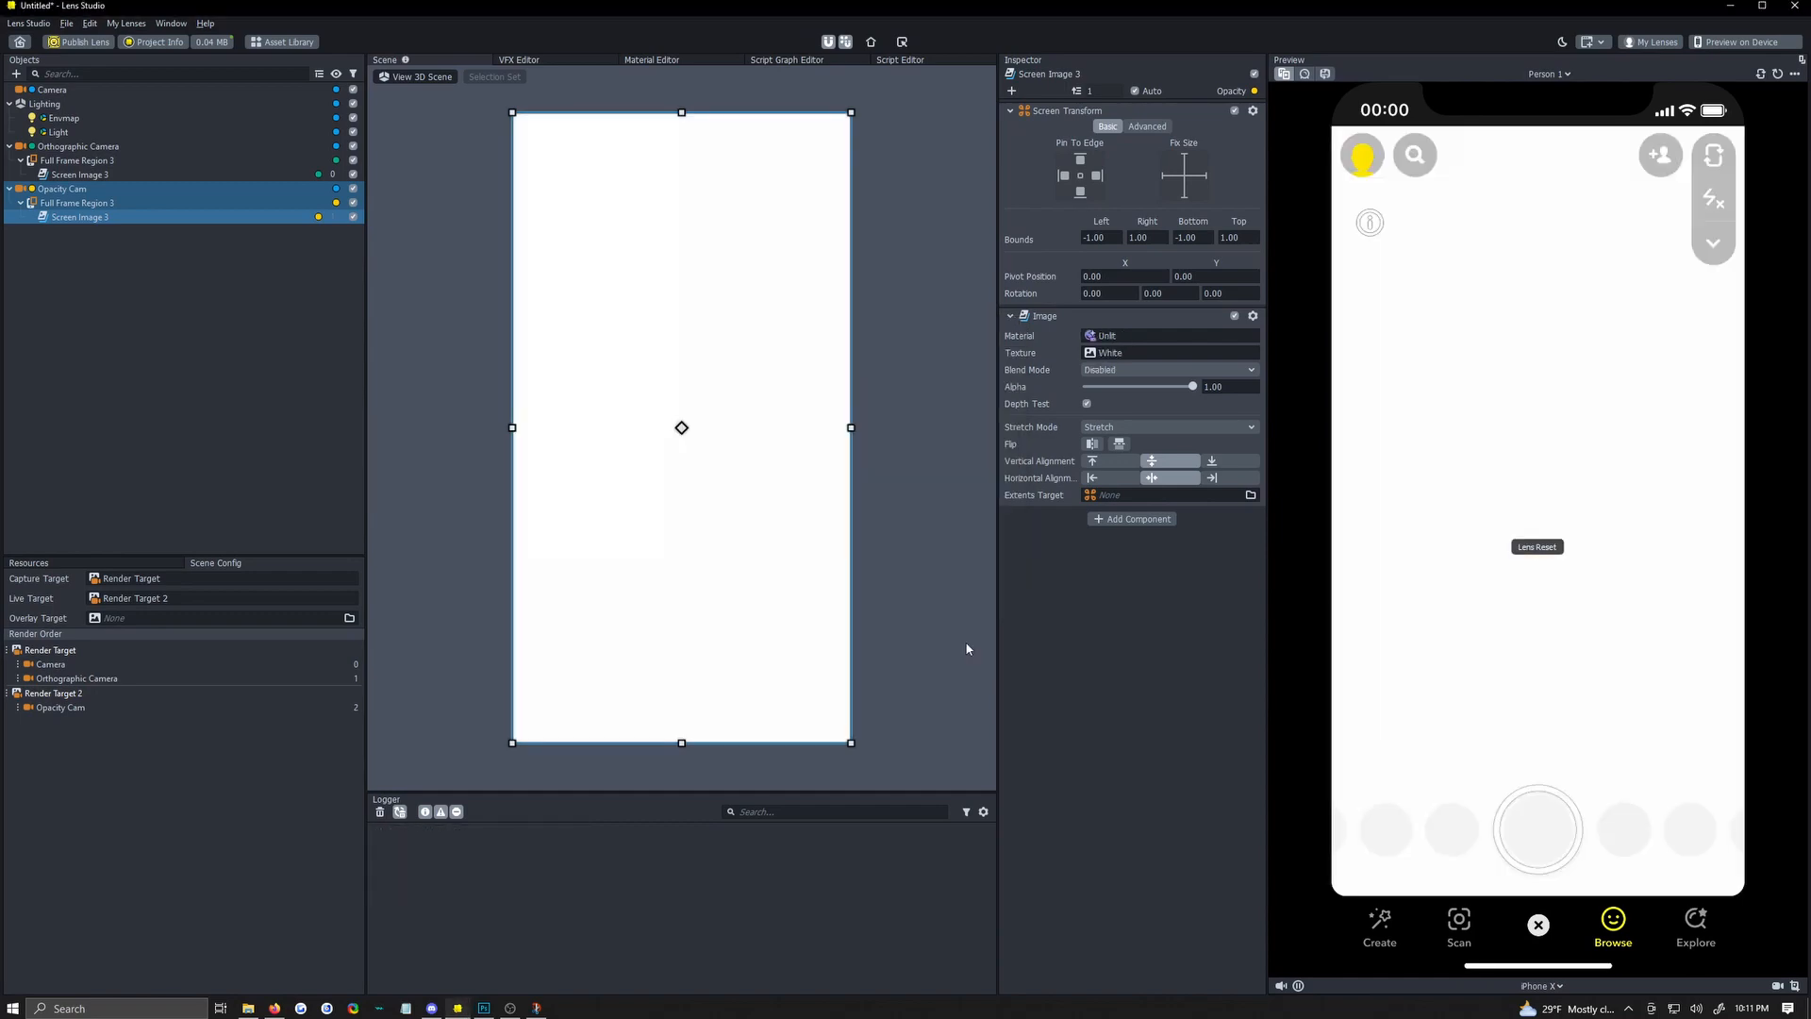
pyautogui.moveTo(1007, 476)
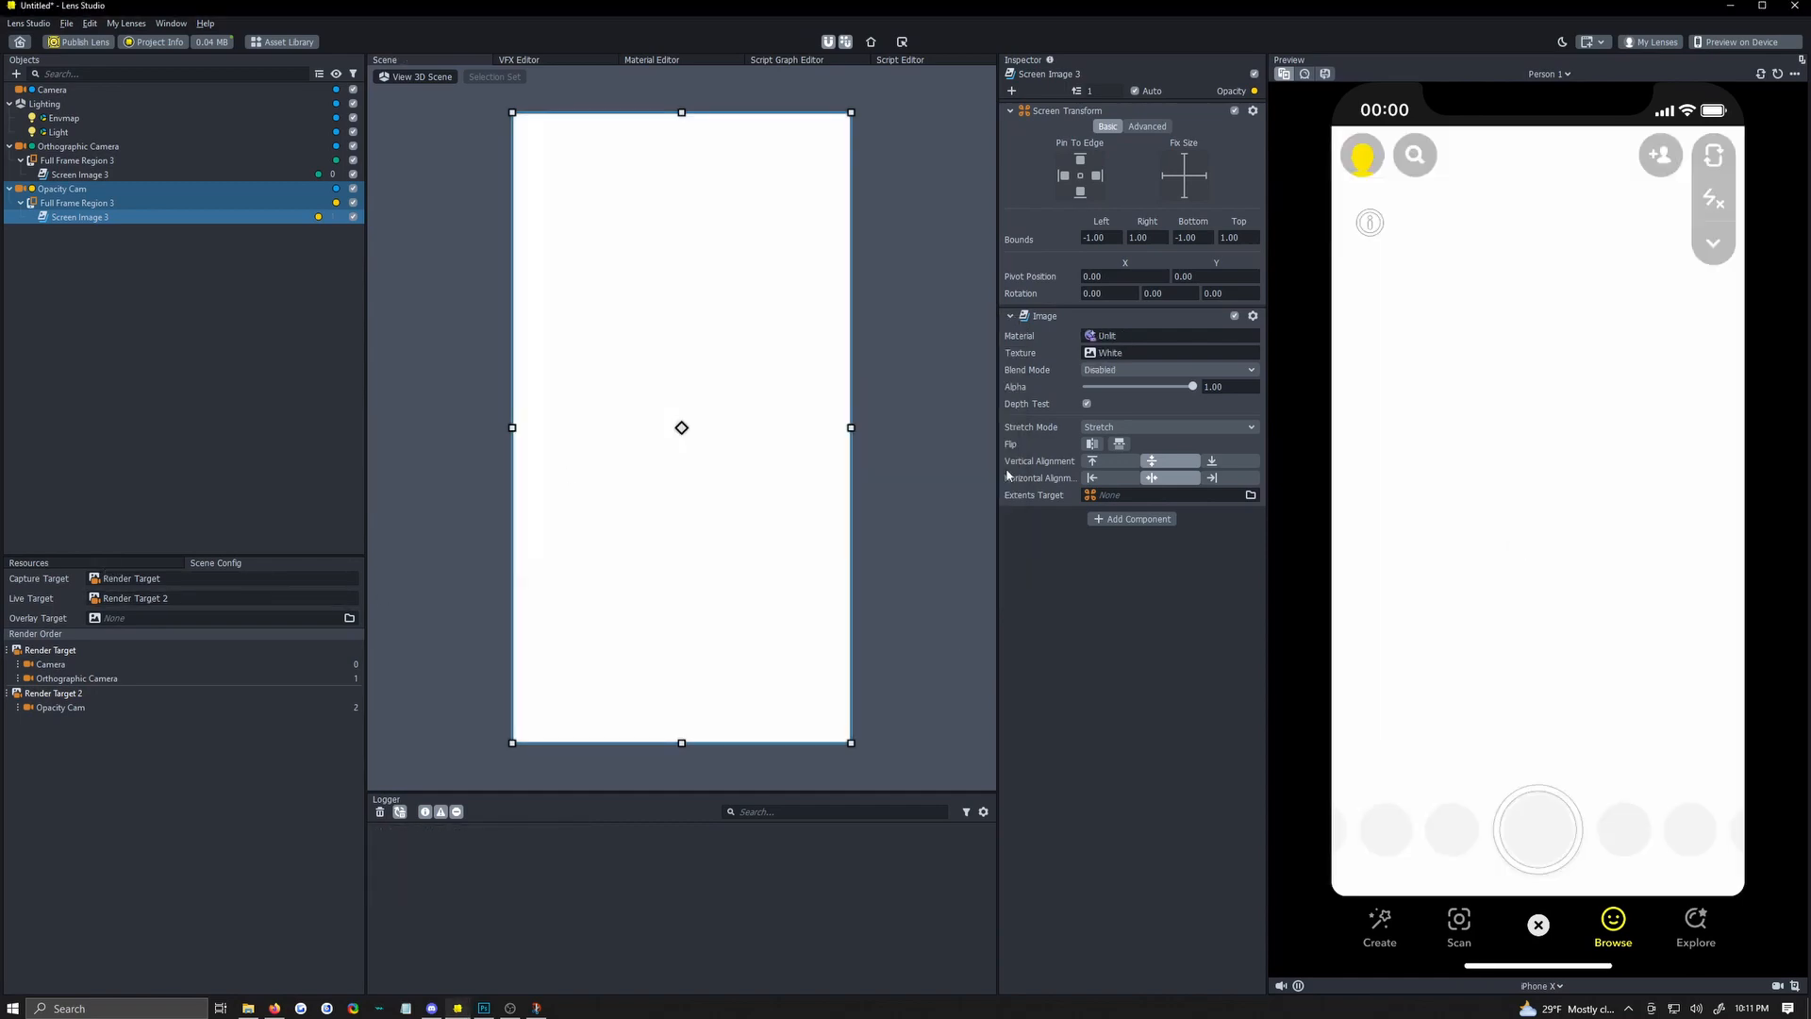
pyautogui.click(43, 692)
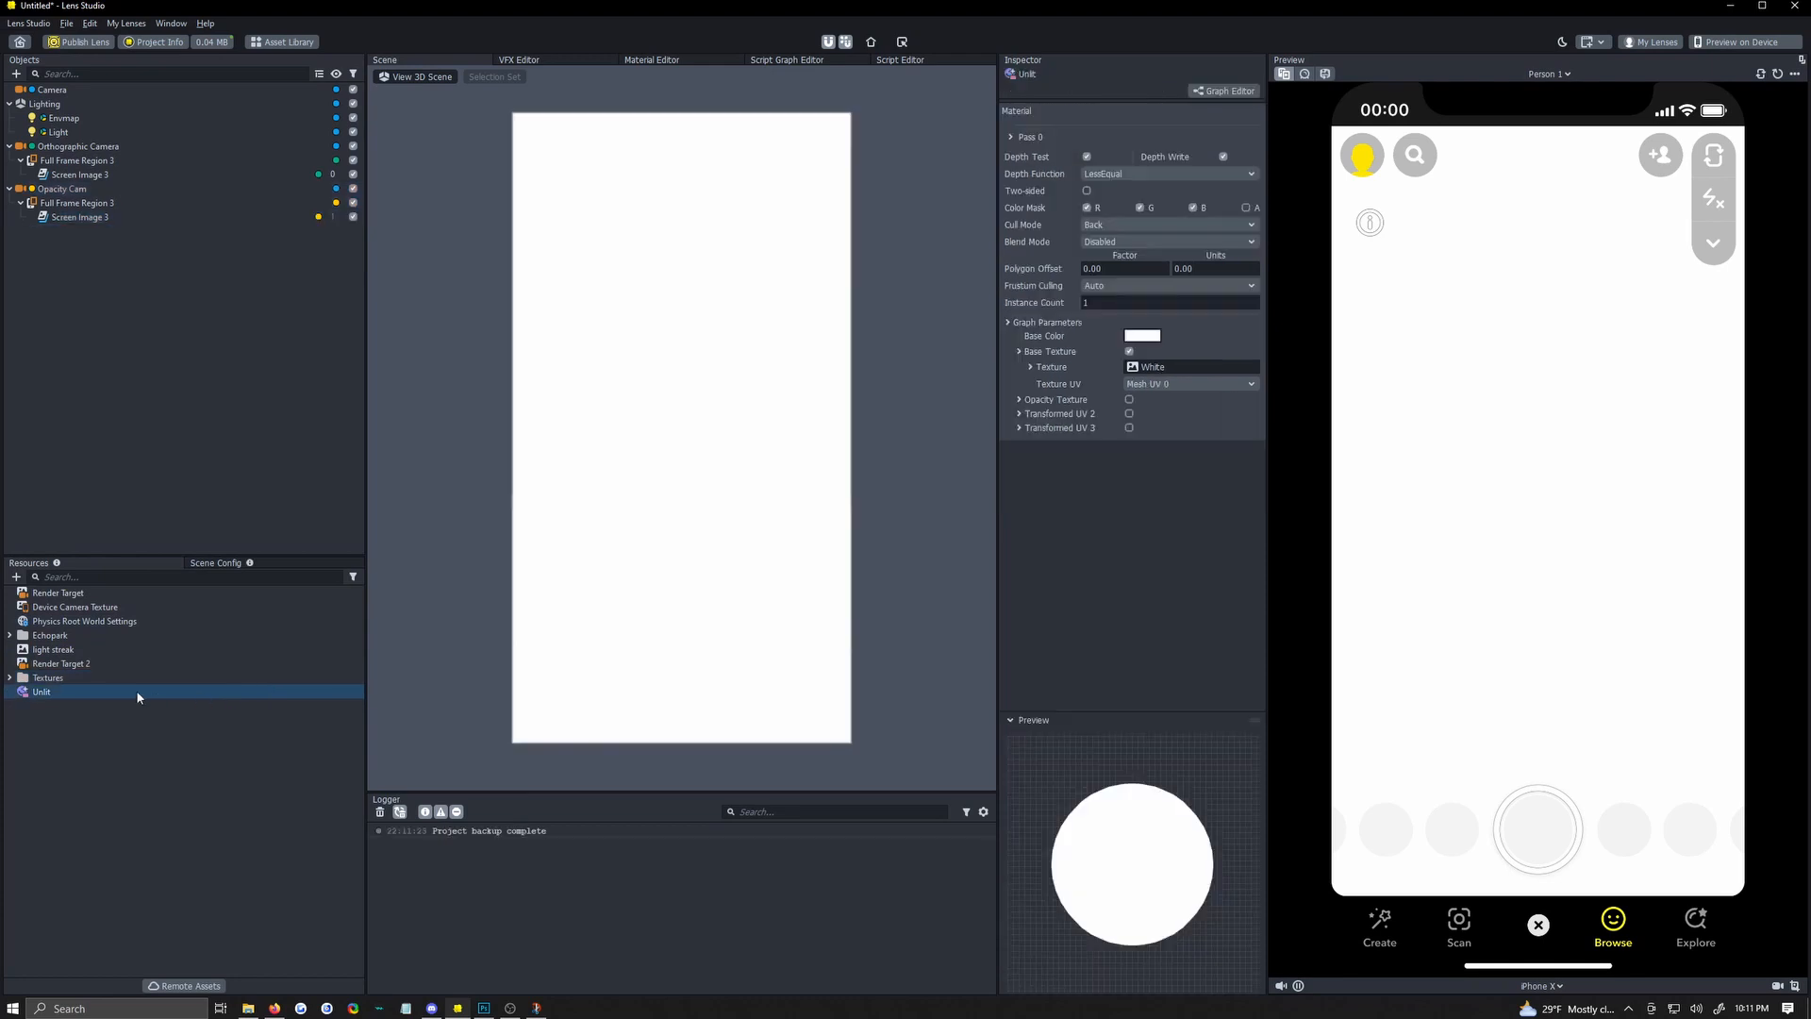
# Change the Unlit material's base colour to black, then reselect Screen Image 3 and its region.
pyautogui.click(1141, 335)
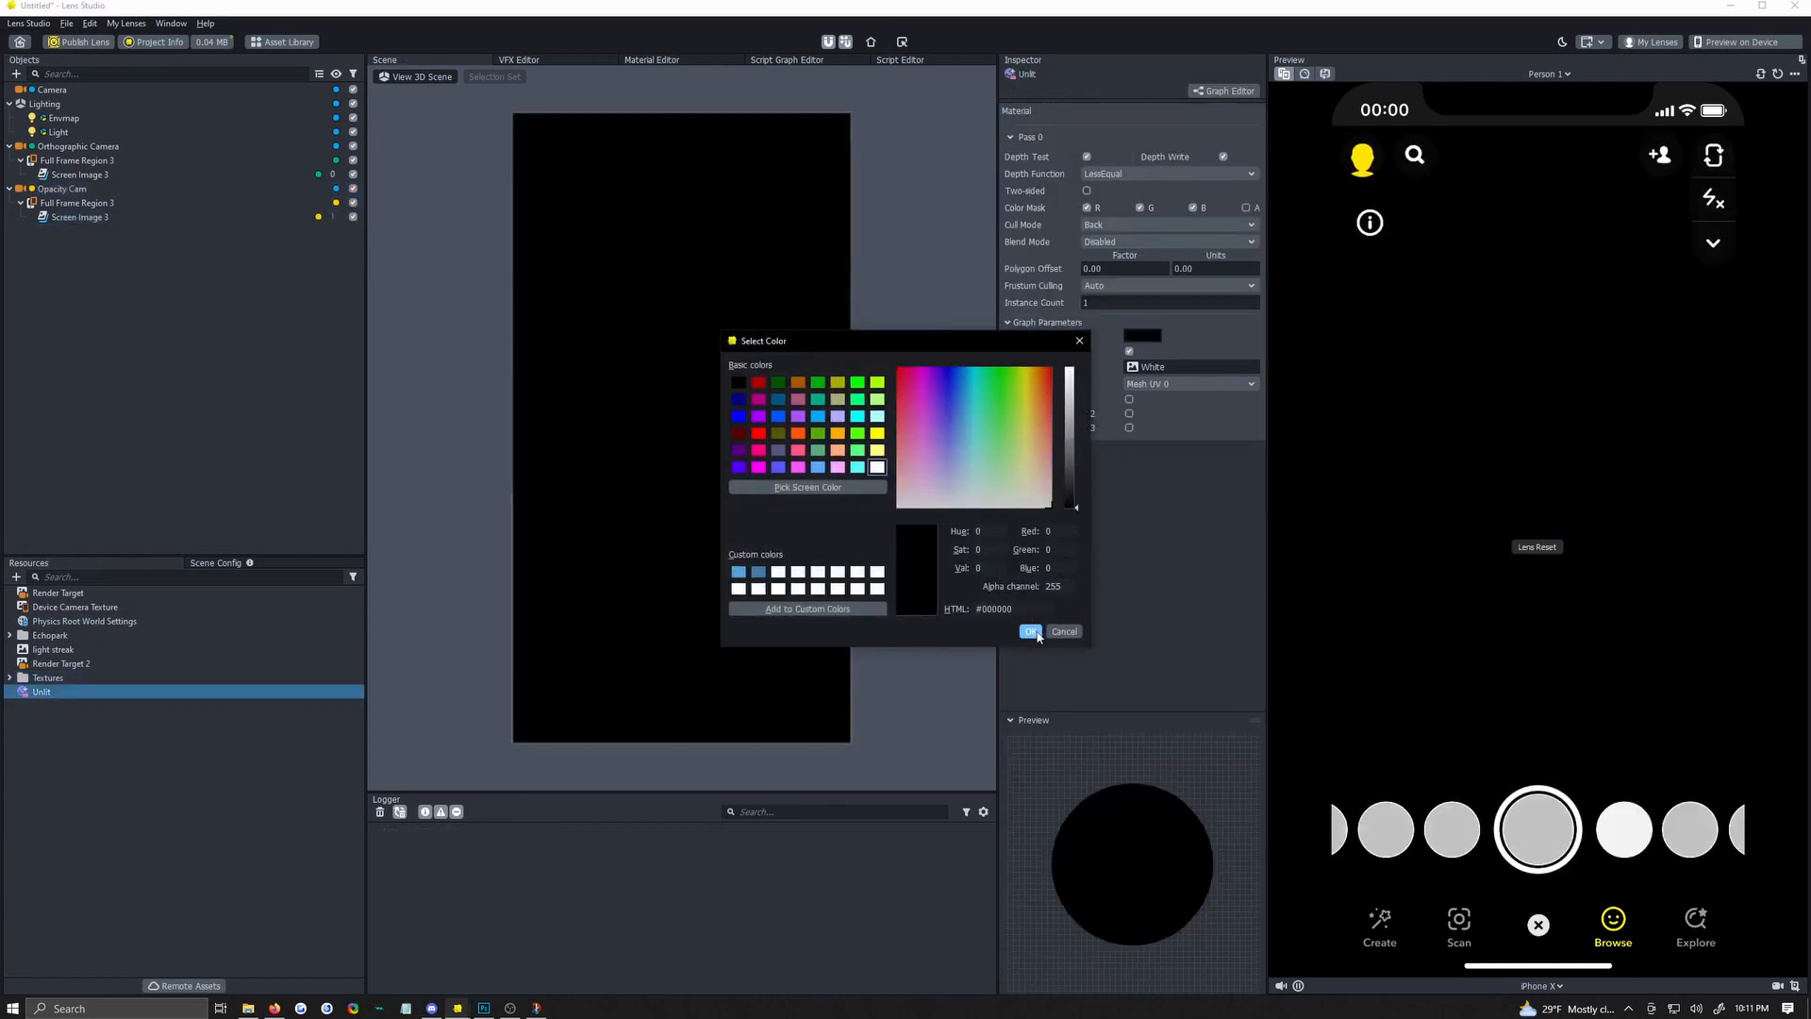
pyautogui.click(1030, 632)
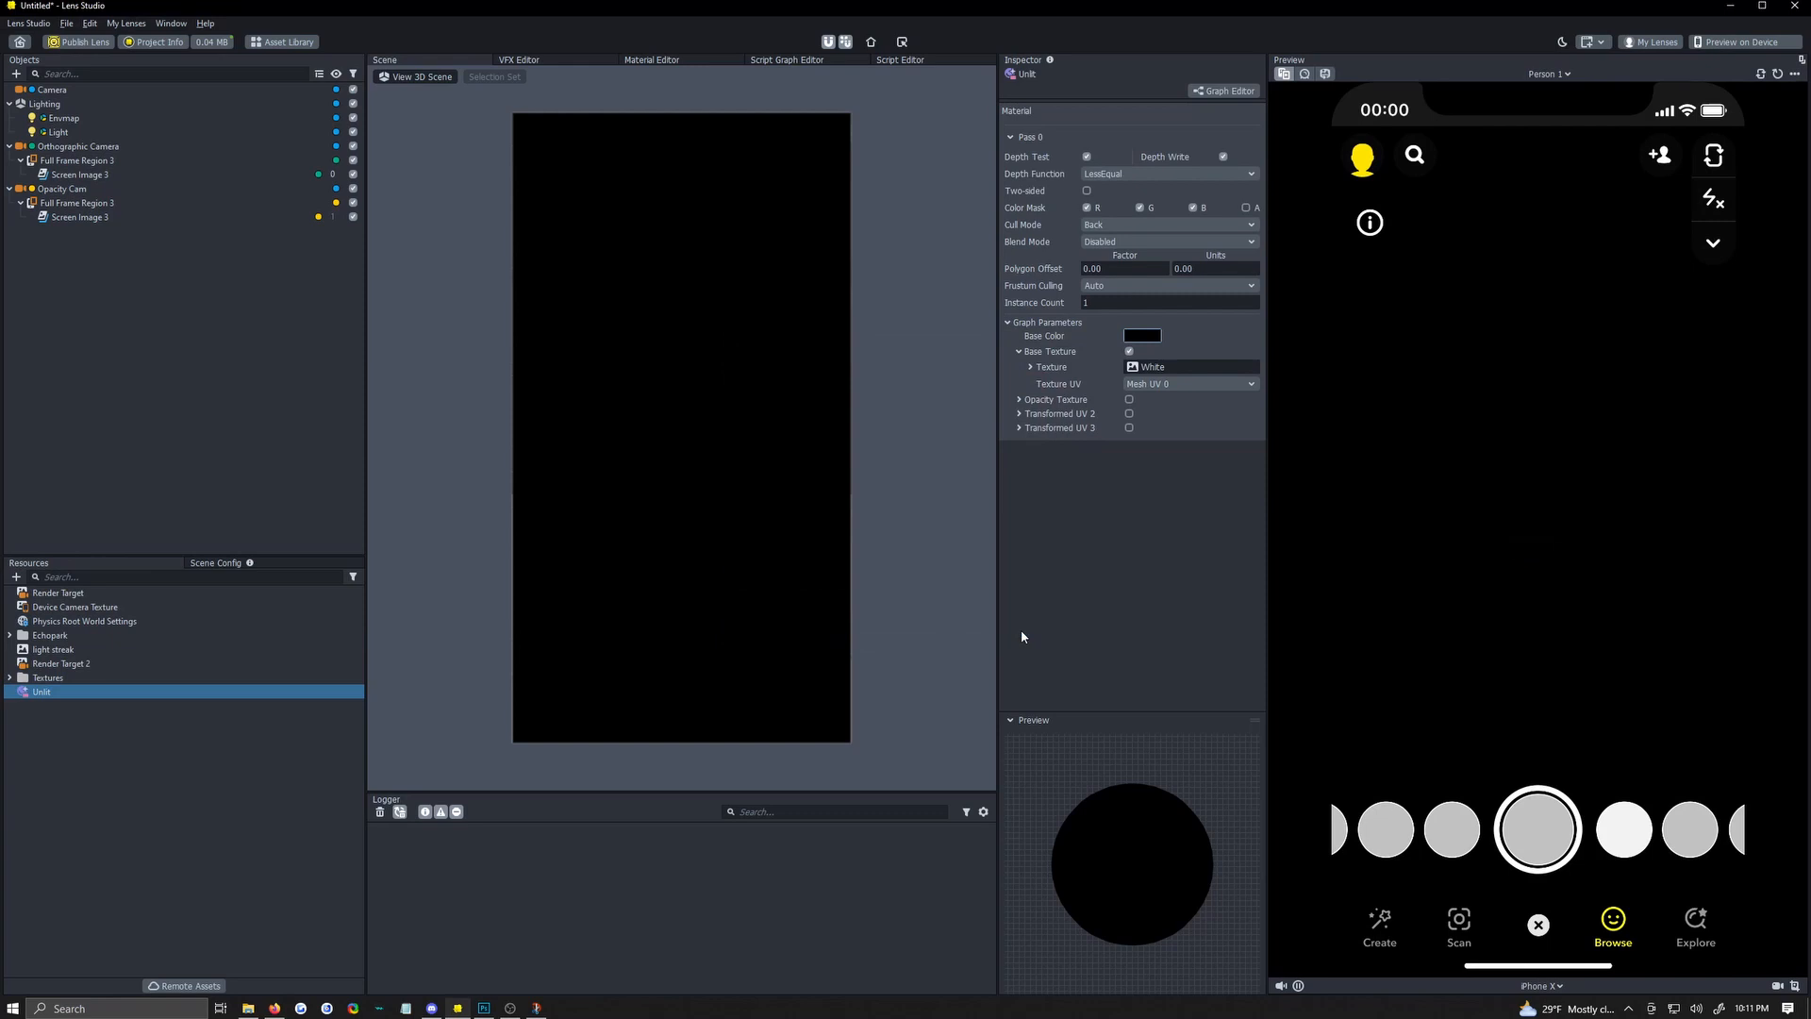
pyautogui.moveTo(1087, 555)
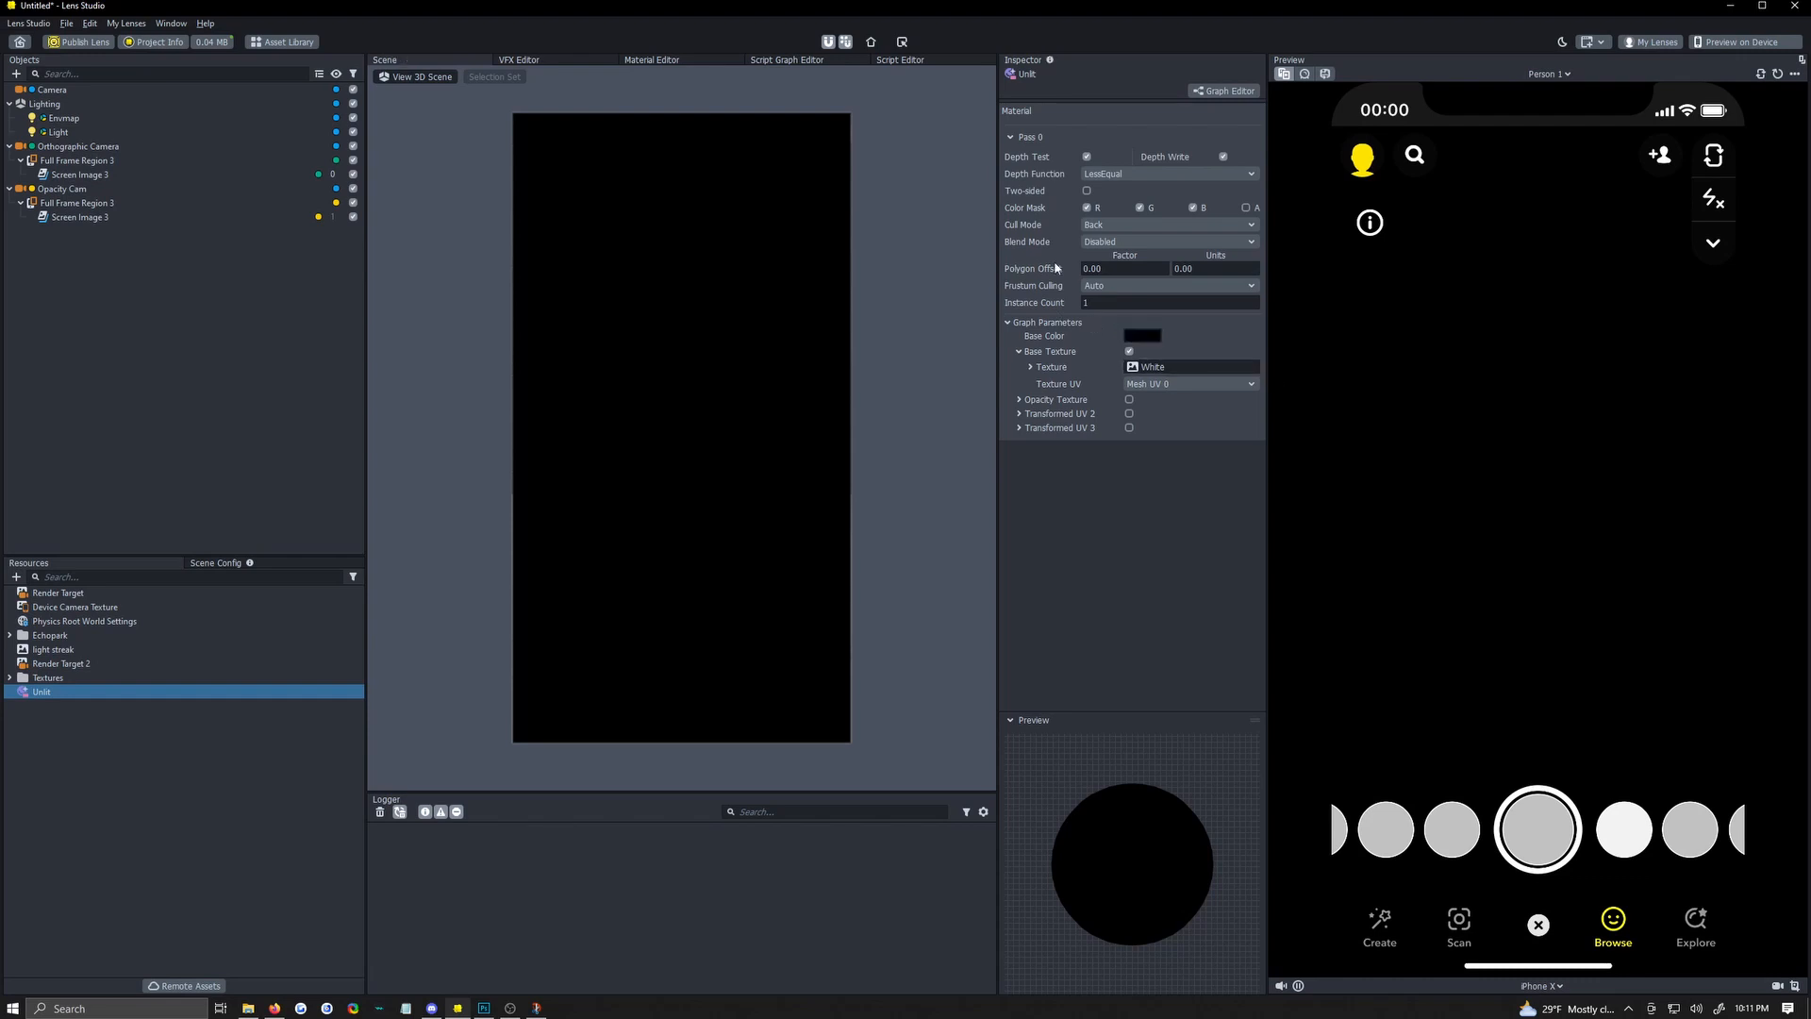
pyautogui.click(81, 217)
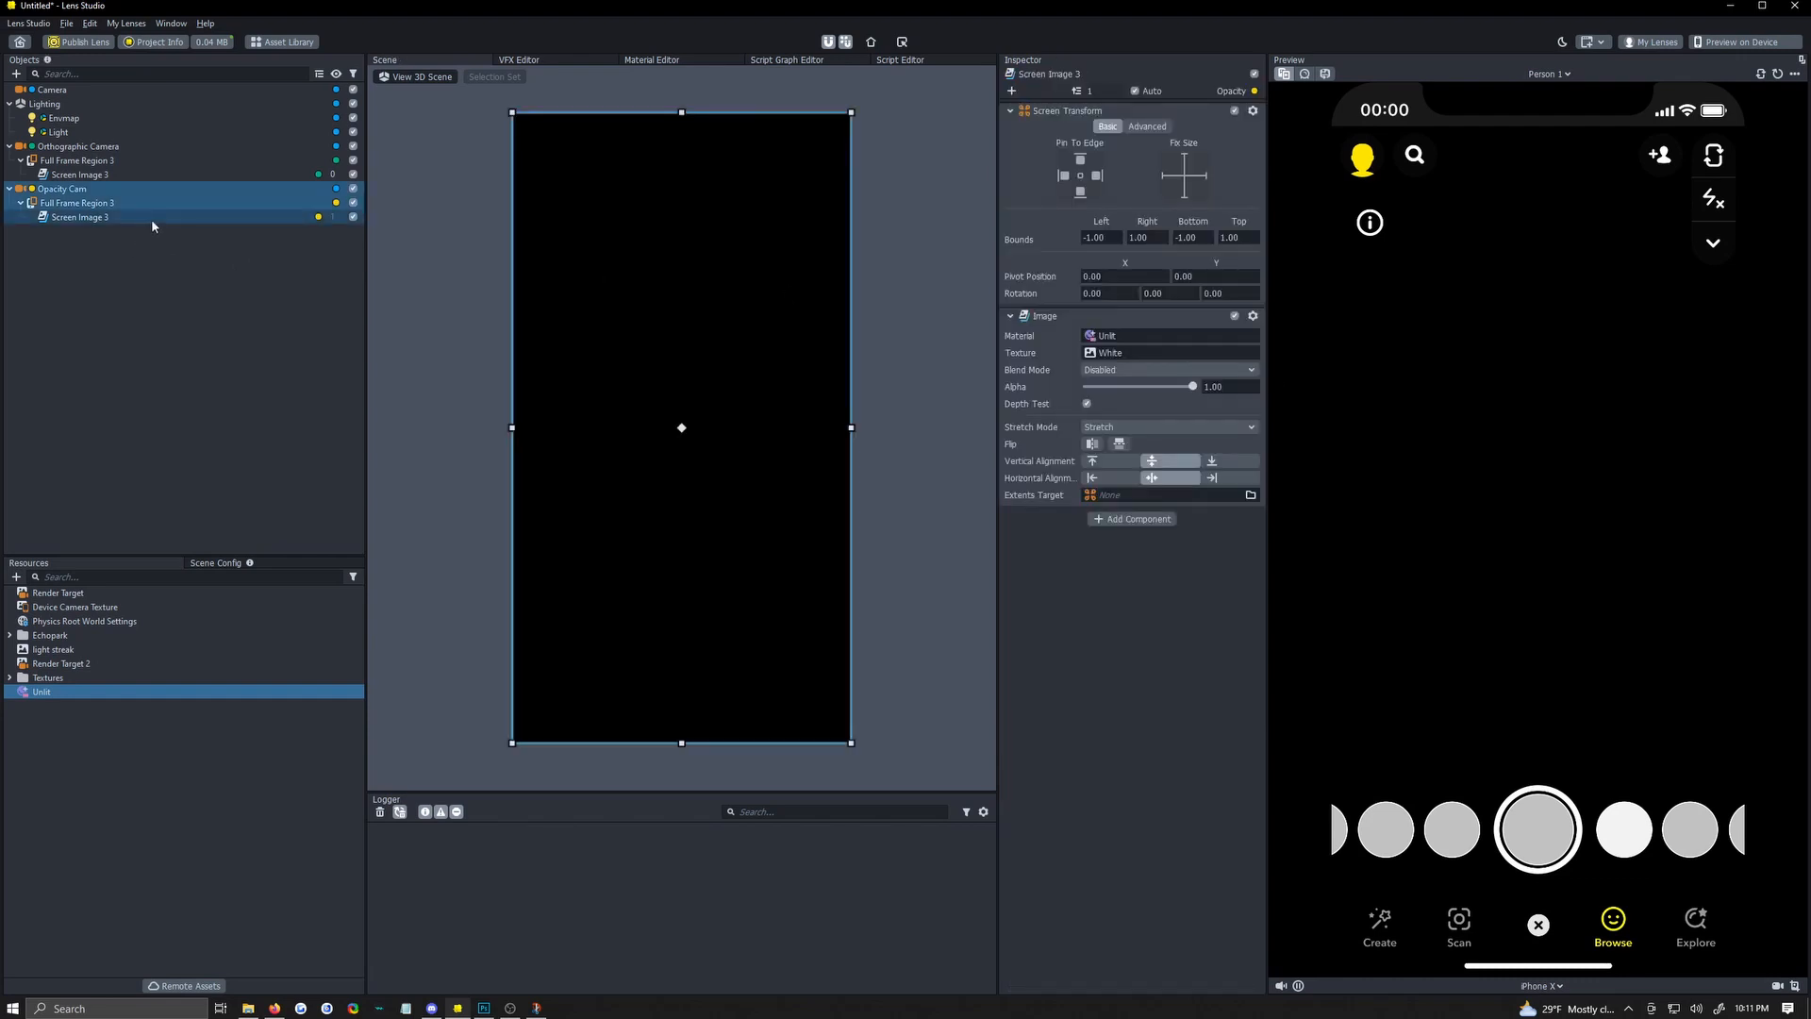
pyautogui.click(77, 202)
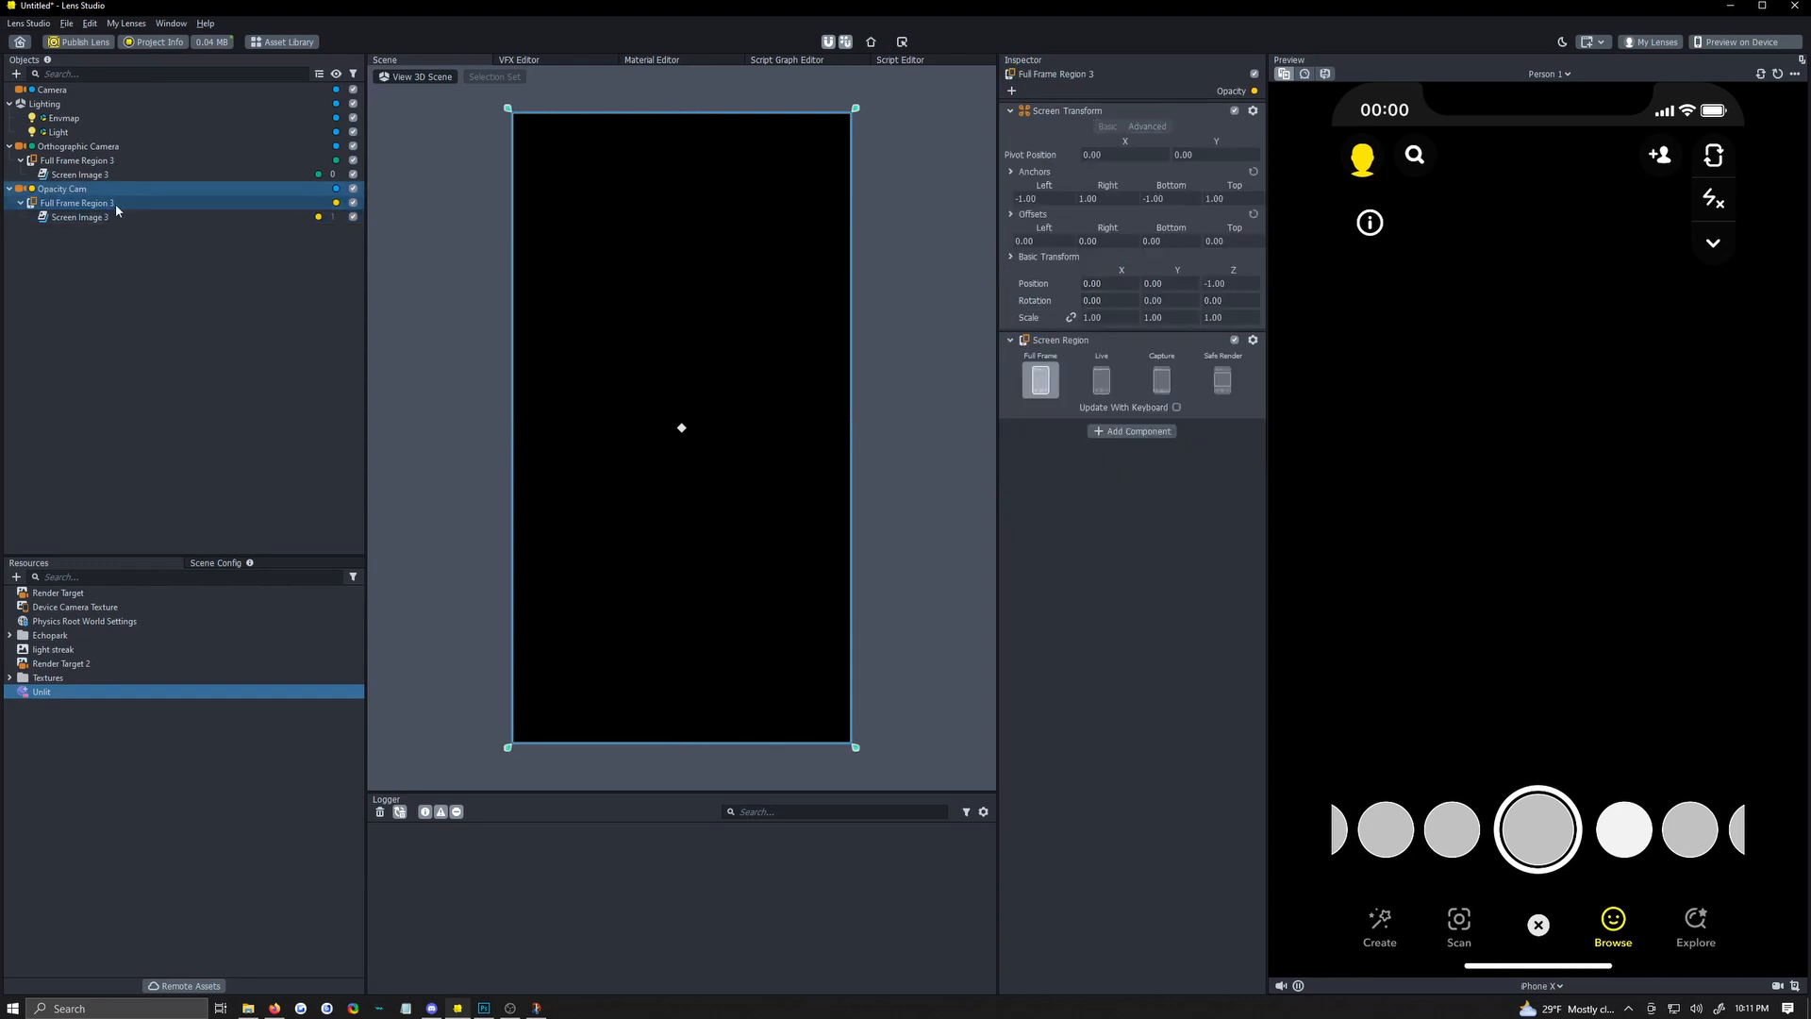
# Add a screen image under Full Frame Region 3 with the light streak texture on the Opacity layer.
pyautogui.click(76, 204)
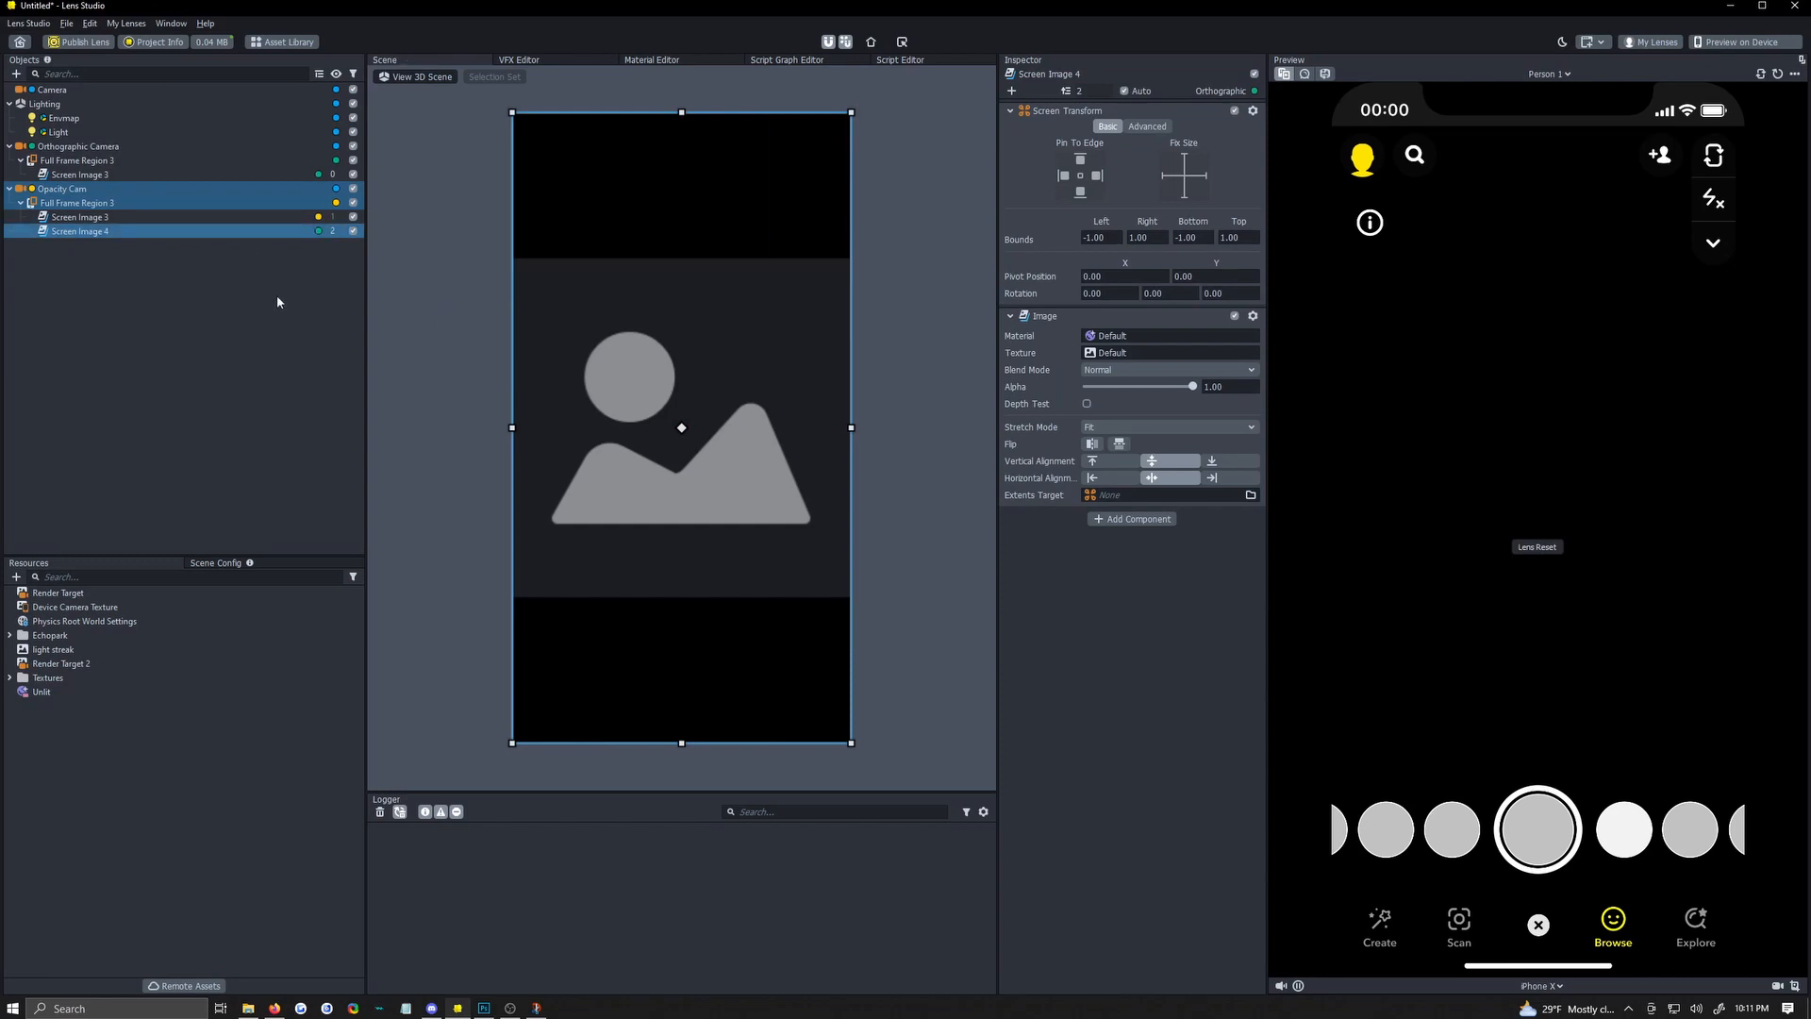
pyautogui.click(53, 647)
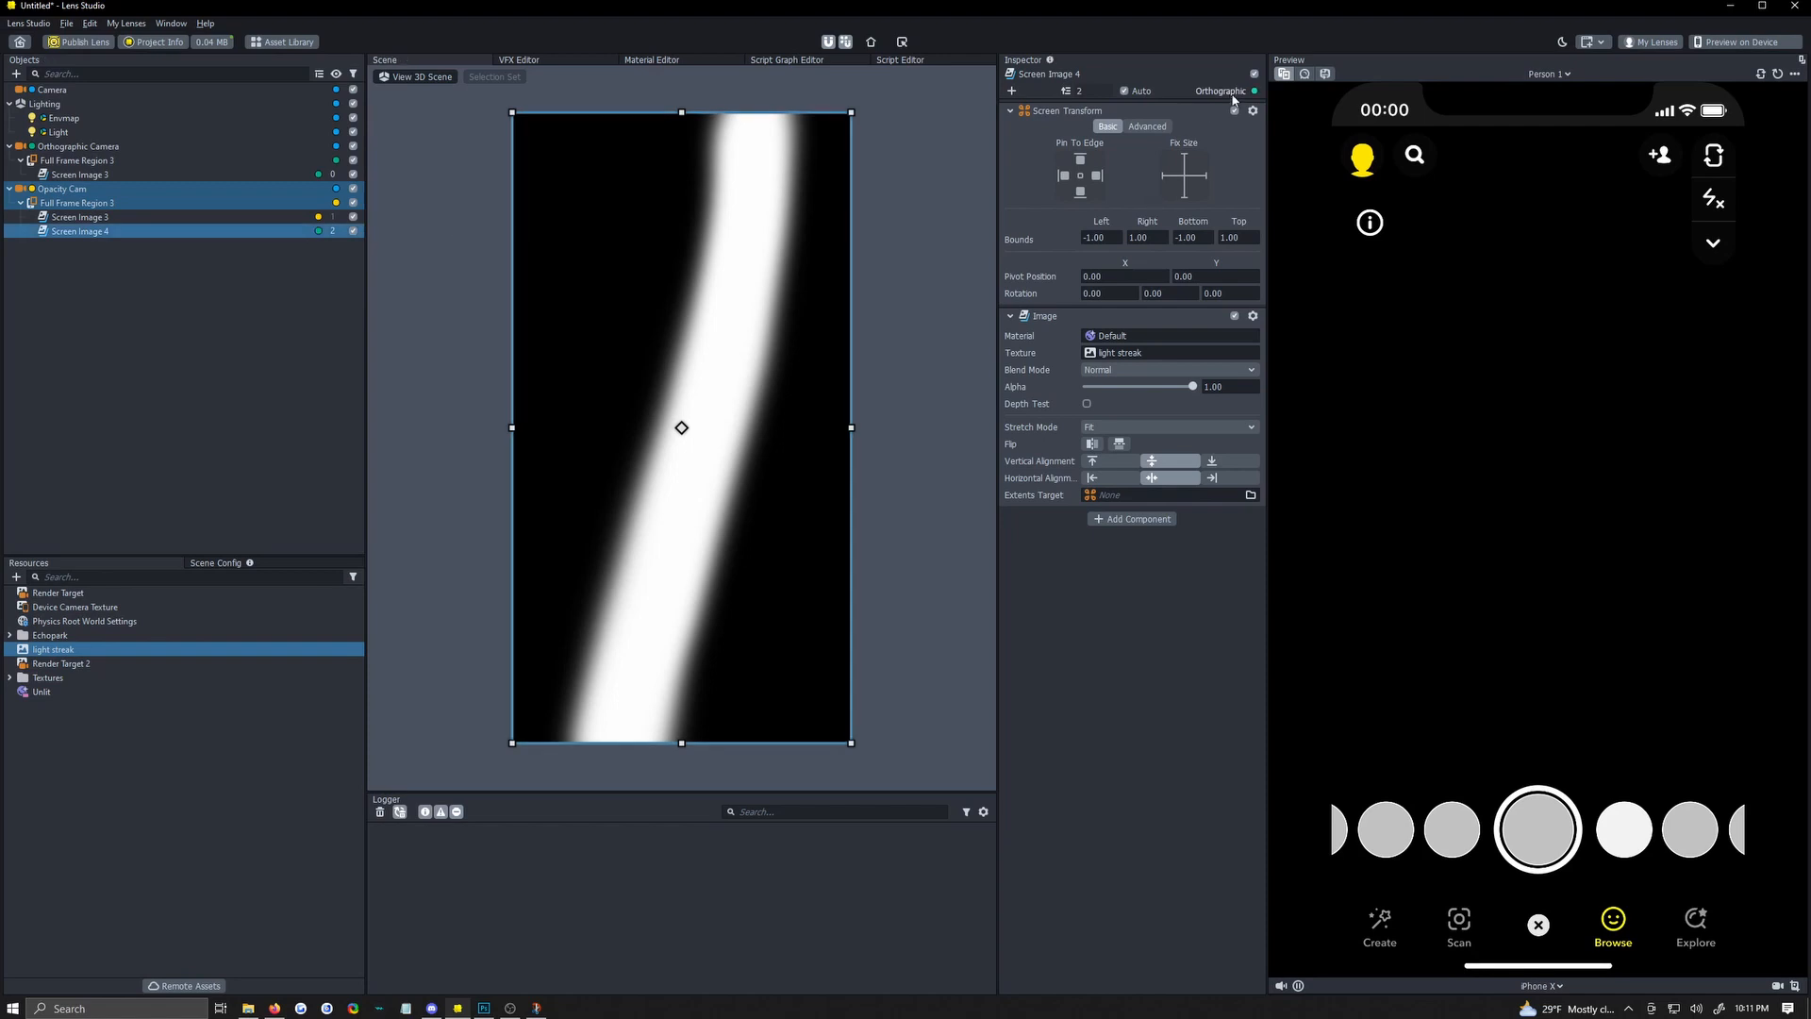
pyautogui.click(1220, 91)
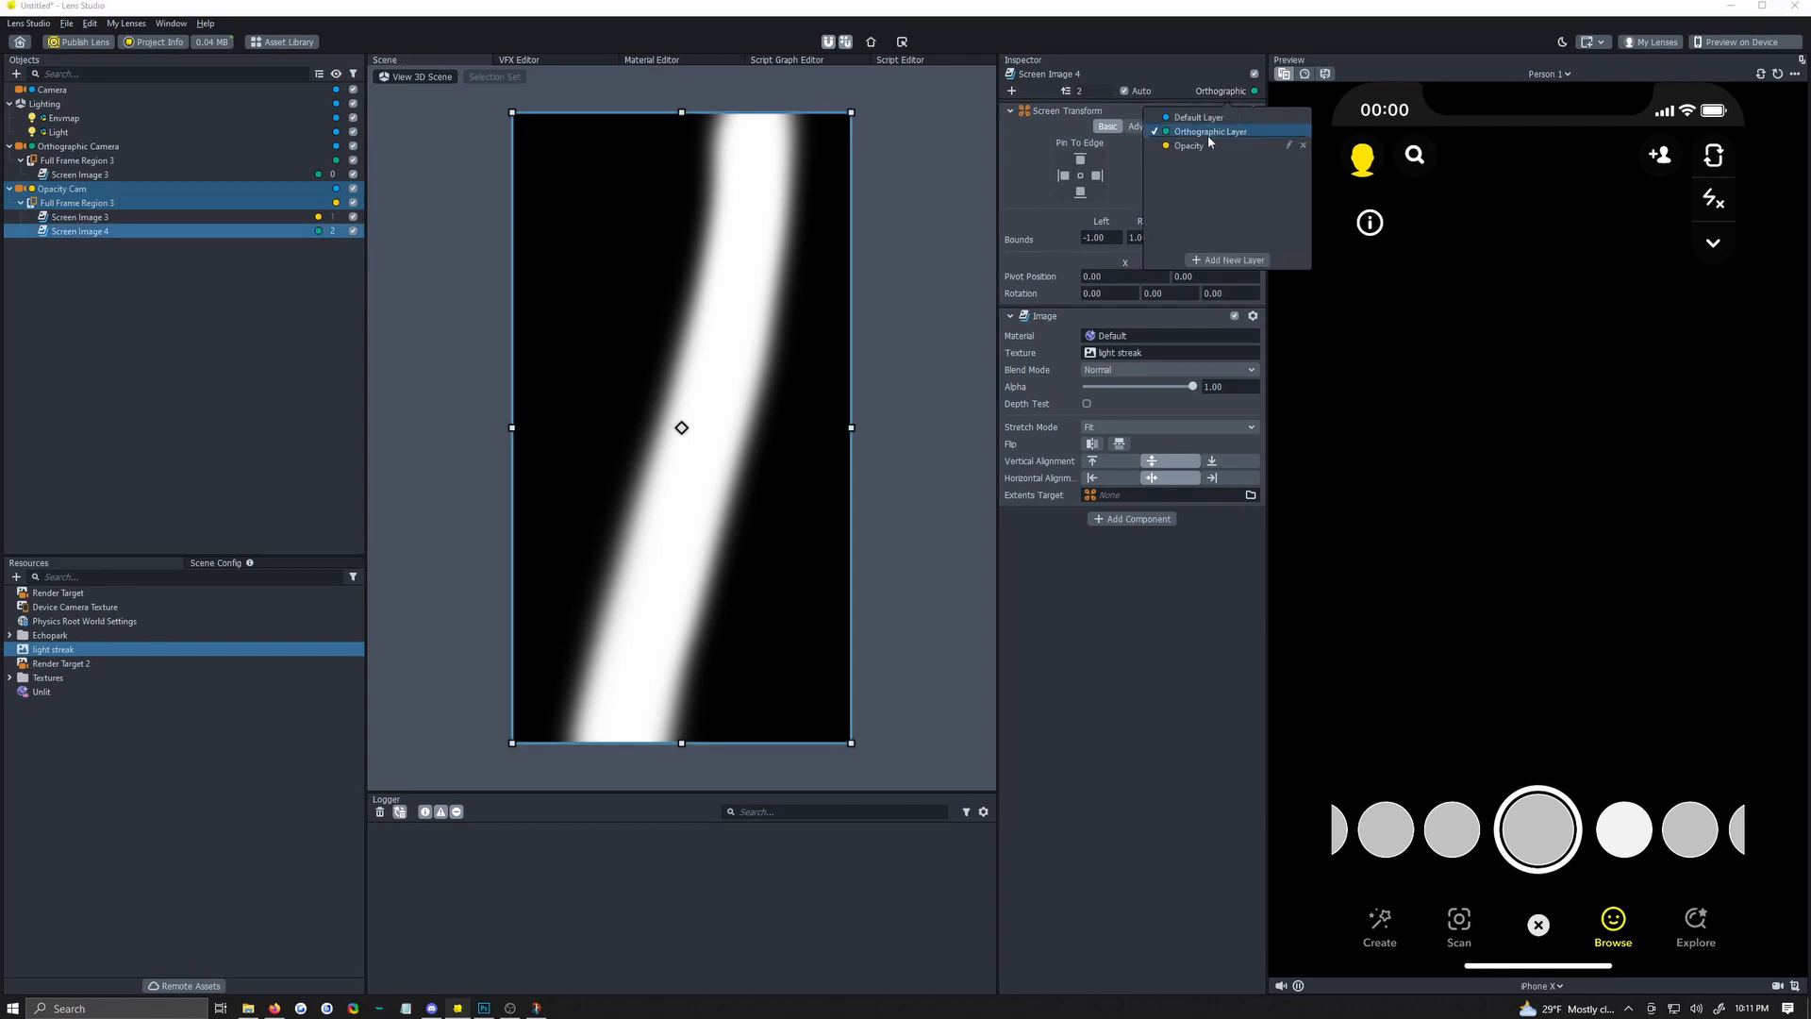
pyautogui.click(1190, 146)
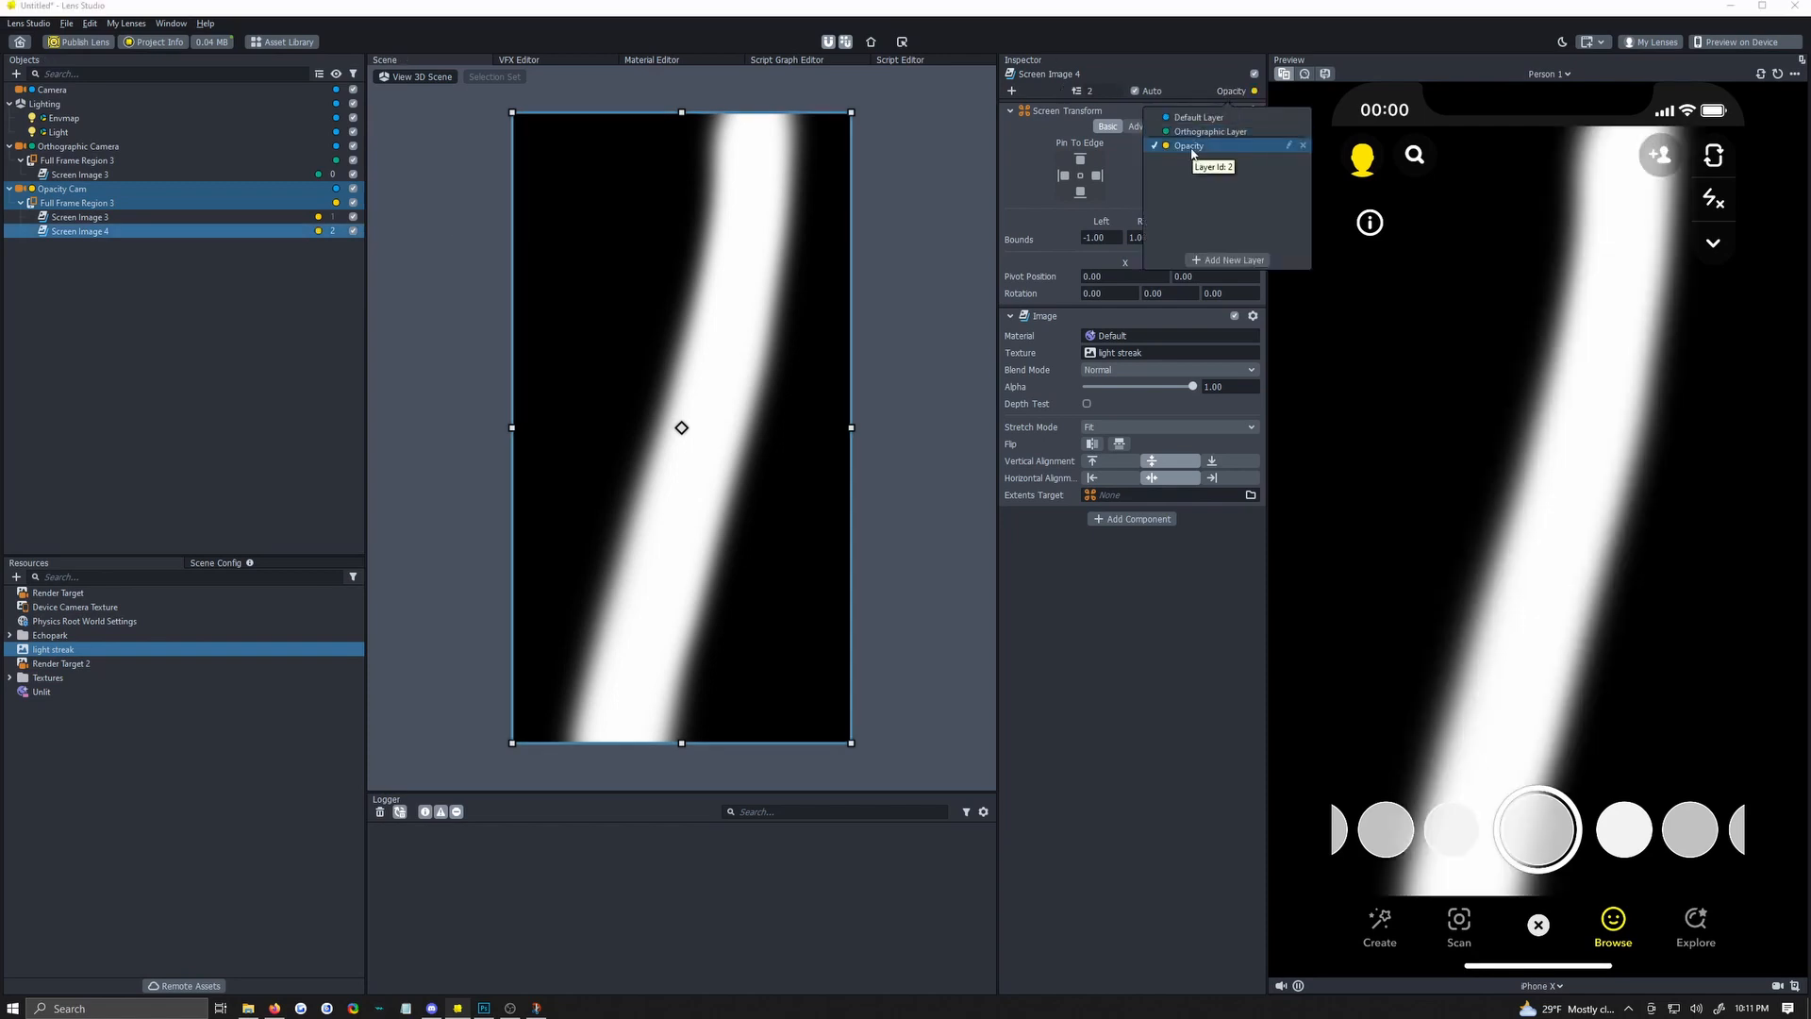
pyautogui.click(320, 240)
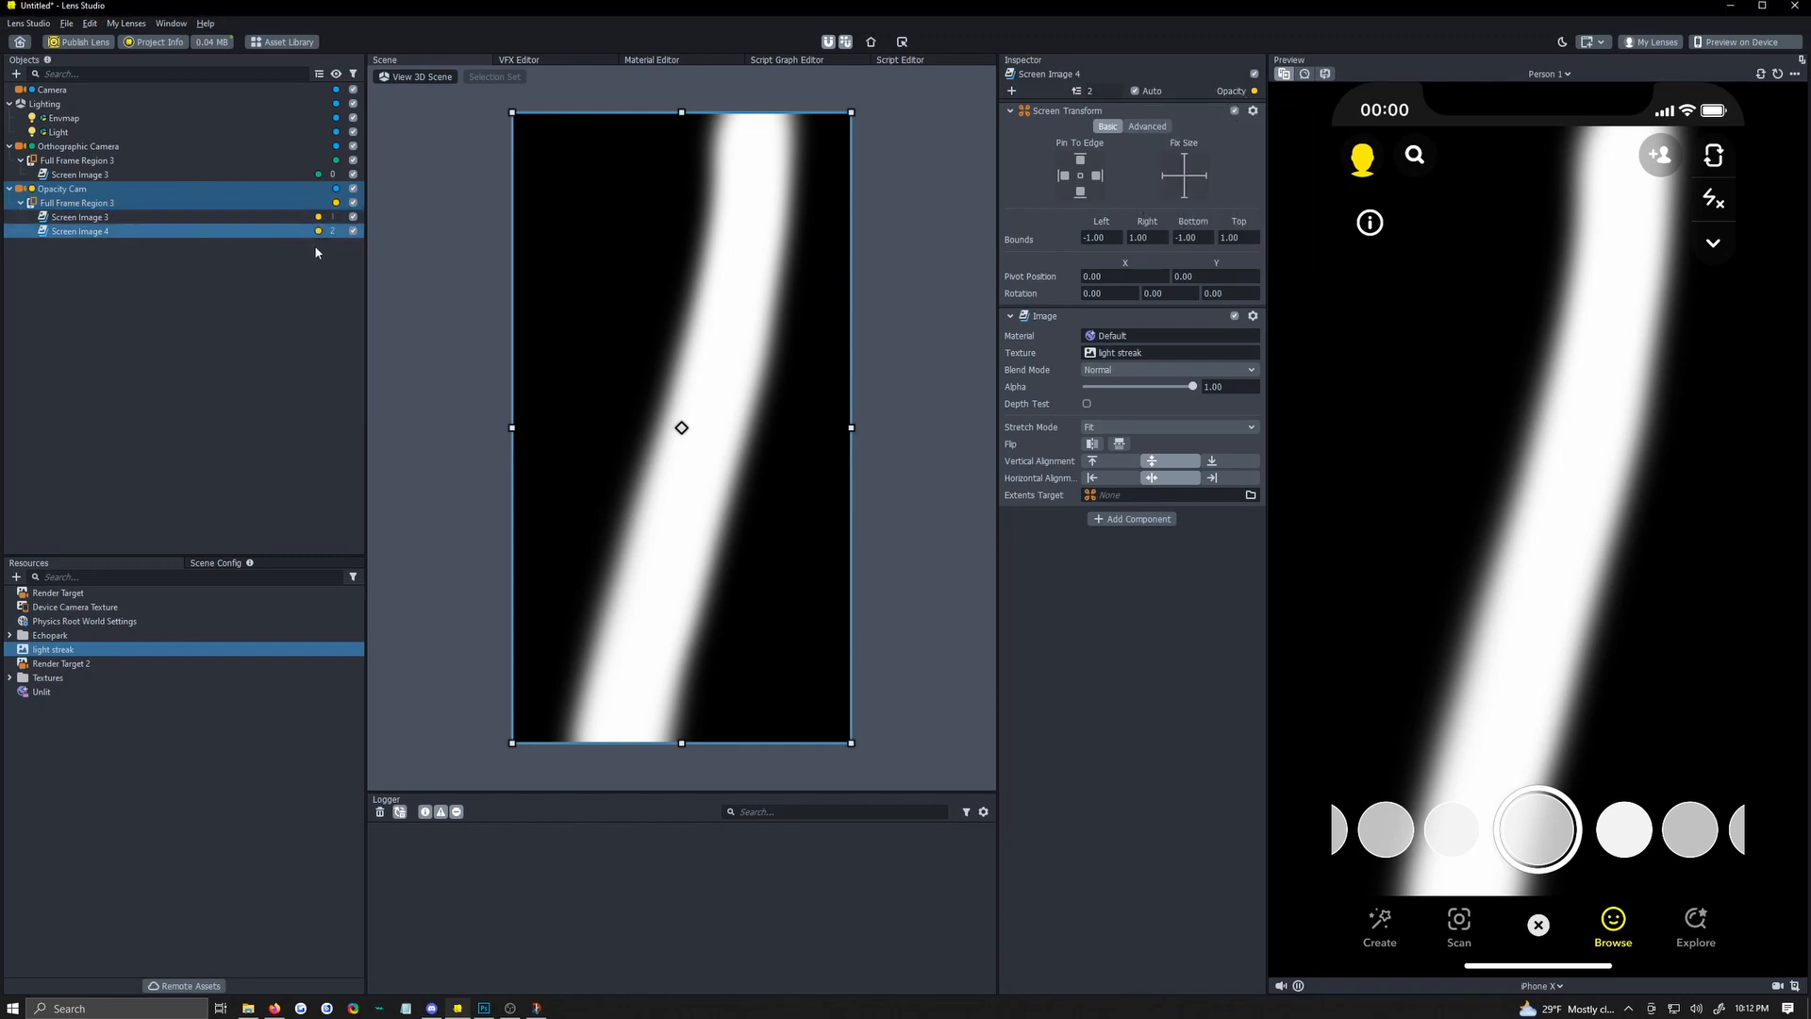
pyautogui.click(336, 74)
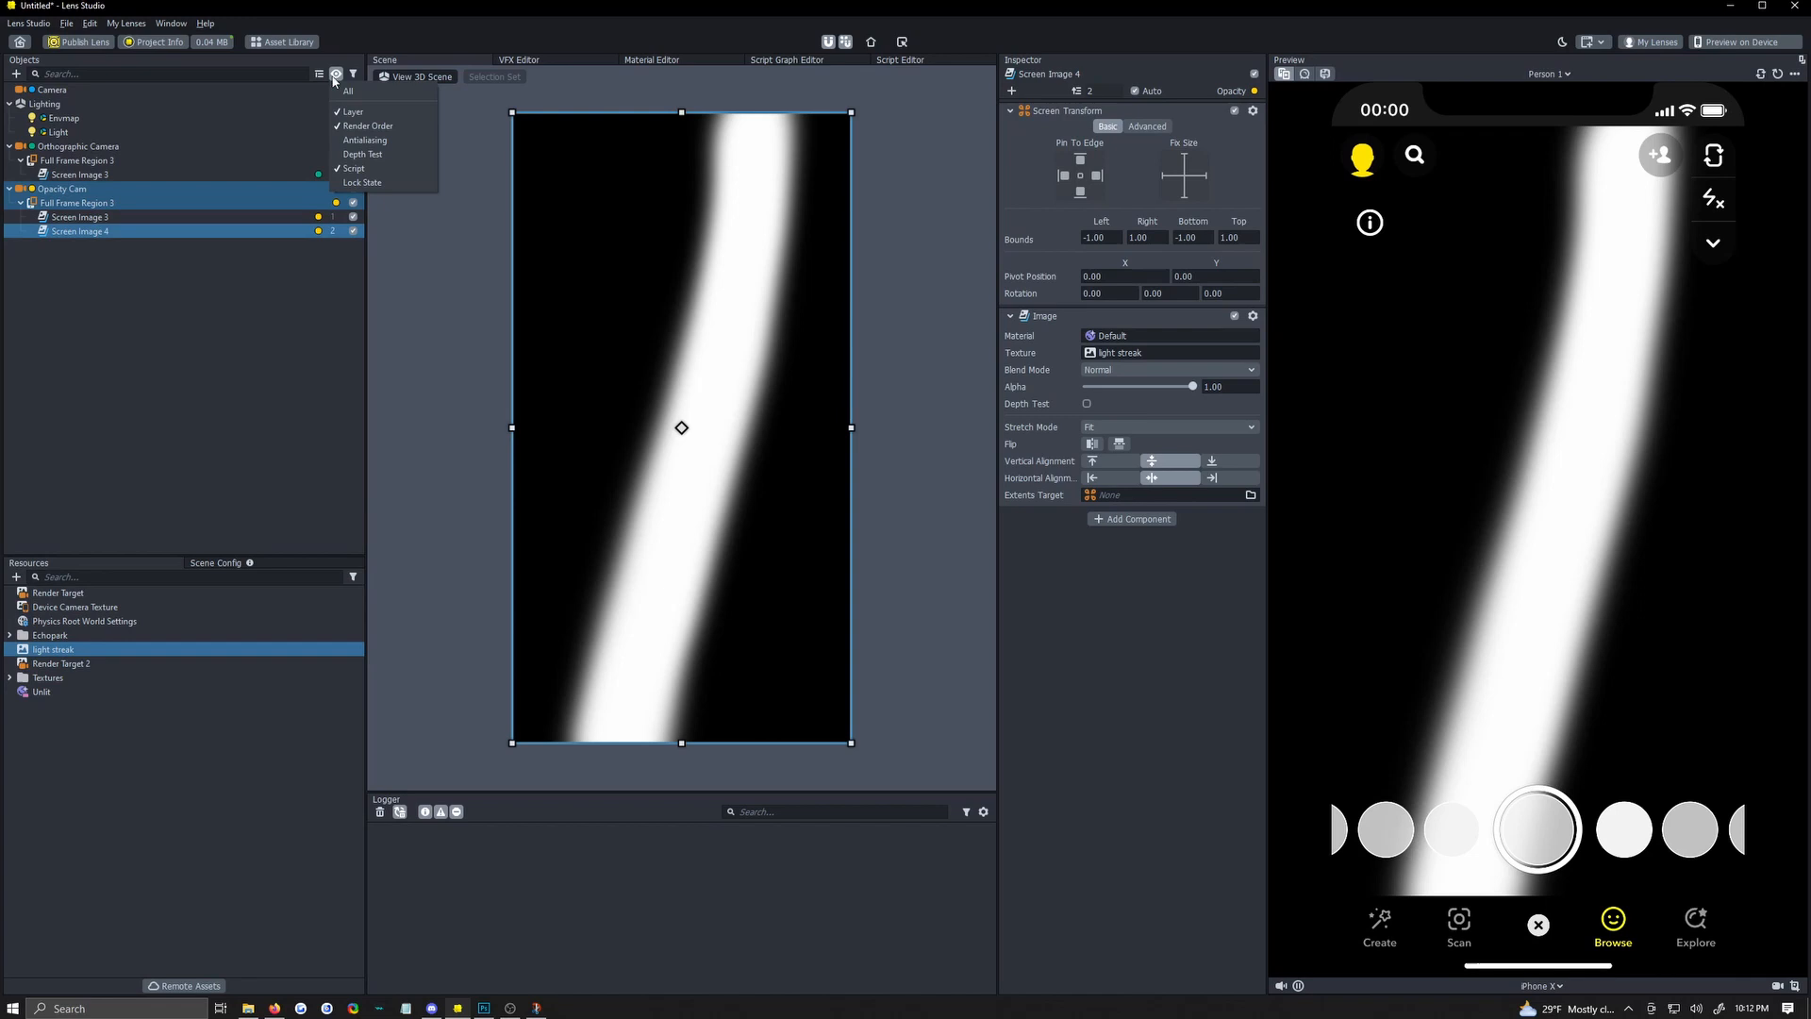
pyautogui.moveTo(364, 140)
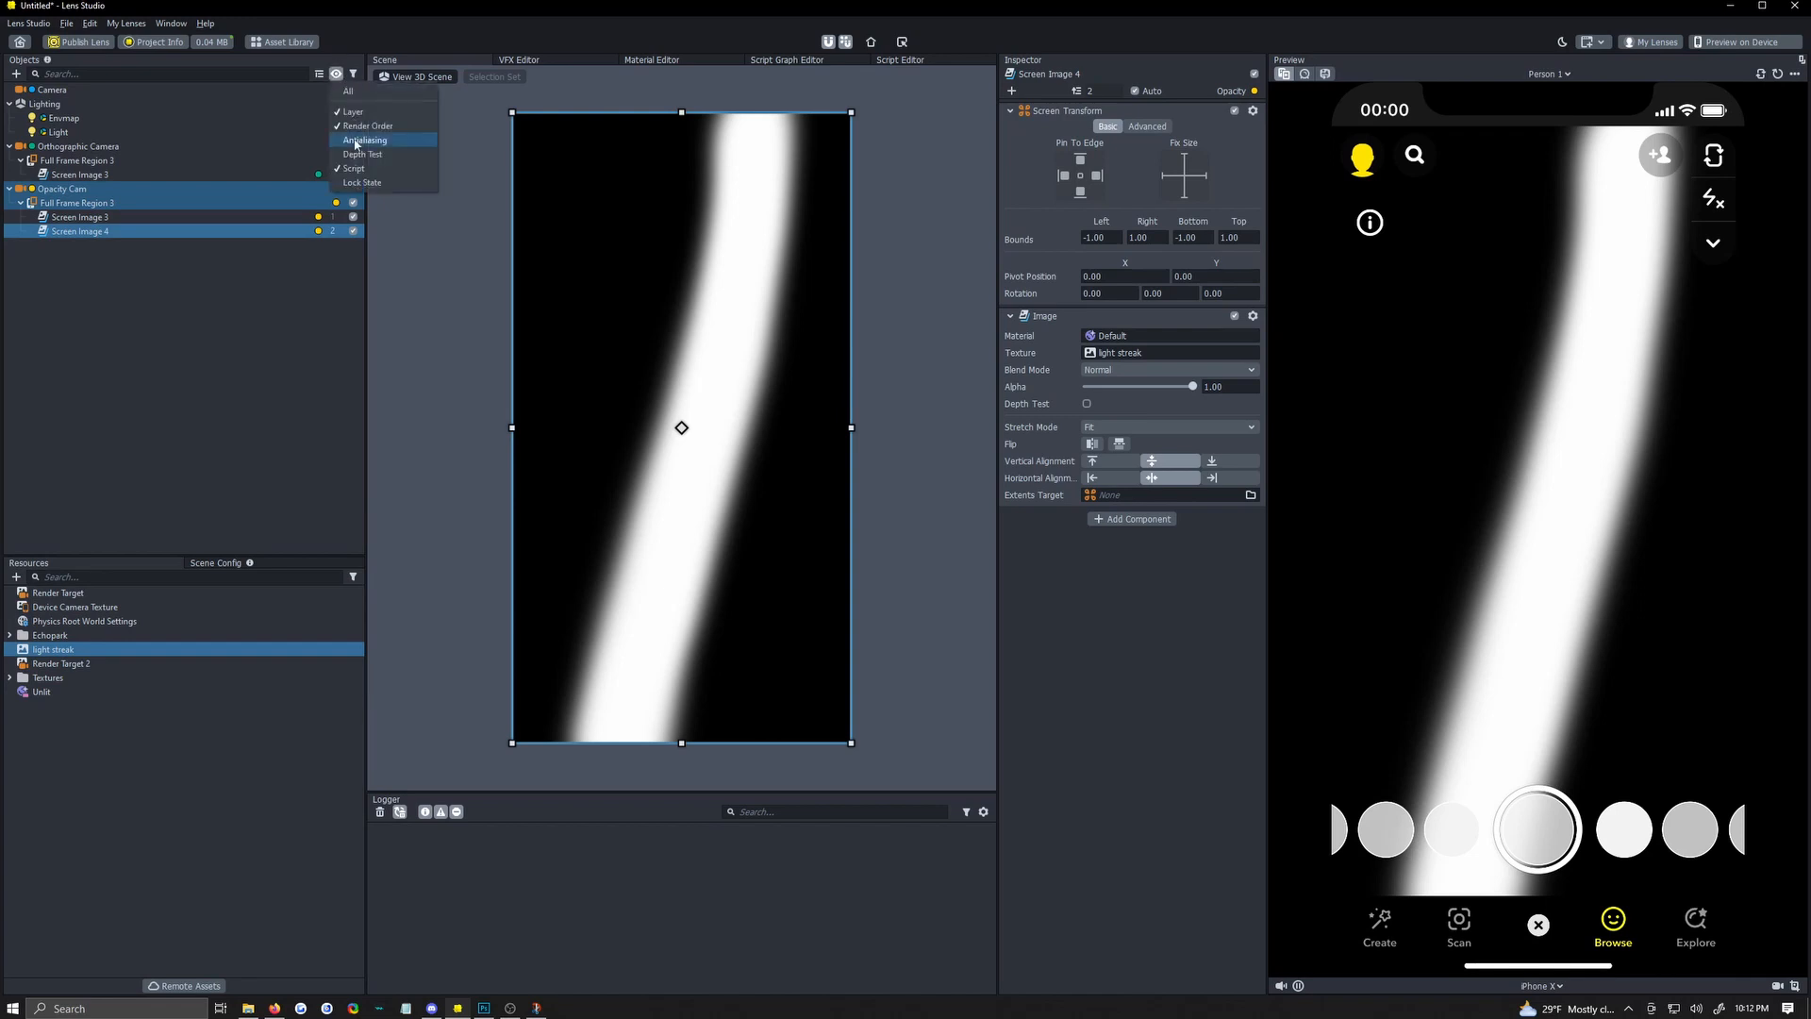
pyautogui.moveTo(353, 112)
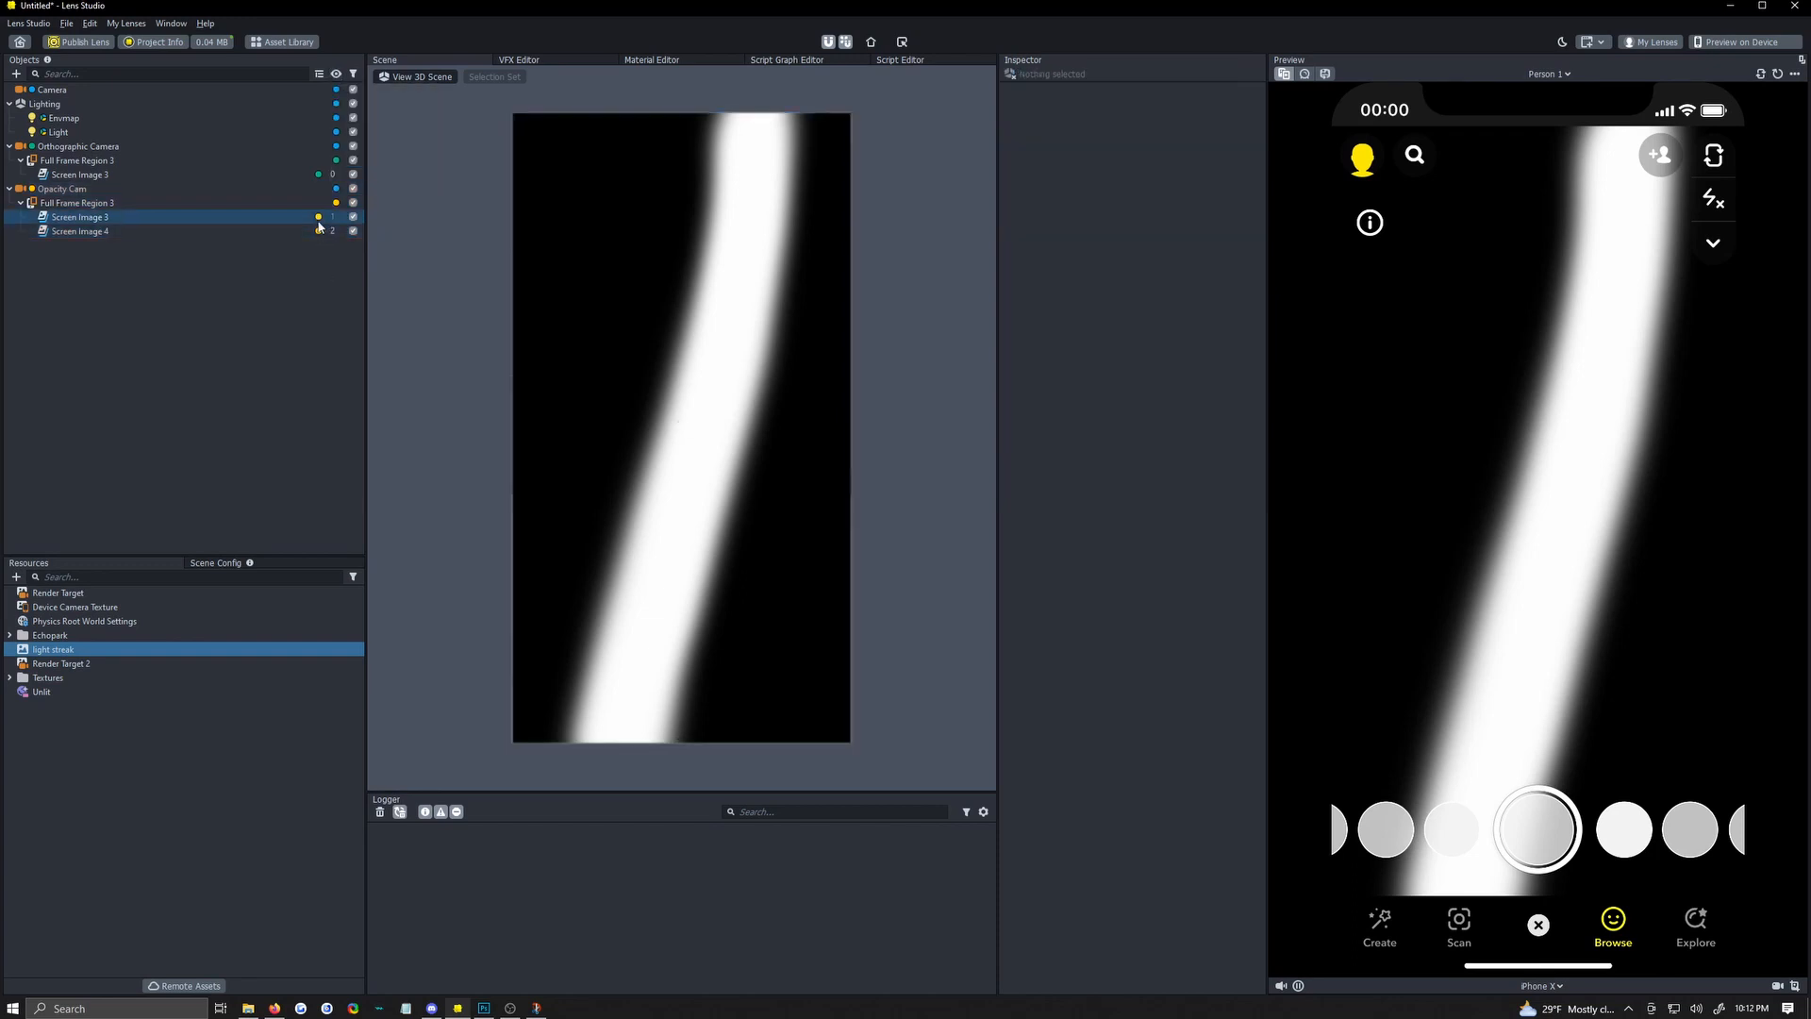
# Check Screen Image 4 and Full Frame Region 3 under Opacity Cam, then clear the selection.
pyautogui.click(79, 217)
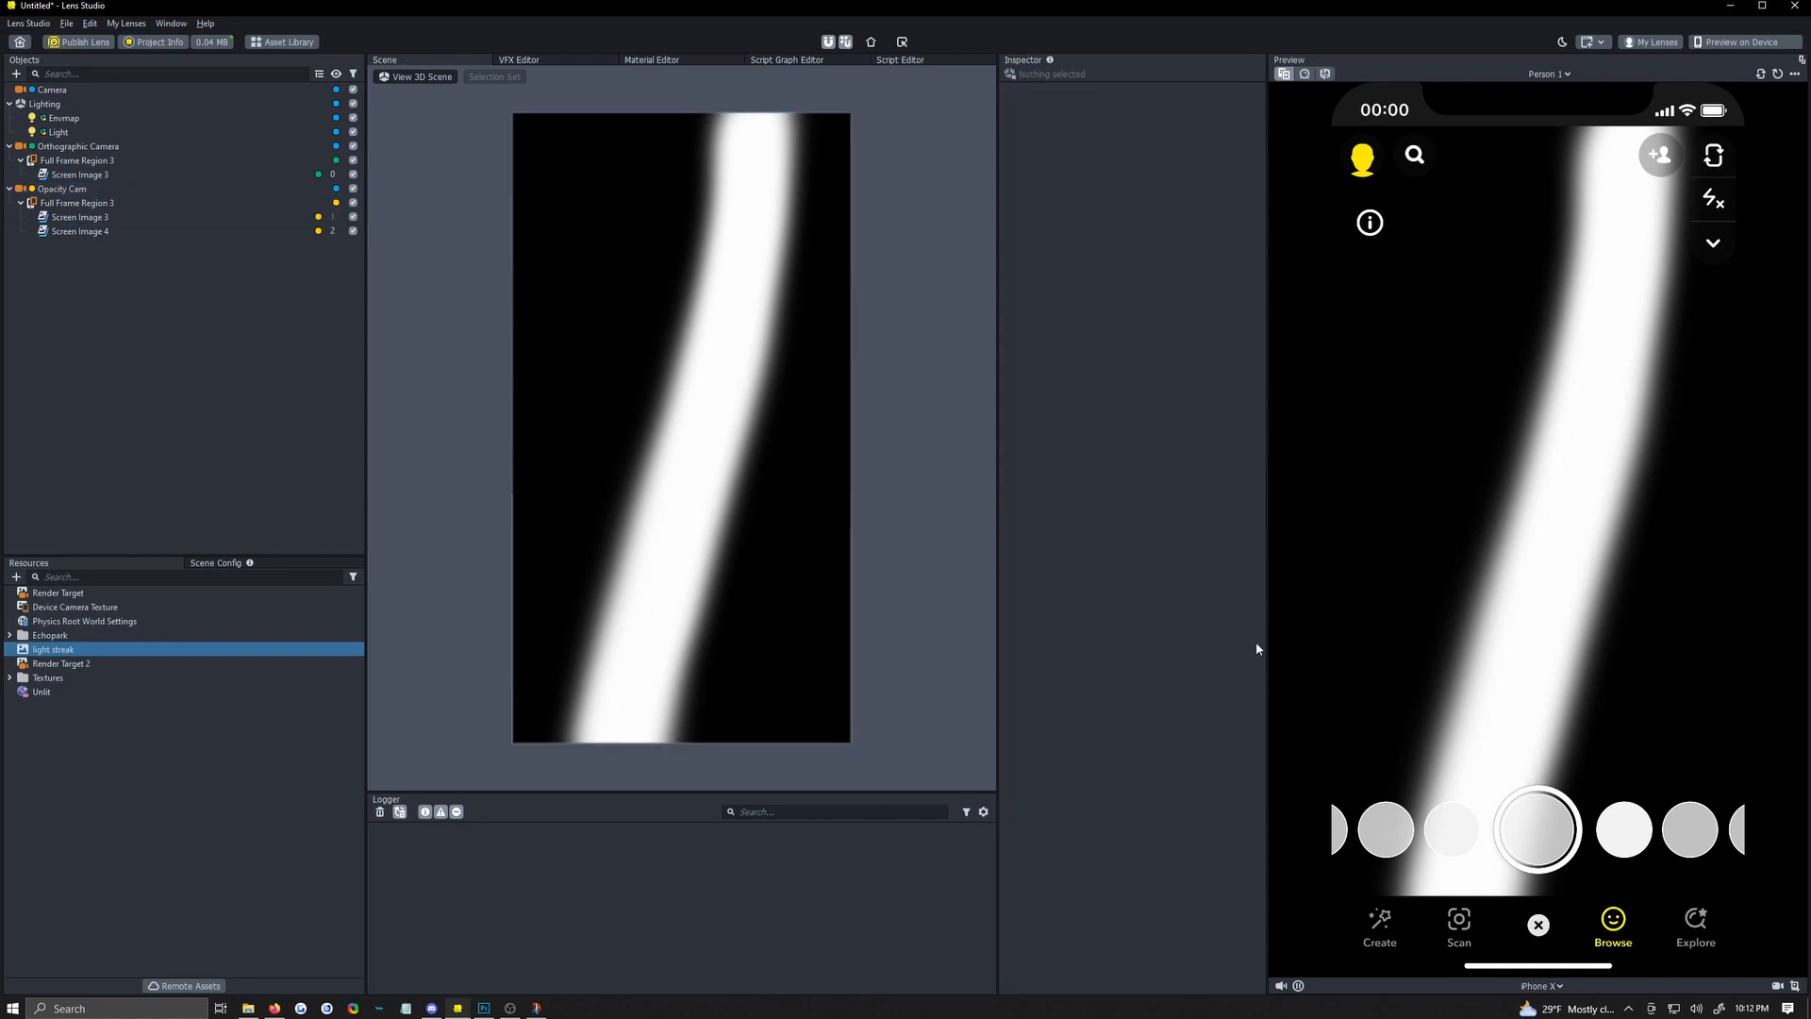
pyautogui.click(78, 204)
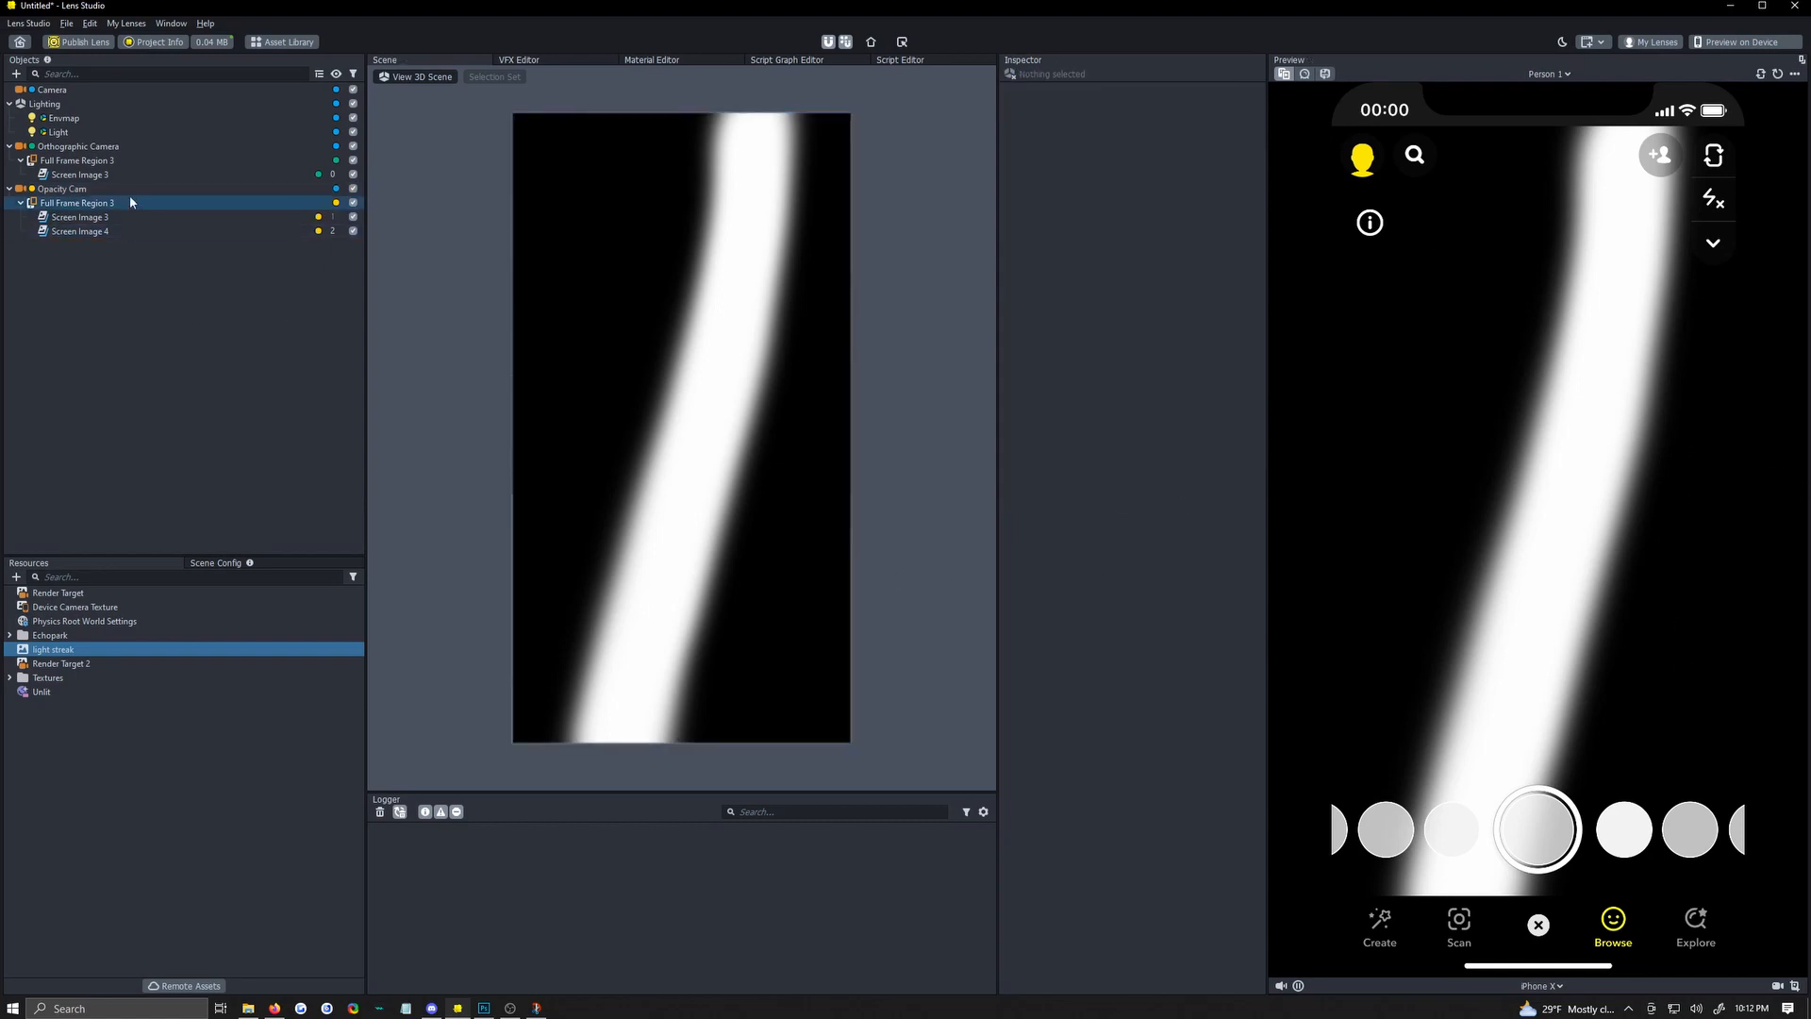
pyautogui.click(759, 564)
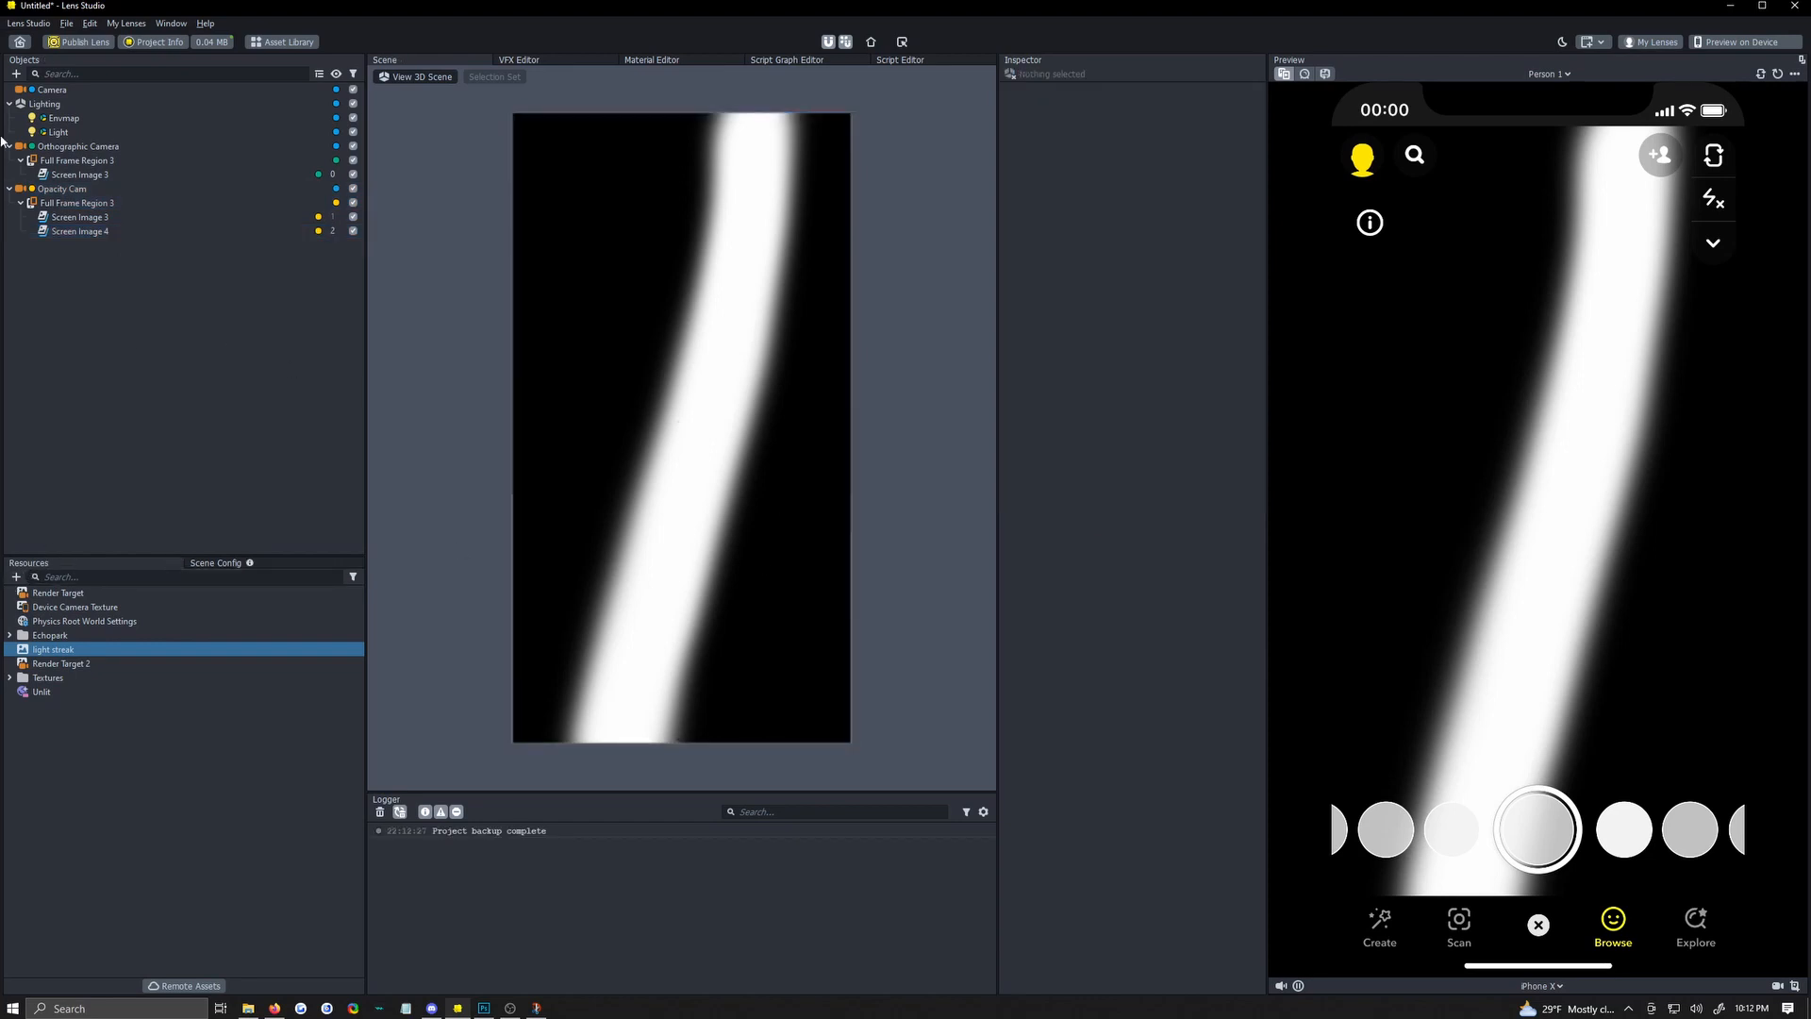
# Import the Tween package from the Asset Library and add TweenManager to the scene.
pyautogui.click(17, 74)
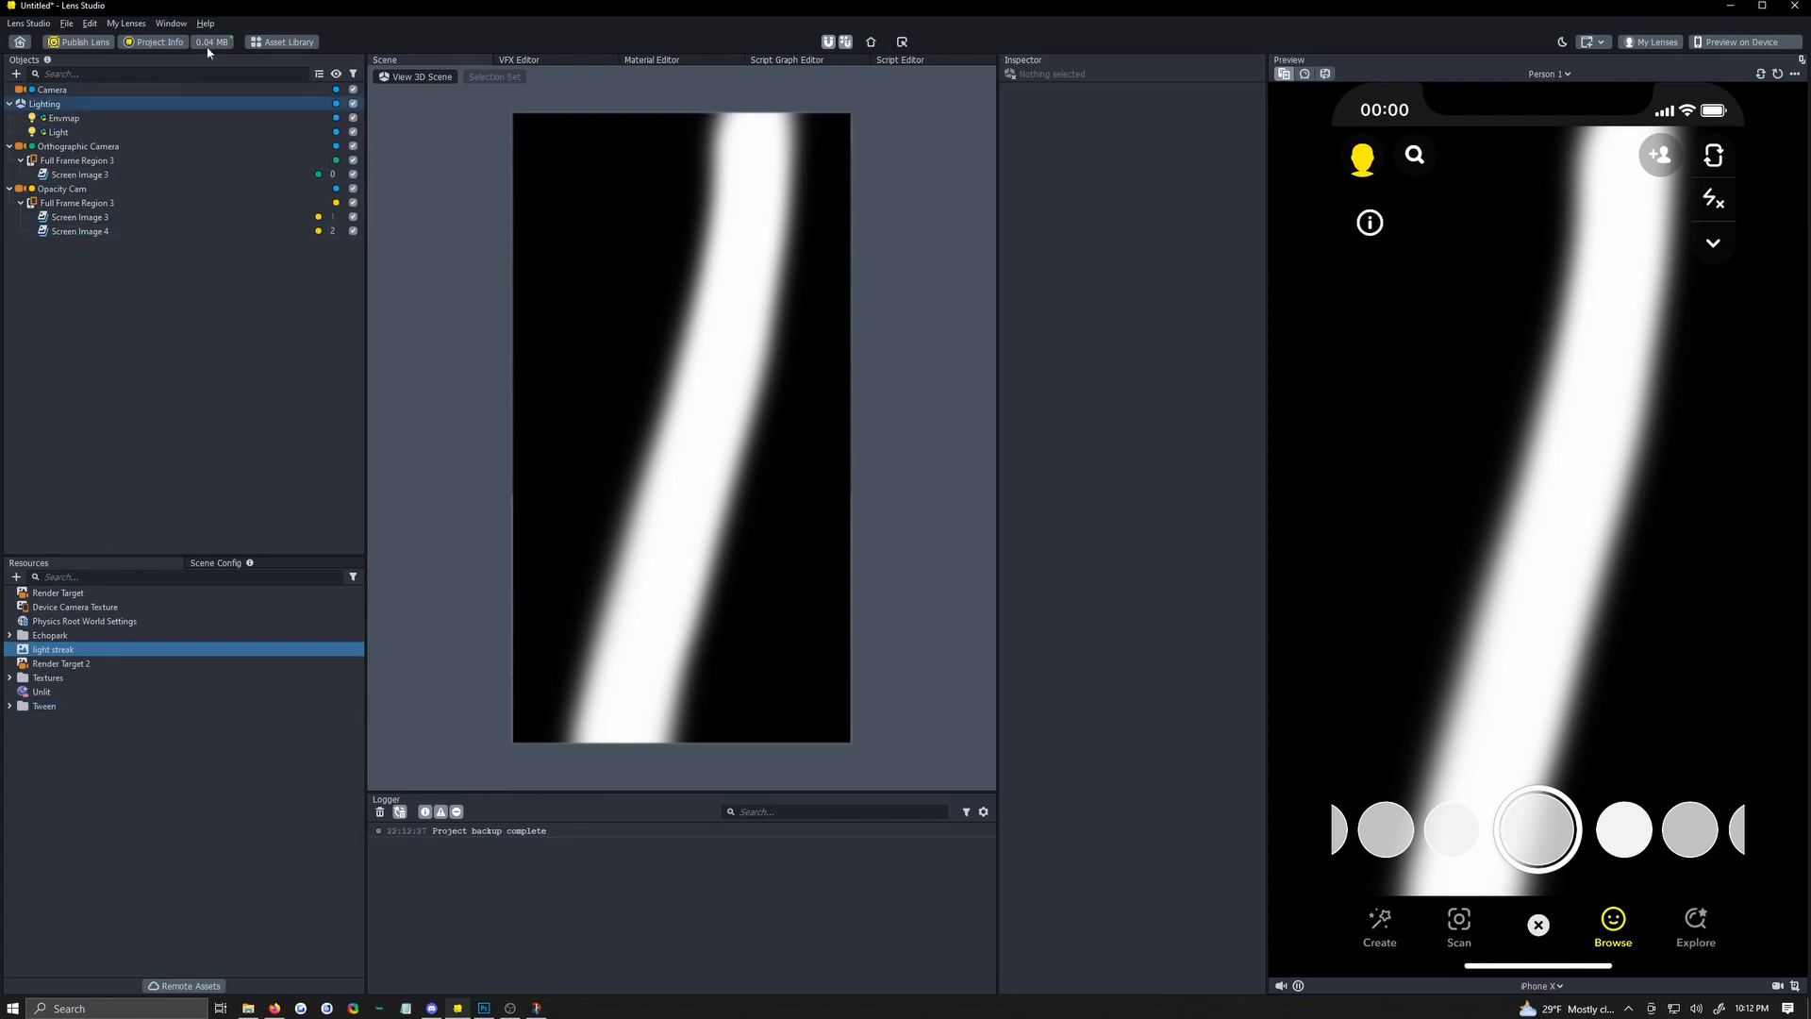
pyautogui.click(419, 76)
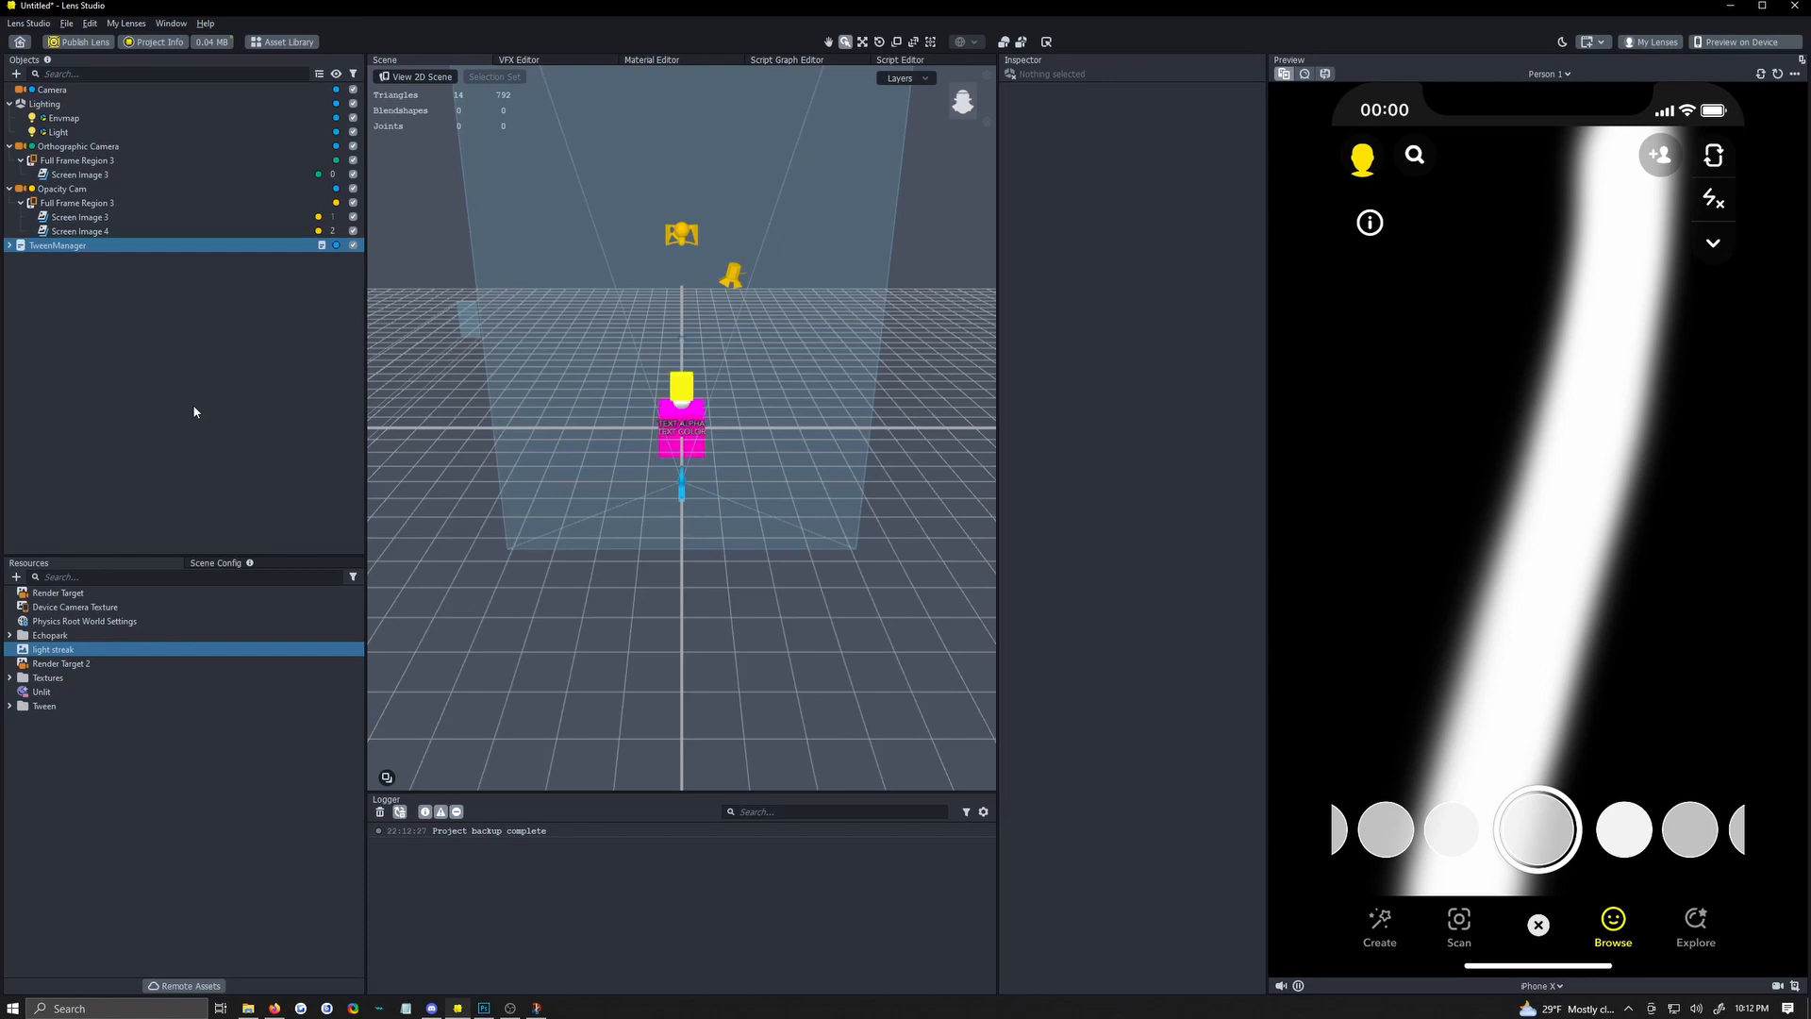
pyautogui.click(9, 245)
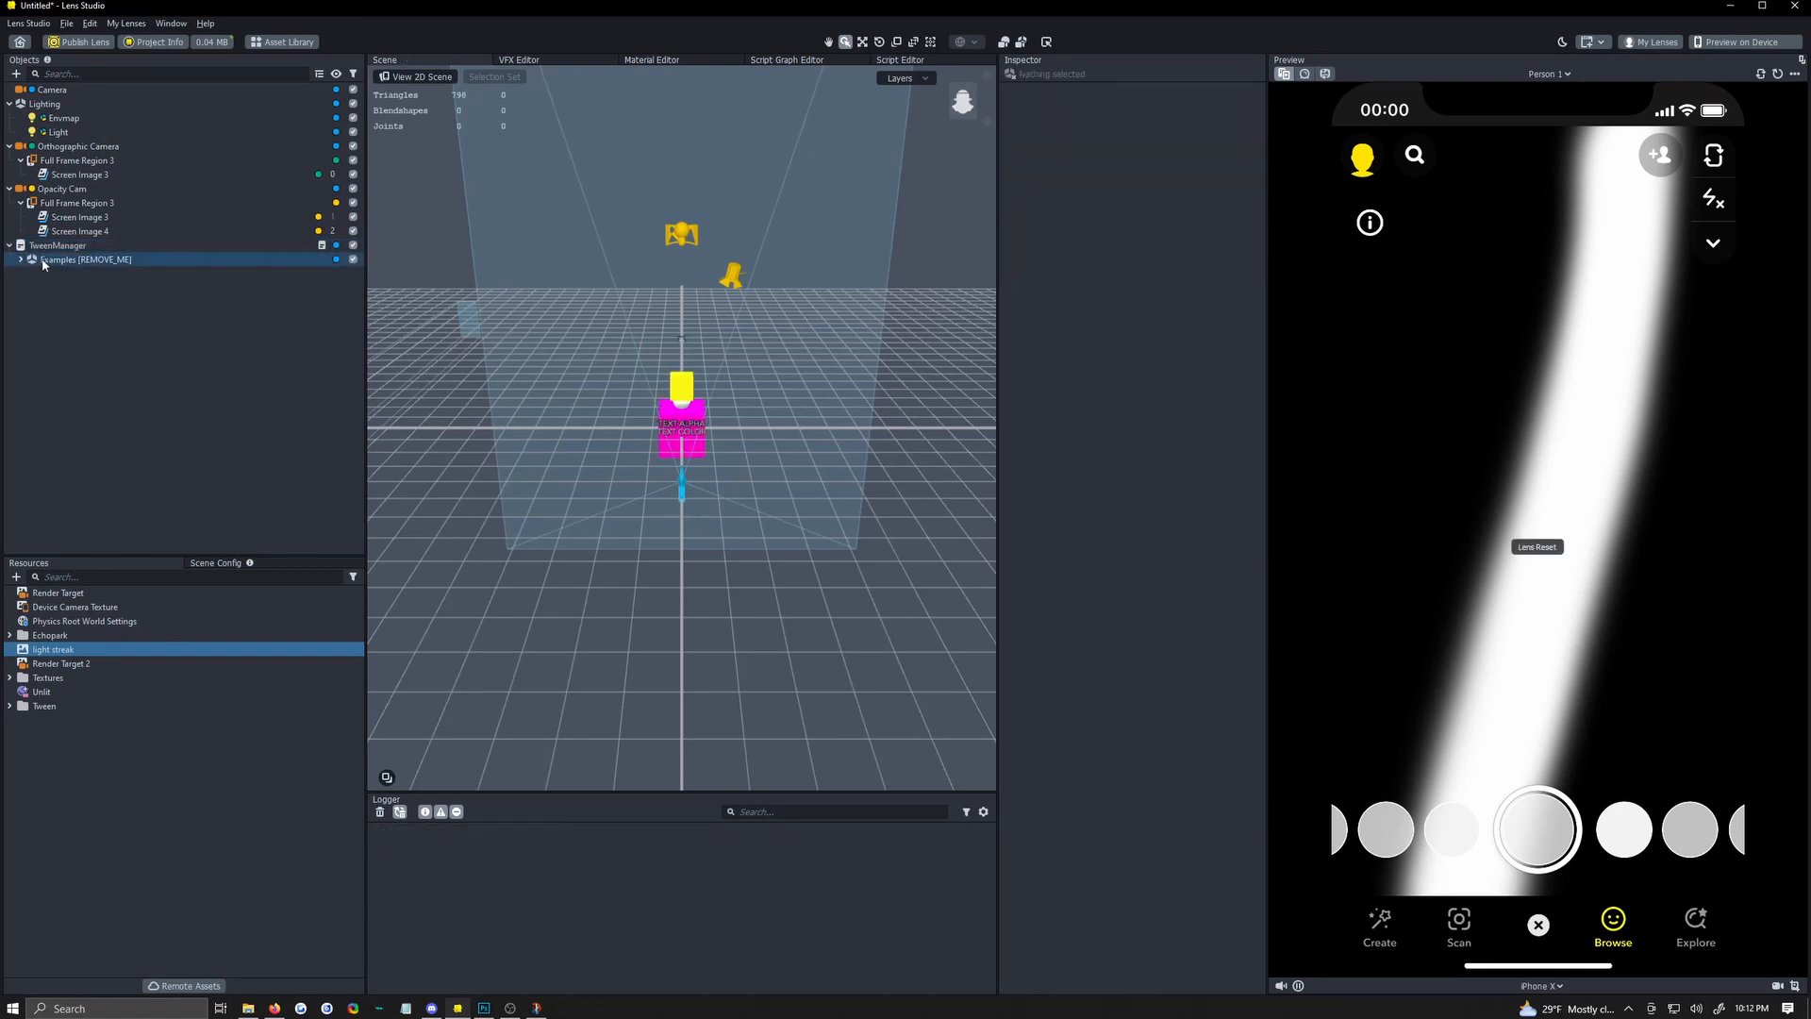
pyautogui.click(85, 259)
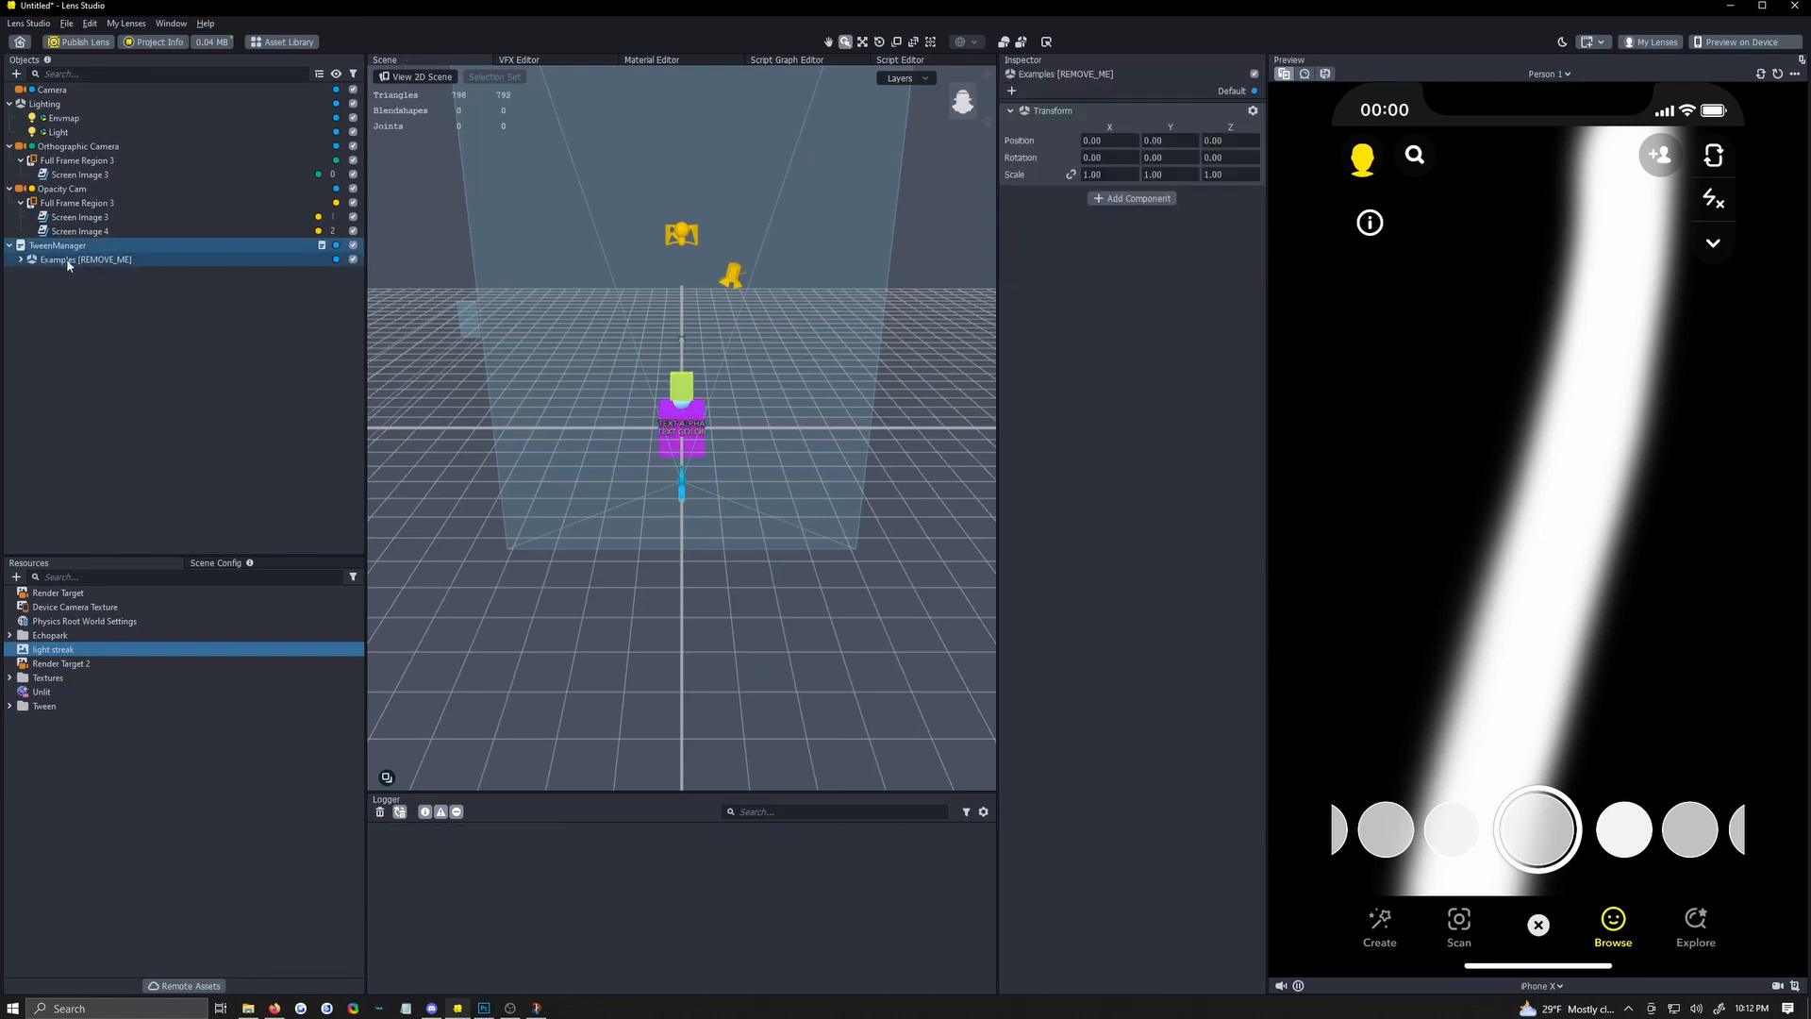
# Delete the Examples [REMOVE_ME] child and drag TweenManager to the top of the hierarchy.
pyautogui.rightClick(83, 258)
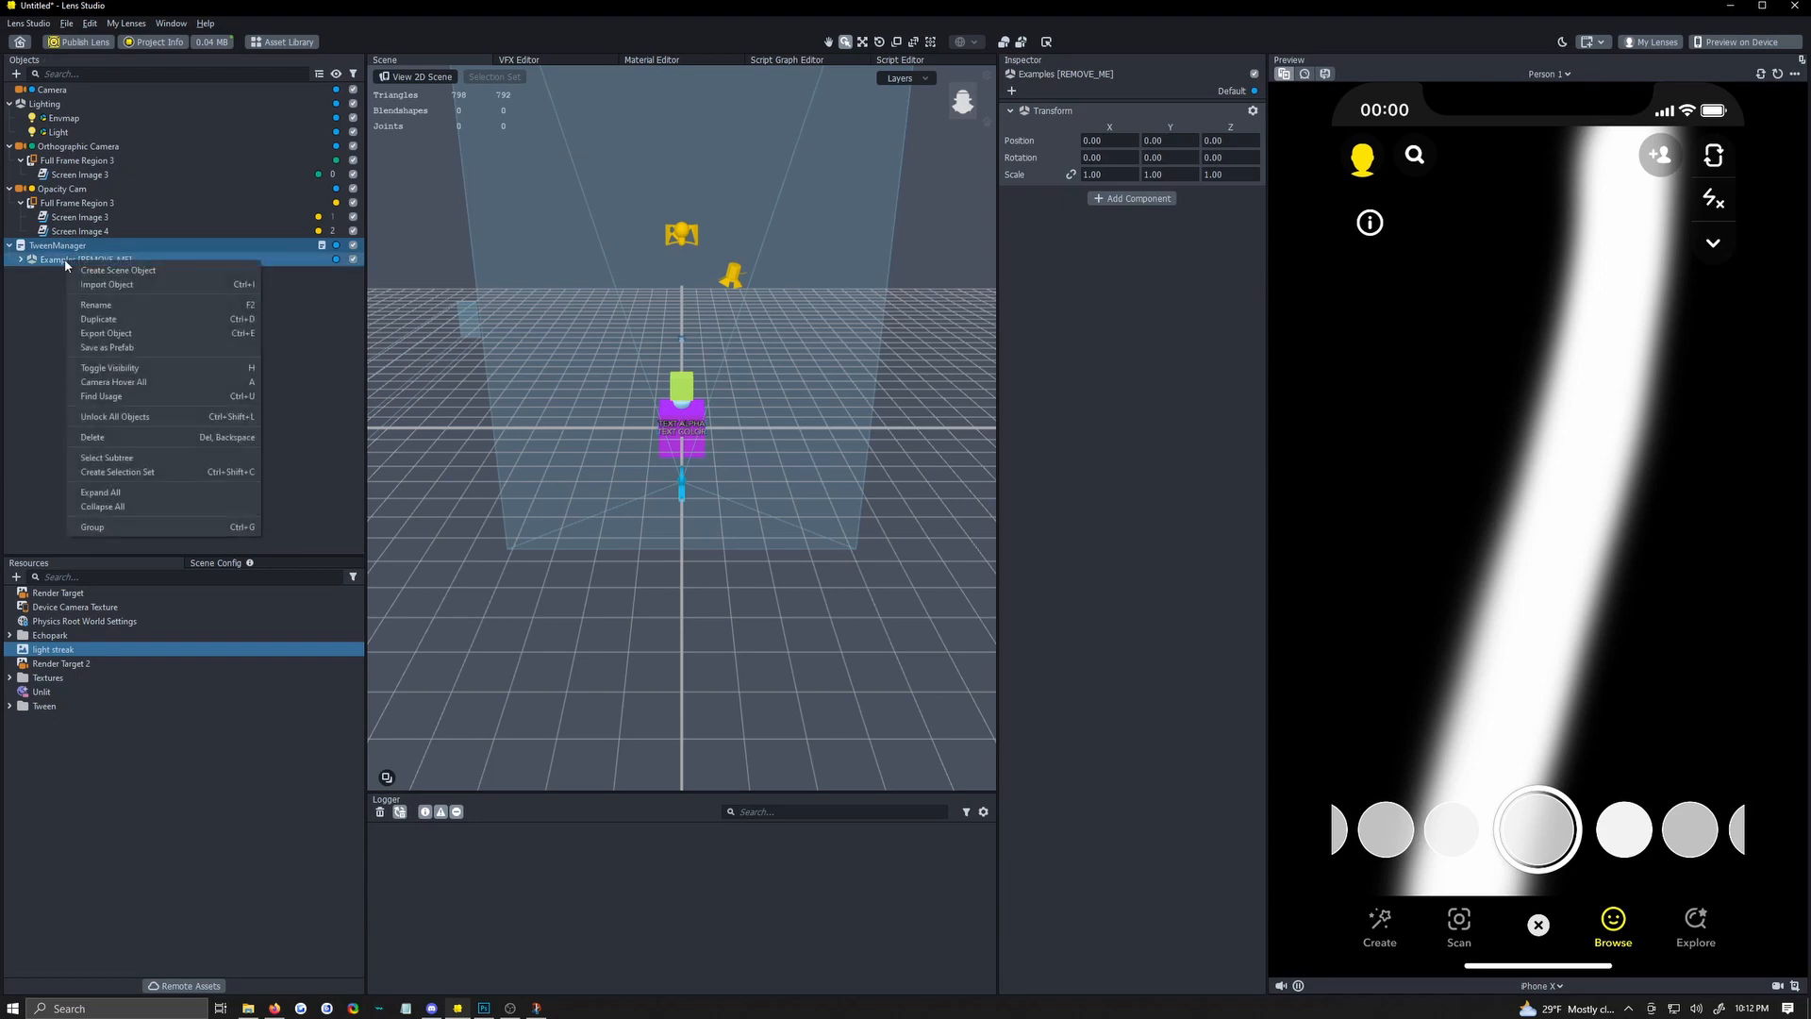
pyautogui.moveTo(118, 434)
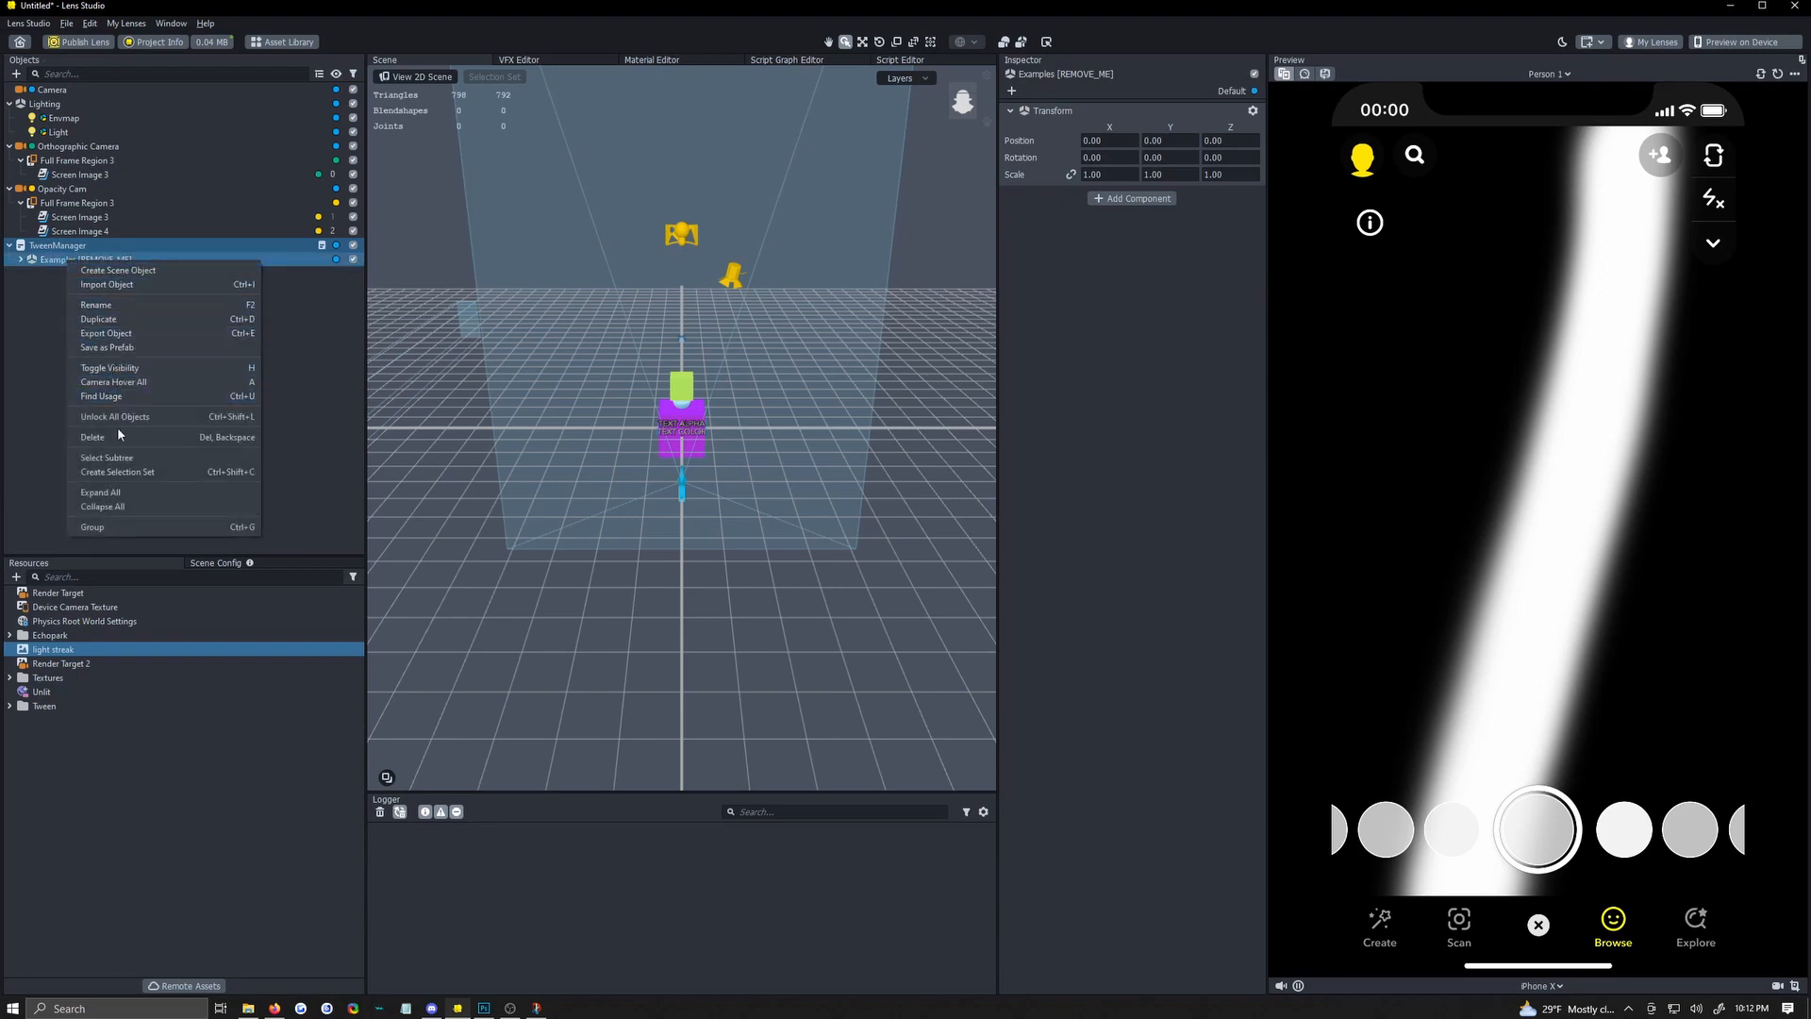
pyautogui.click(92, 436)
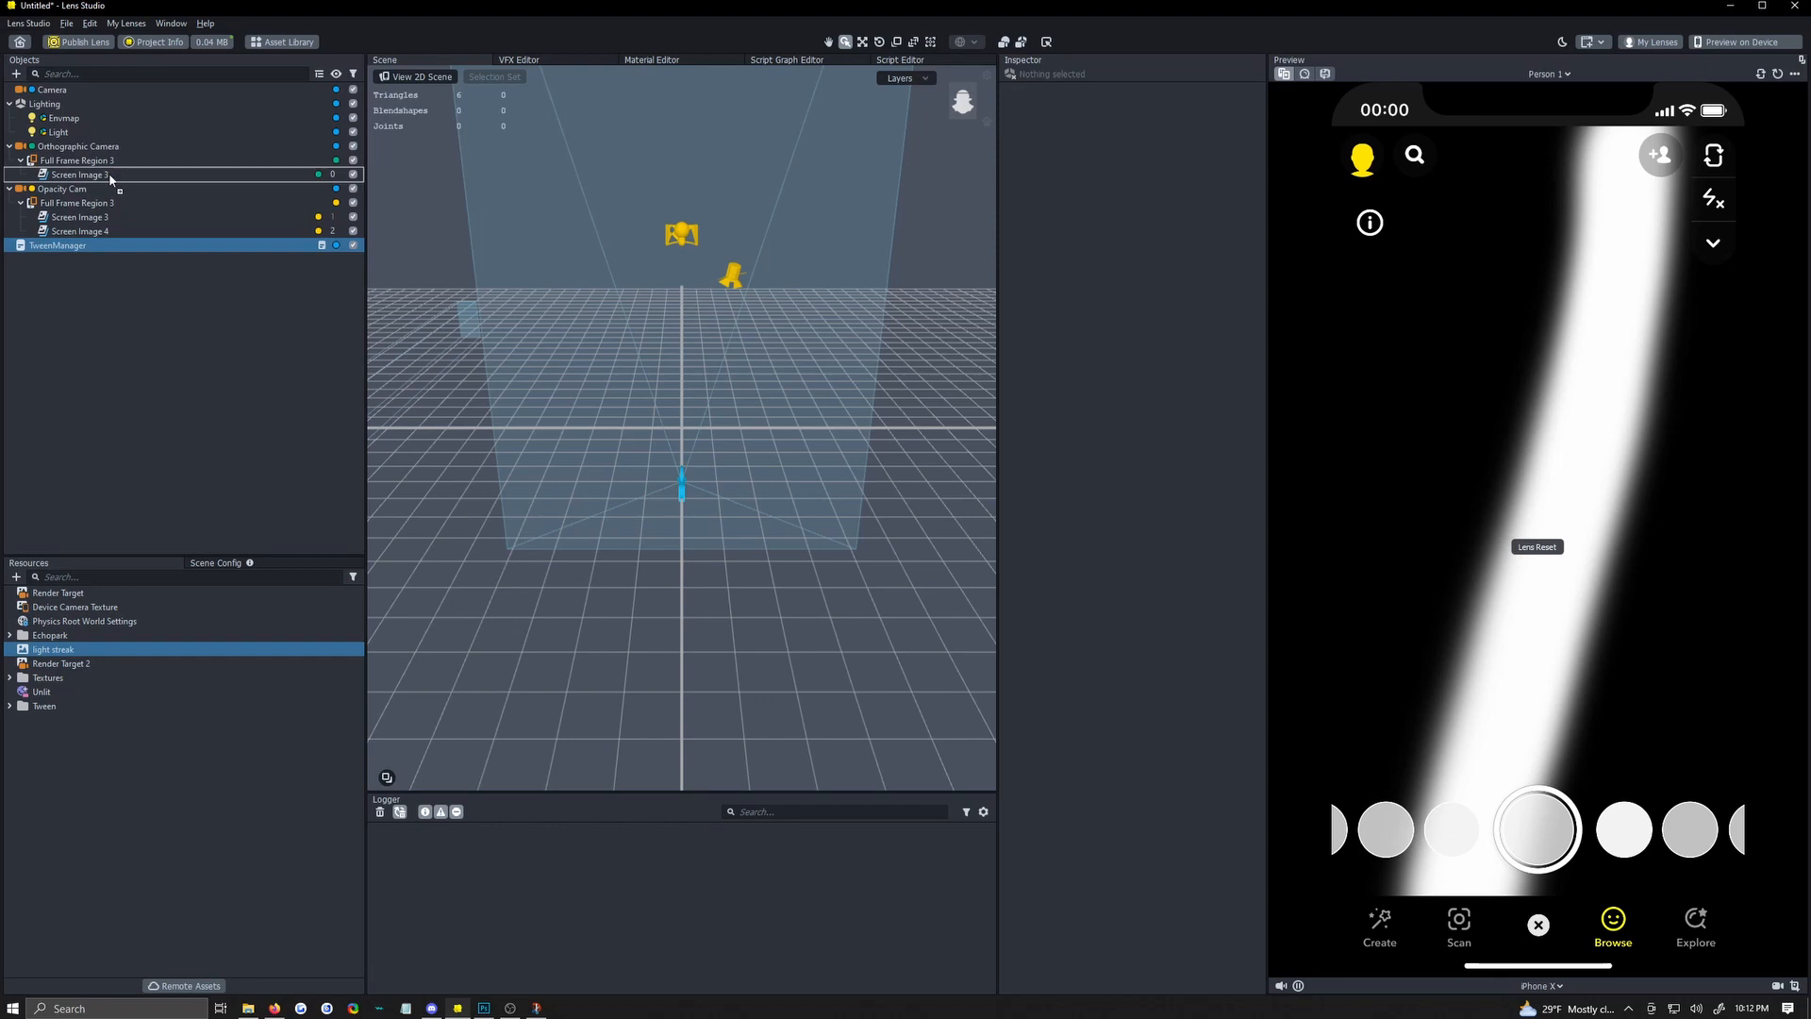
pyautogui.click(58, 245)
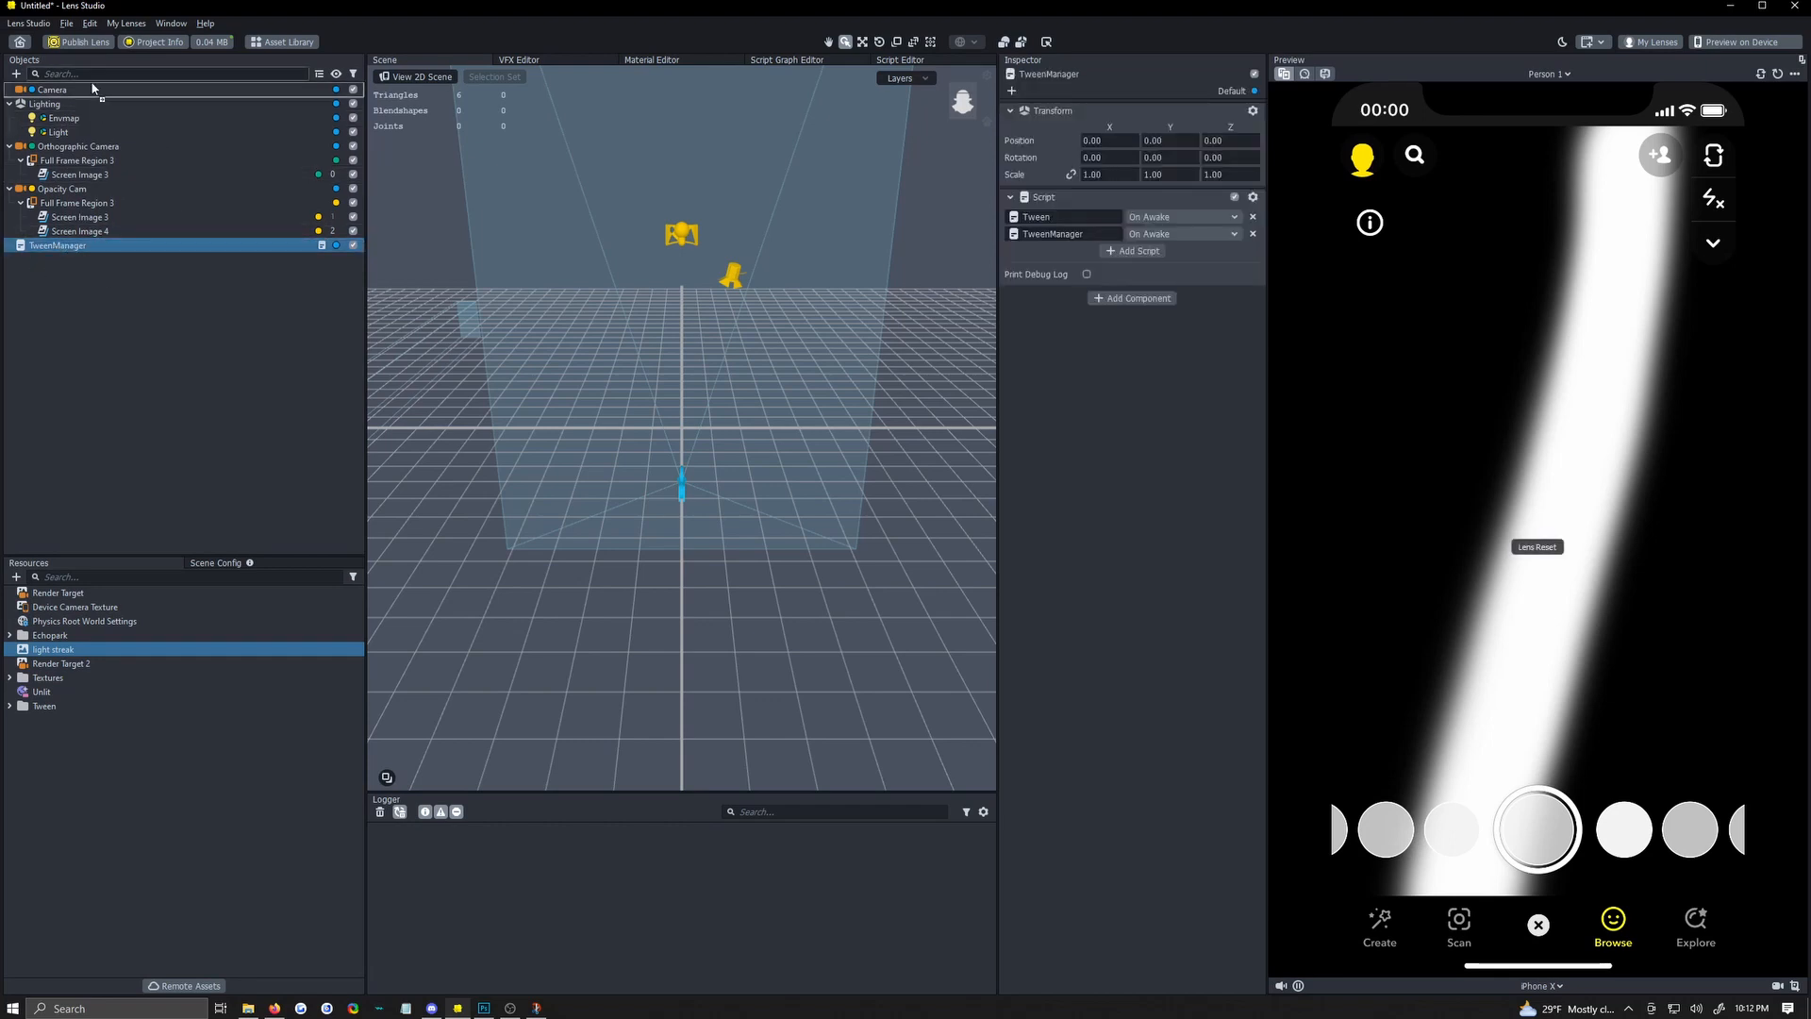
pyautogui.moveTo(57, 245); pyautogui.dragTo(56, 89)
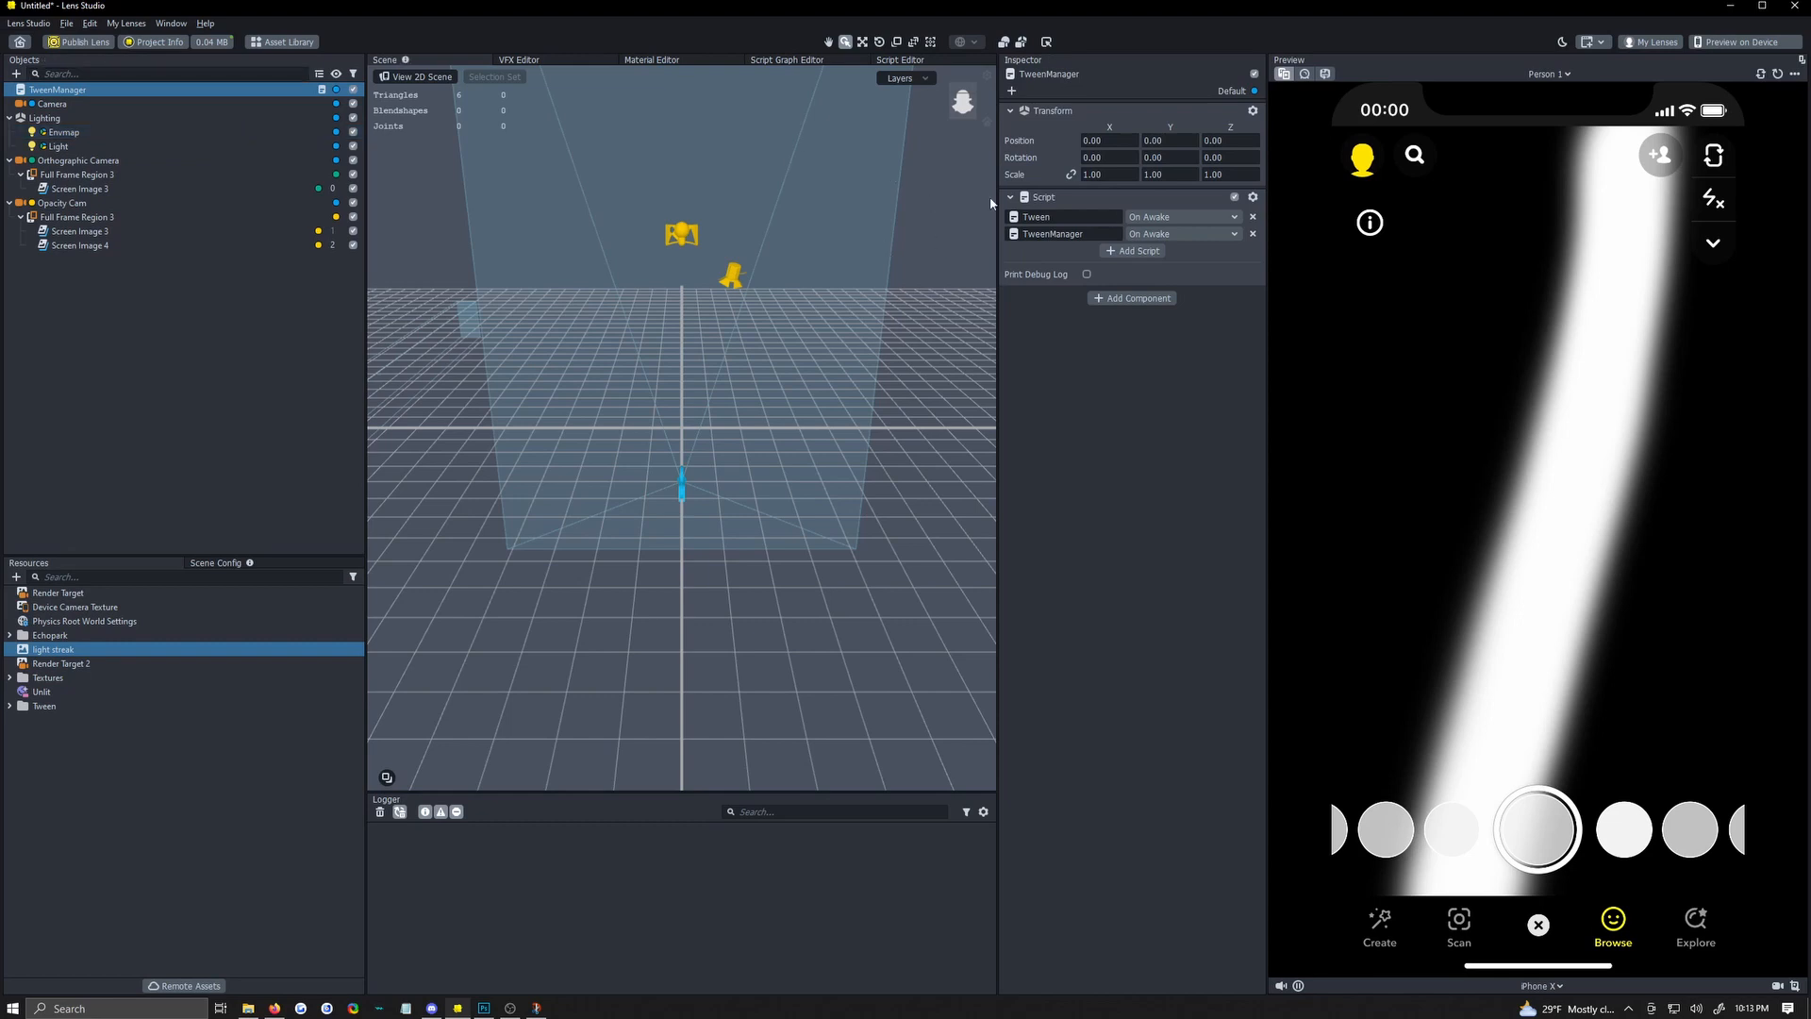
# Add a Script component to Screen Image 4, the light-streak image, and bring up the script picker.
pyautogui.click(106, 278)
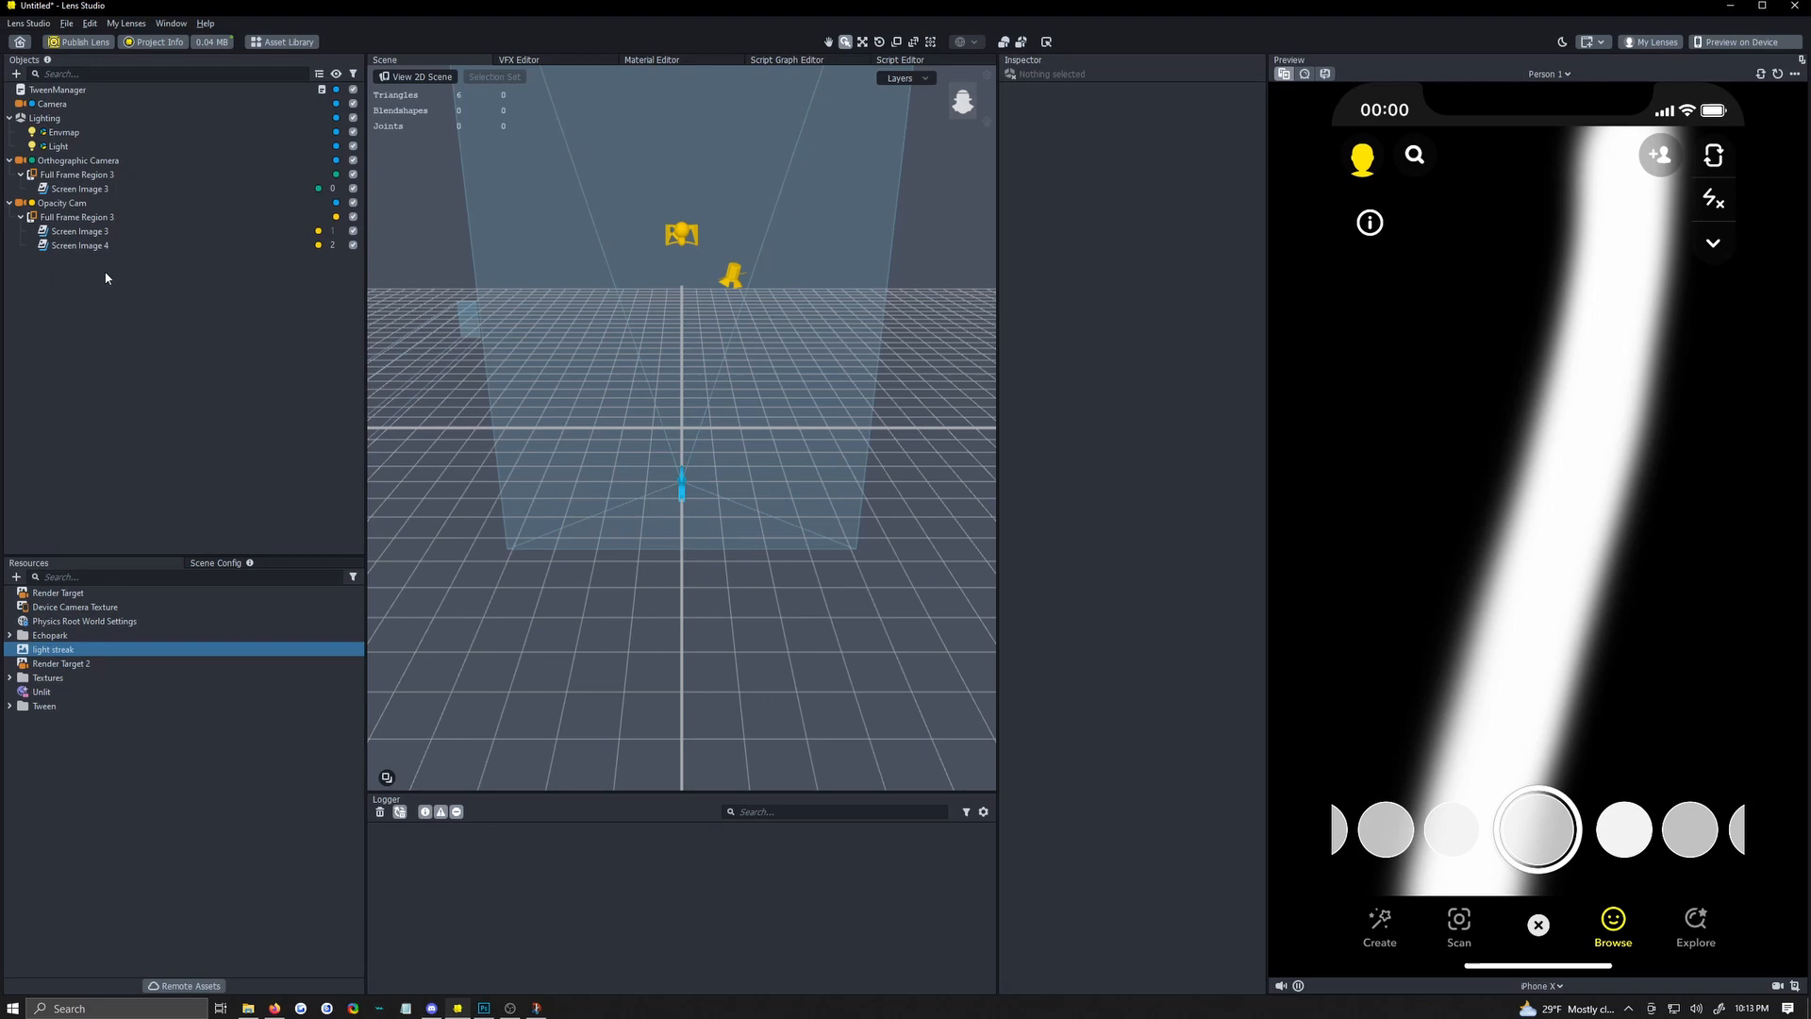
pyautogui.click(80, 245)
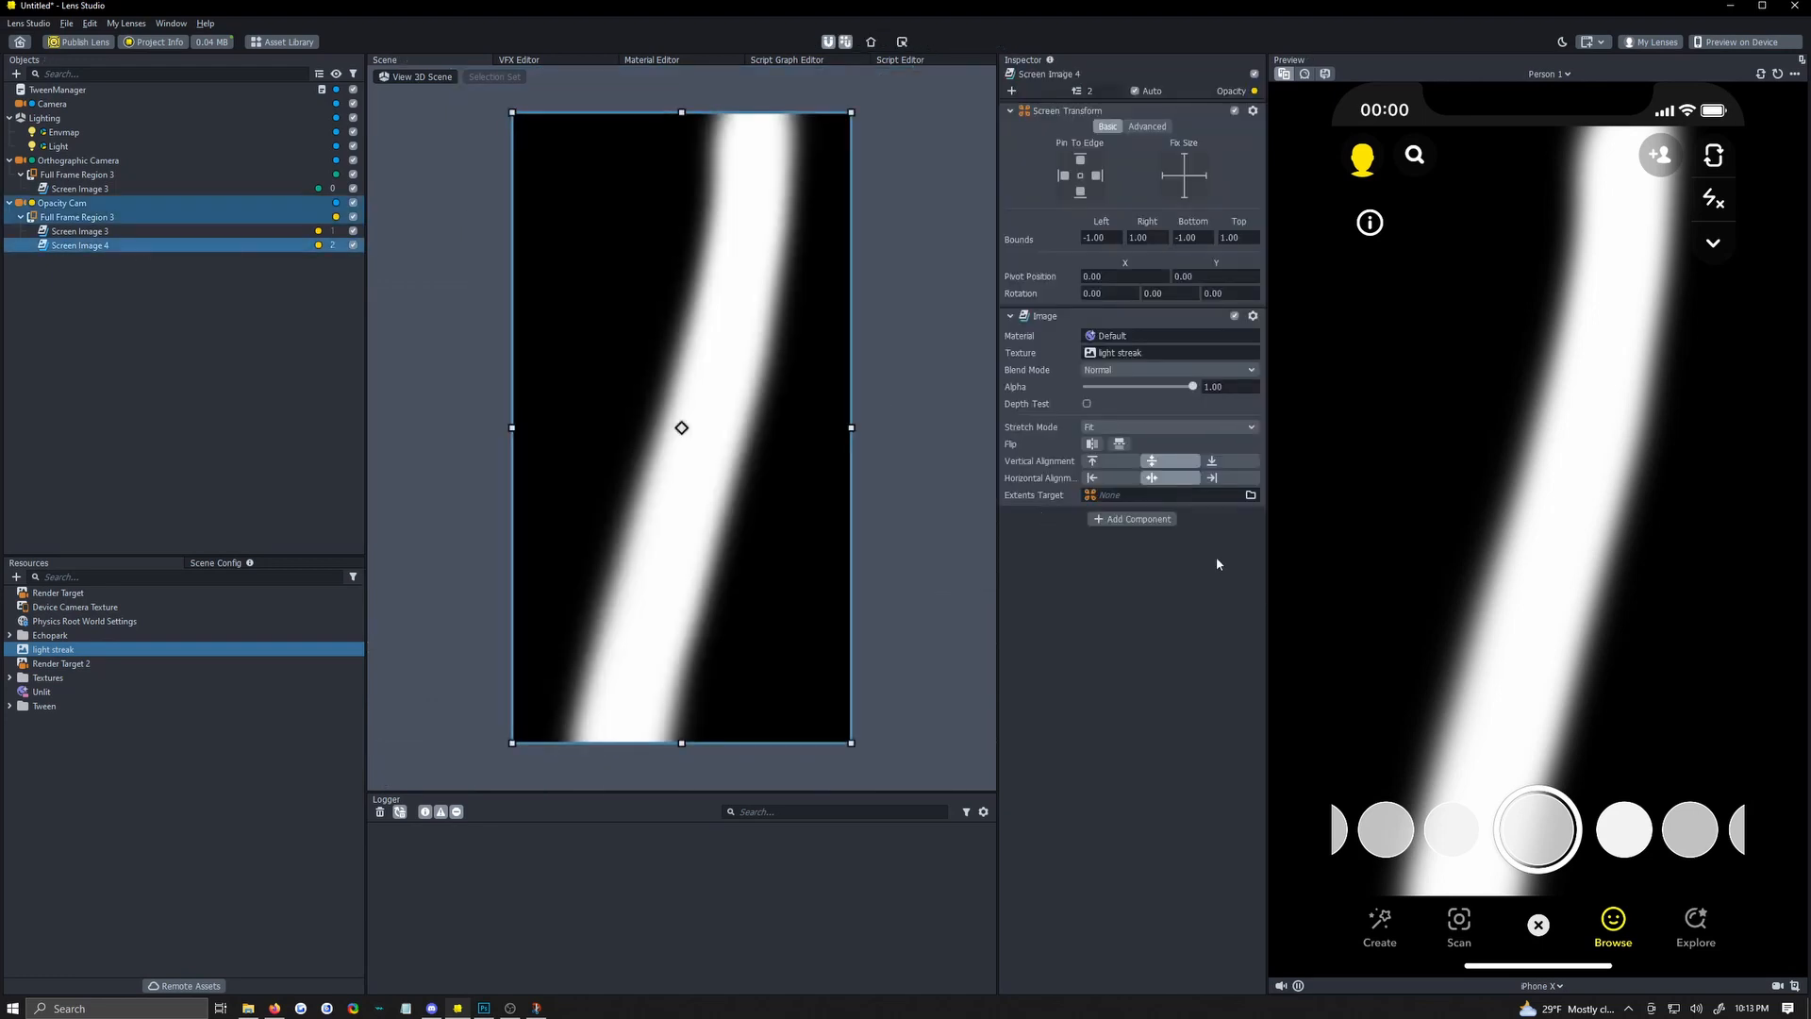
pyautogui.click(1136, 519)
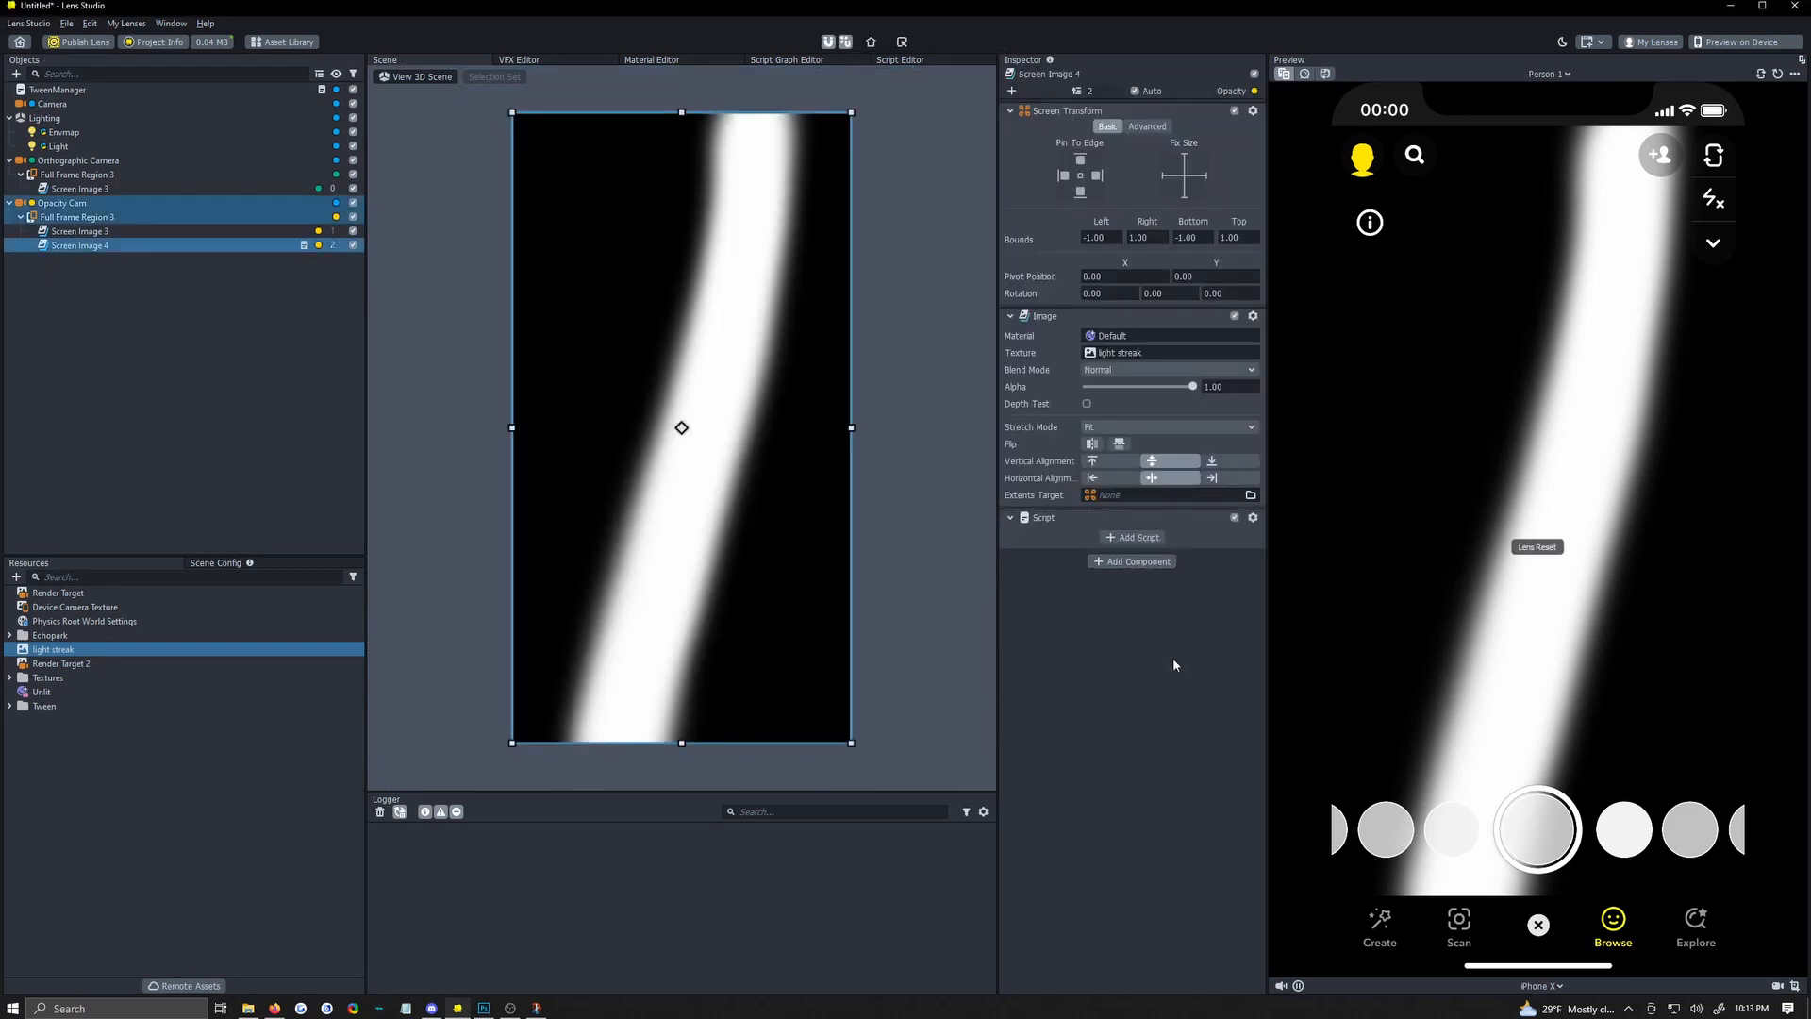
pyautogui.click(1136, 536)
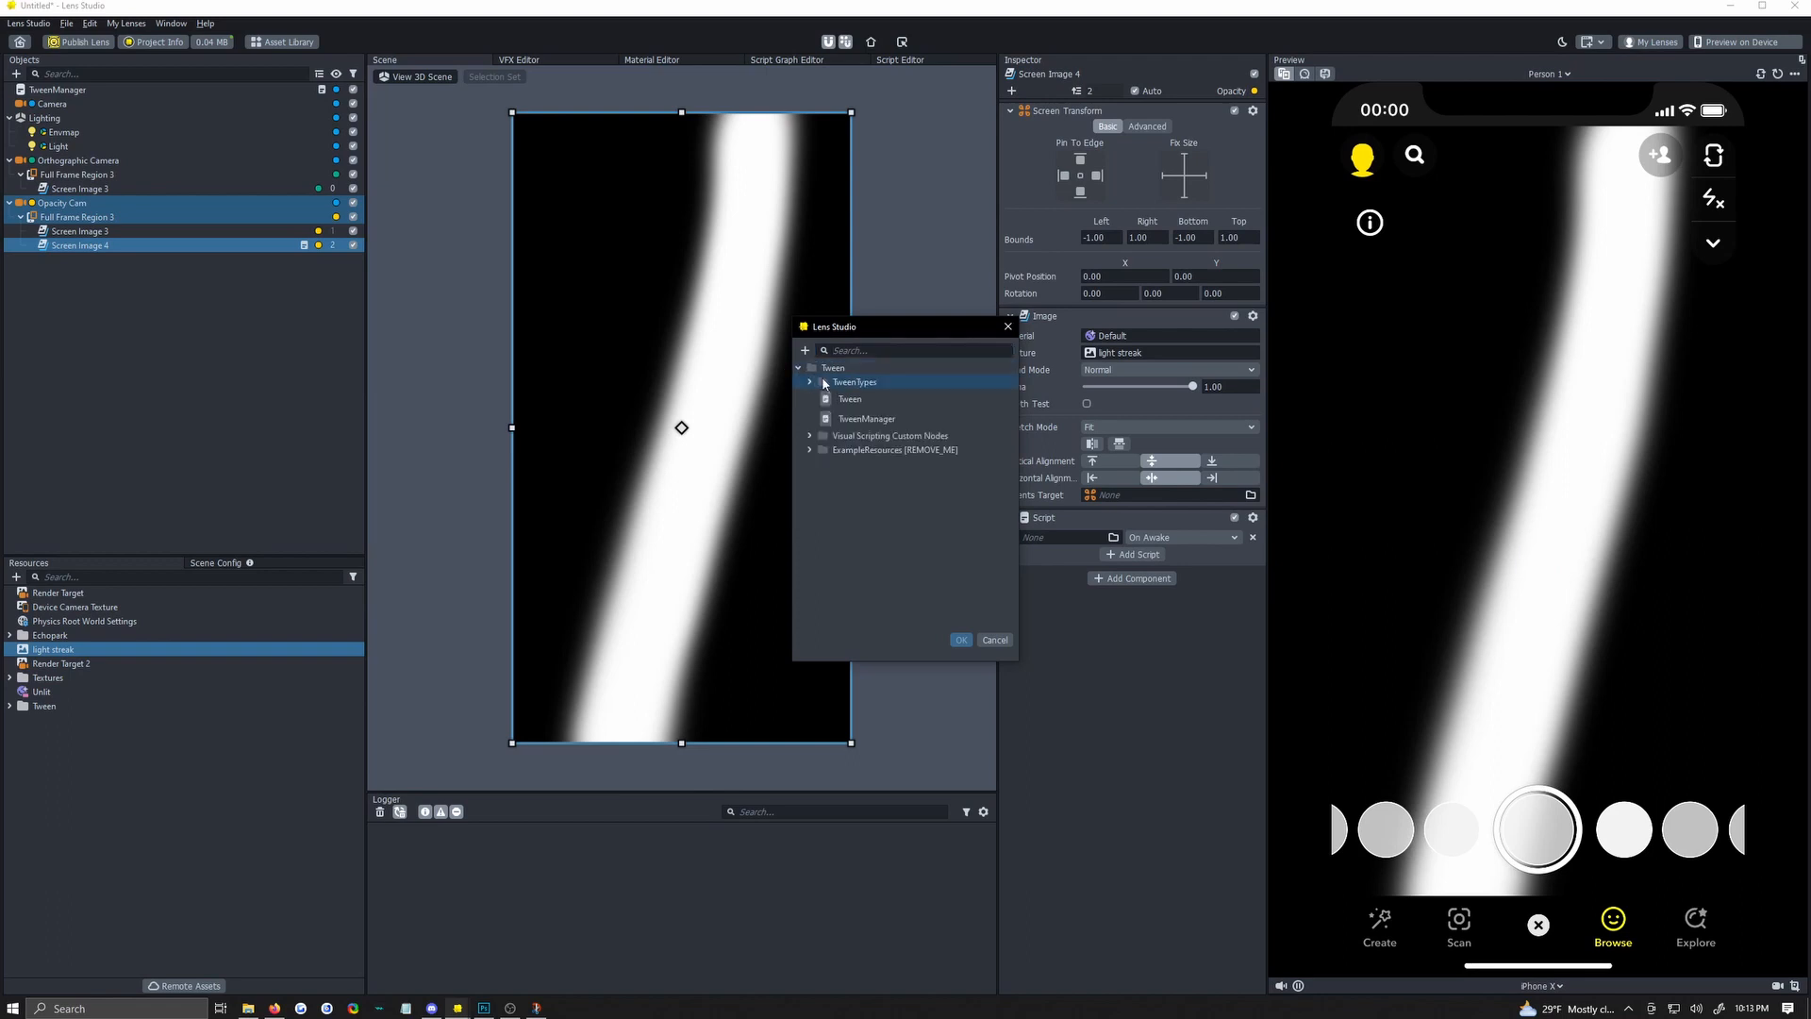
# Choose Tween > TweenTypes > TweenScreenTransform as the attached script and confirm.
pyautogui.click(798, 367)
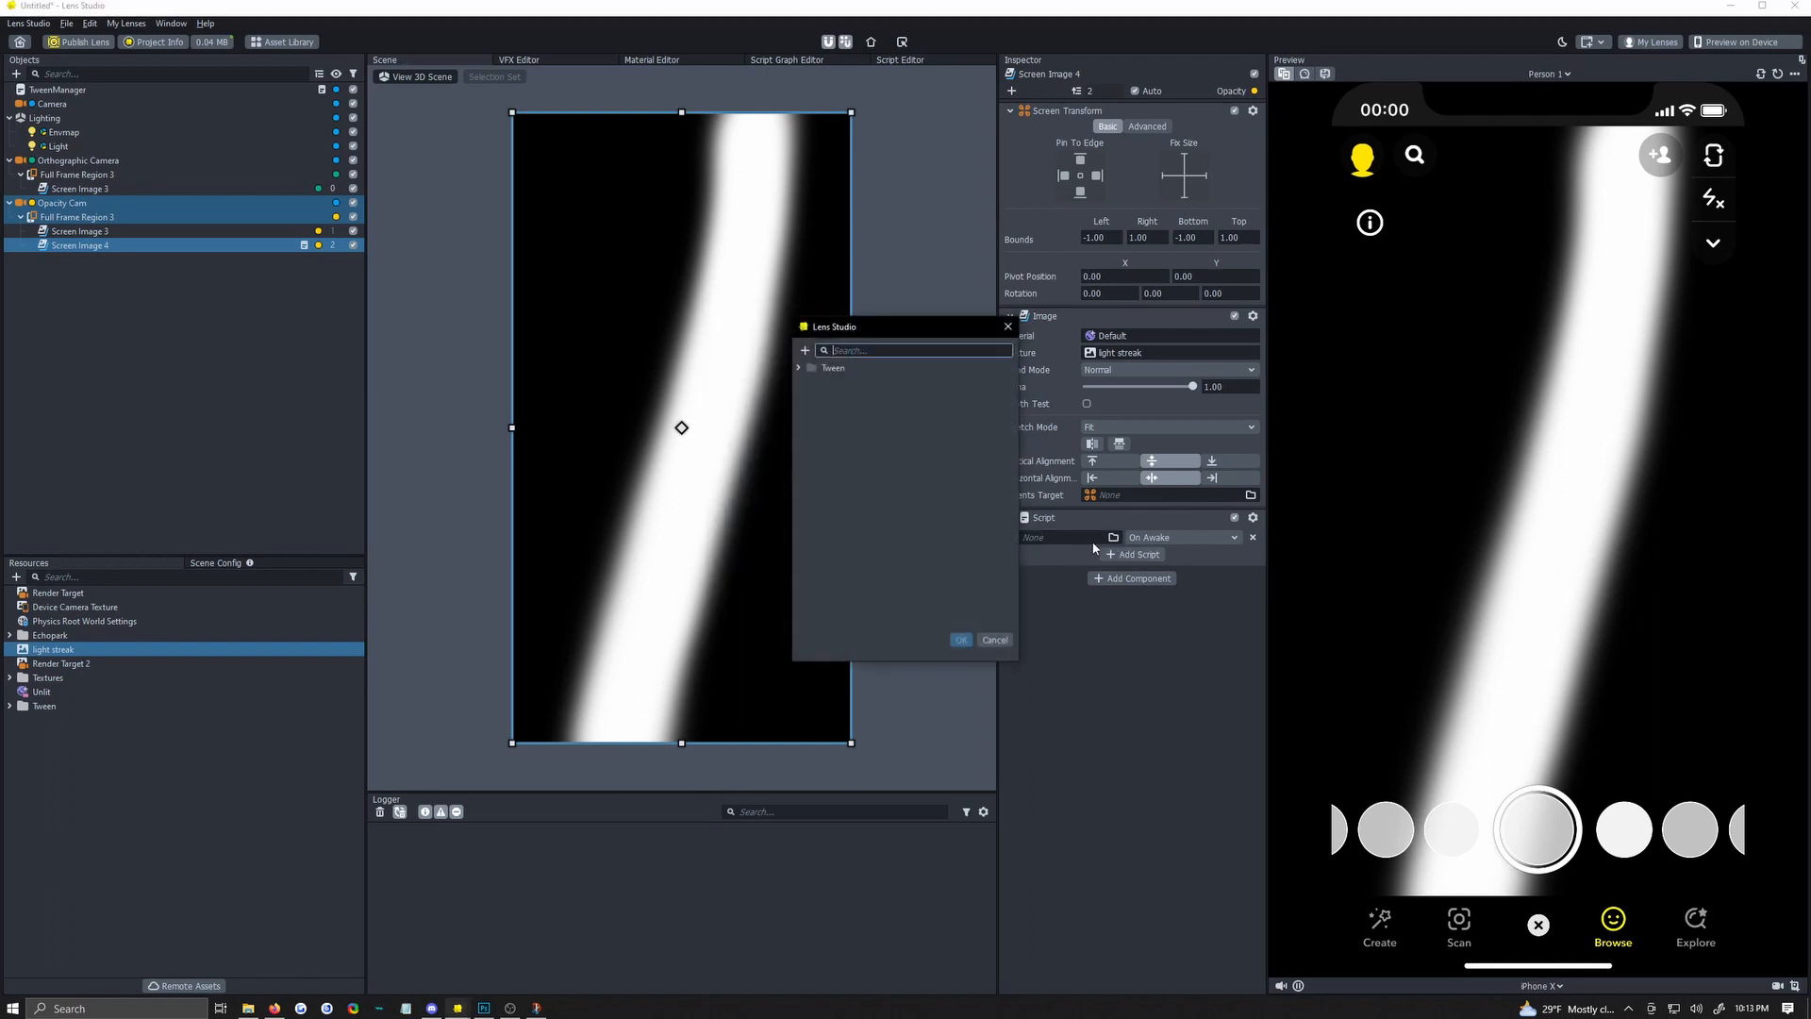
pyautogui.click(832, 368)
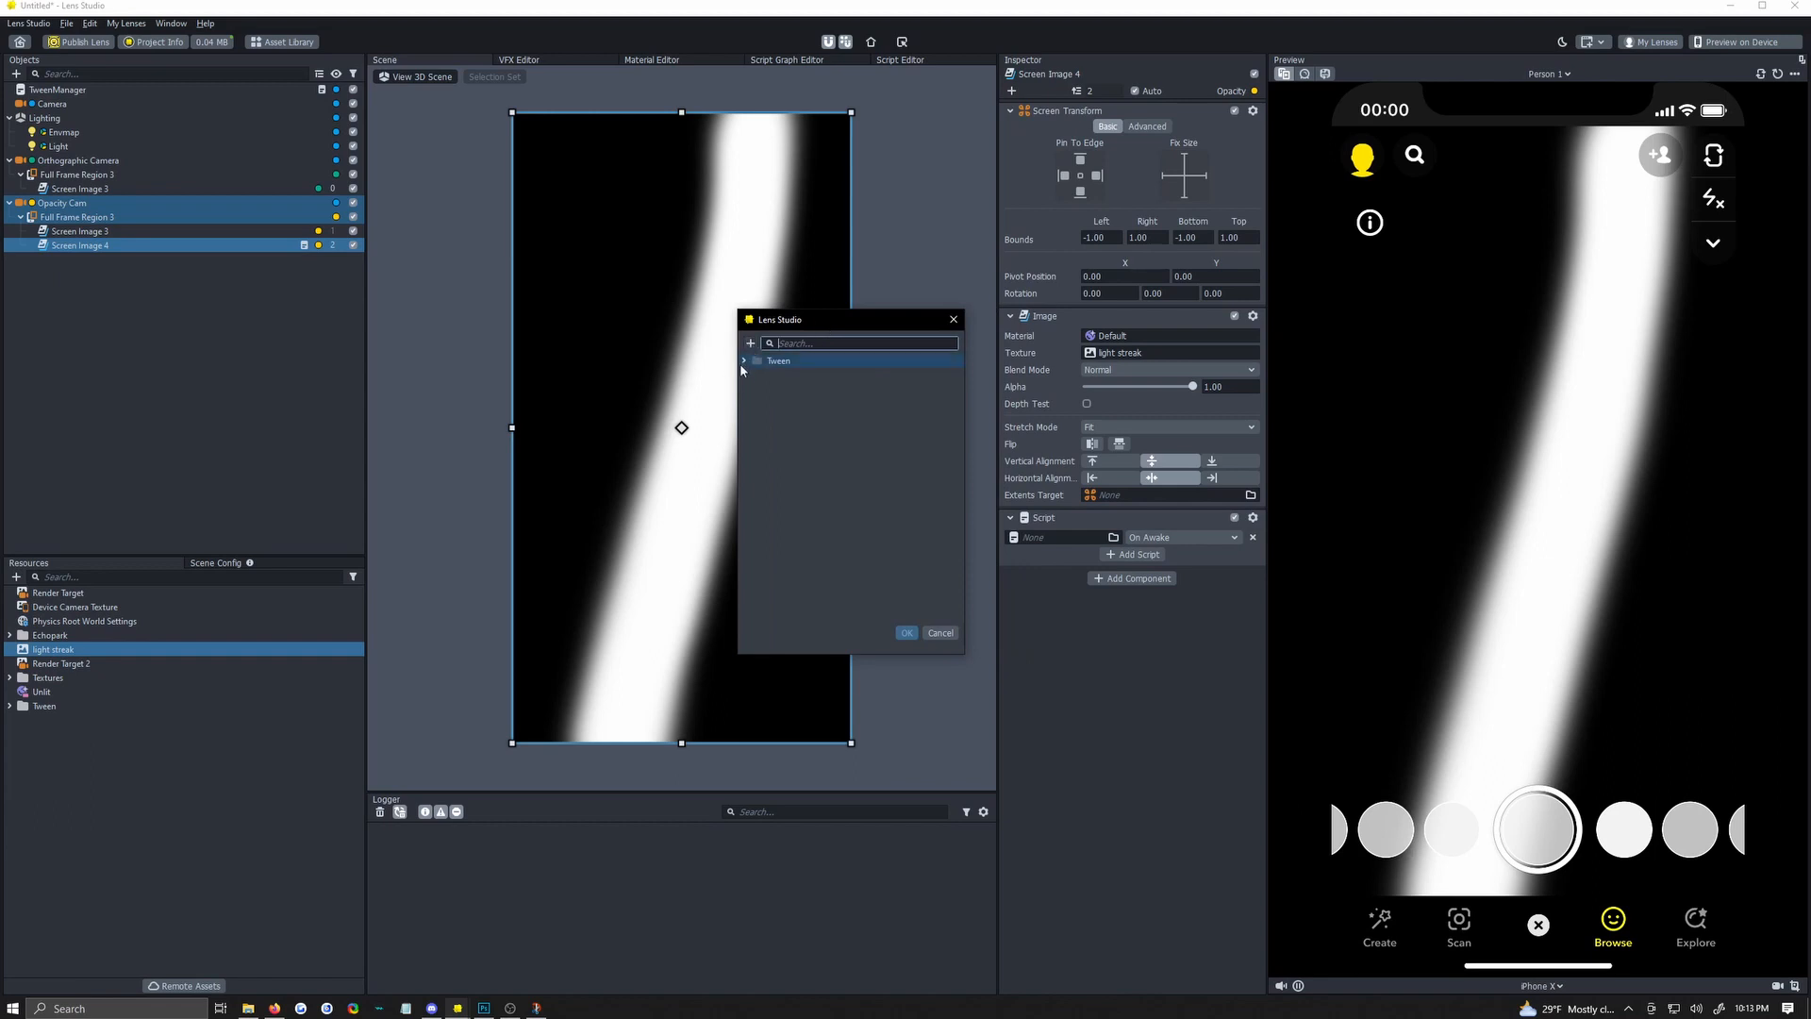
pyautogui.click(745, 361)
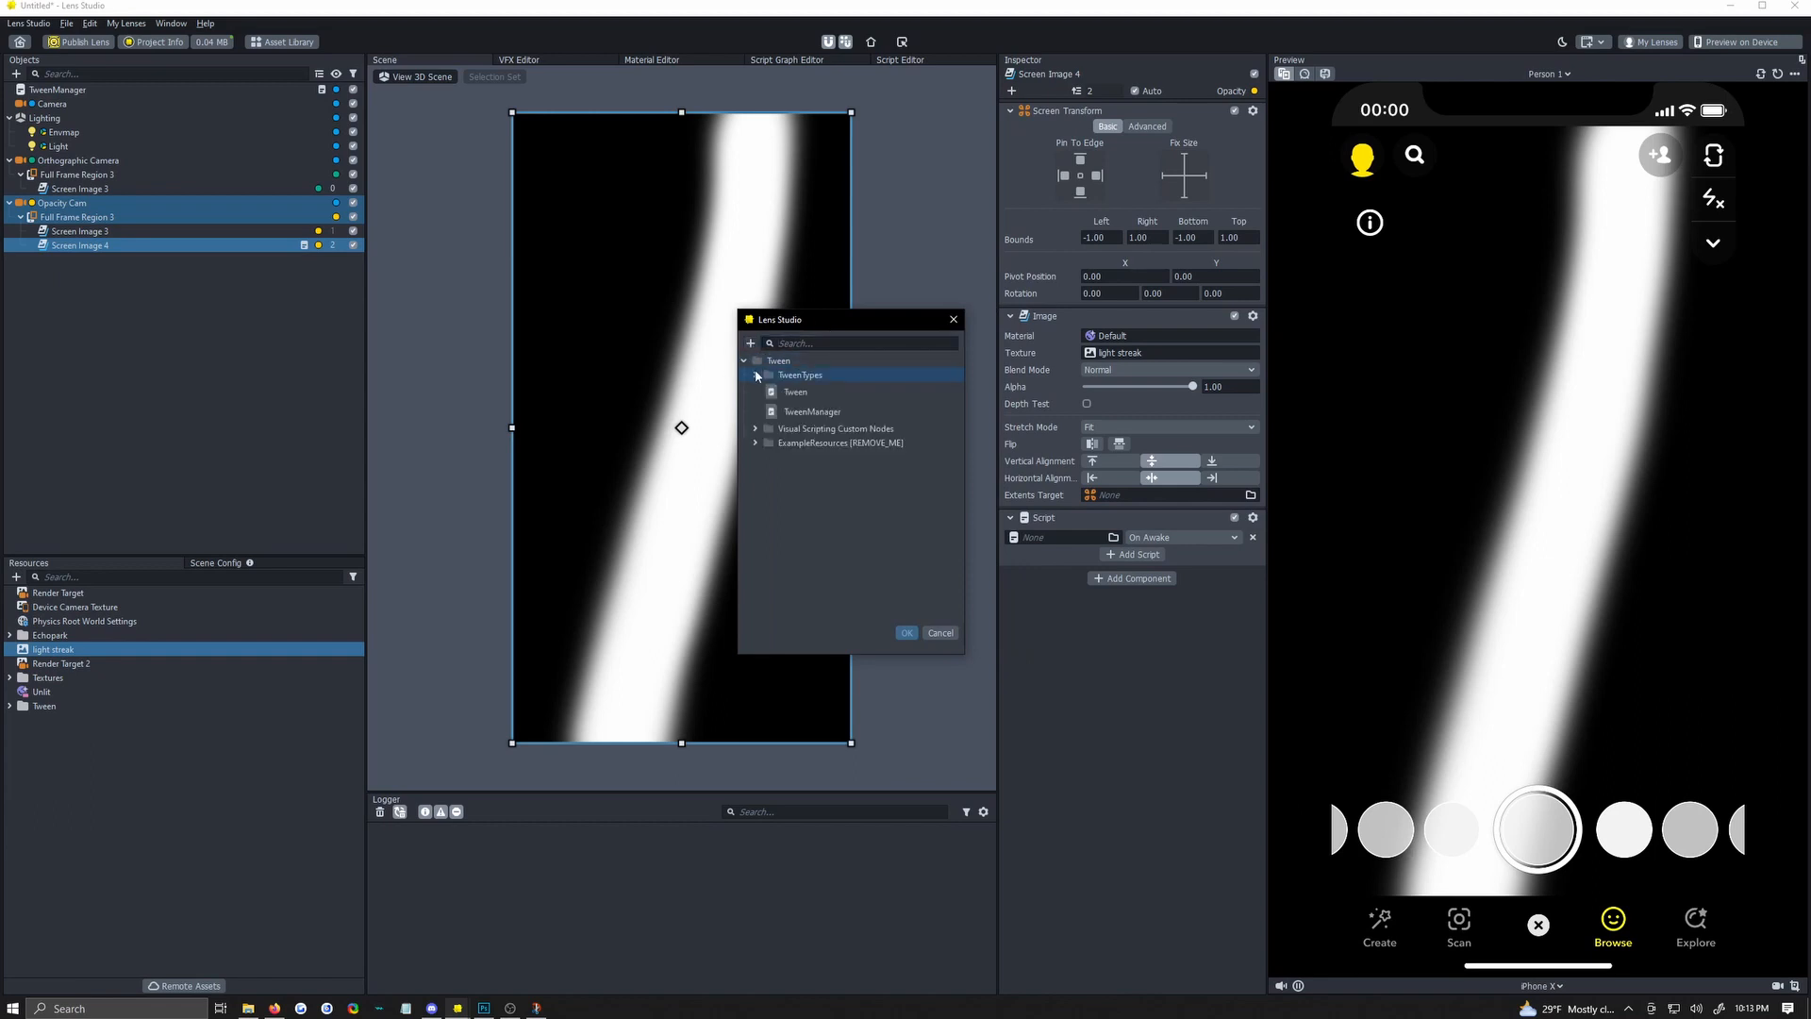
pyautogui.click(754, 375)
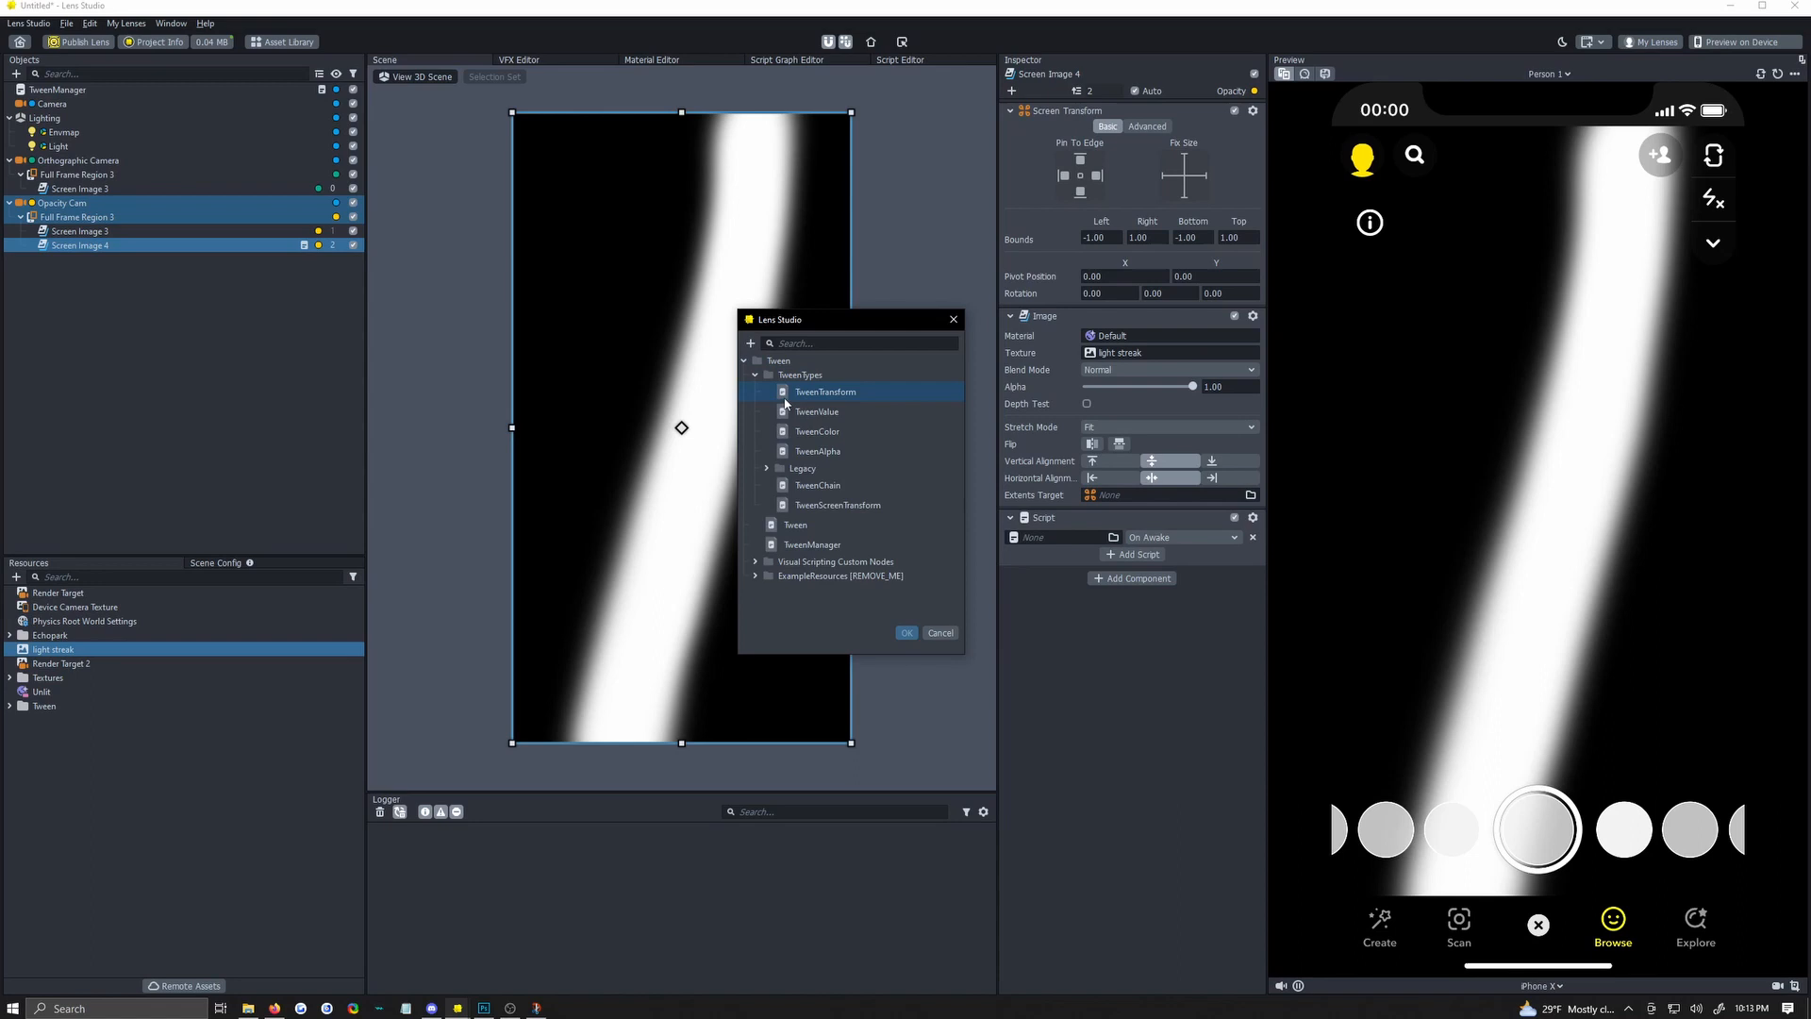
pyautogui.click(838, 506)
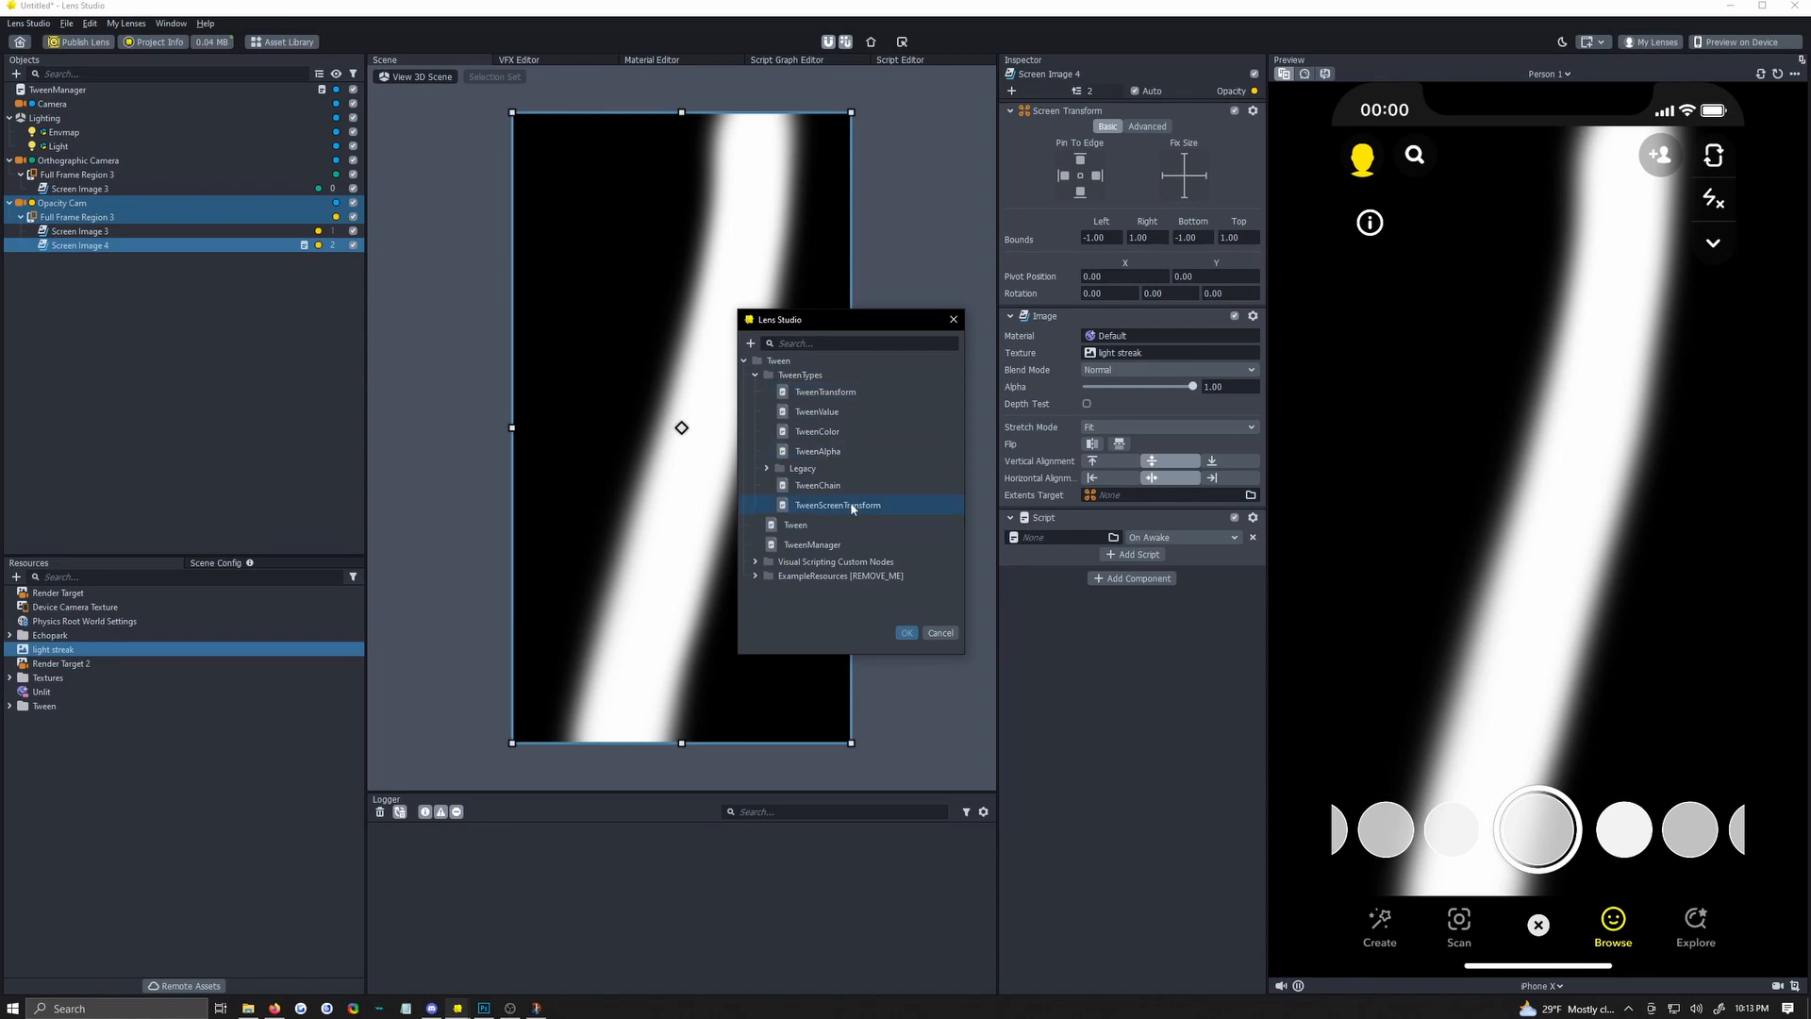
pyautogui.moveTo(816, 519)
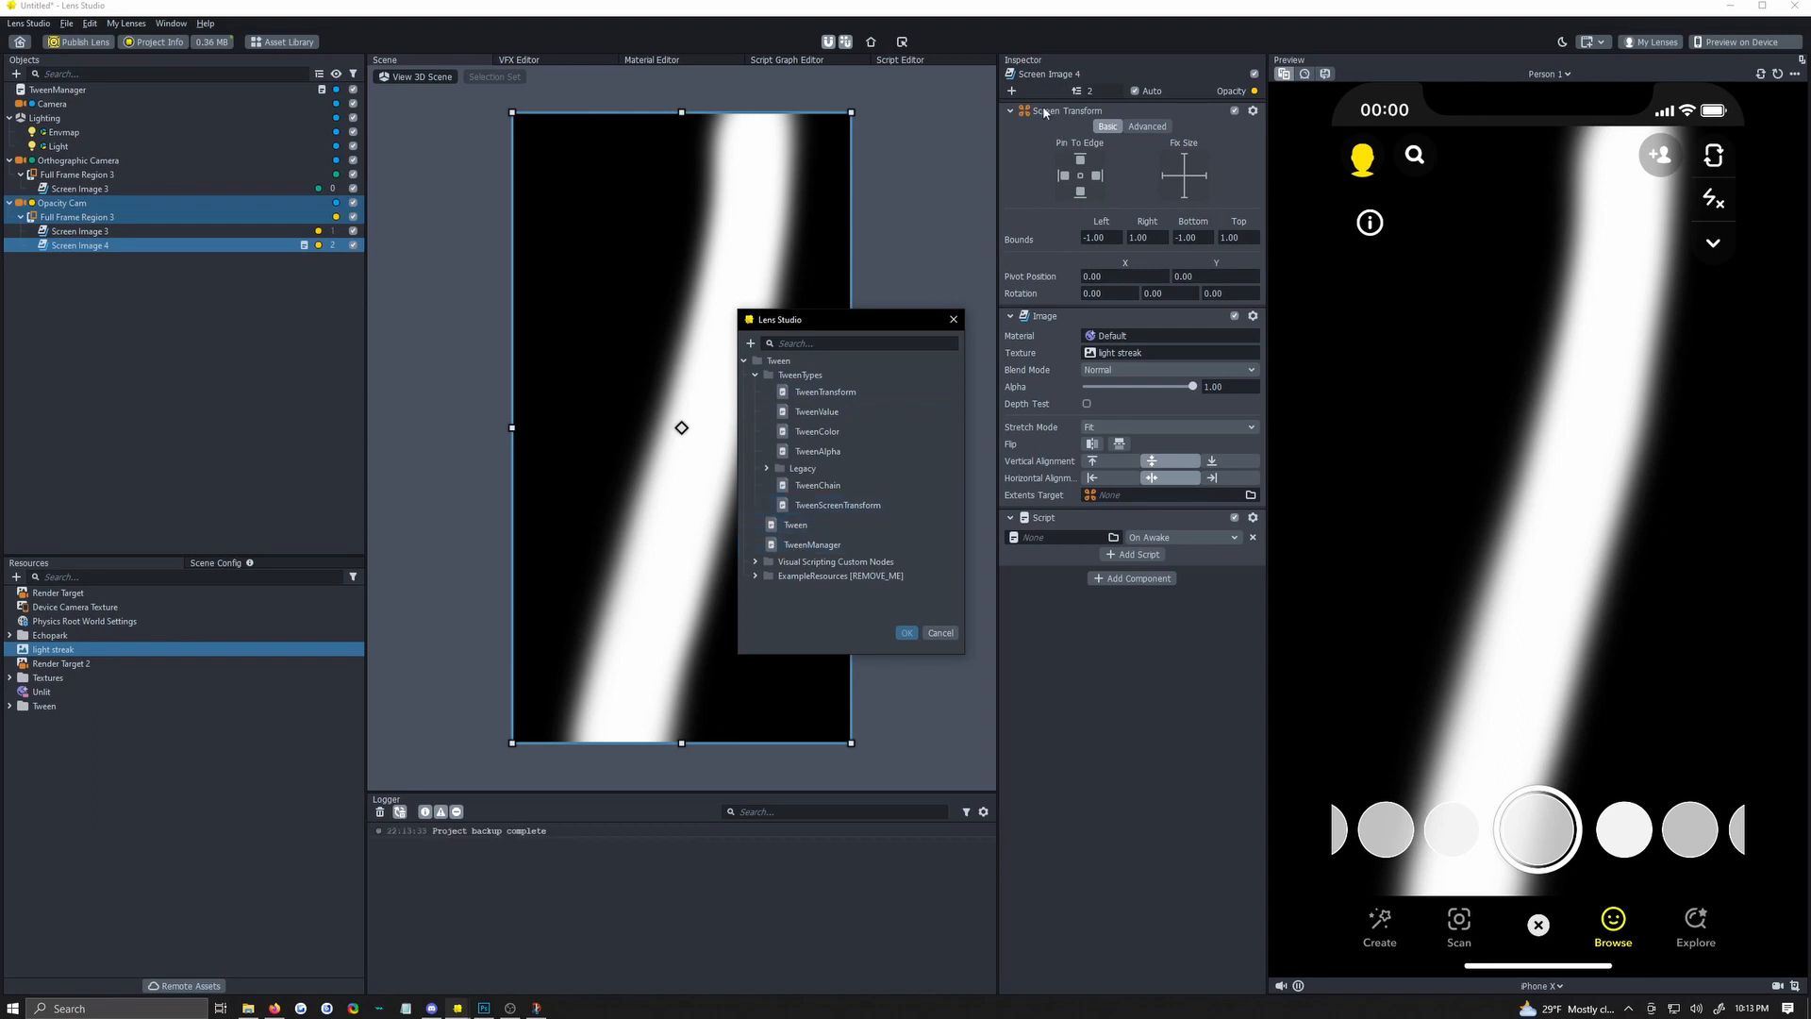
pyautogui.click(838, 506)
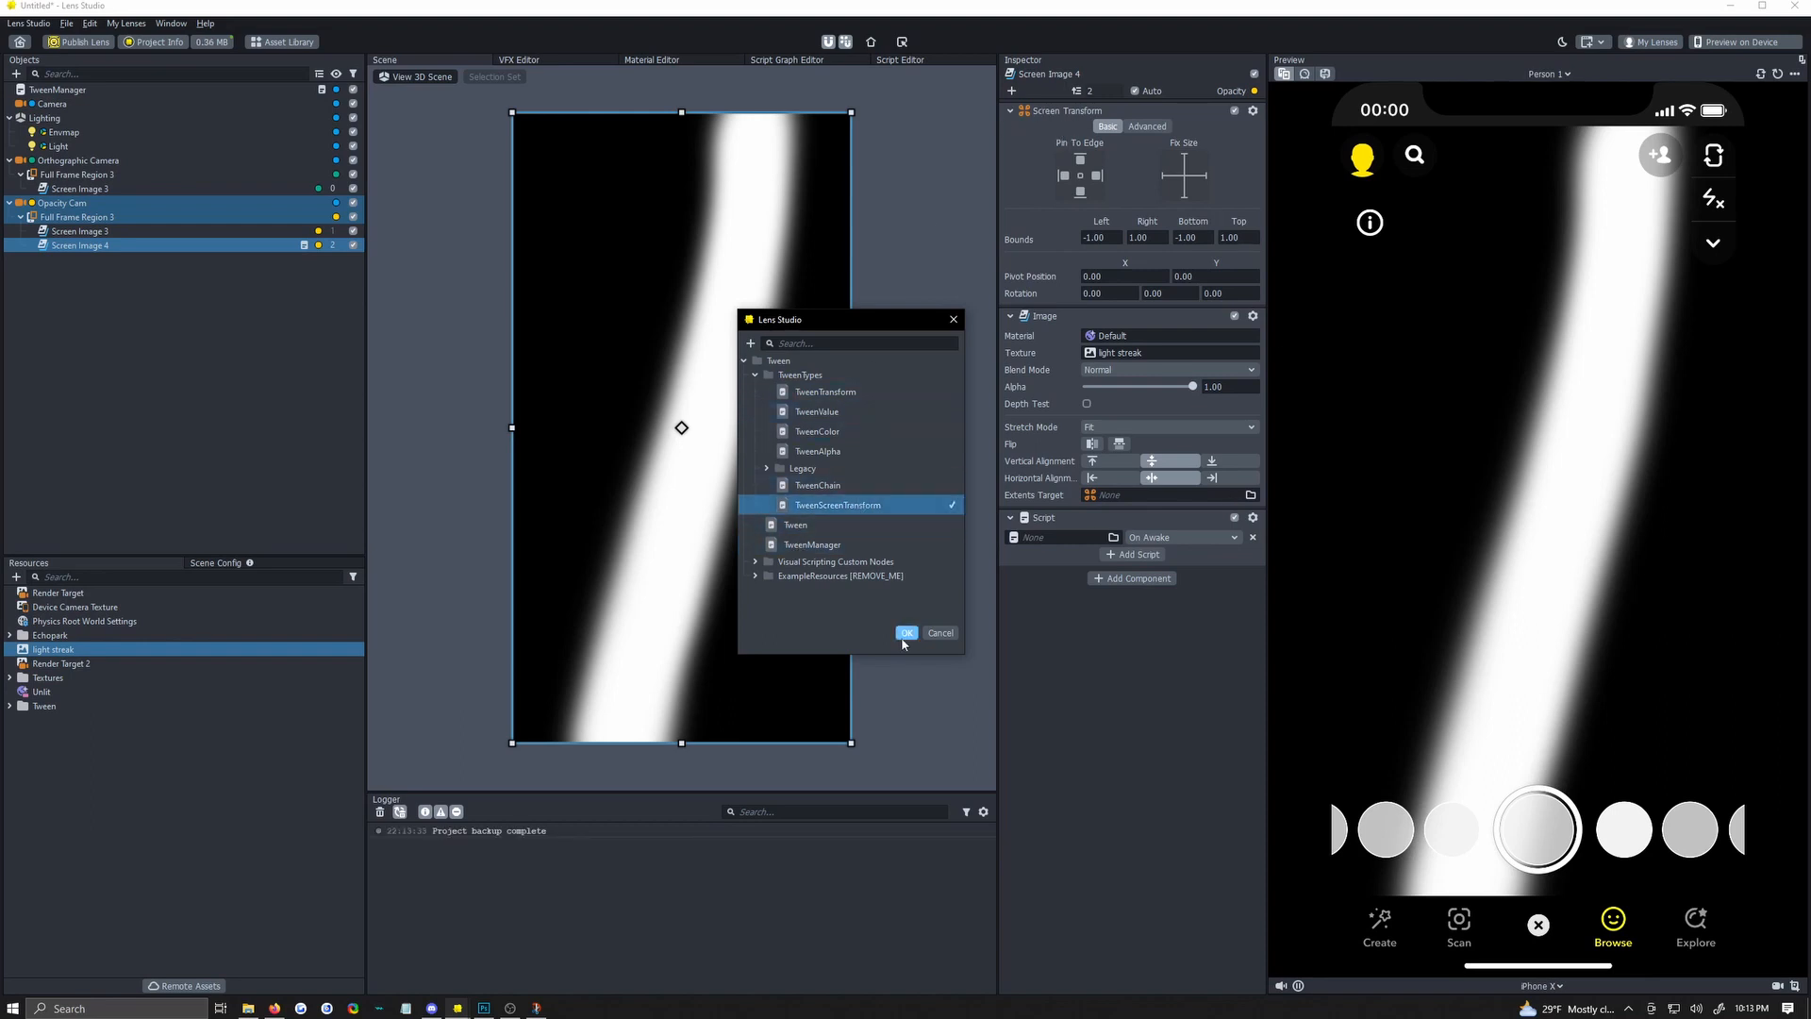
pyautogui.click(907, 632)
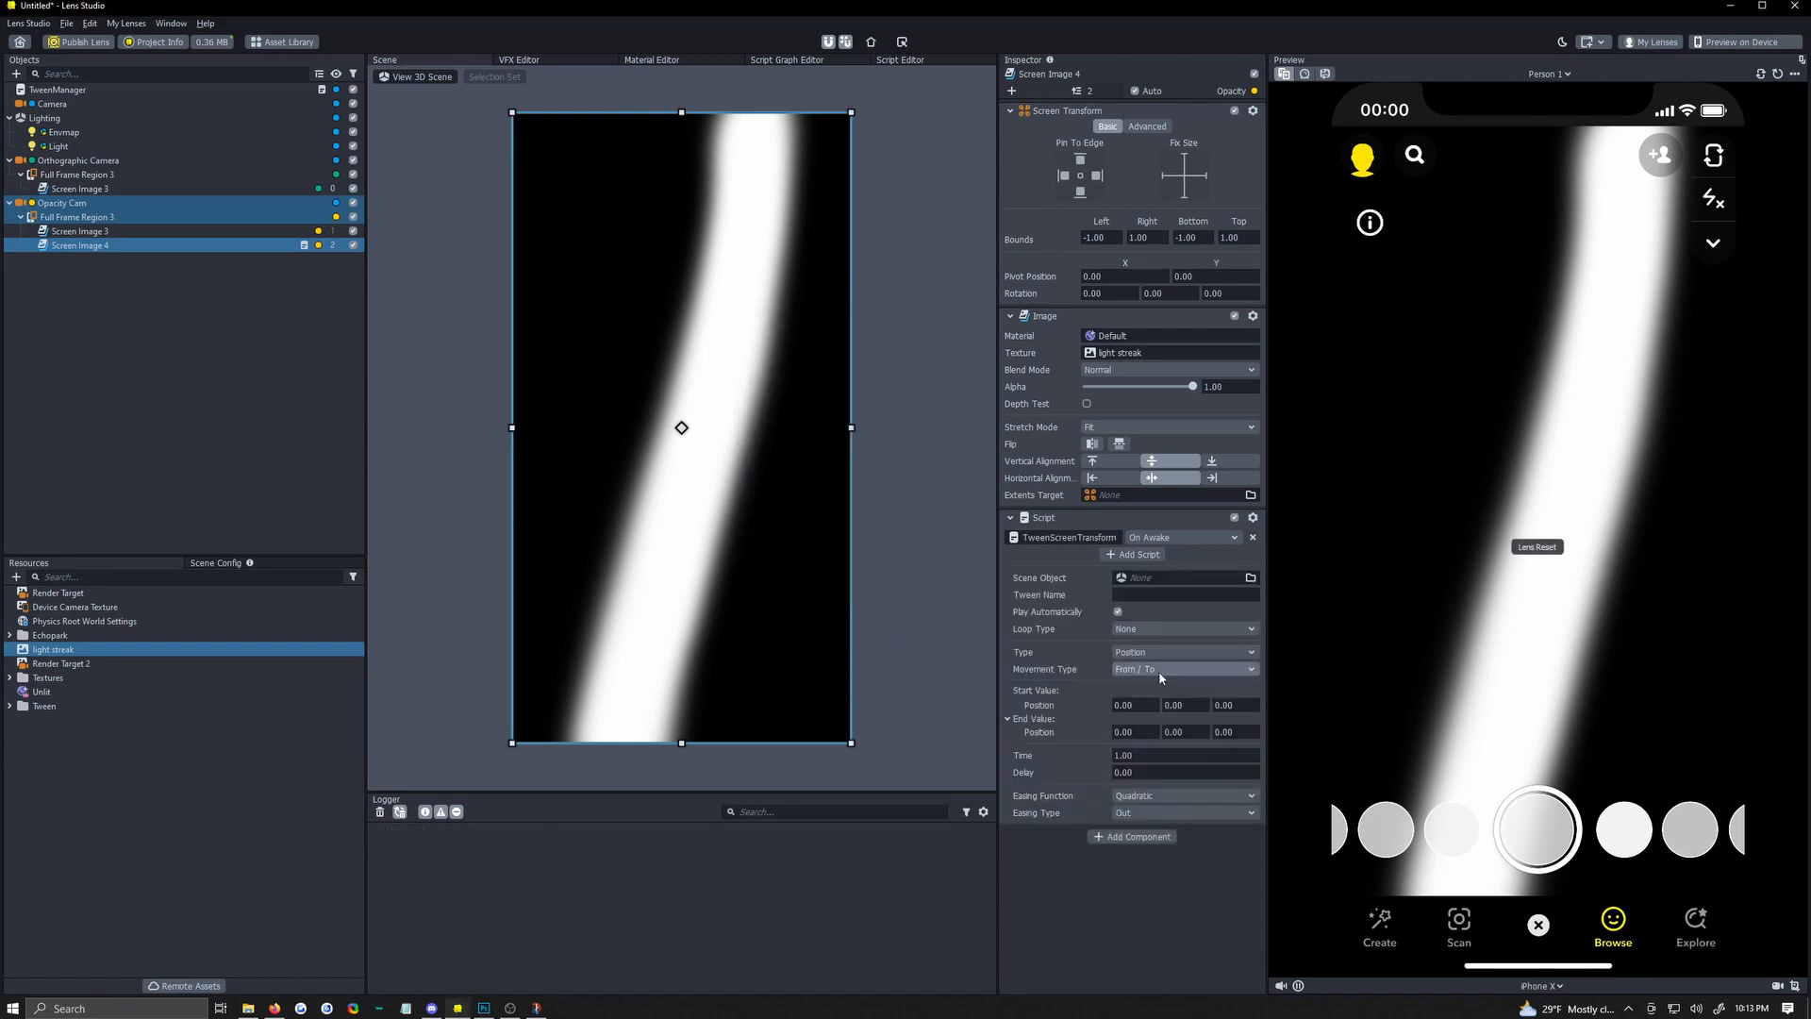
# Keep the tween on Position and set its Loop Type to Ping Pong so the streak plays back and forth.
pyautogui.click(1185, 651)
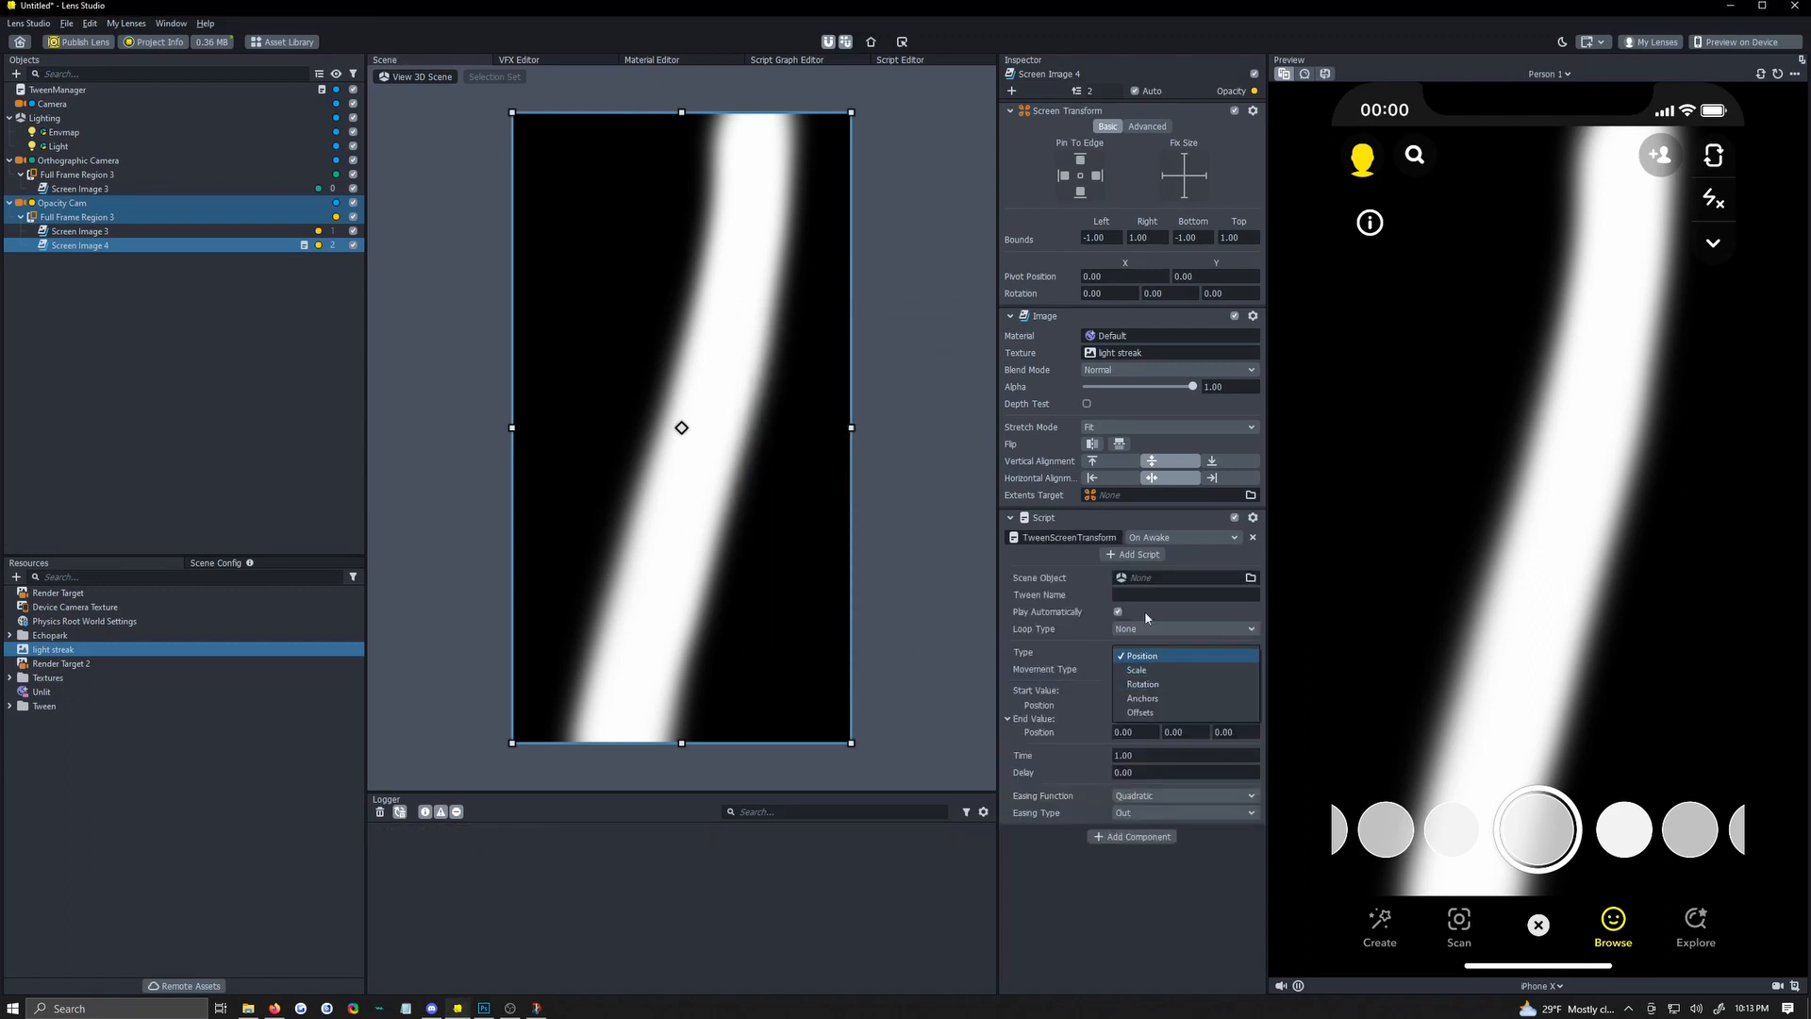
pyautogui.moveTo(1140, 713)
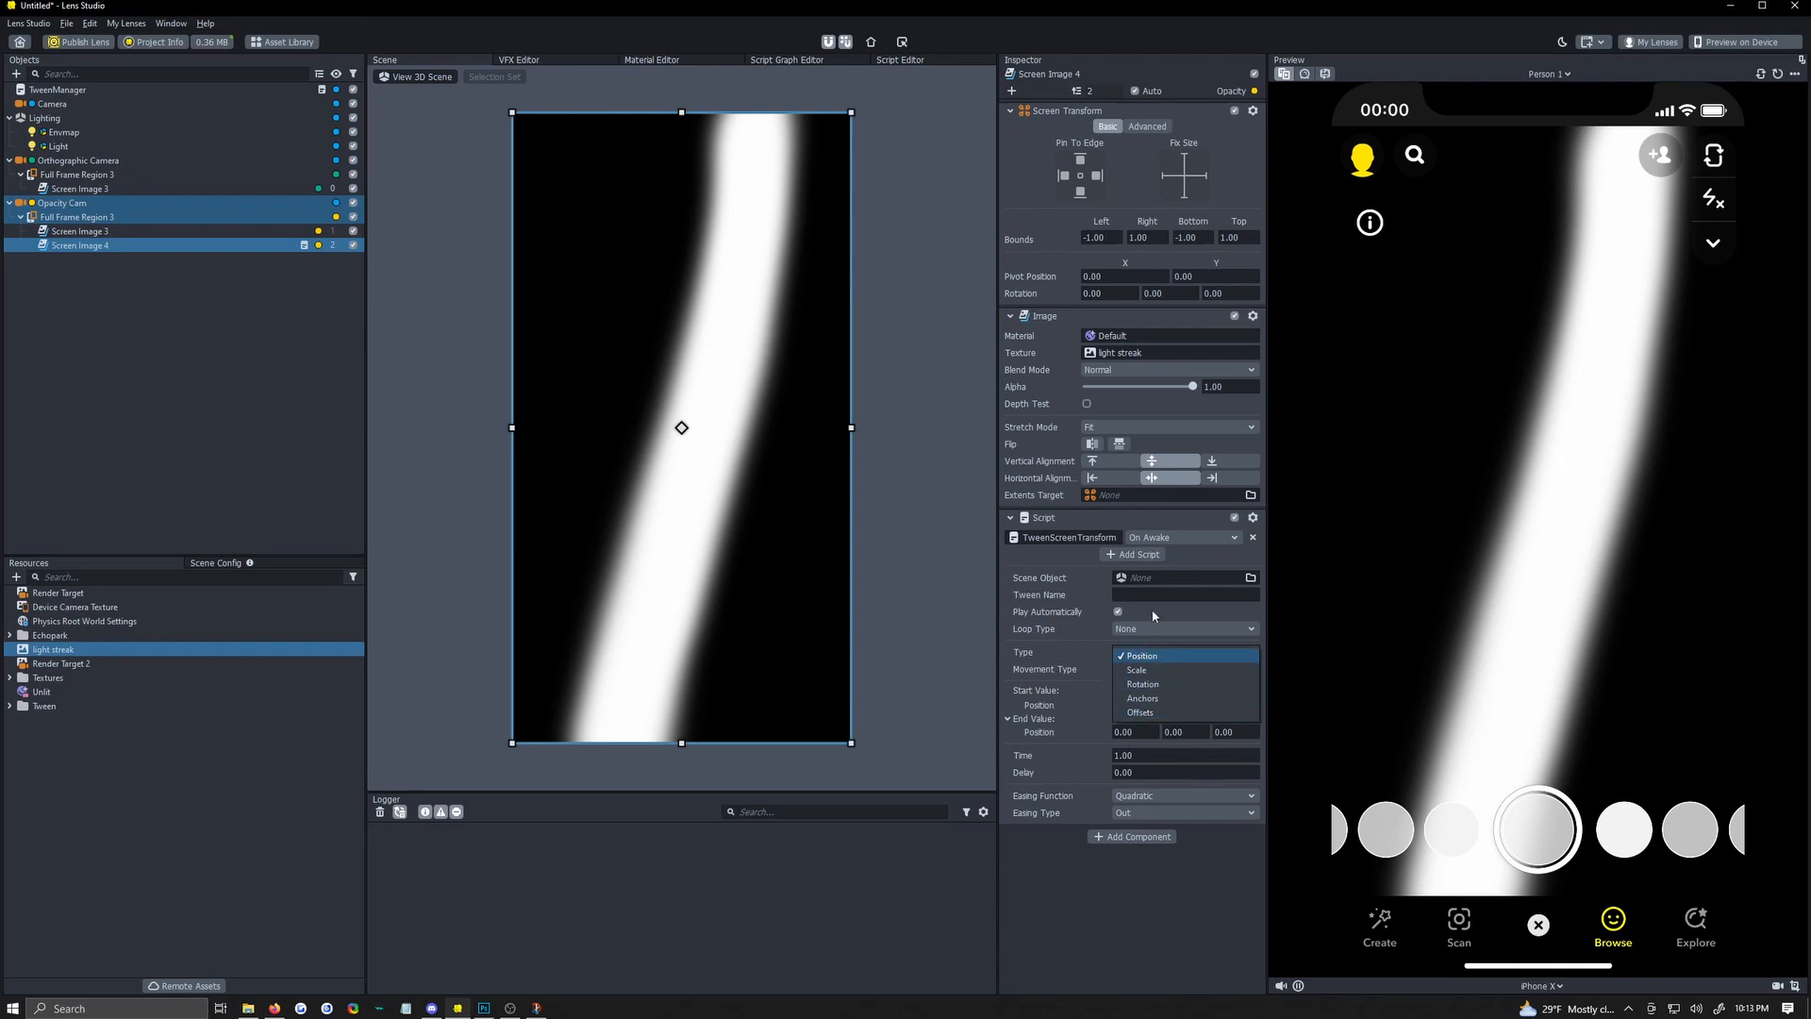
pyautogui.click(1185, 629)
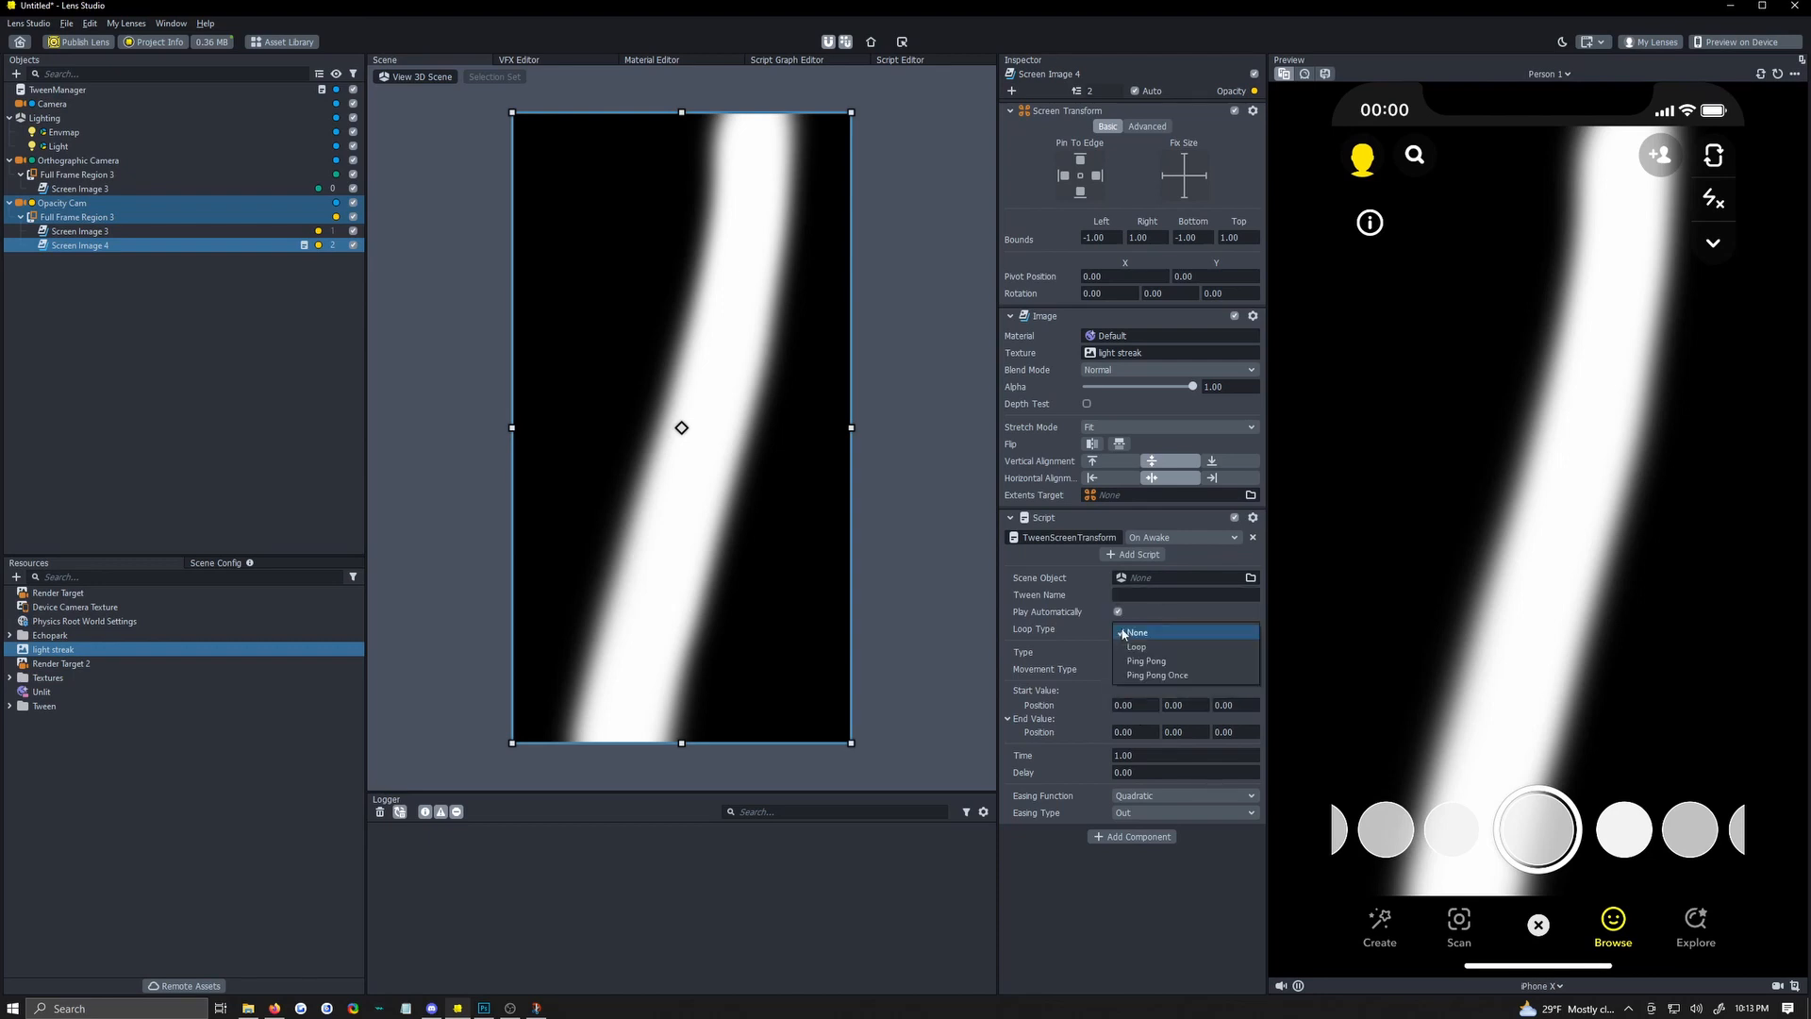
pyautogui.click(1148, 661)
pyautogui.write('10')
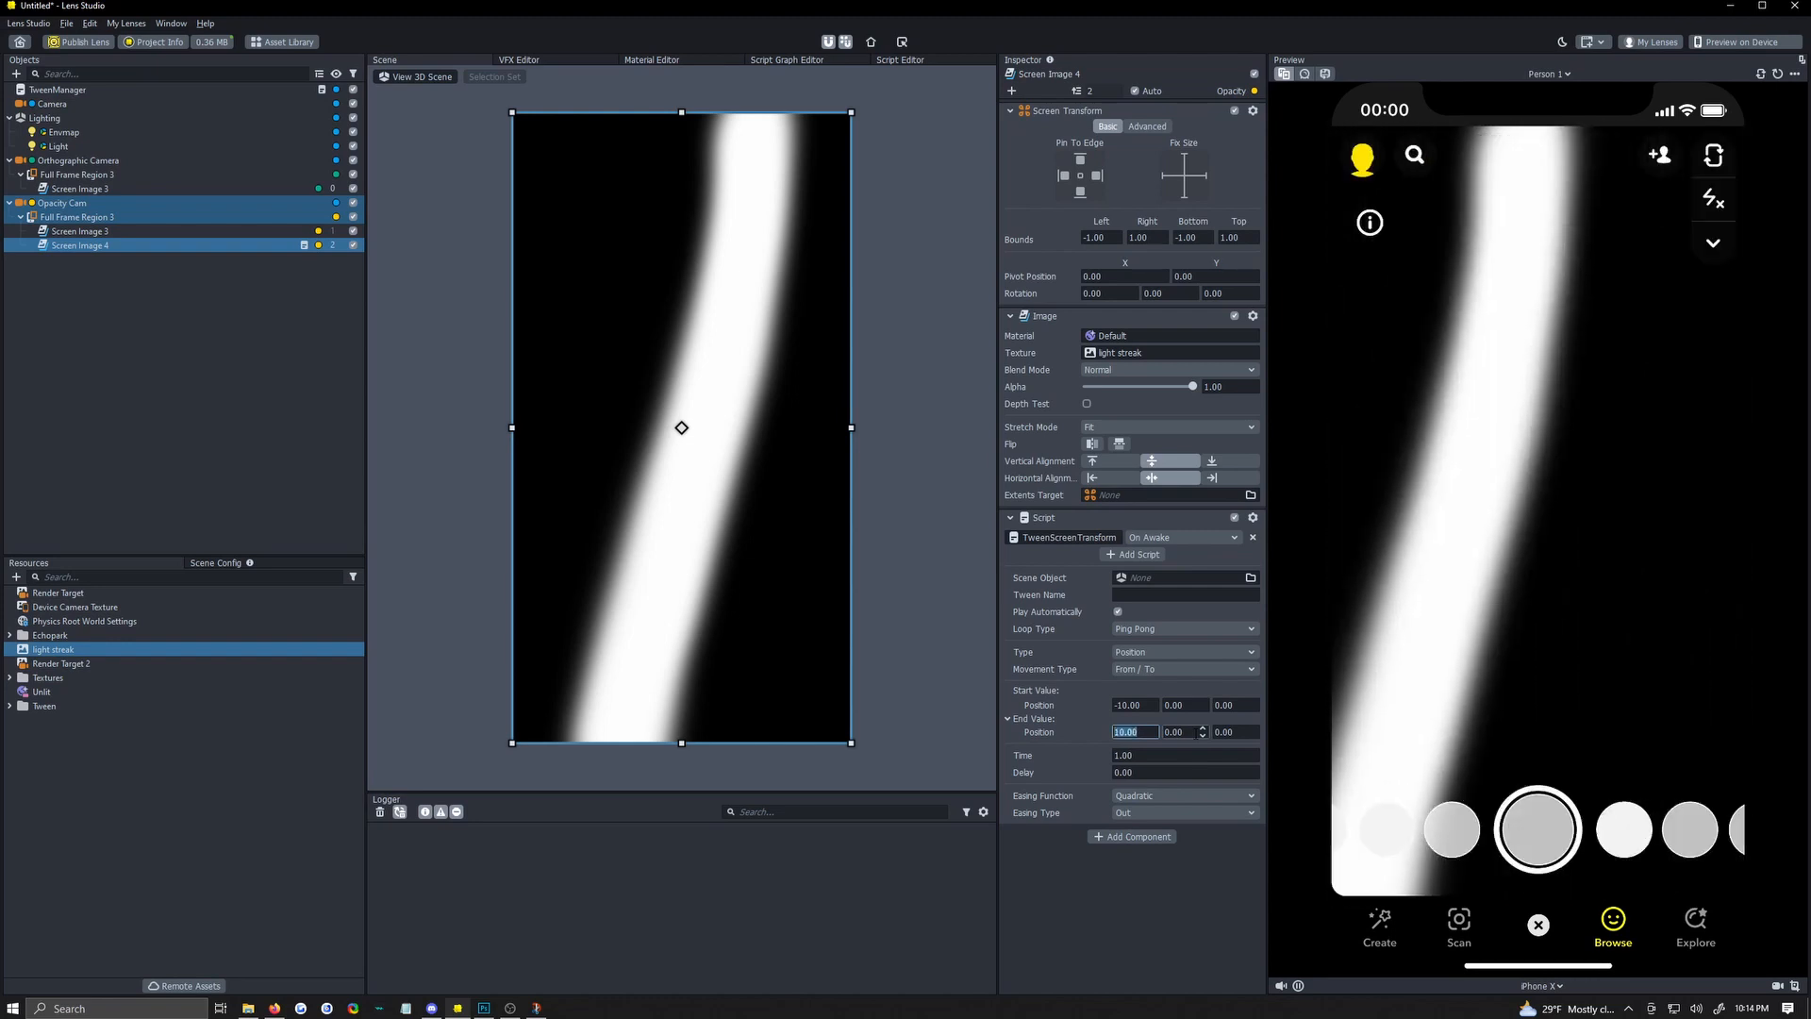
pyautogui.click(1541, 985)
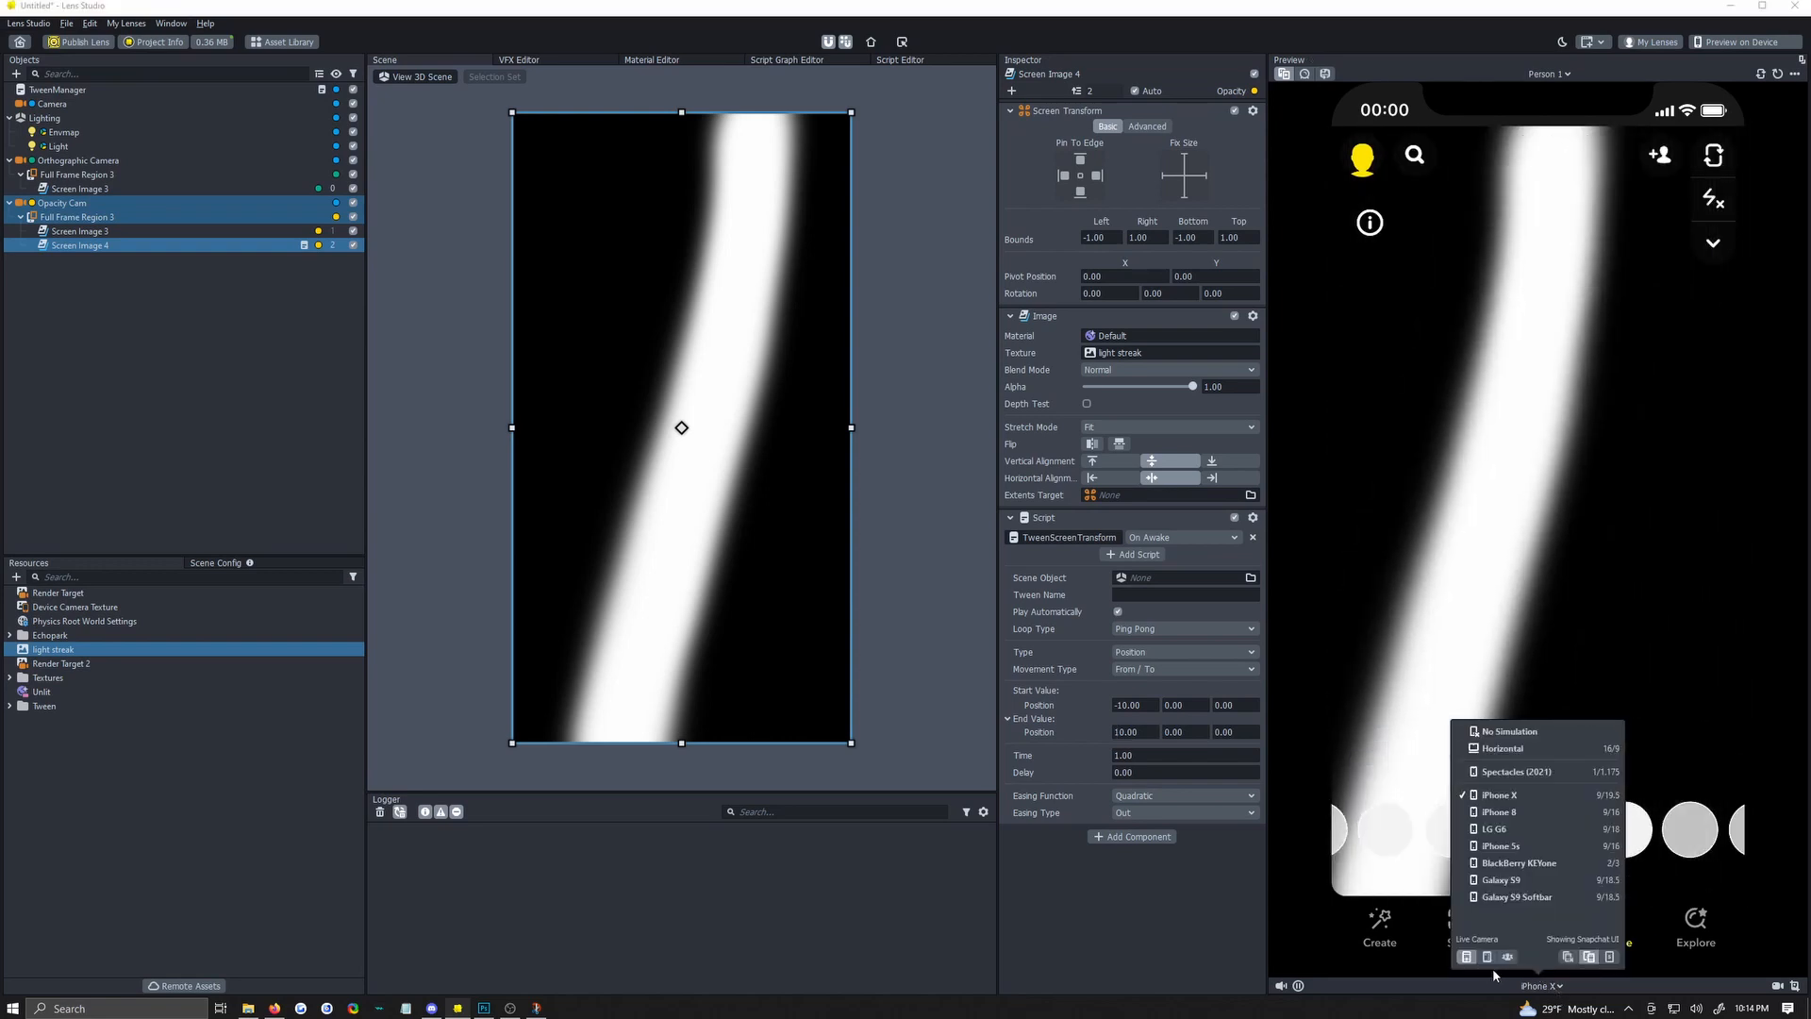
# Switch the preview to capture mode and back to live mode.
pyautogui.click(1487, 956)
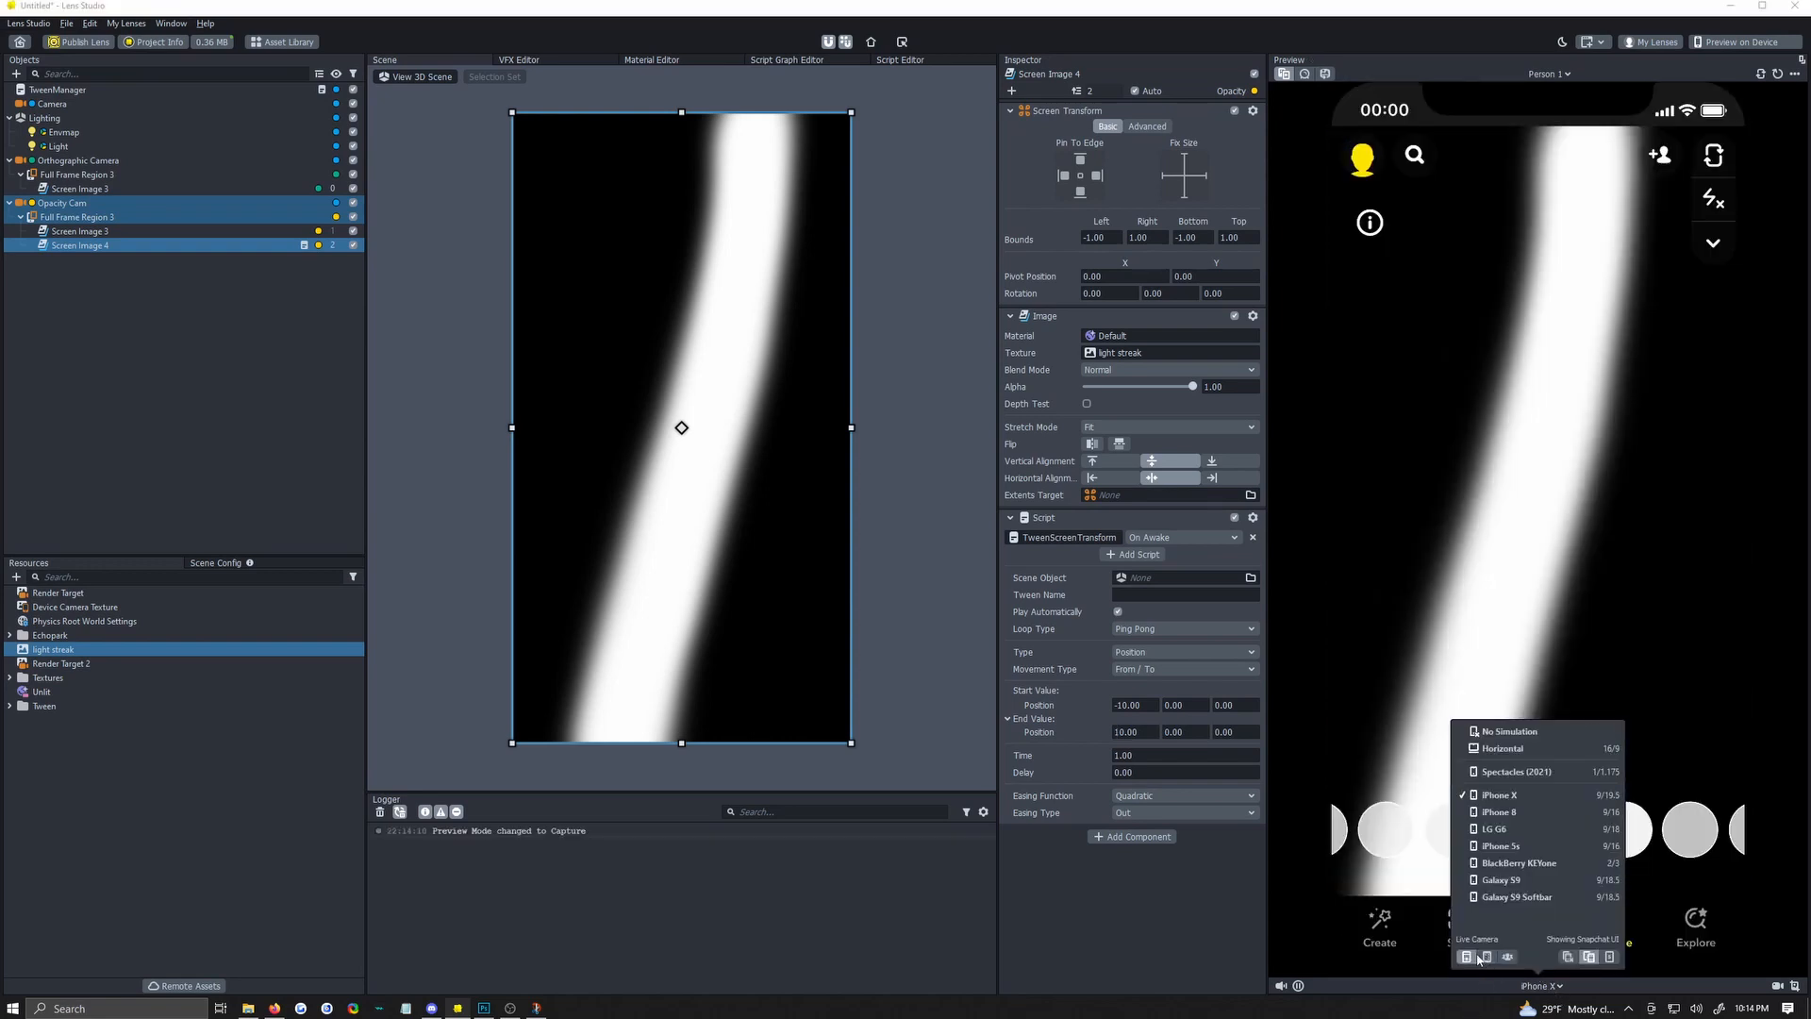
pyautogui.click(1468, 957)
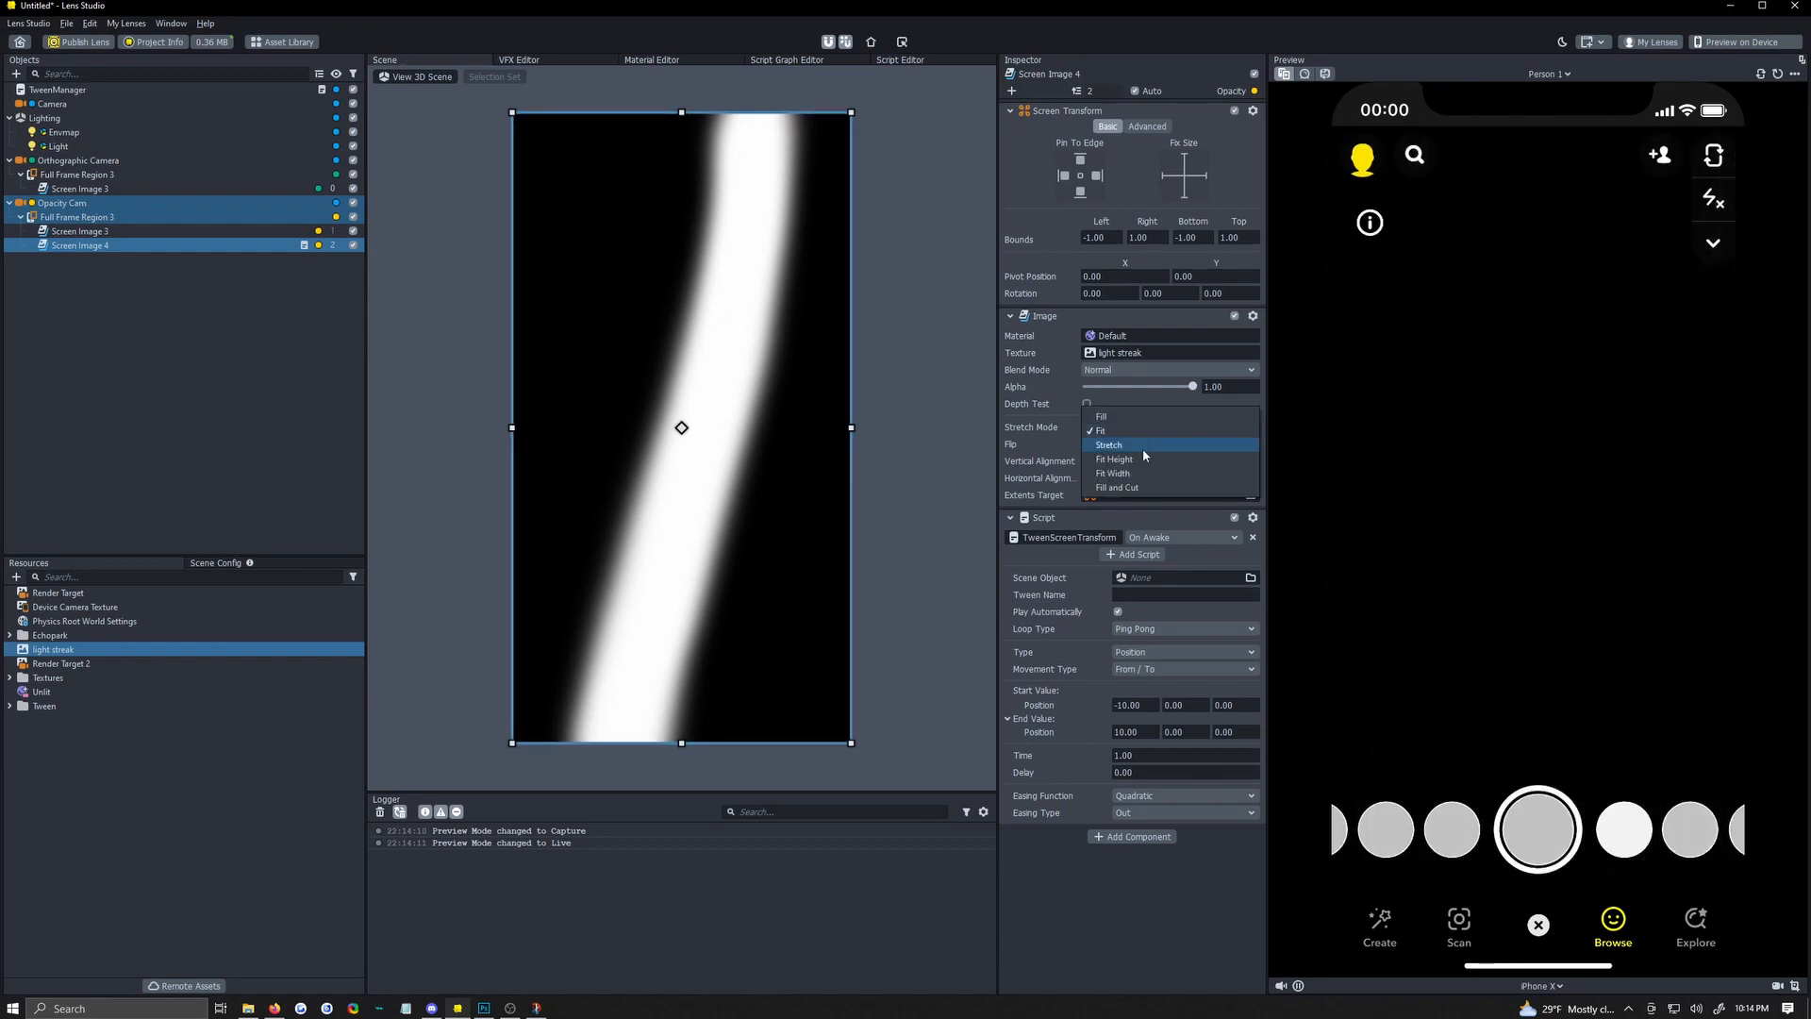
pyautogui.click(1107, 446)
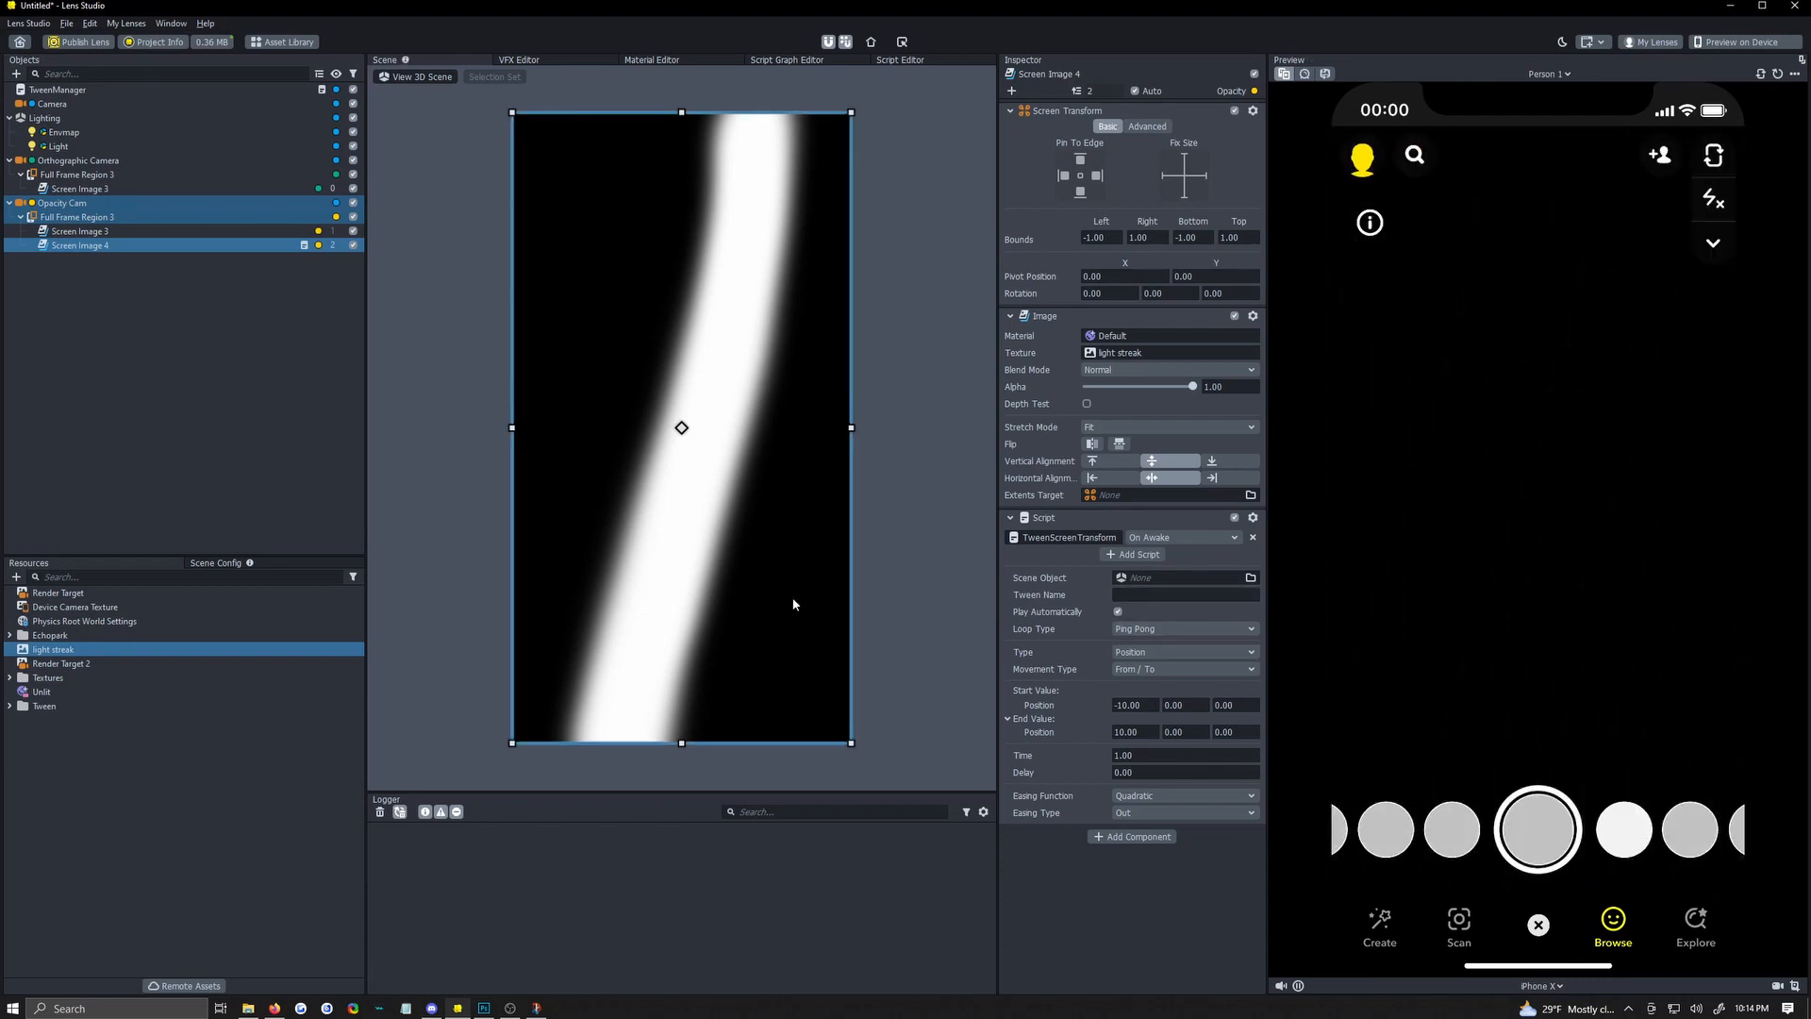
# Put the preview in capture mode, then check the scene's capture and live render targets.
pyautogui.click(1541, 985)
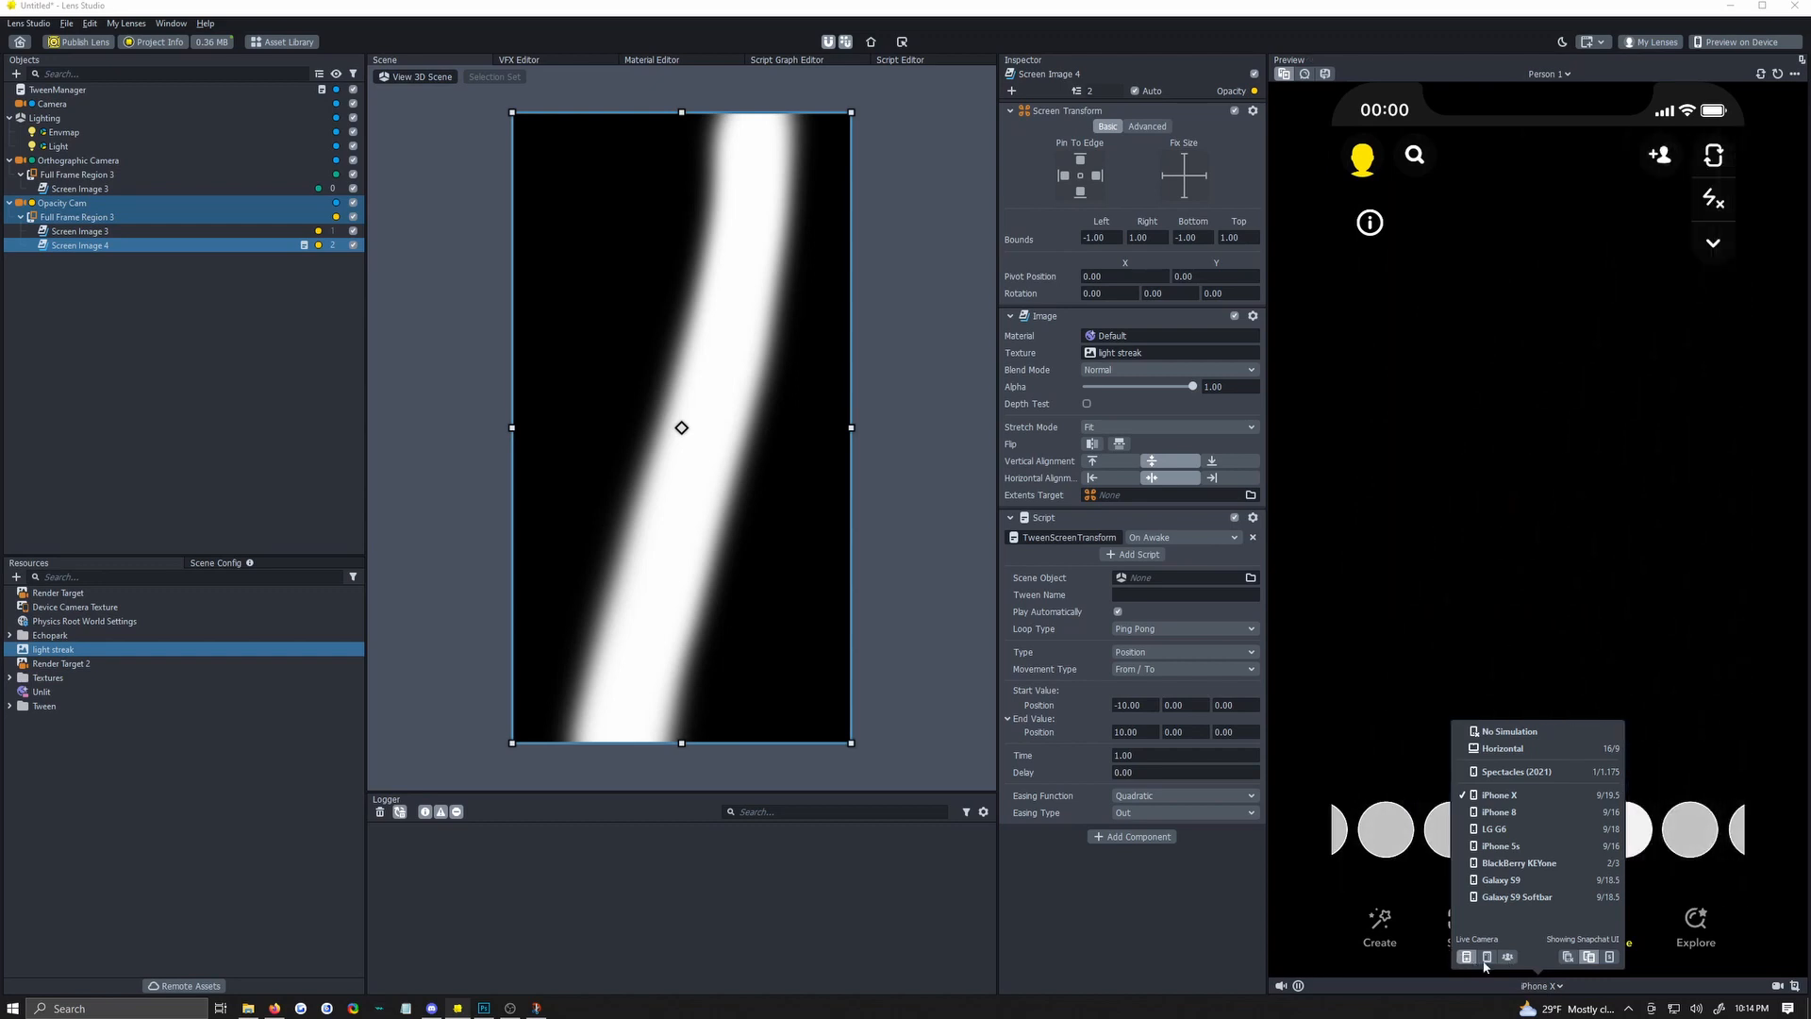
pyautogui.click(1487, 957)
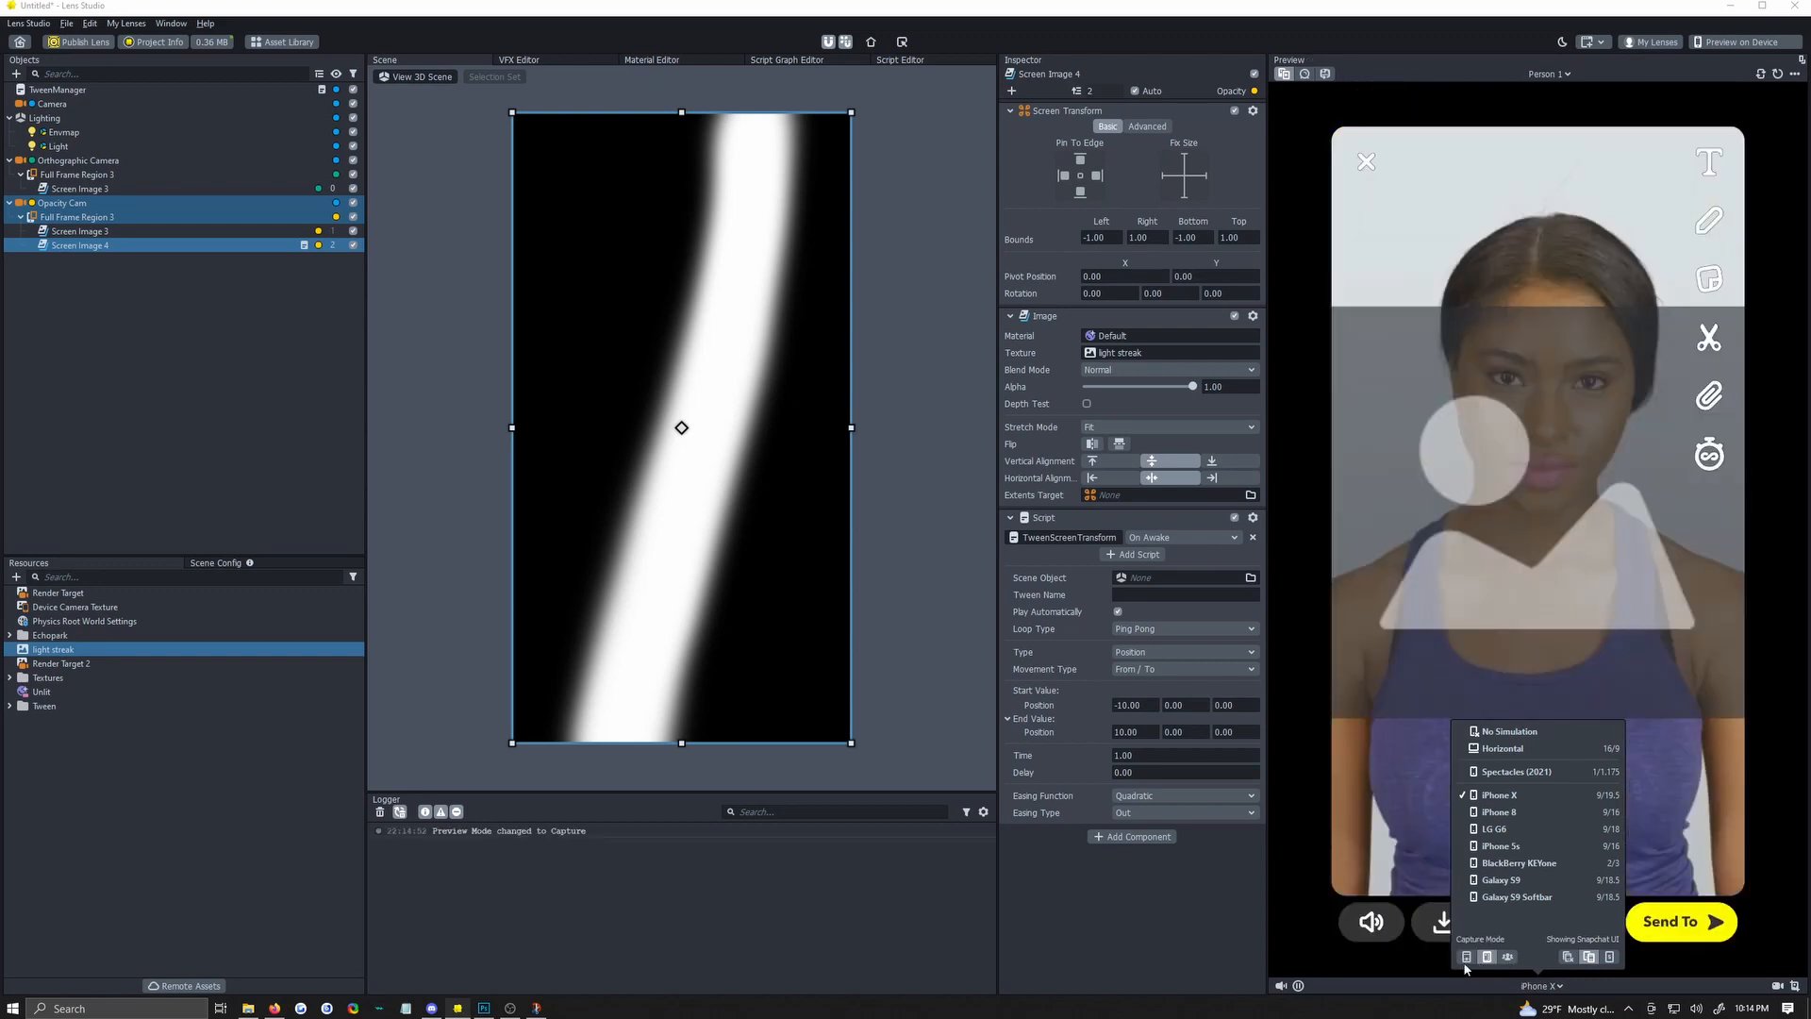
pyautogui.moveTo(1489, 956)
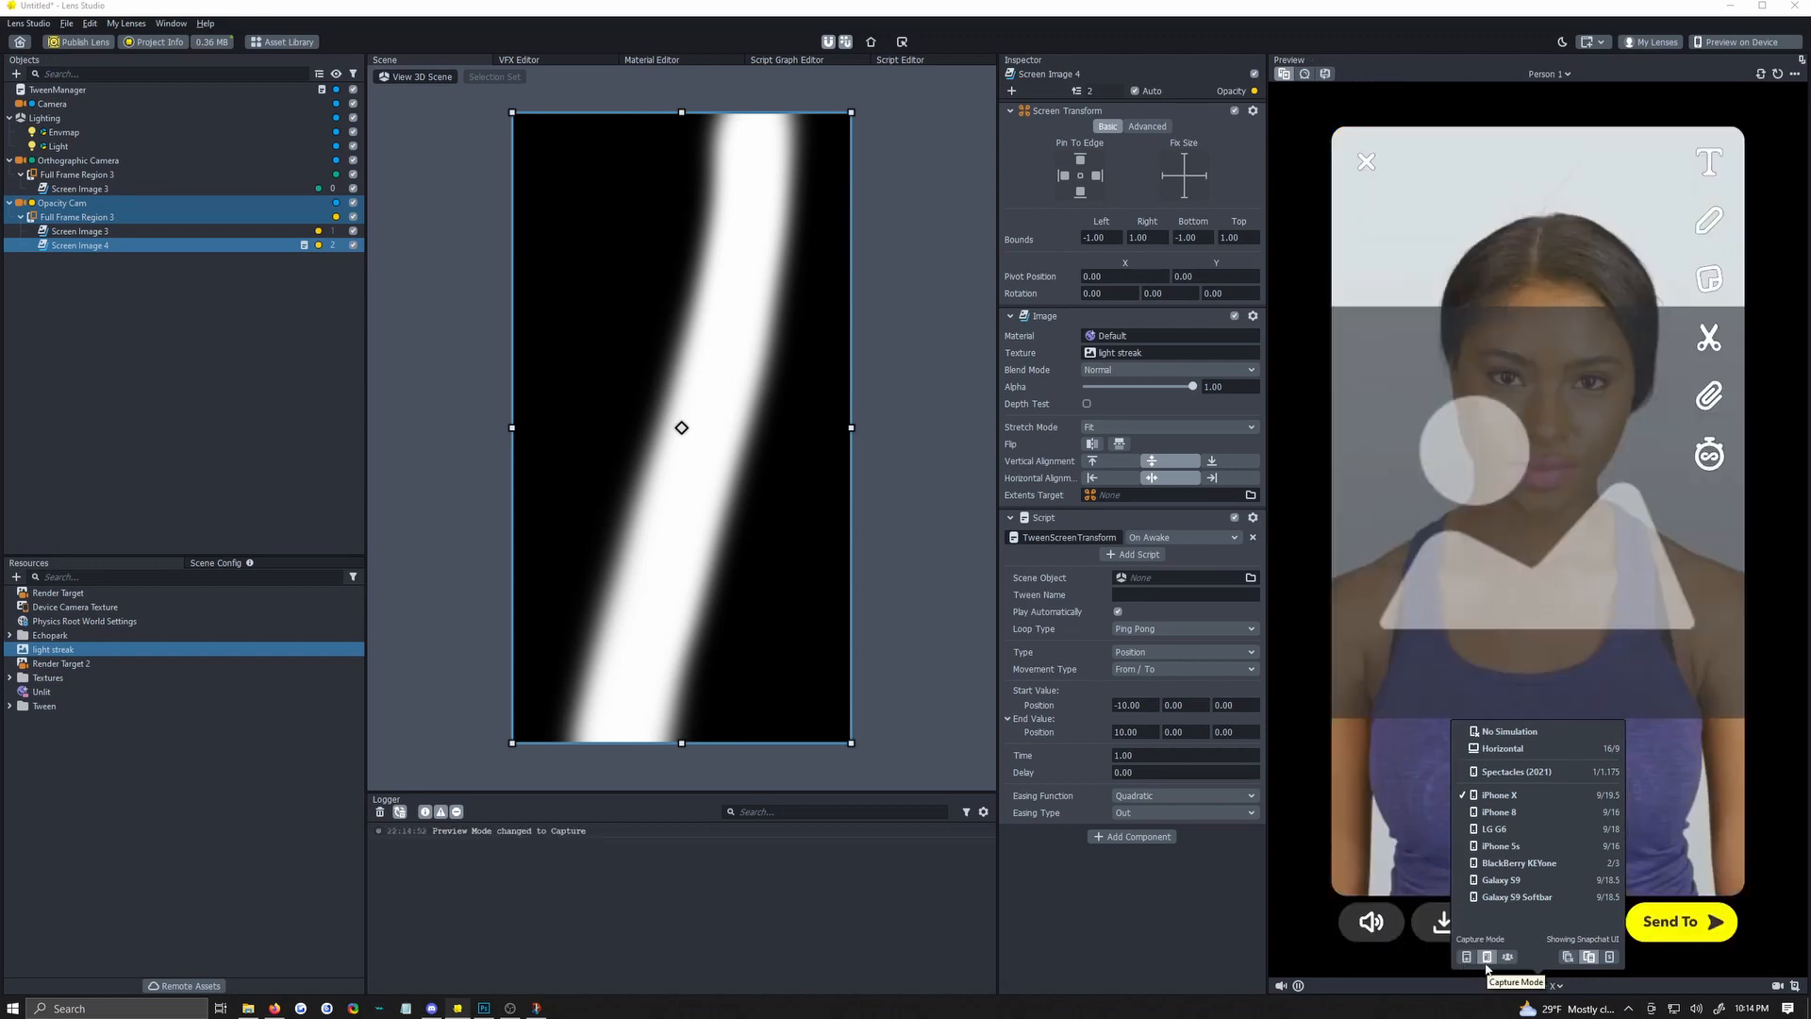
pyautogui.click(1498, 795)
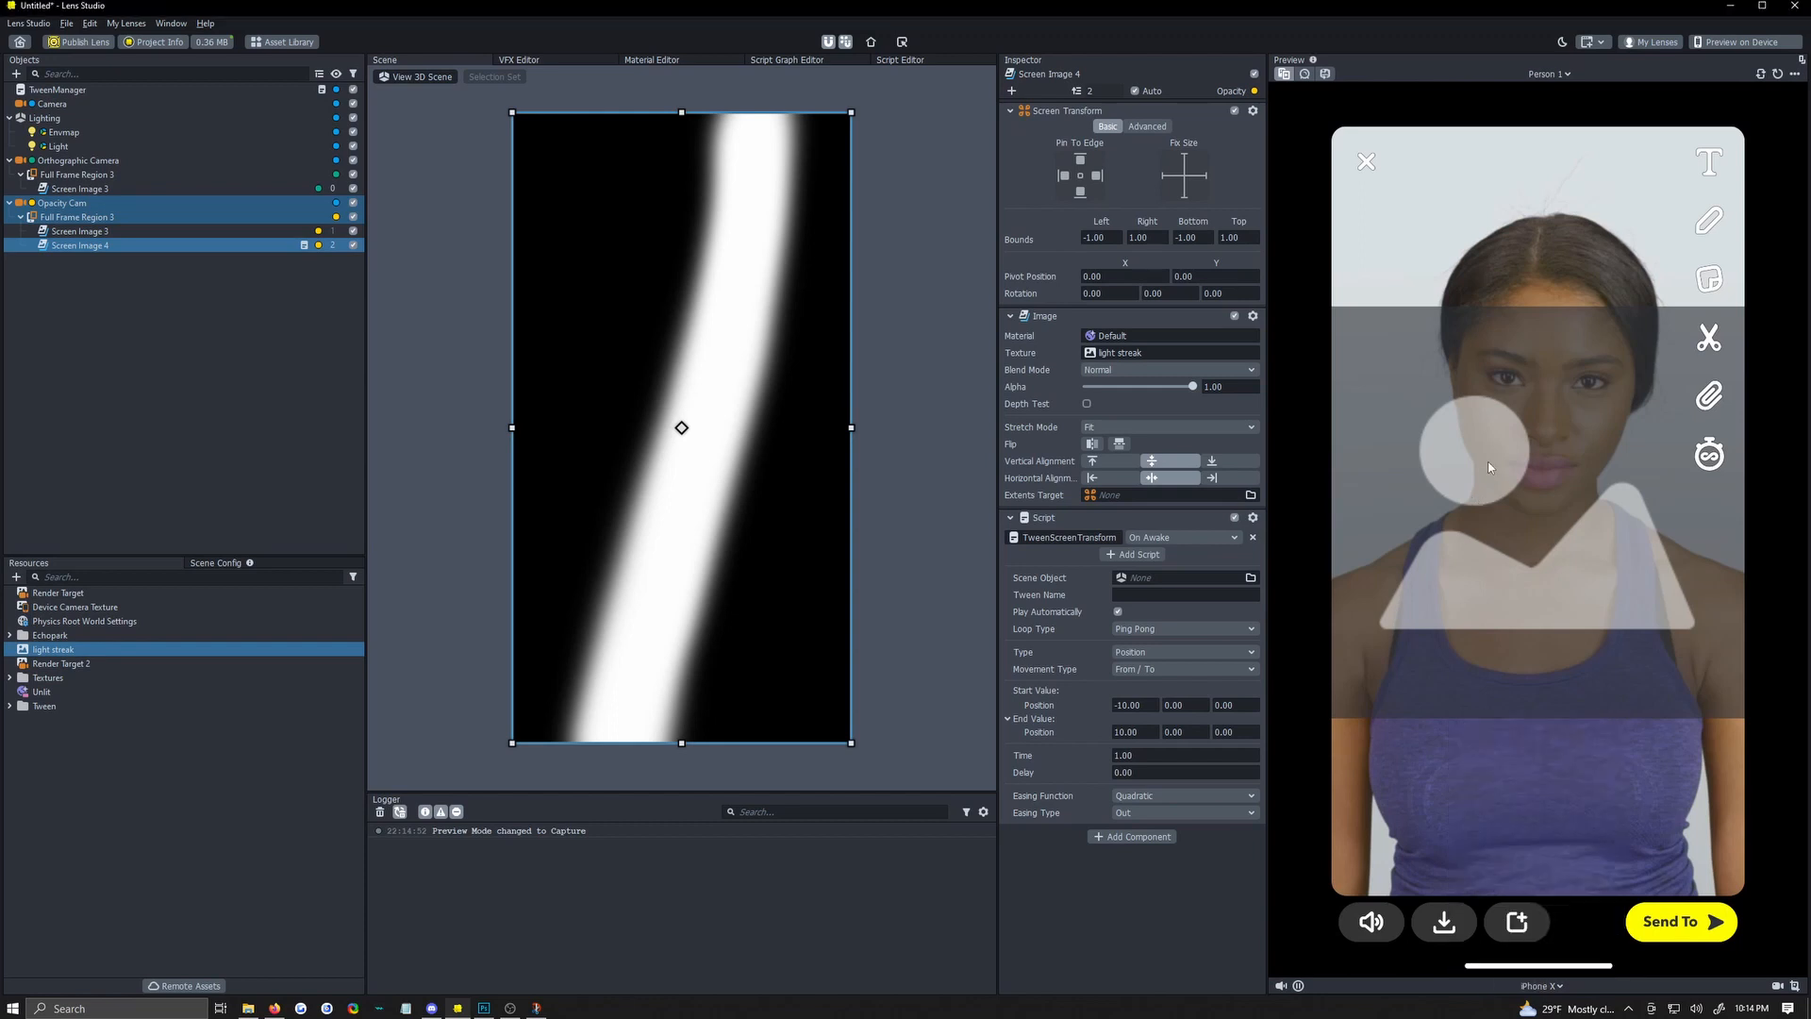
pyautogui.click(215, 562)
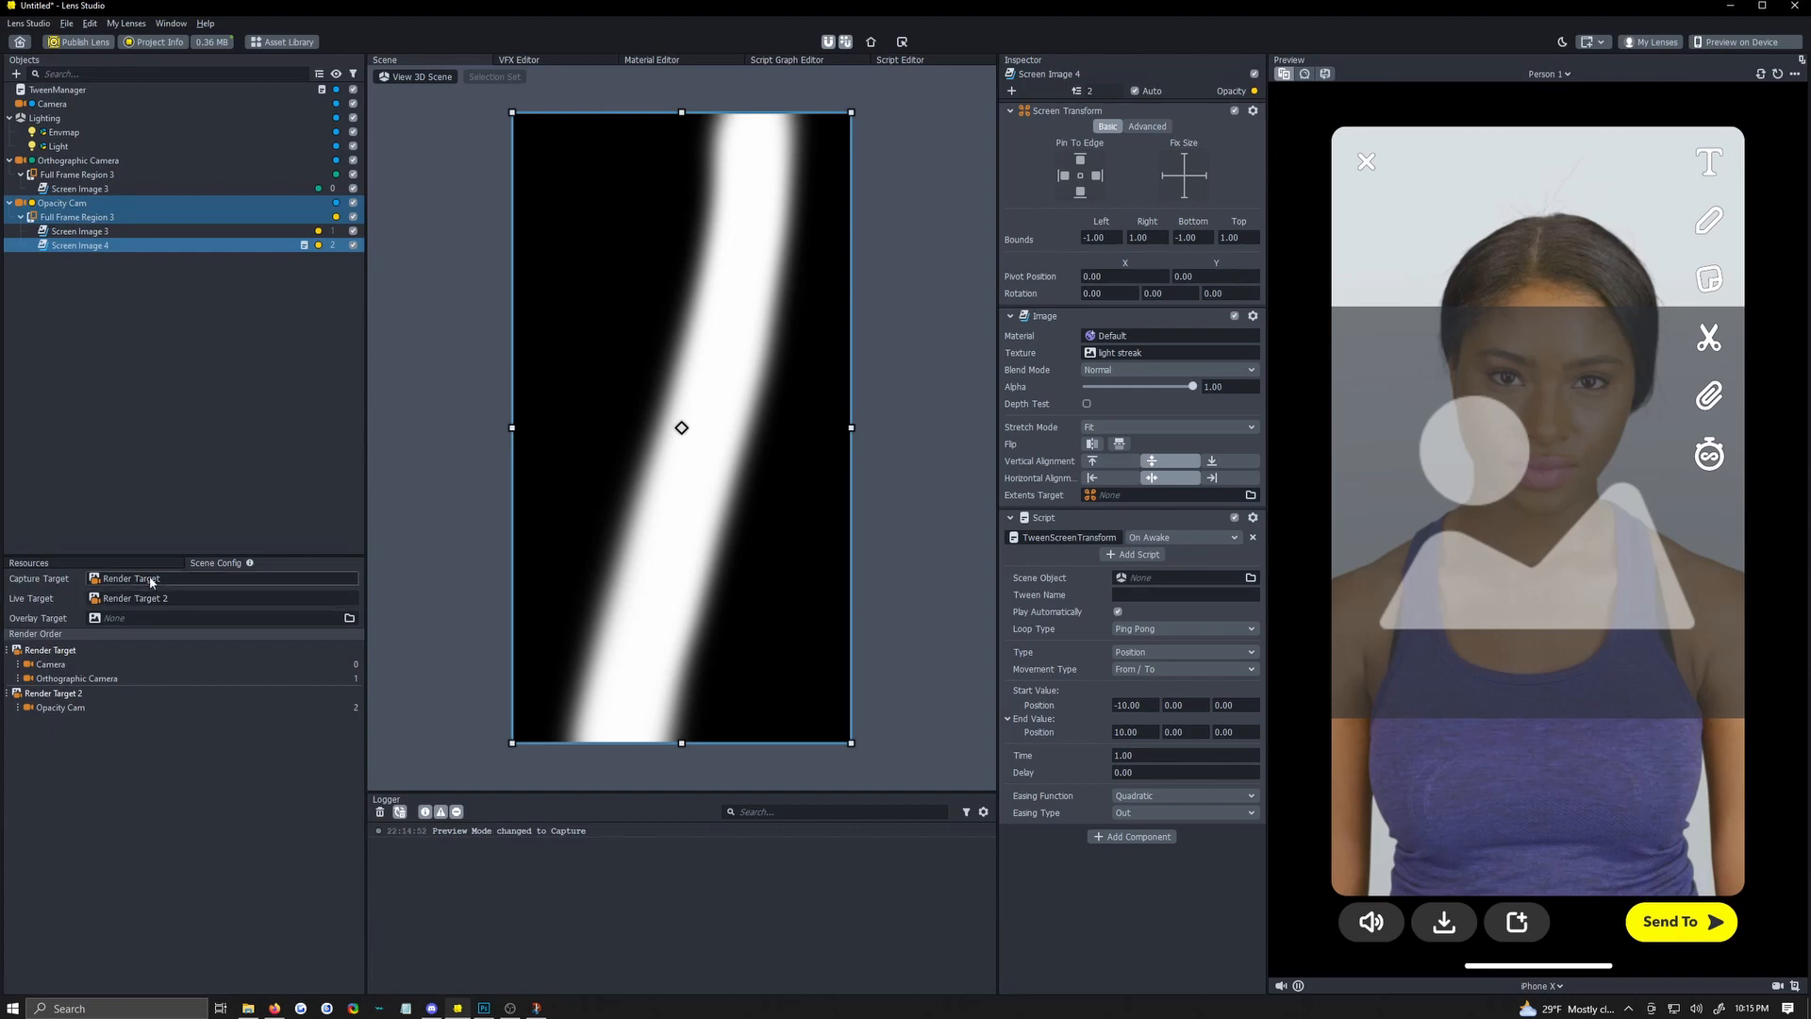
pyautogui.click(82, 189)
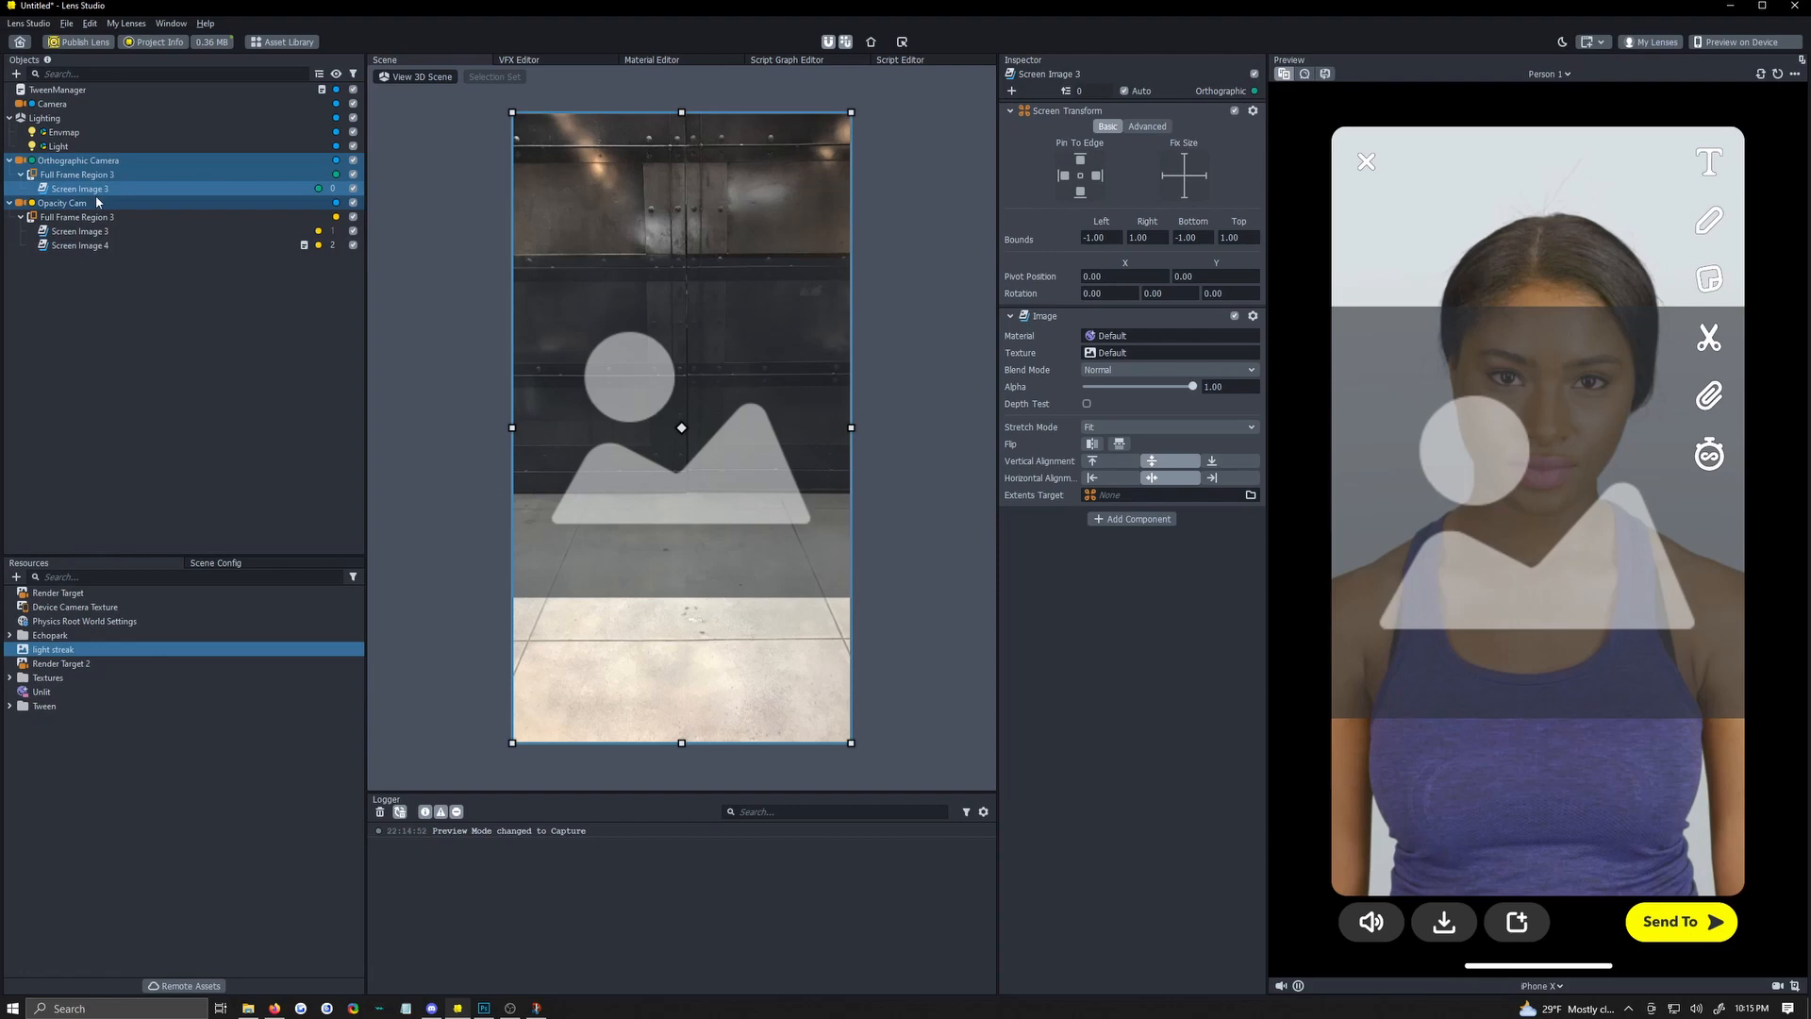
# Create a new Unlit 2 material for the camera scene's screen image and bring up its settings.
pyautogui.click(81, 188)
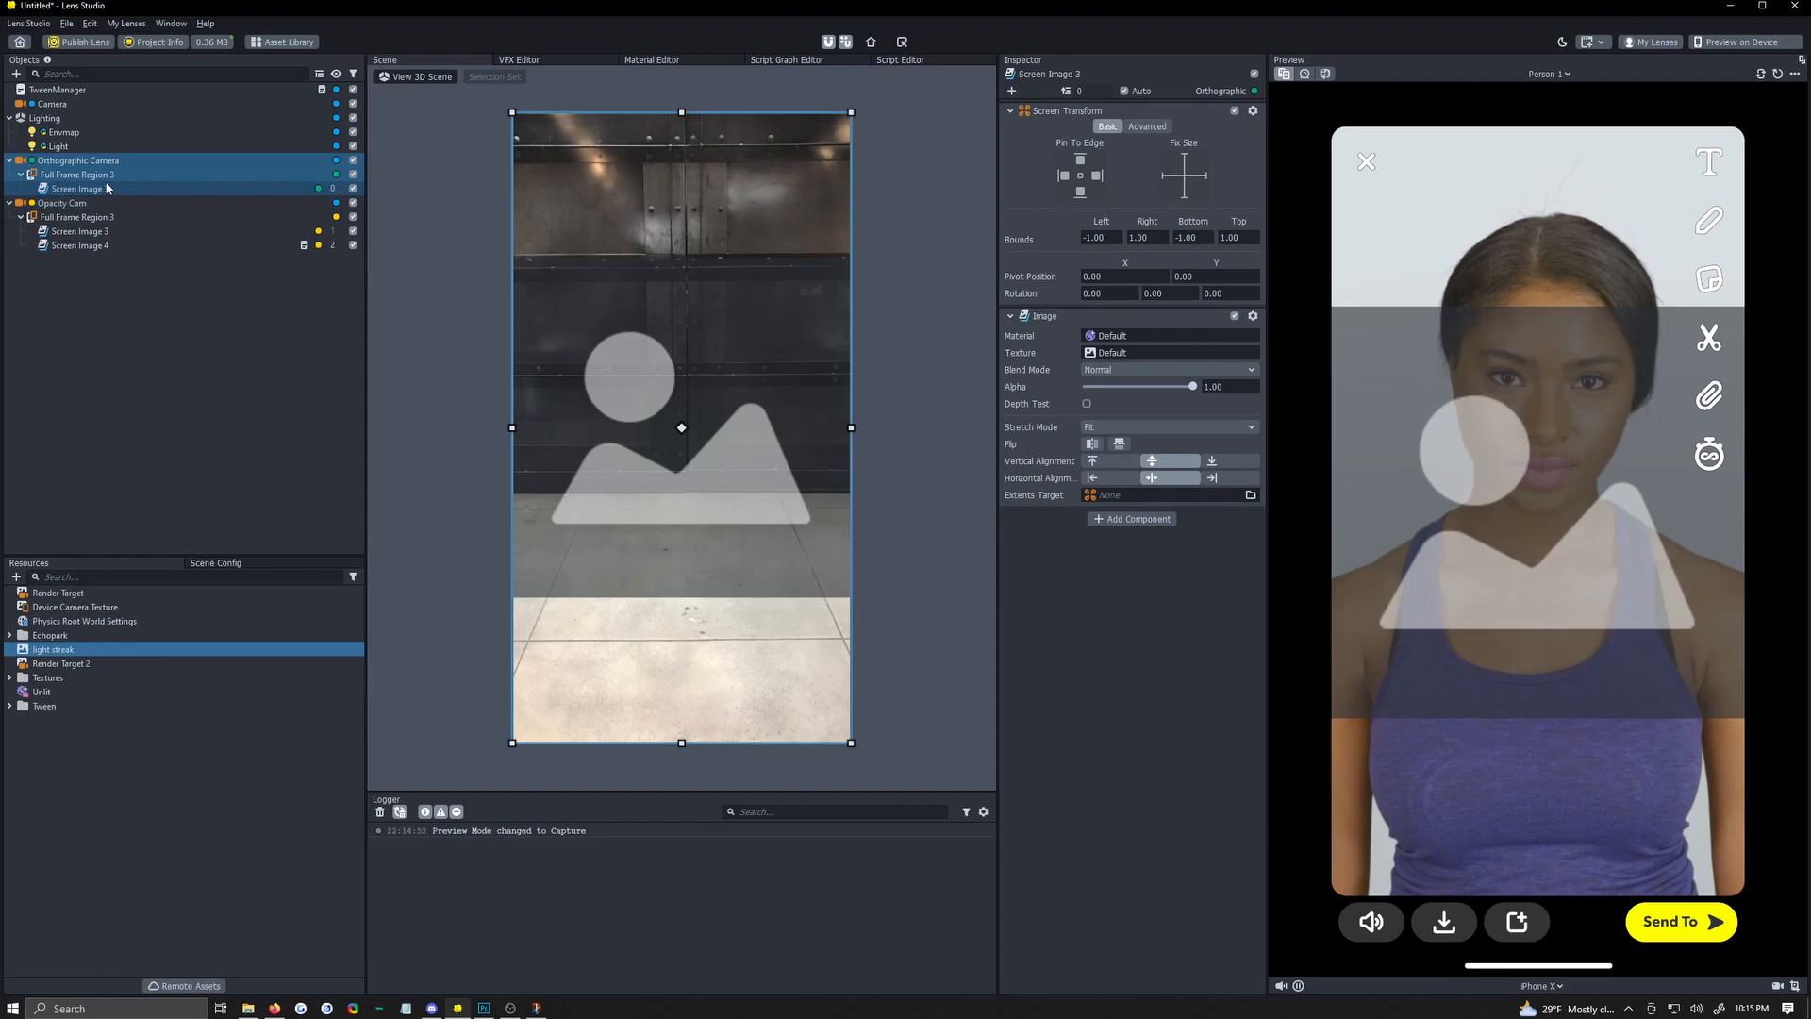
pyautogui.moveTo(123, 195)
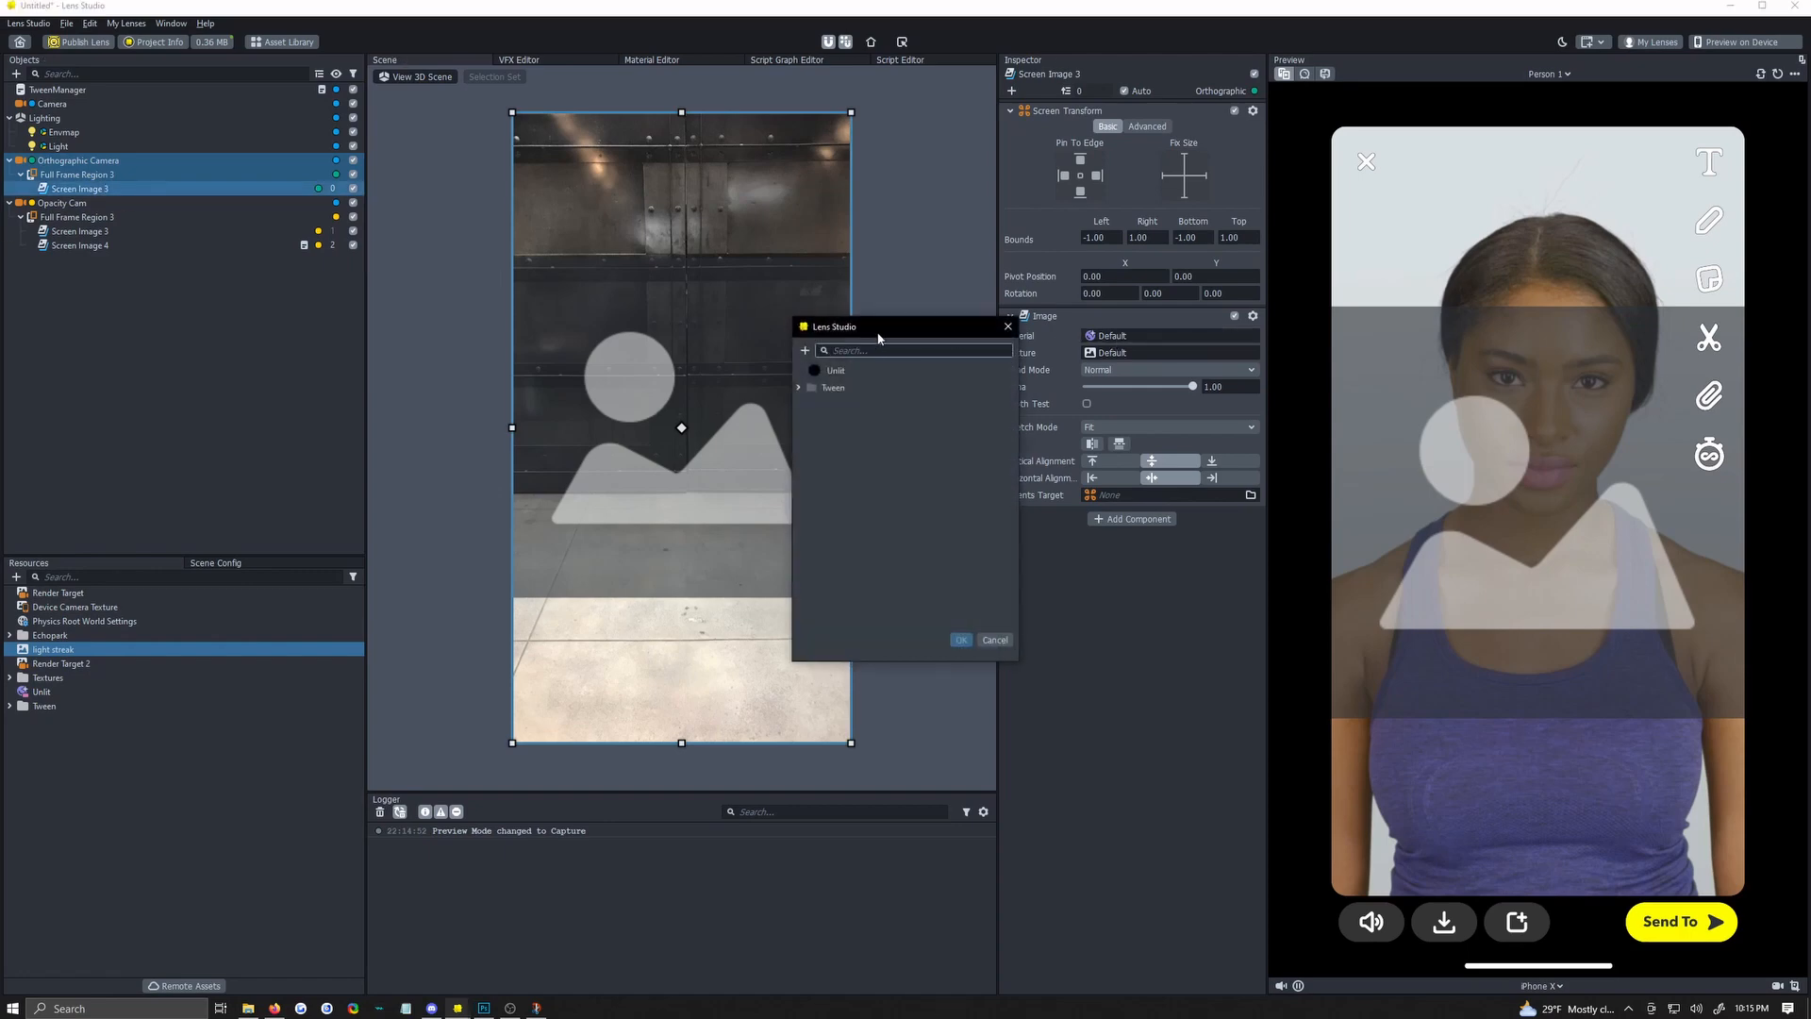
pyautogui.click(994, 640)
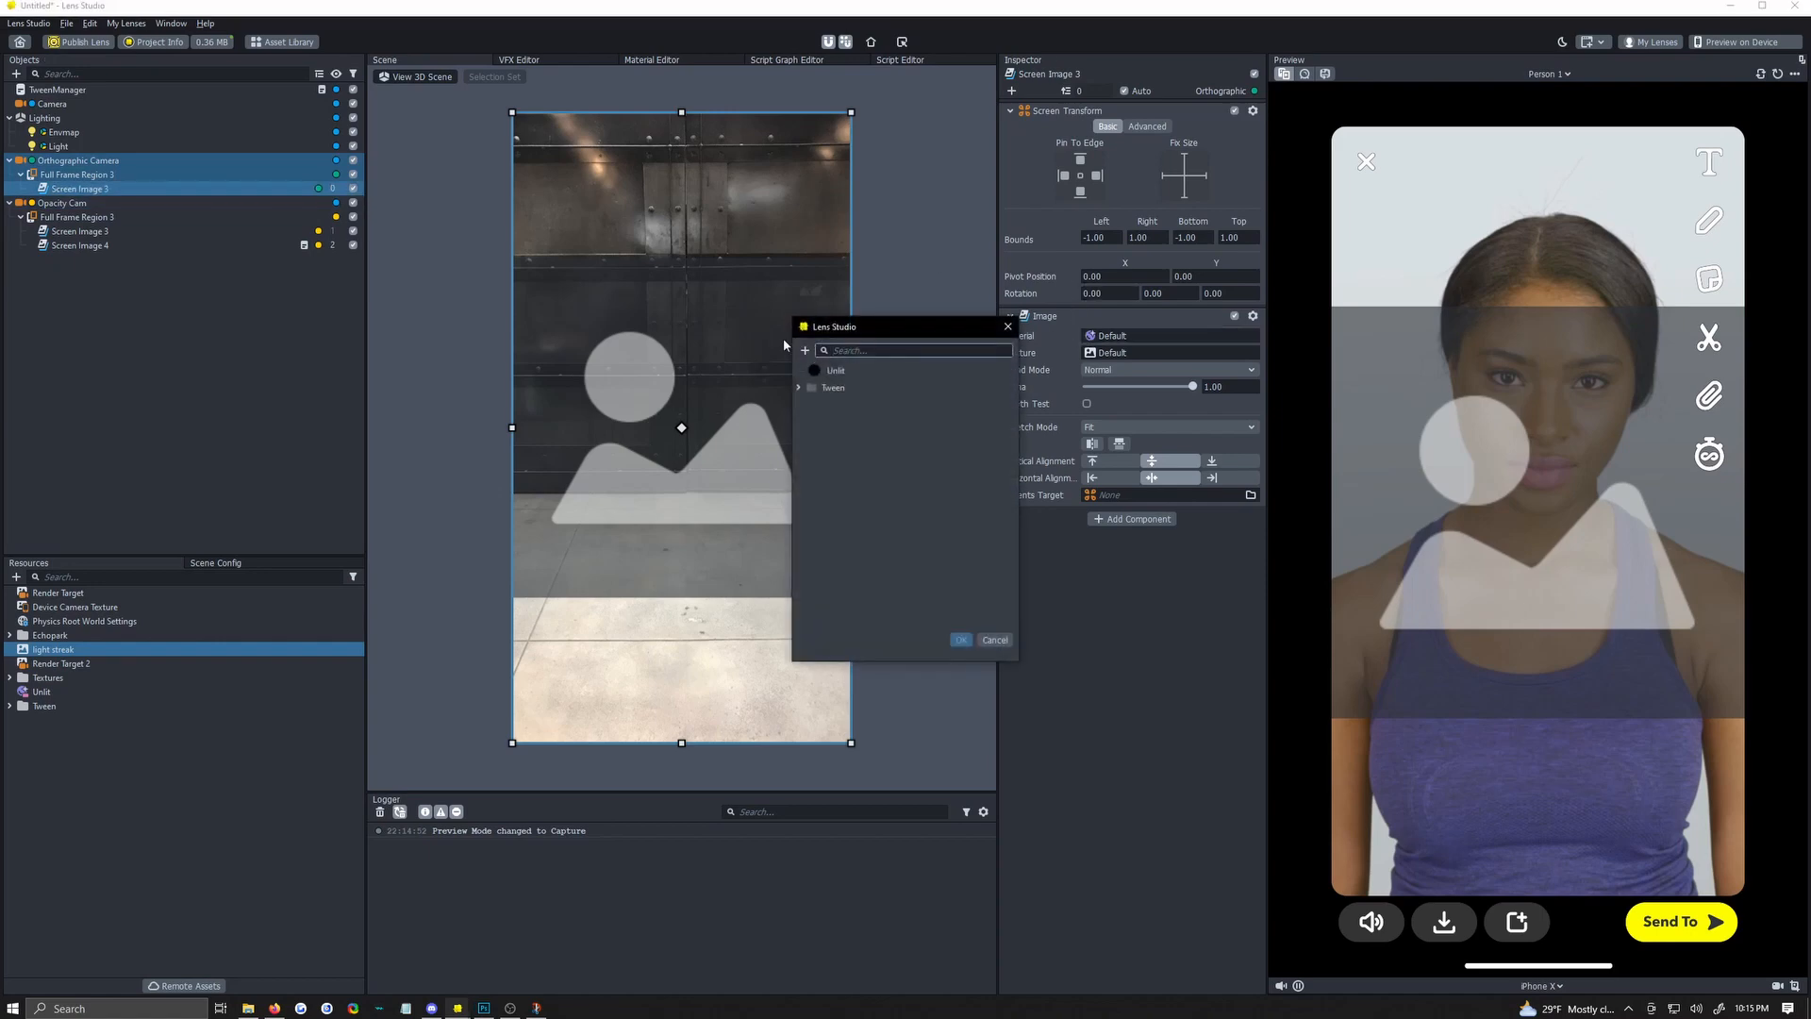
pyautogui.moveTo(994, 640)
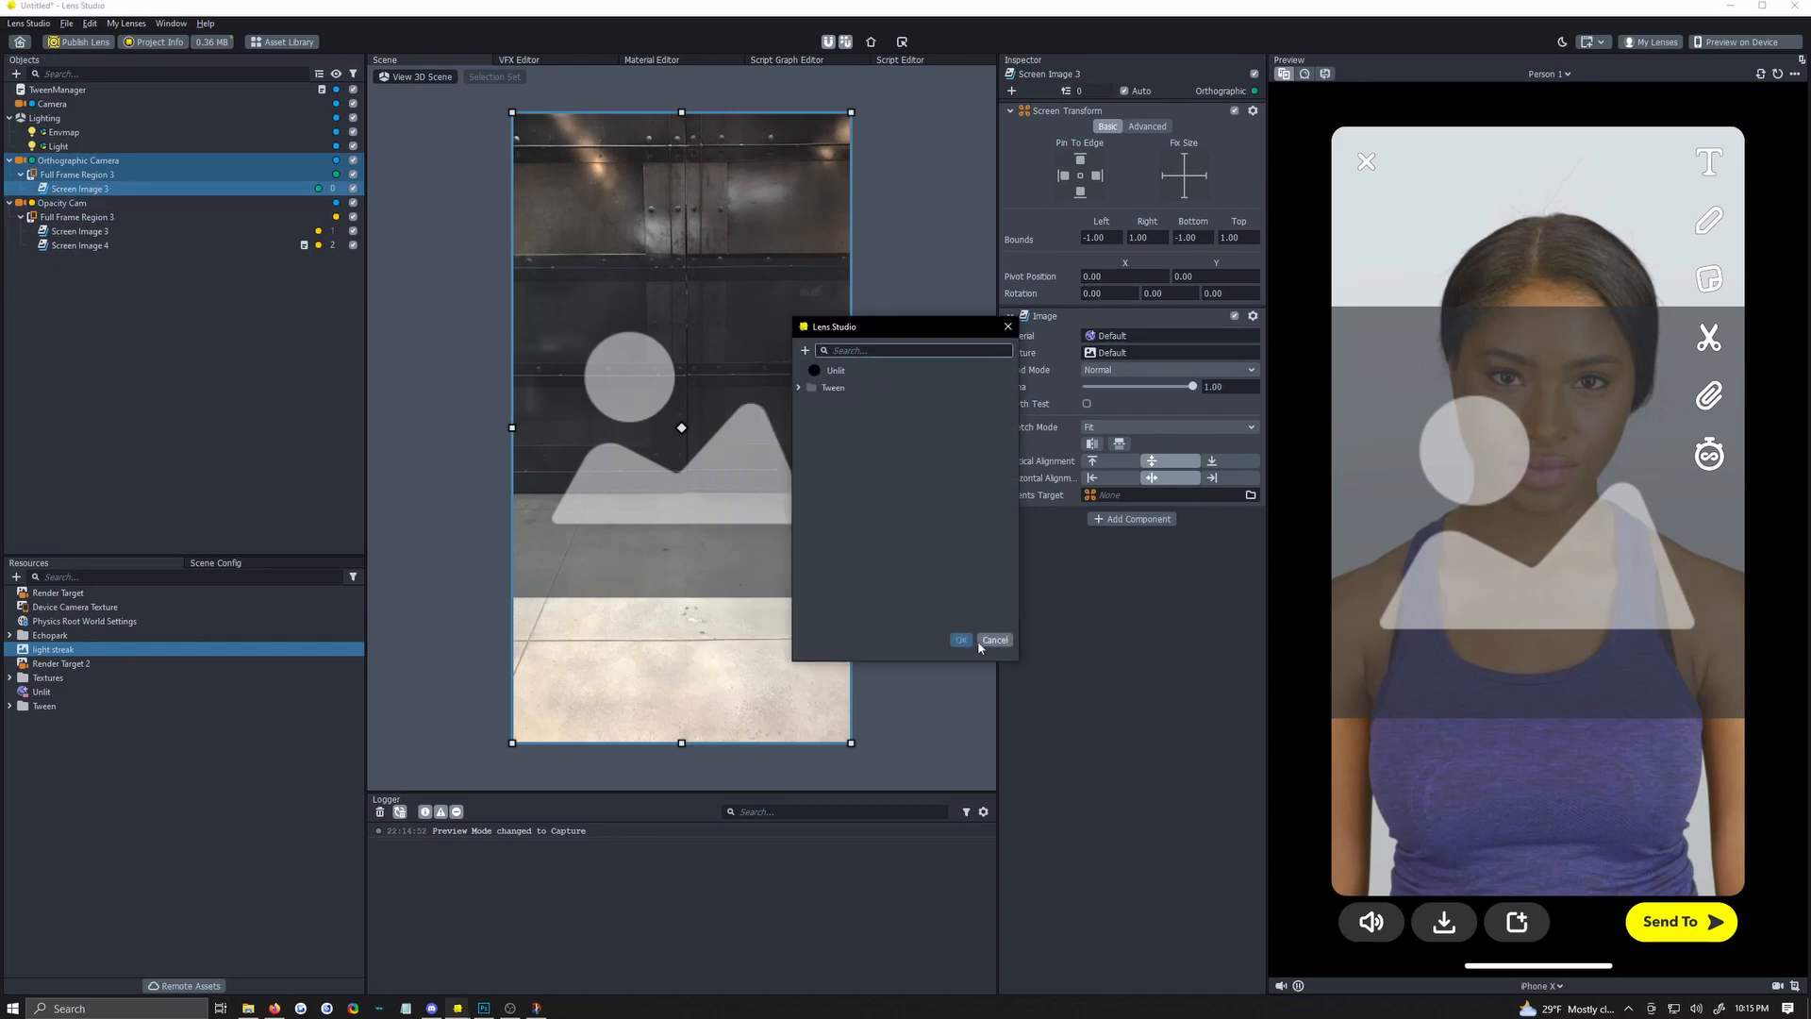
pyautogui.click(960, 640)
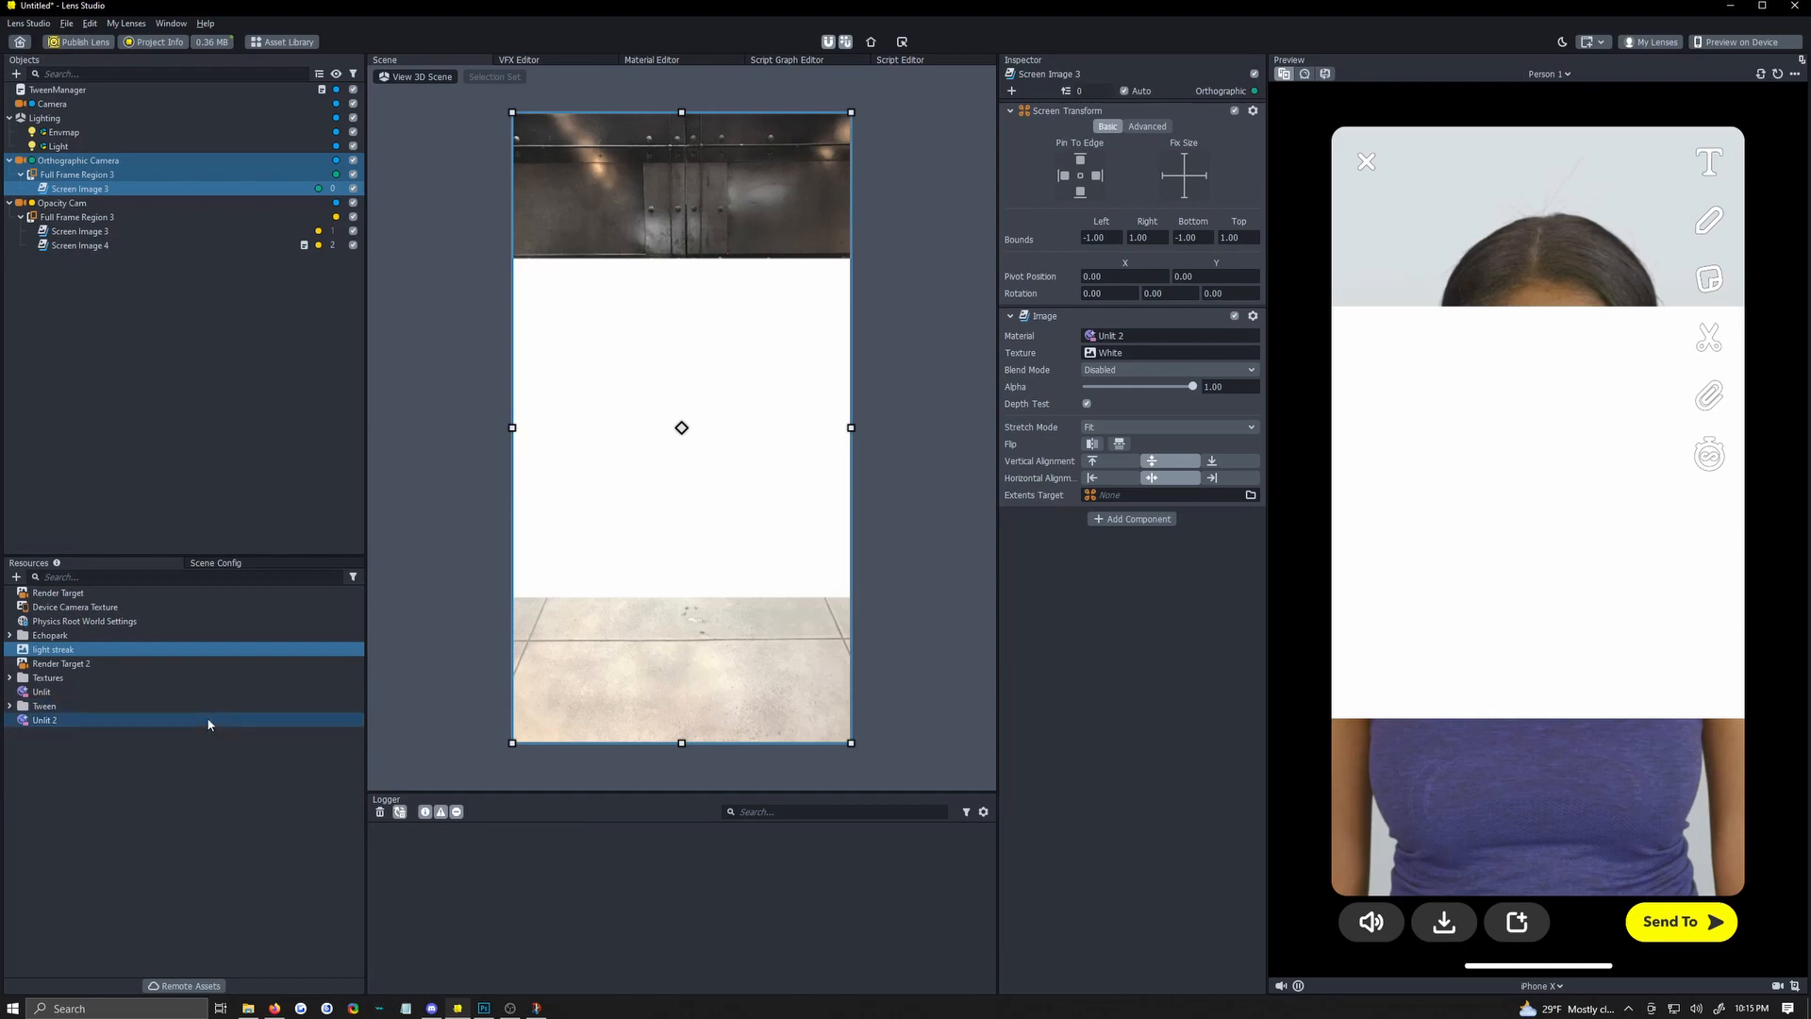
pyautogui.click(43, 718)
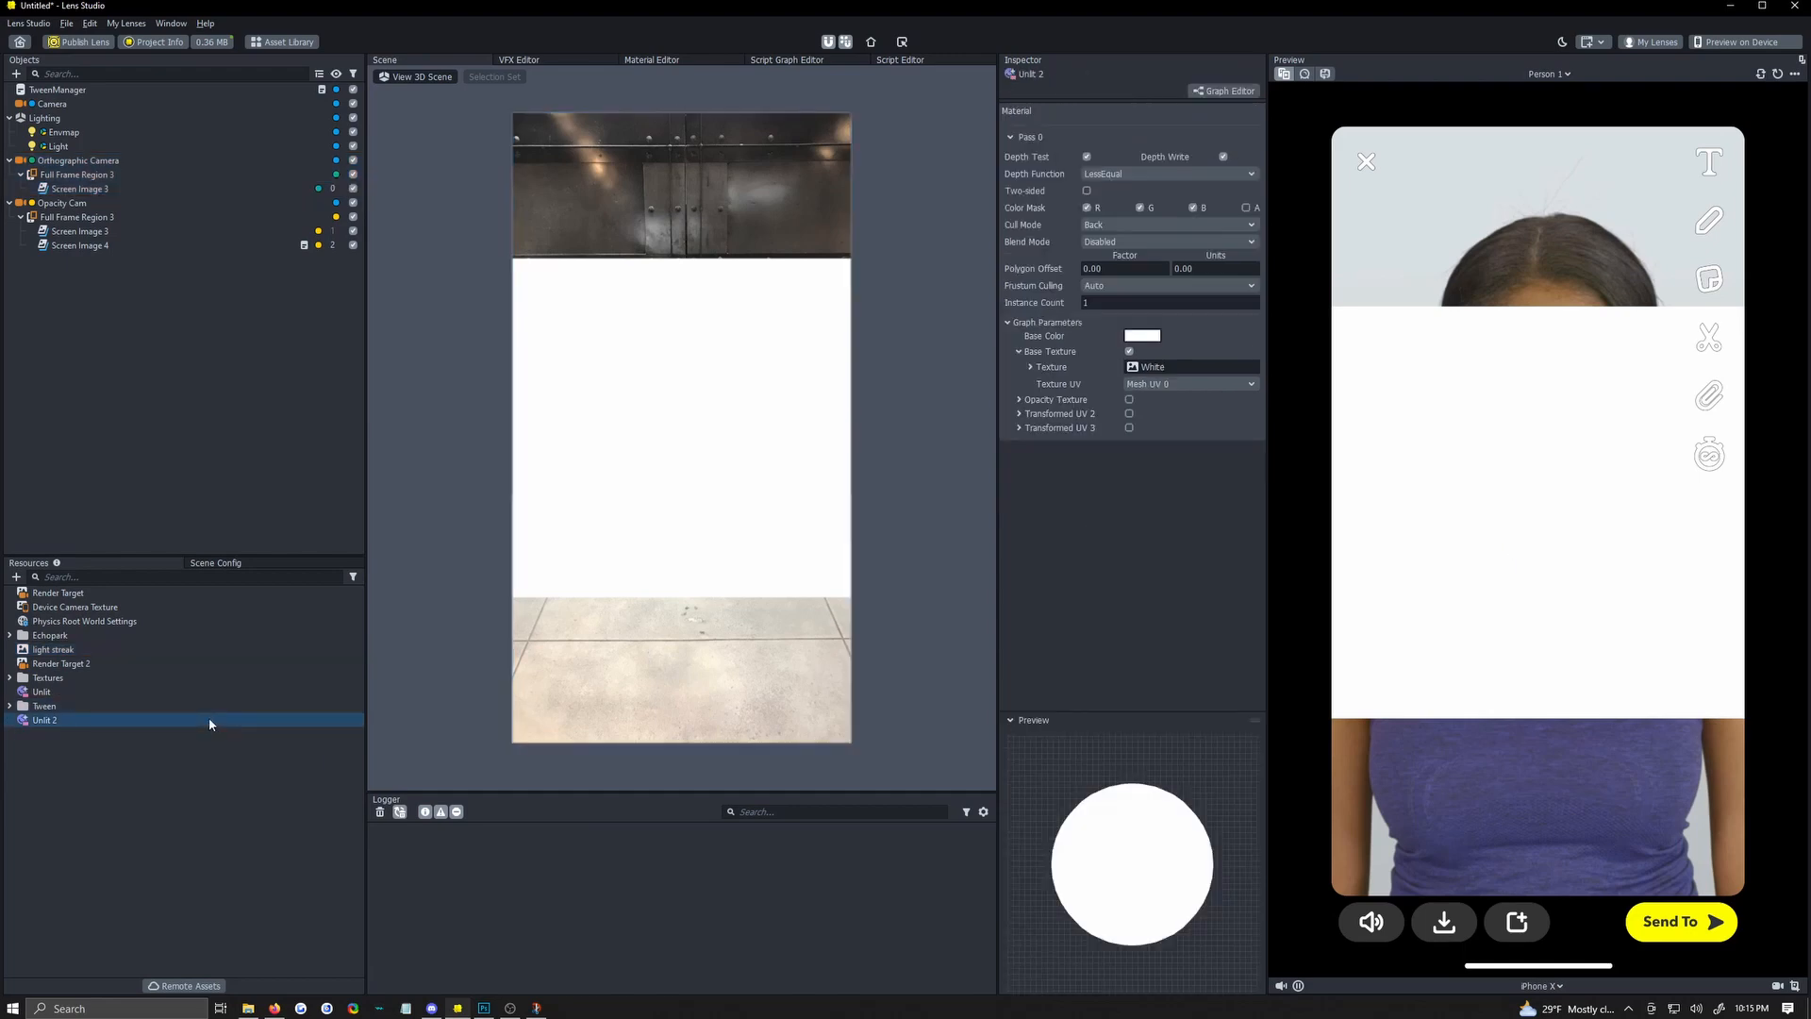
# Set Unlit 2 to Normal blending, Device Camera Texture as base, Render Target 2 as opacity texture.
pyautogui.click(1166, 242)
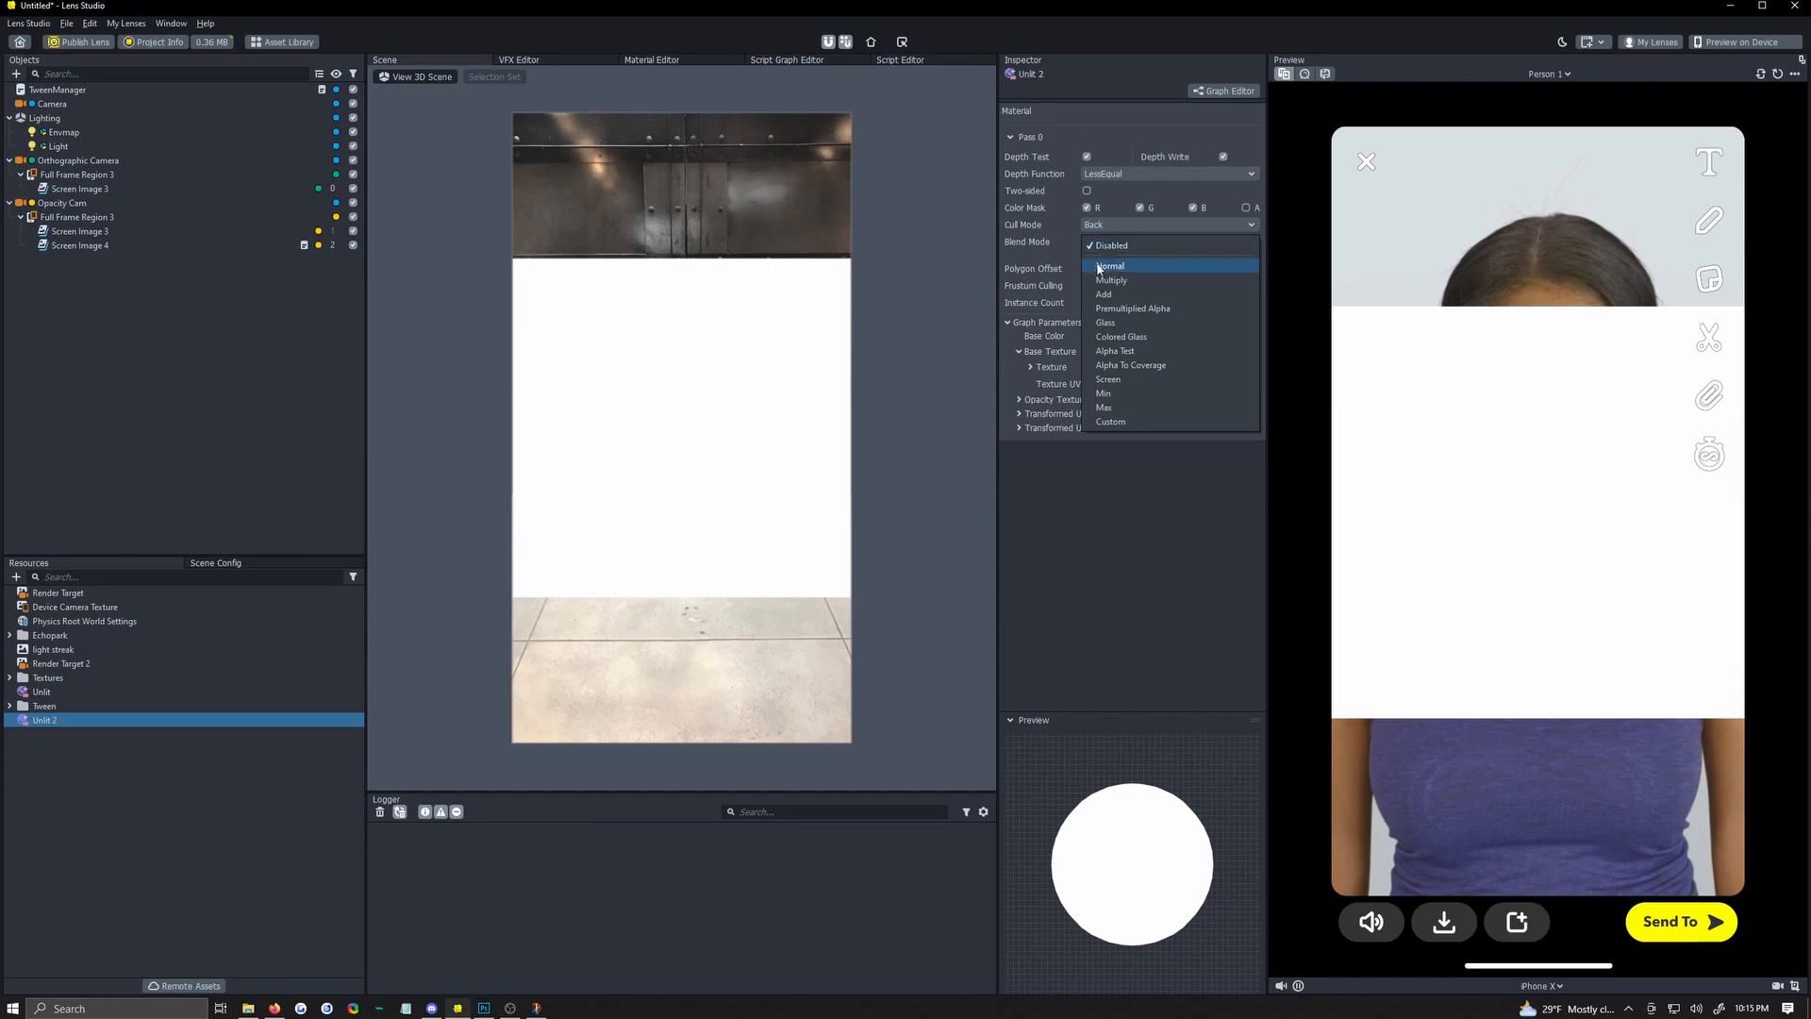
pyautogui.click(1109, 266)
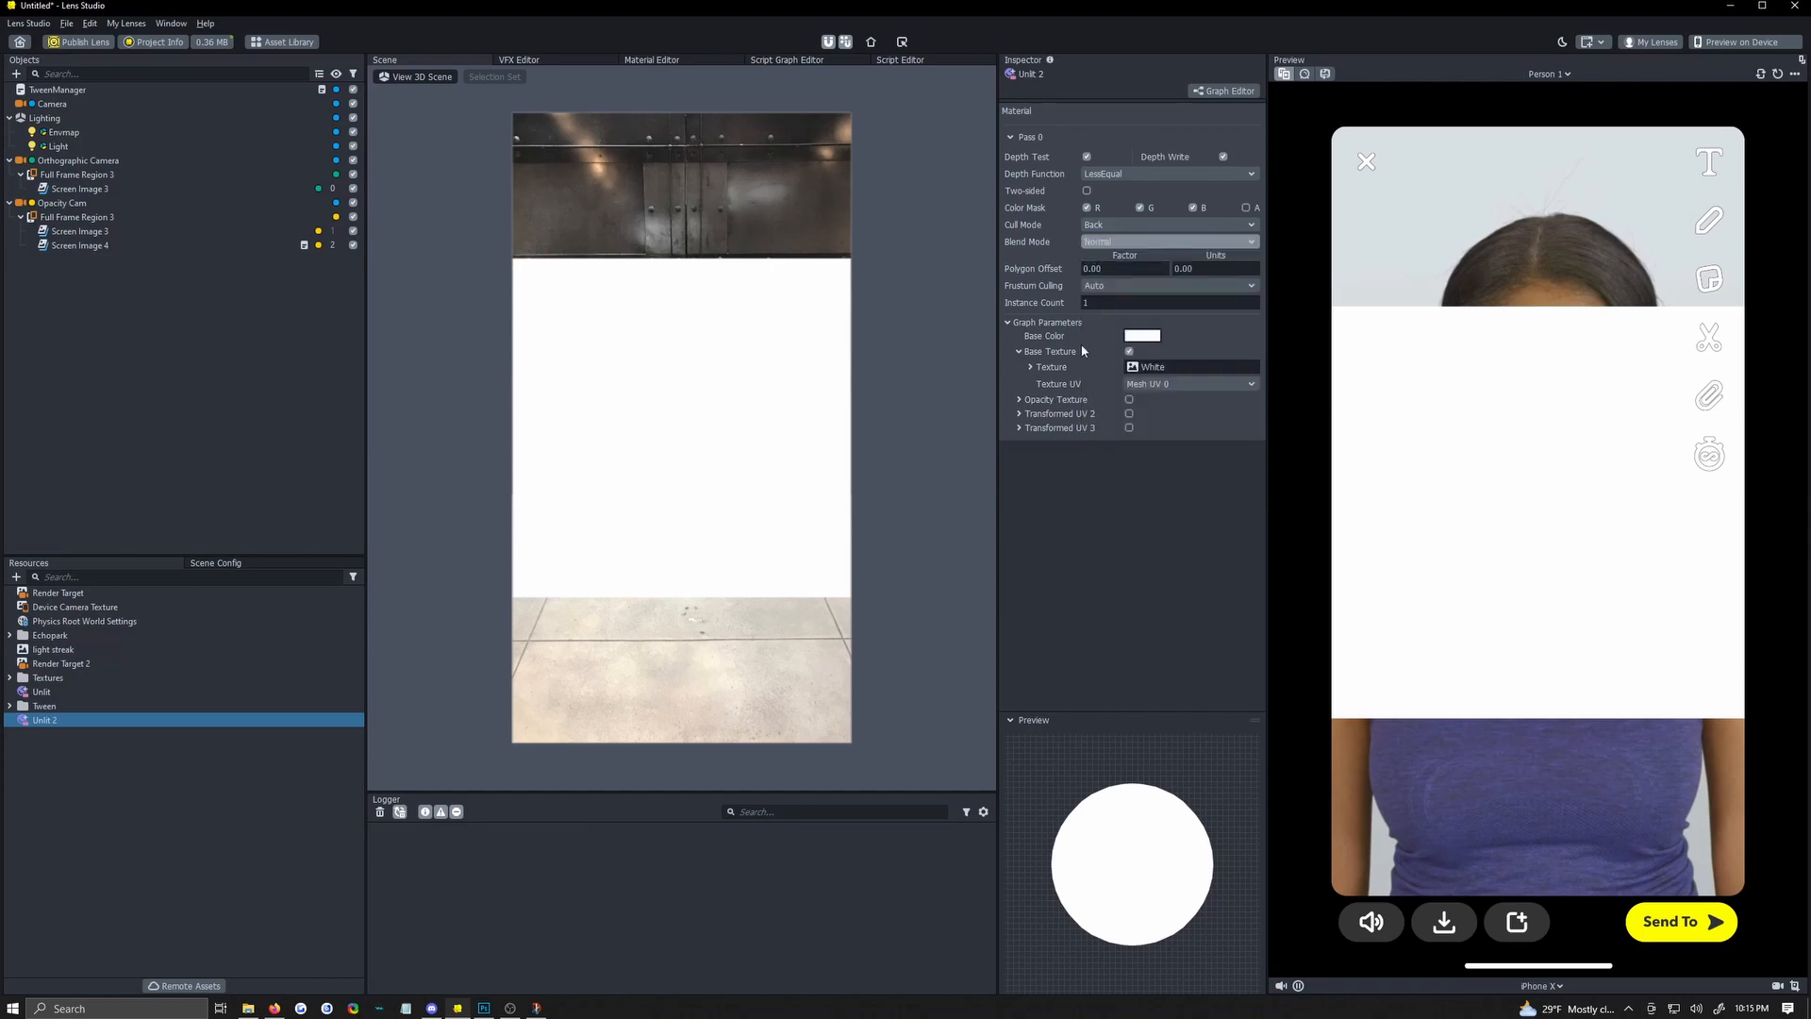
pyautogui.click(1190, 366)
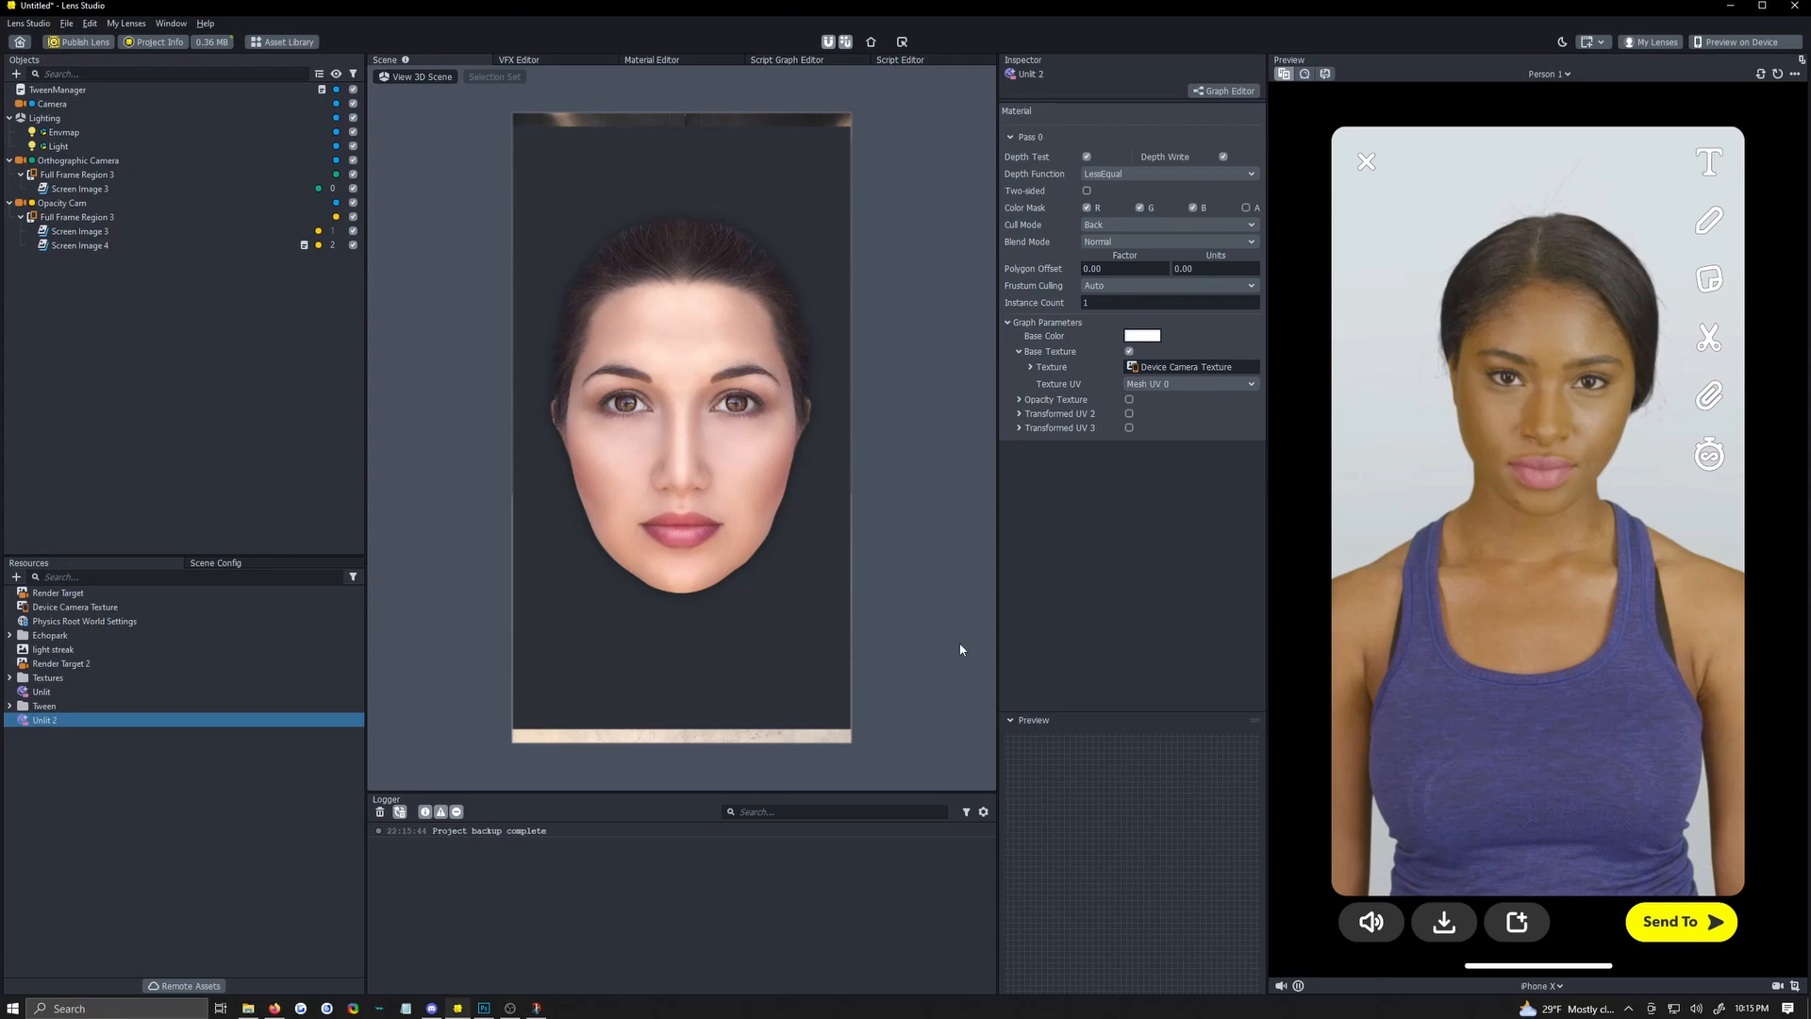
pyautogui.click(1128, 398)
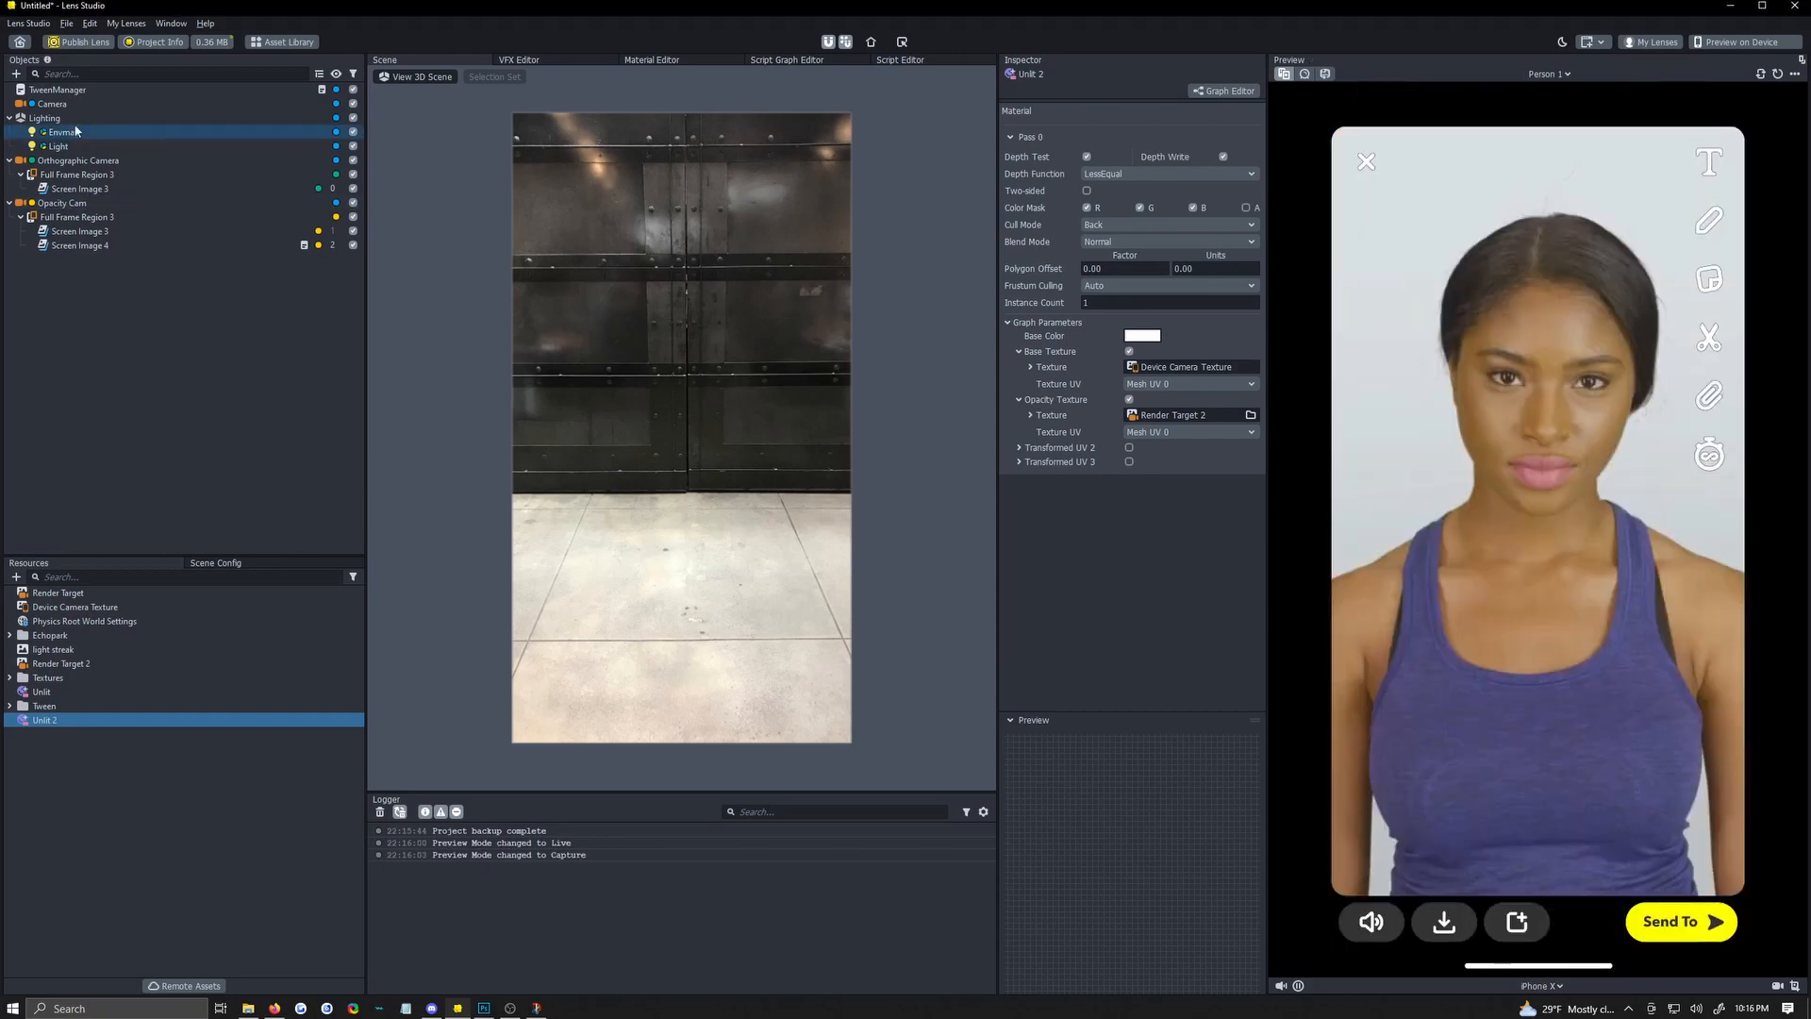
# Inspect the main camera and the Device Camera Texture resource it uses.
pyautogui.click(51, 104)
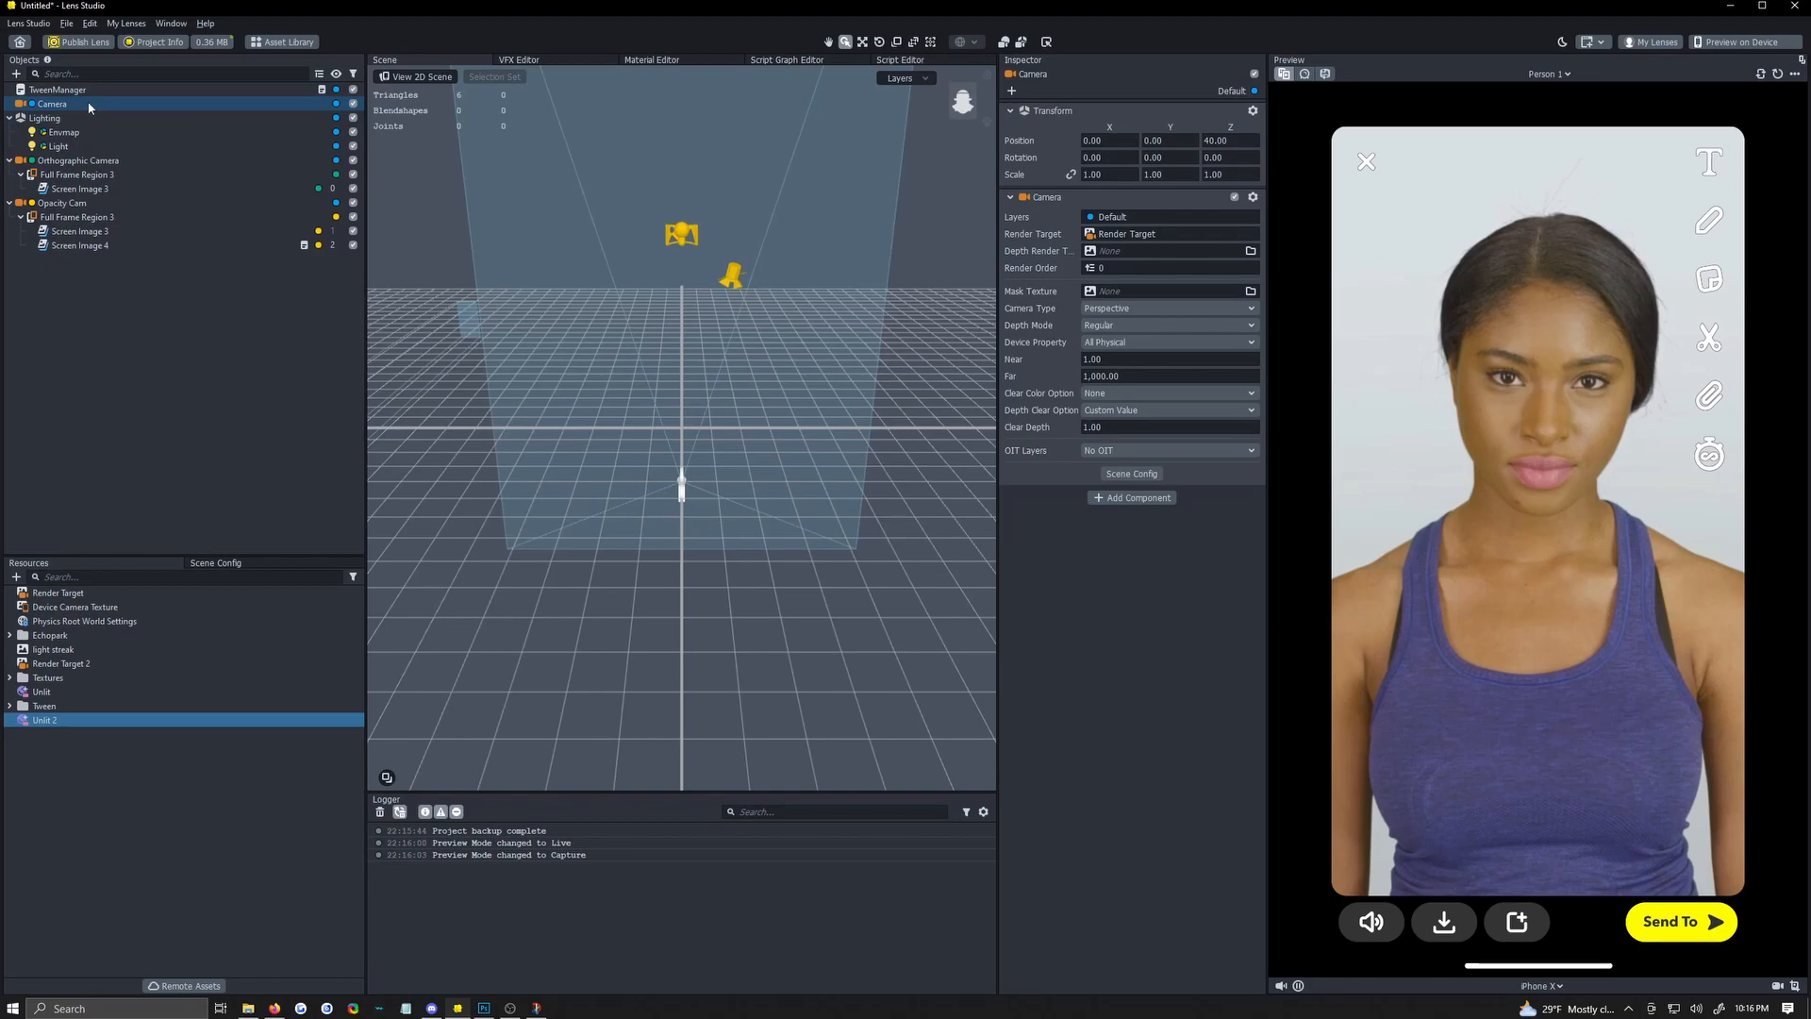
pyautogui.click(76, 606)
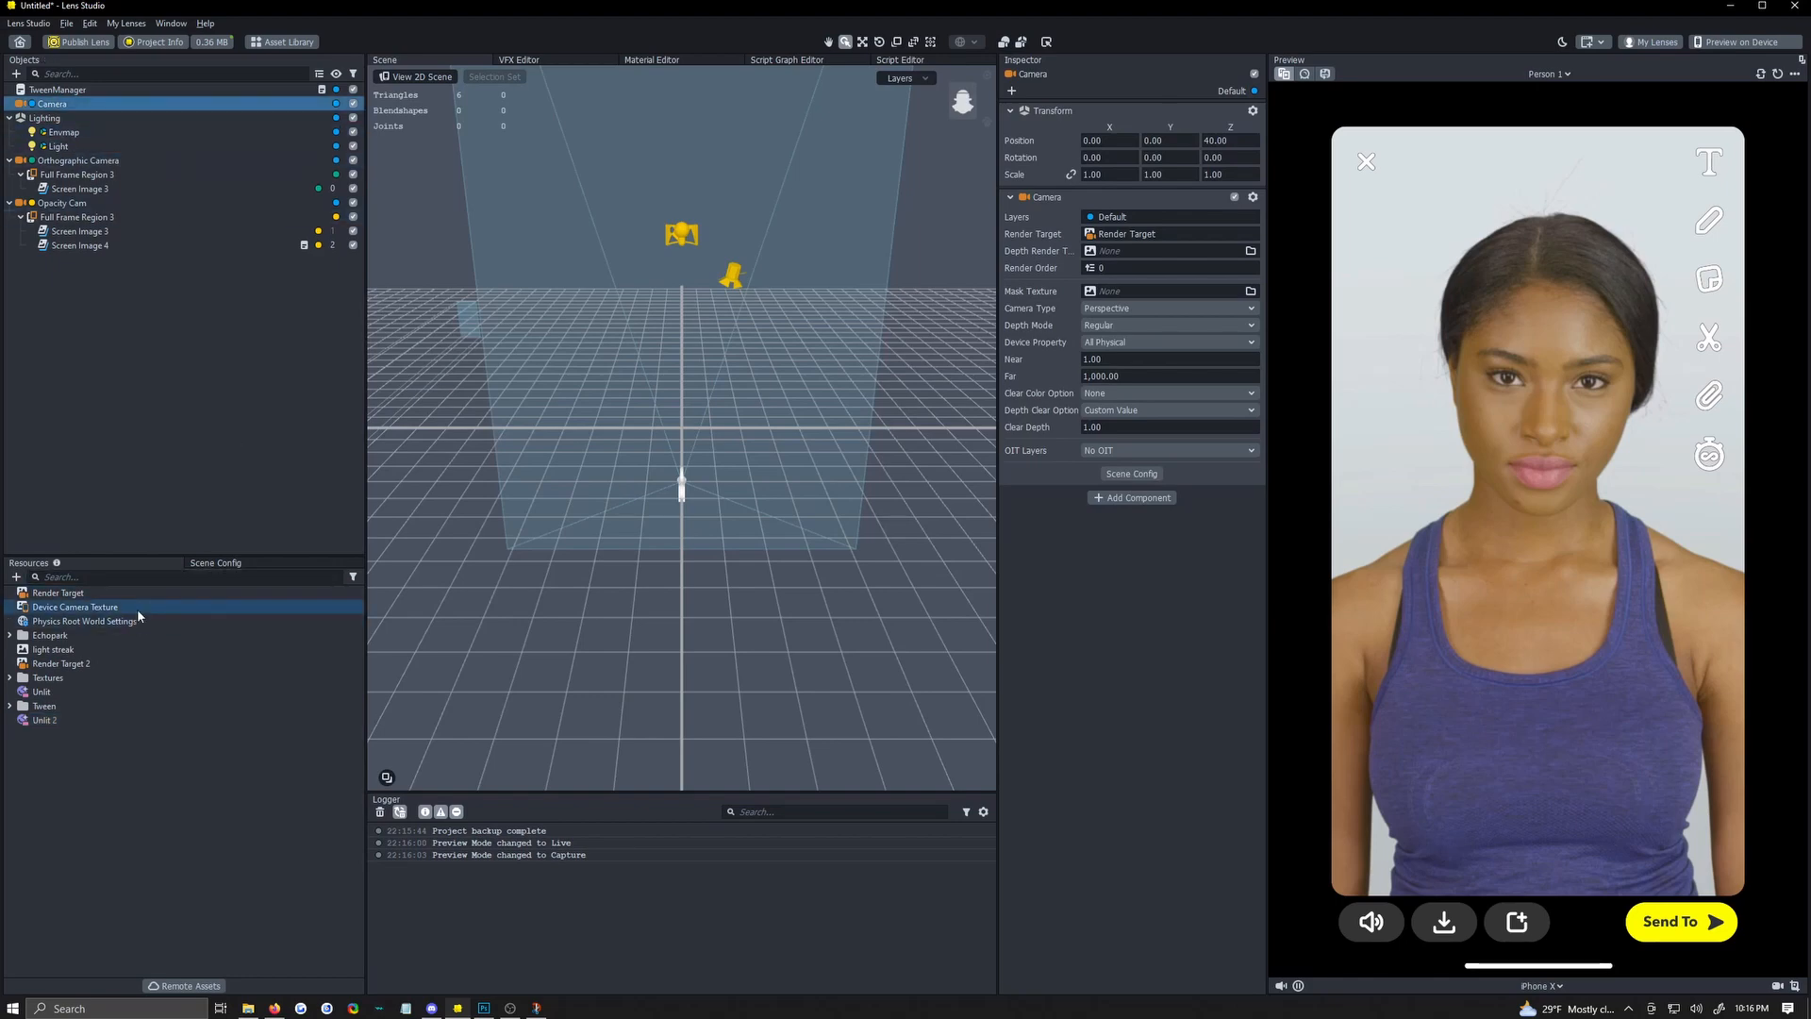
pyautogui.click(75, 605)
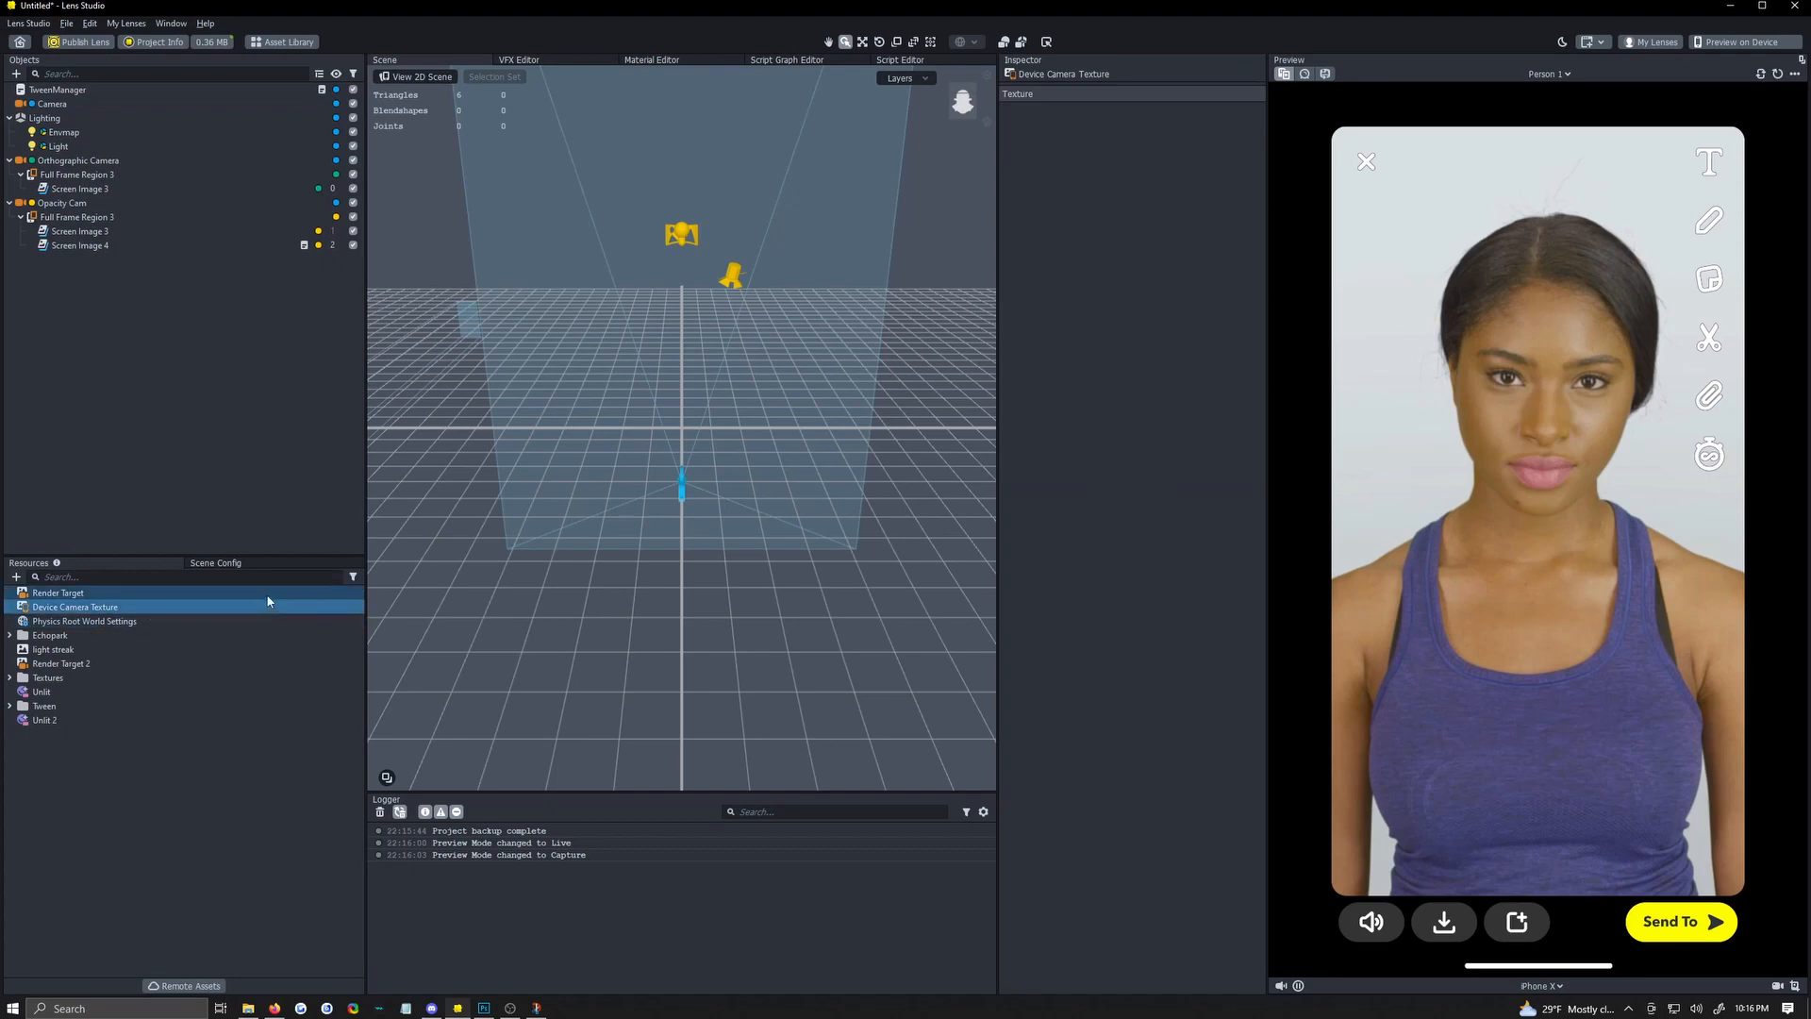
pyautogui.click(51, 104)
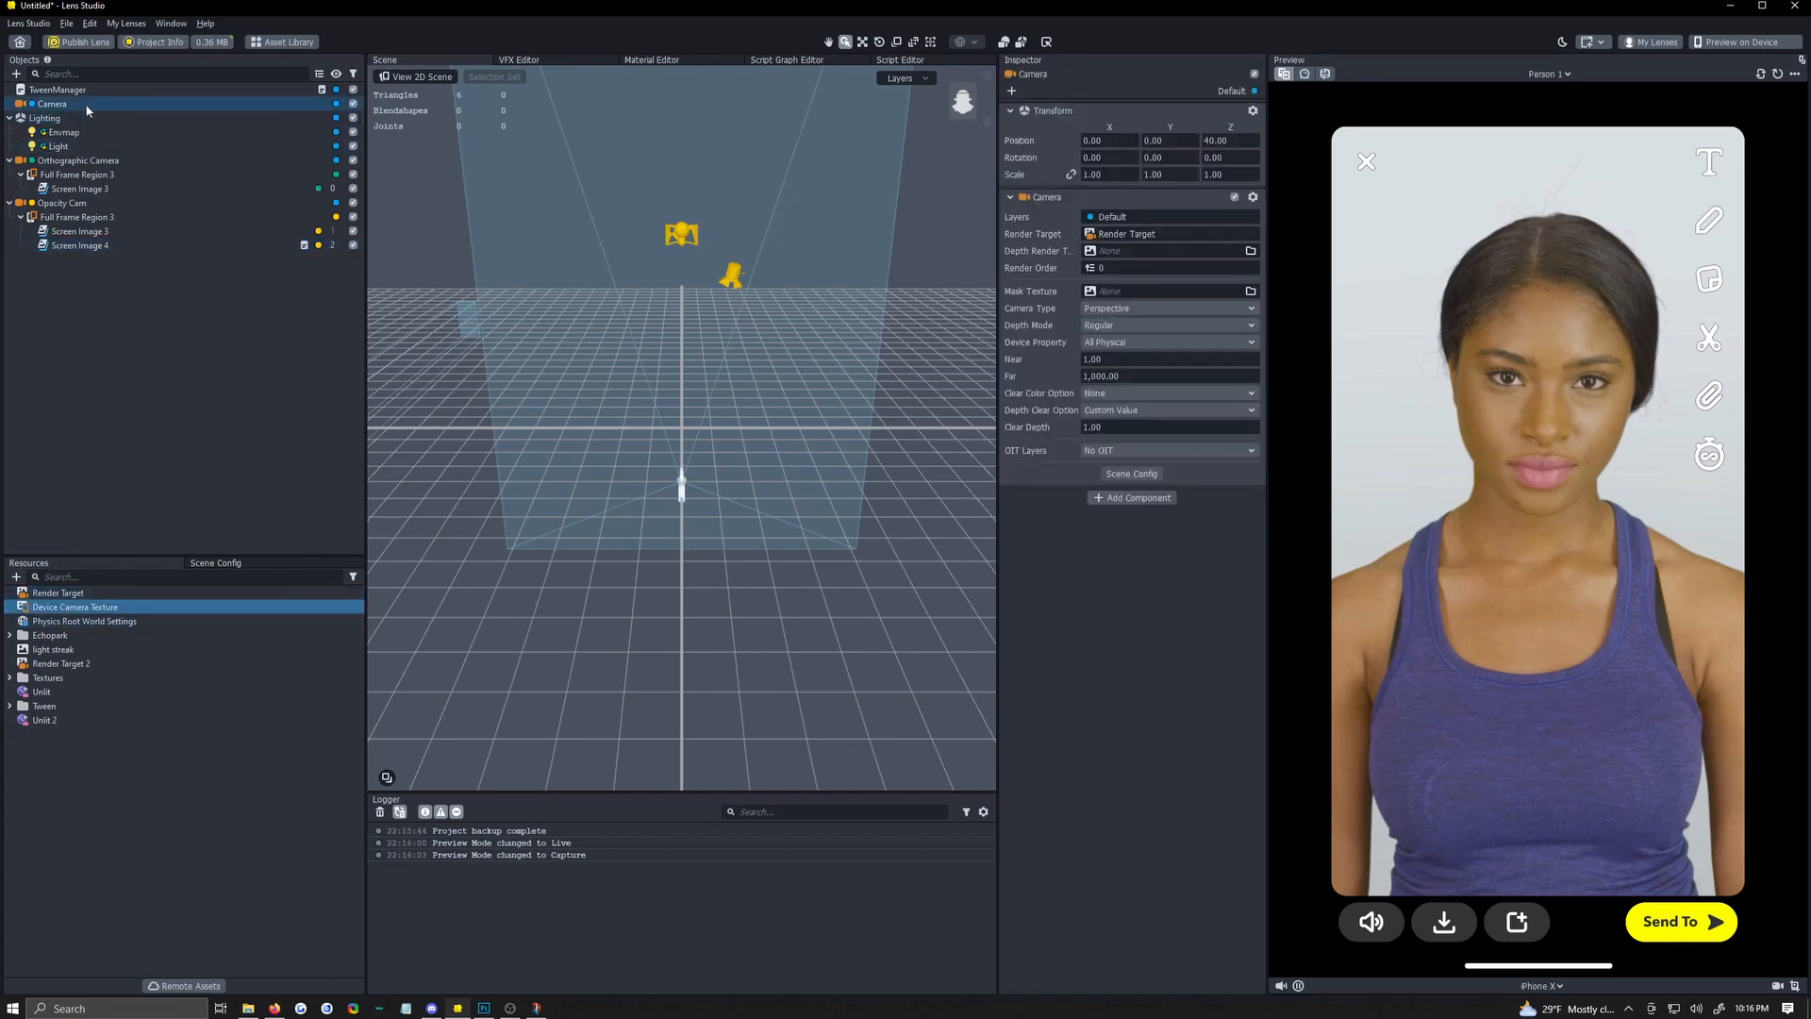
# Add a Color Correction > BW effect under the main camera, turning the preview grayscale.
pyautogui.click(17, 74)
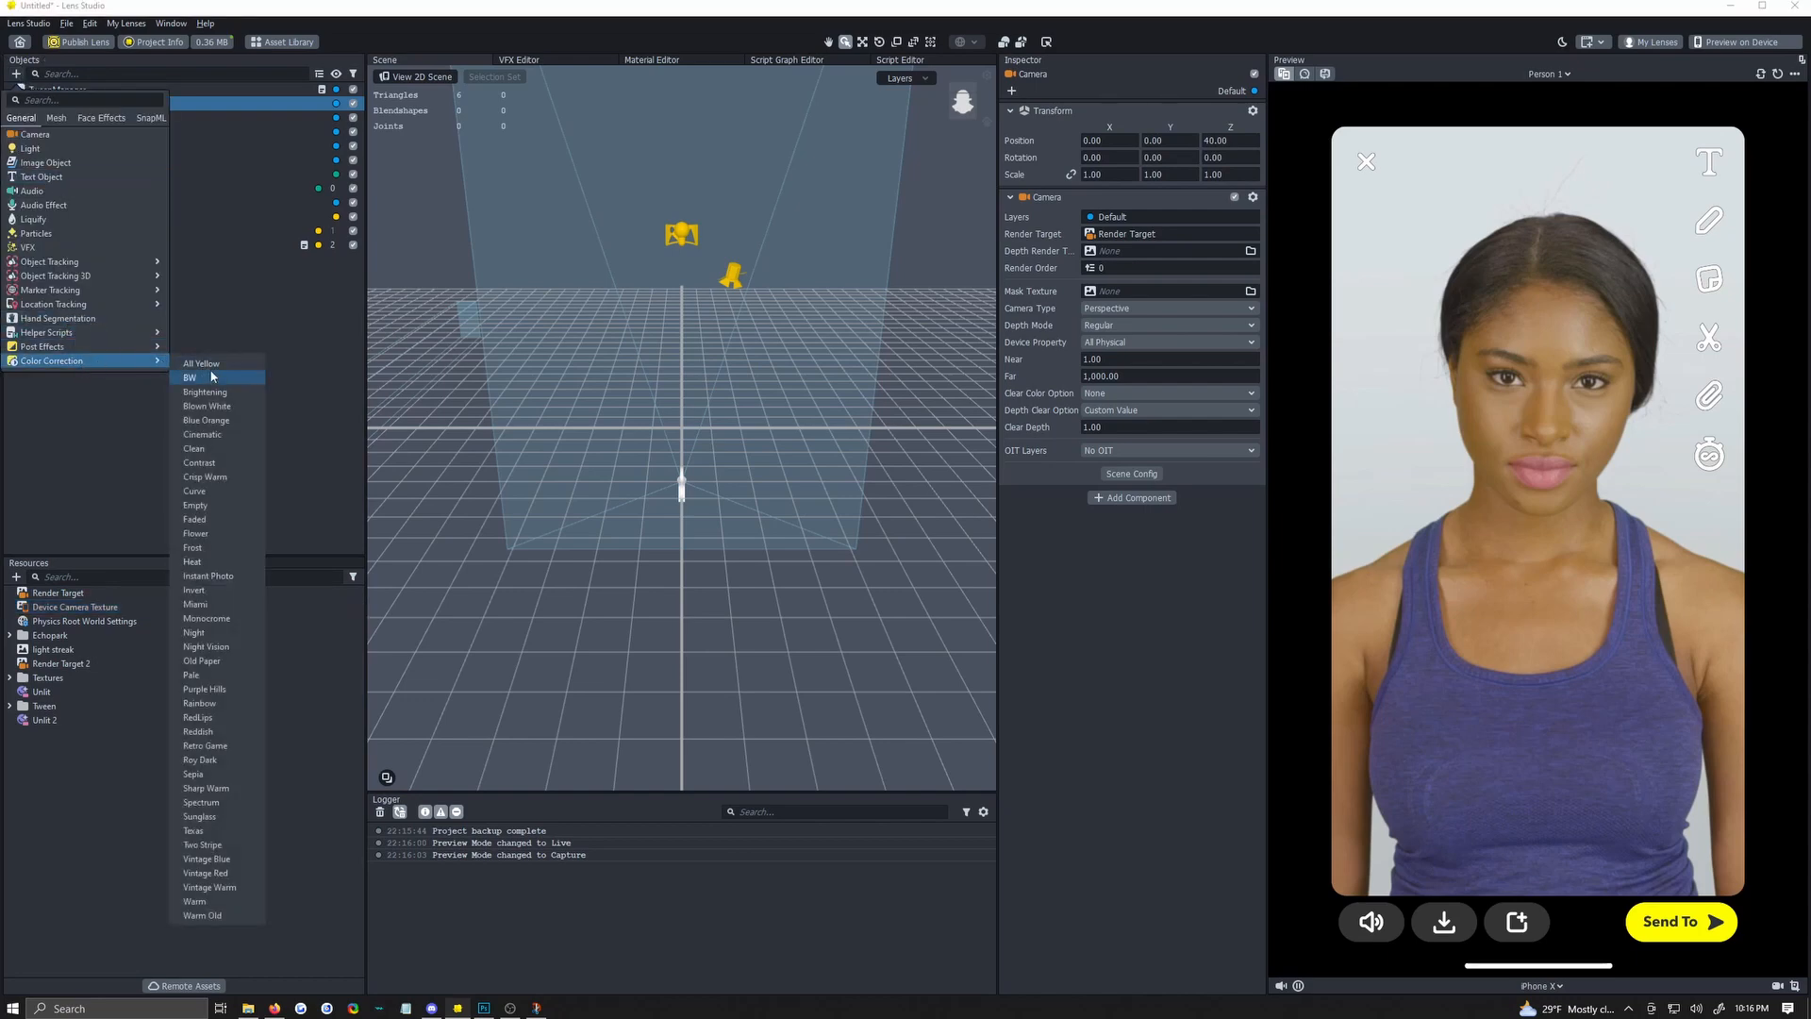
pyautogui.click(188, 377)
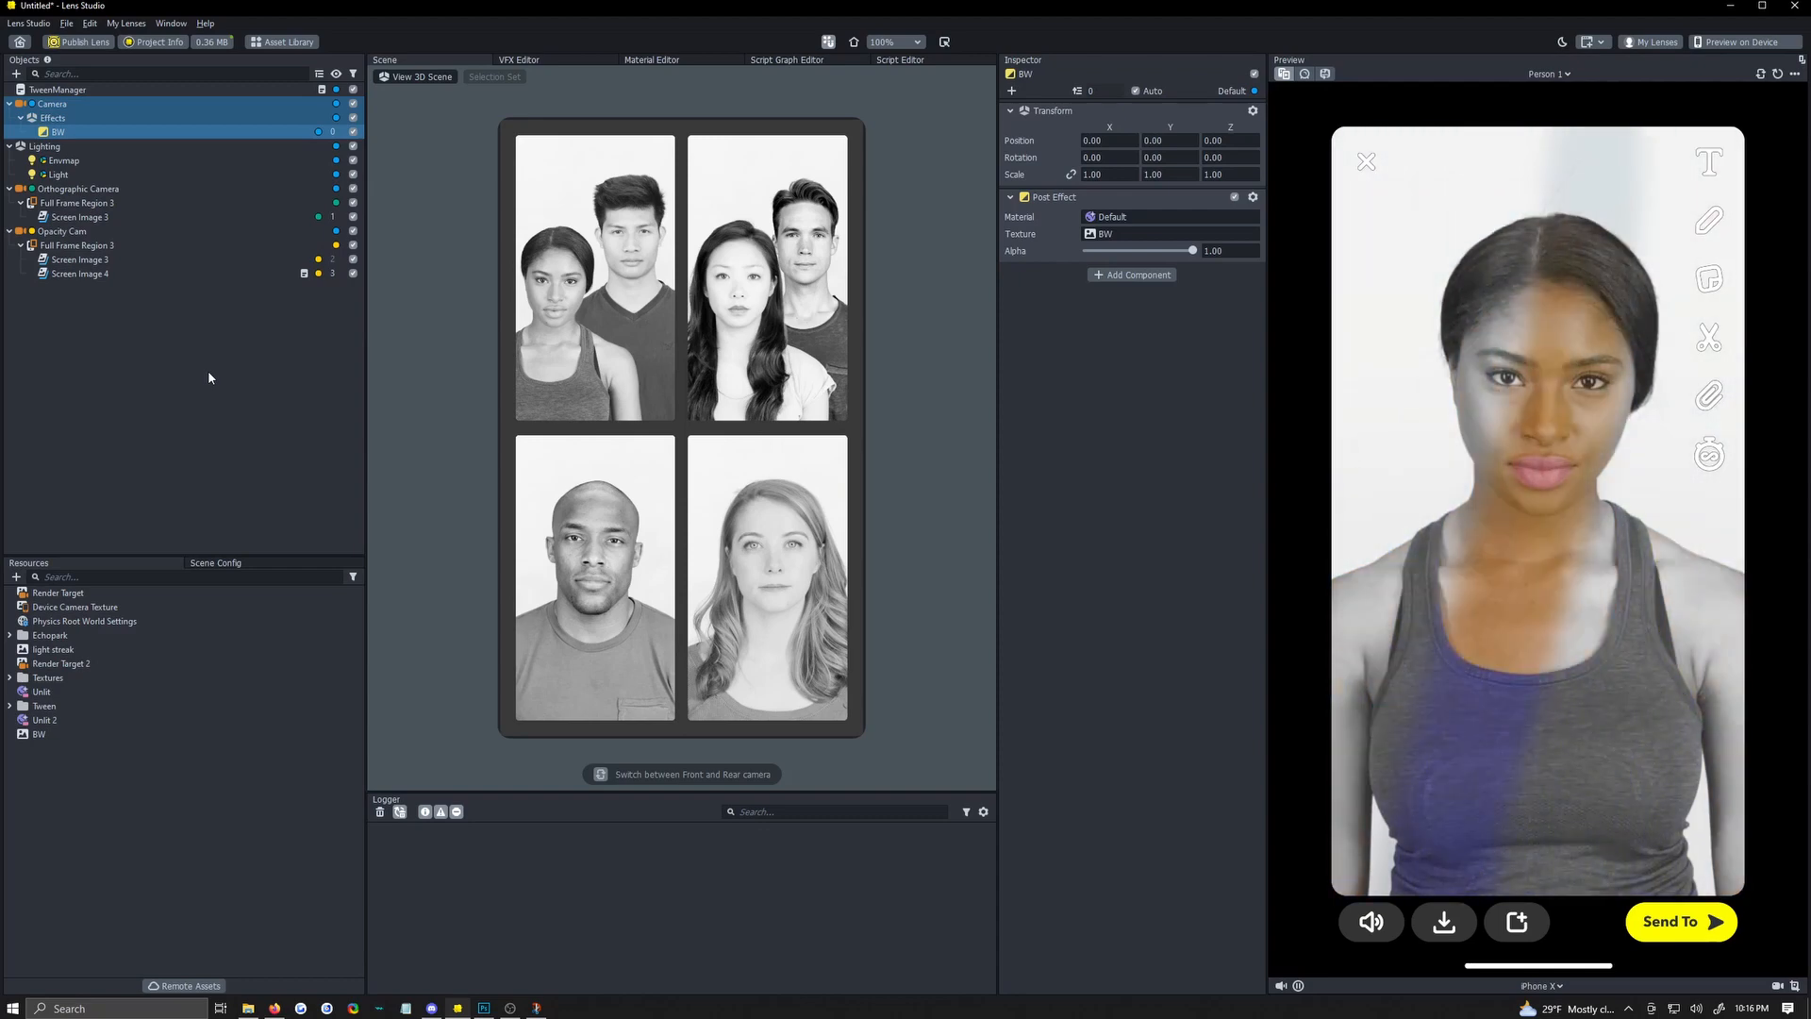
pyautogui.click(208, 377)
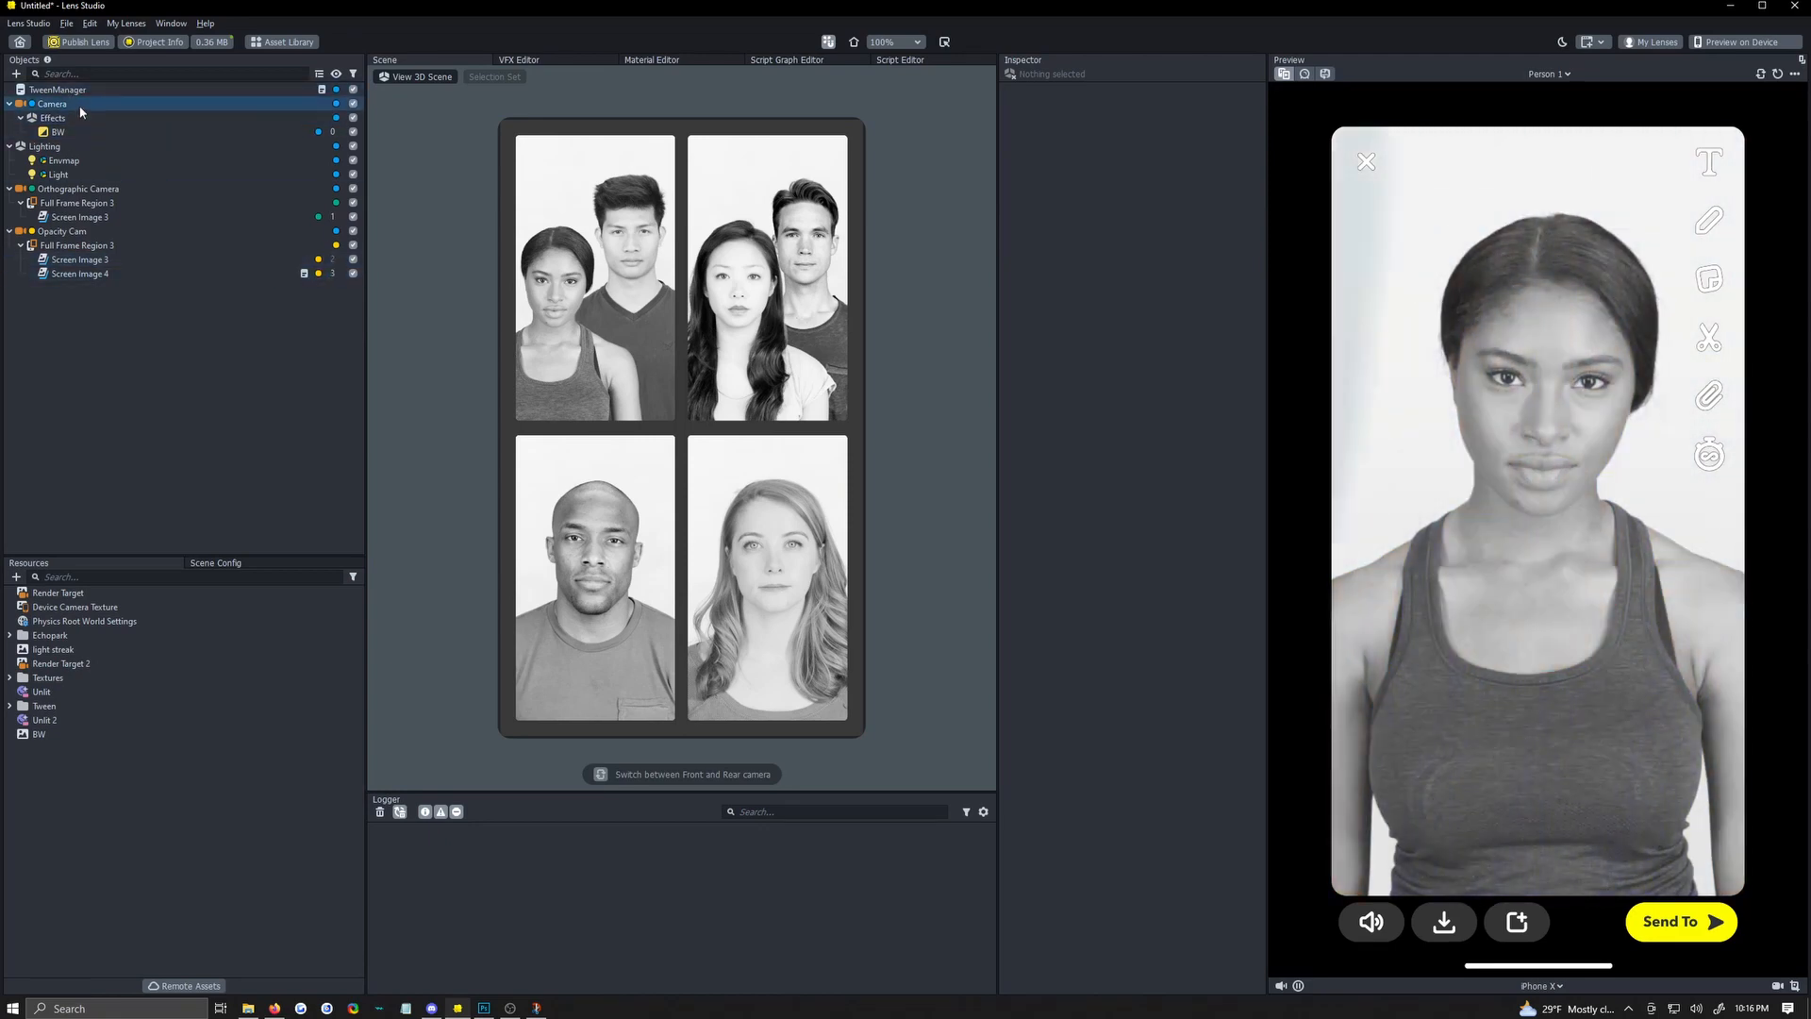
# Set Camera 2 to render into Render Target 3 and make Render Target the scene's live target.
pyautogui.click(55, 146)
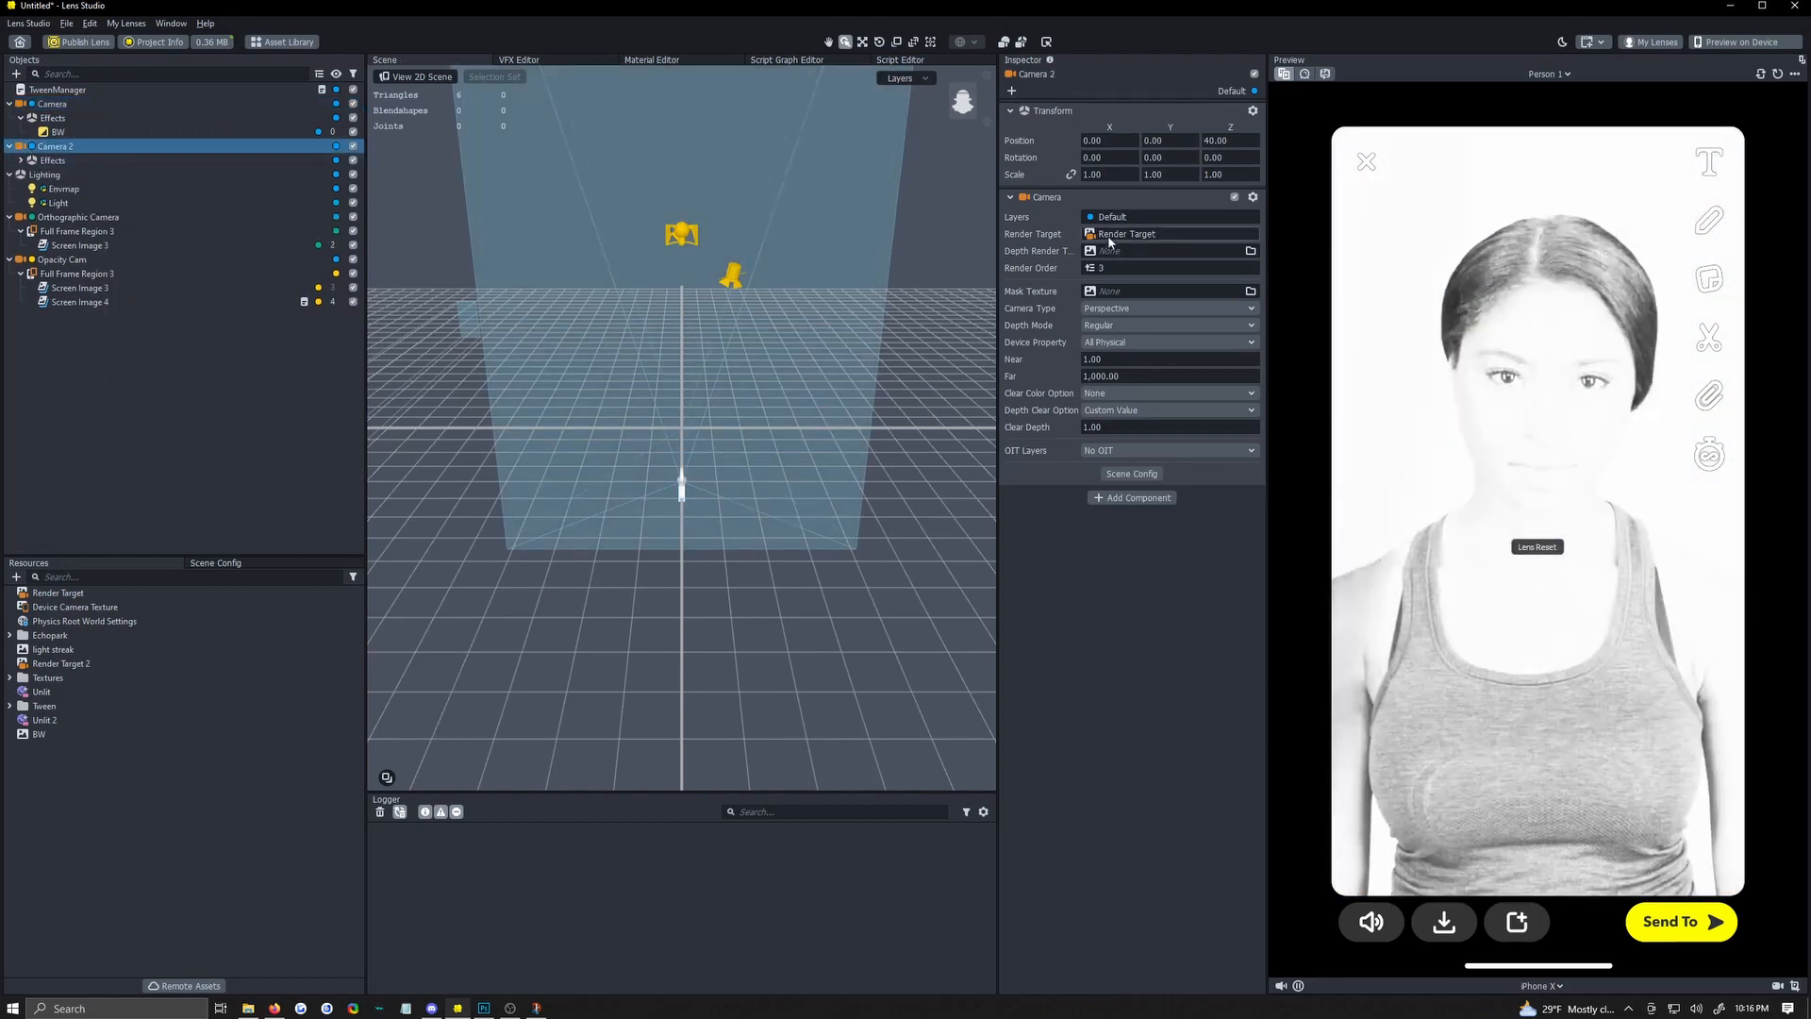
pyautogui.click(1166, 234)
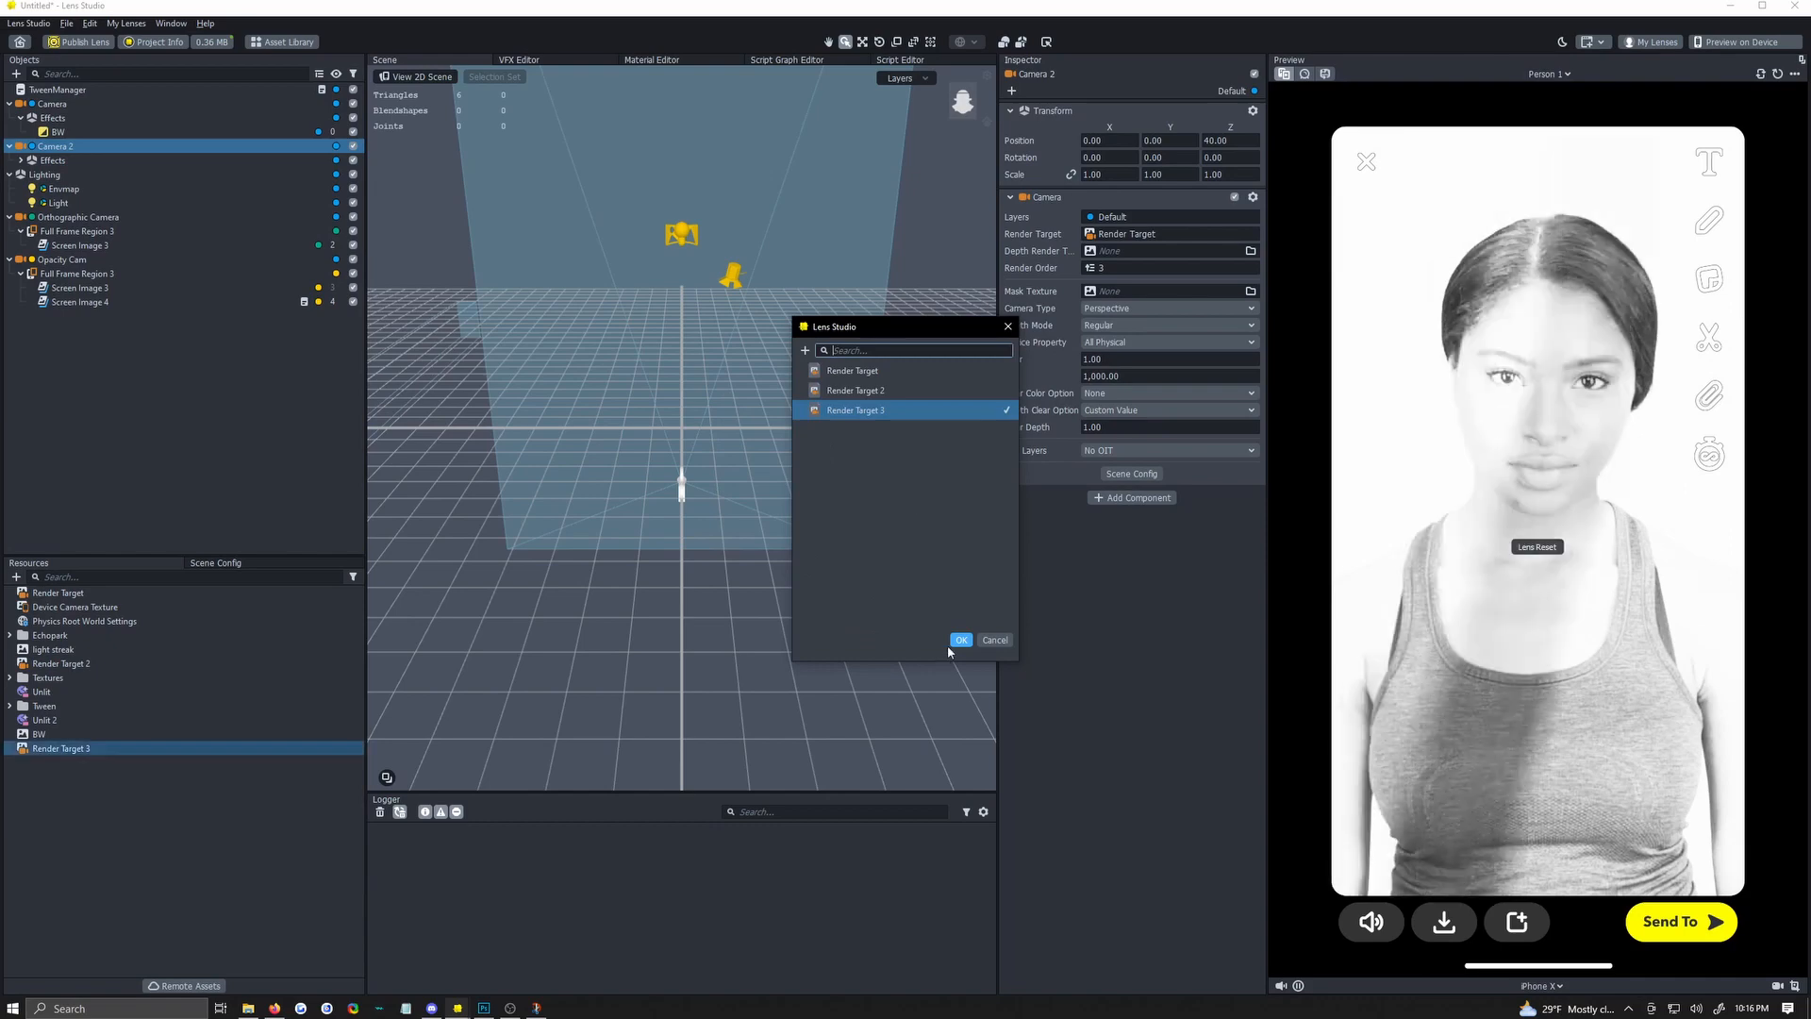
pyautogui.click(960, 639)
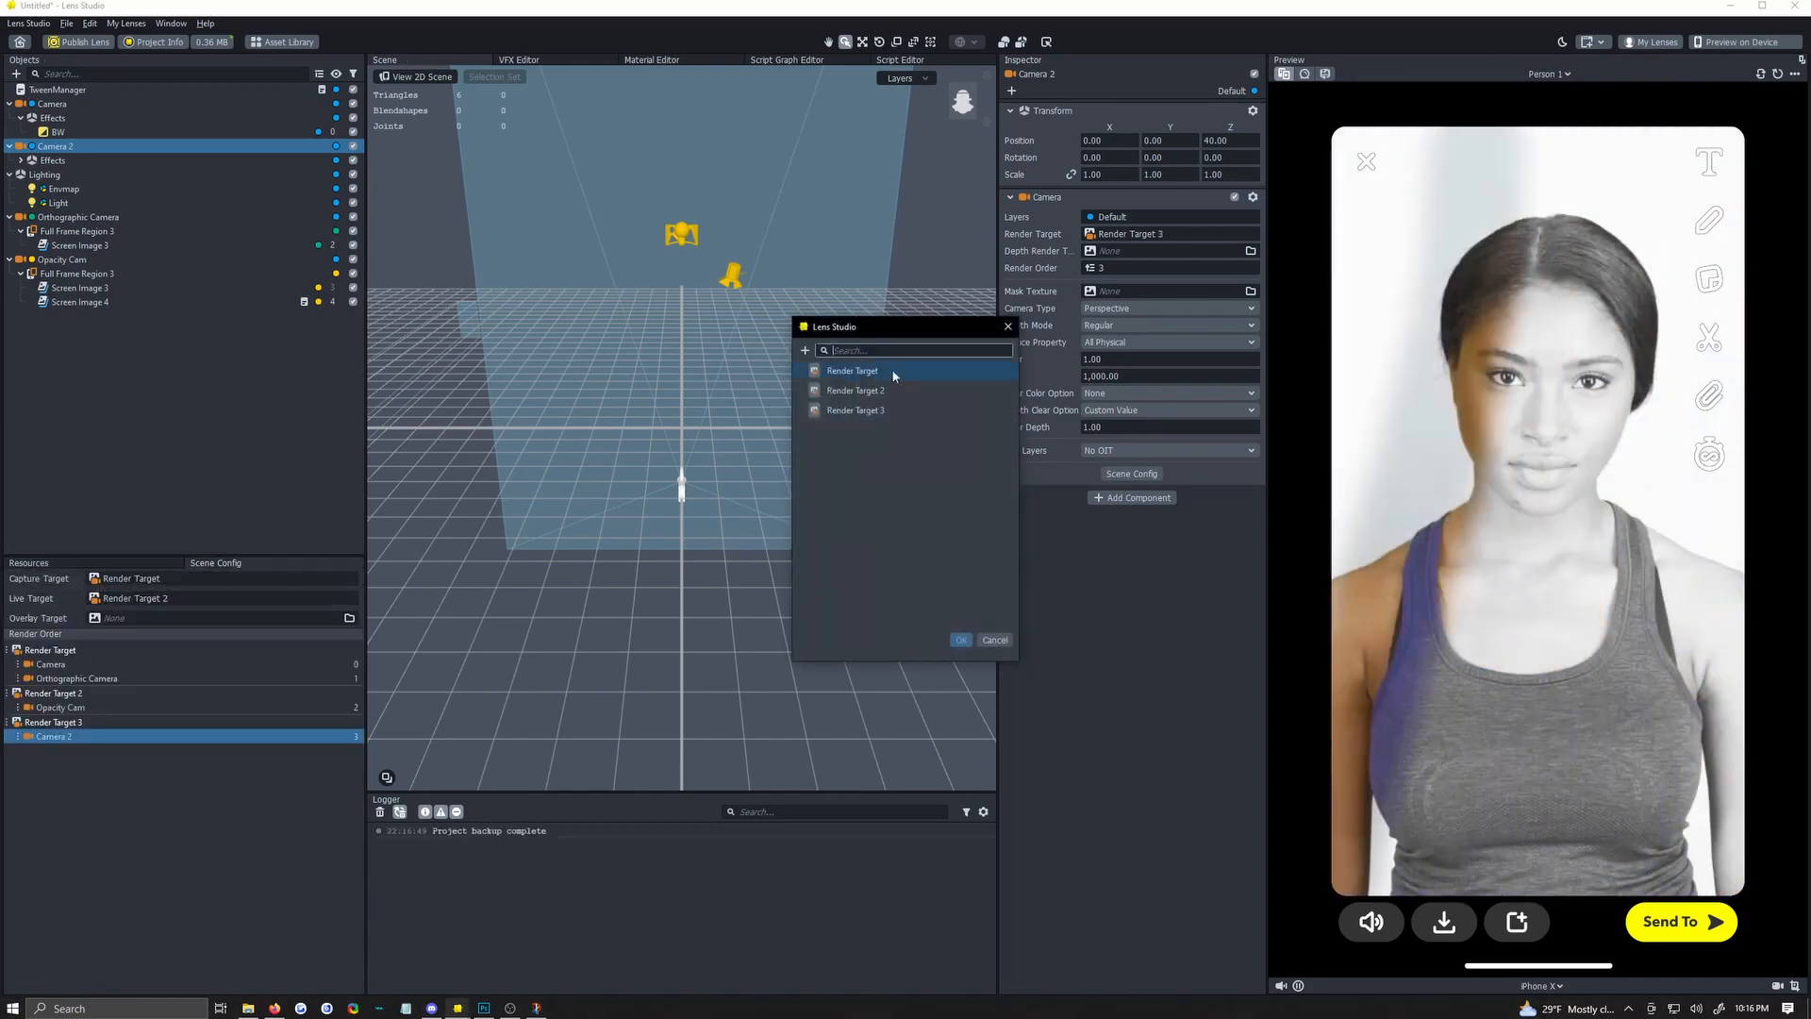
pyautogui.click(960, 640)
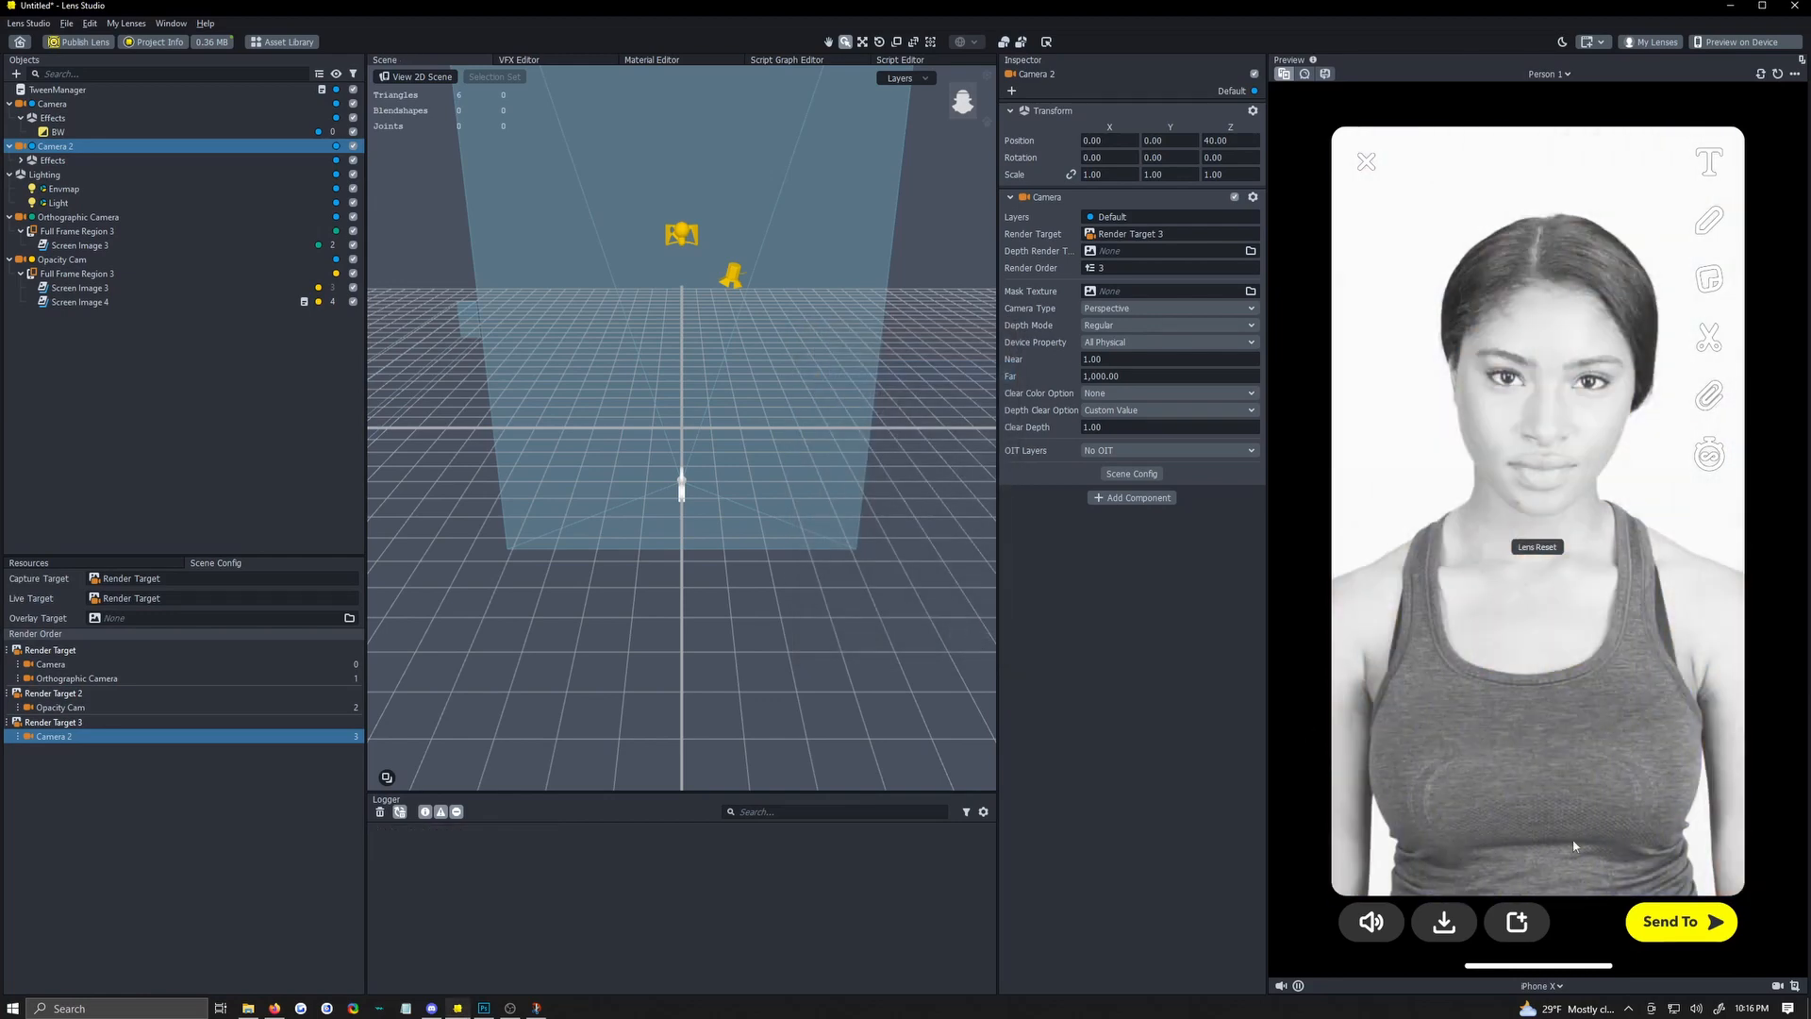
pyautogui.click(1485, 959)
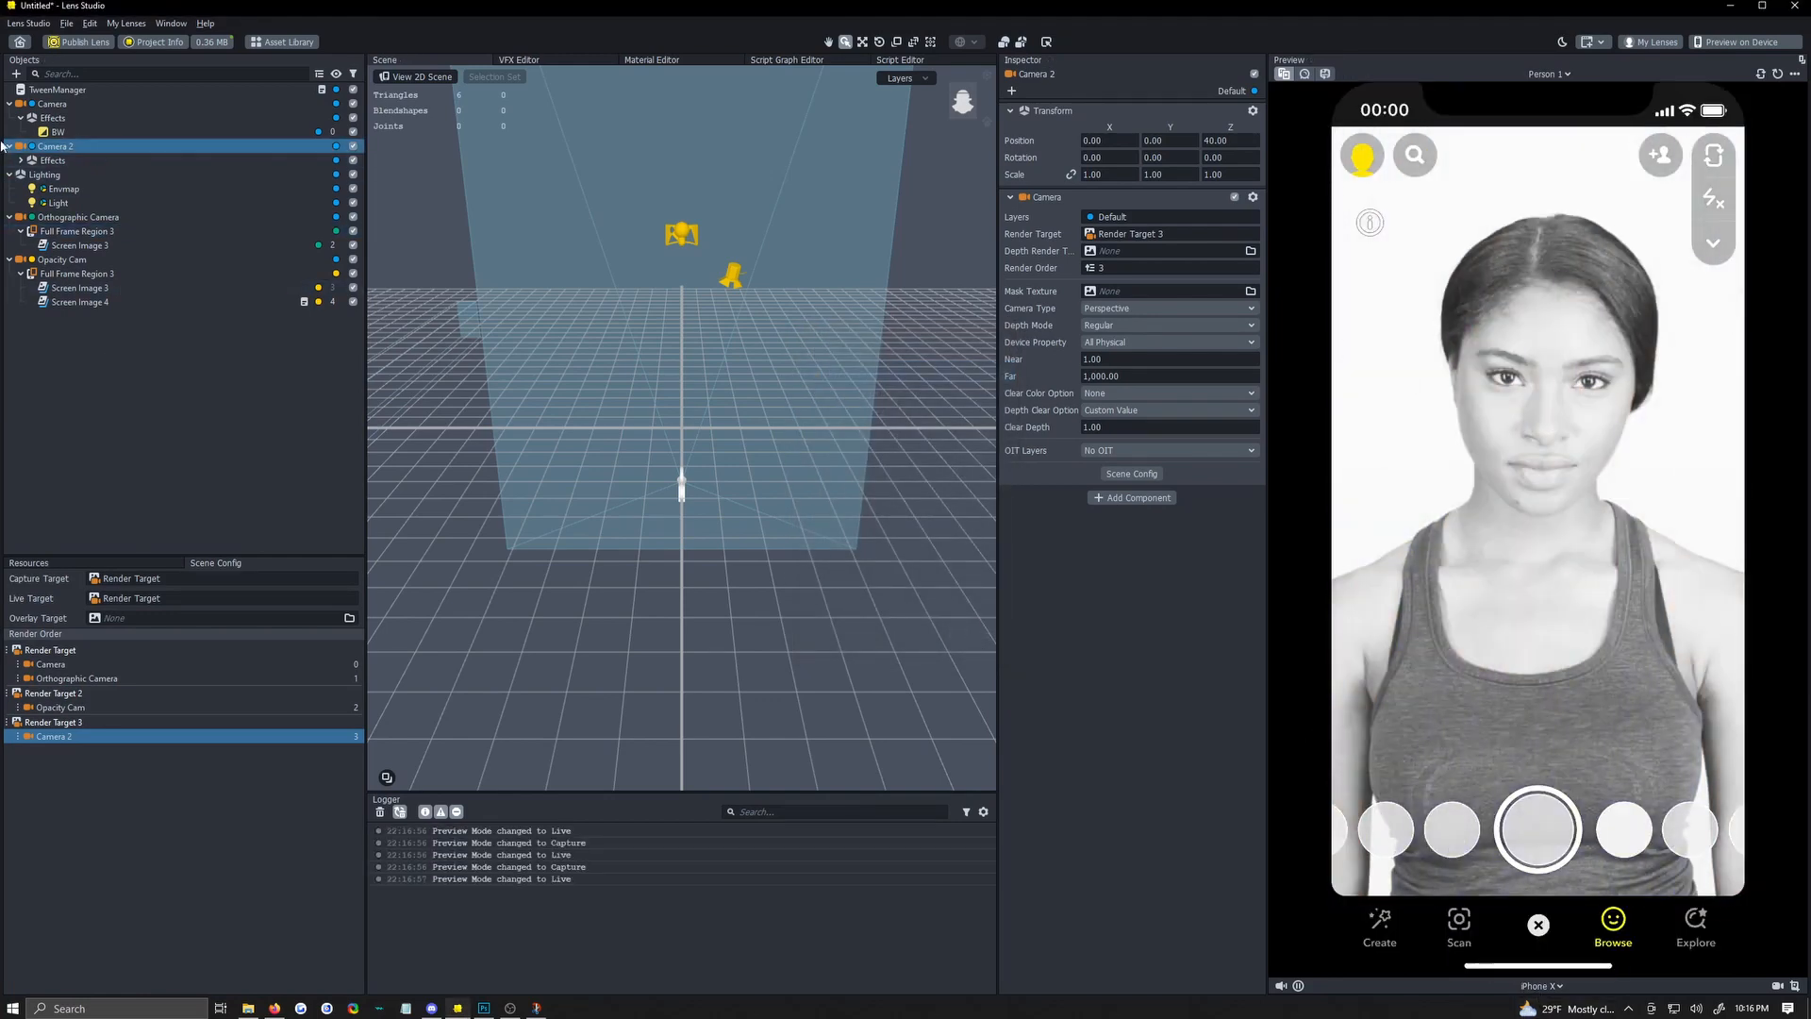
# Add a Color Correction > Miami effect under Camera 2.
pyautogui.click(21, 145)
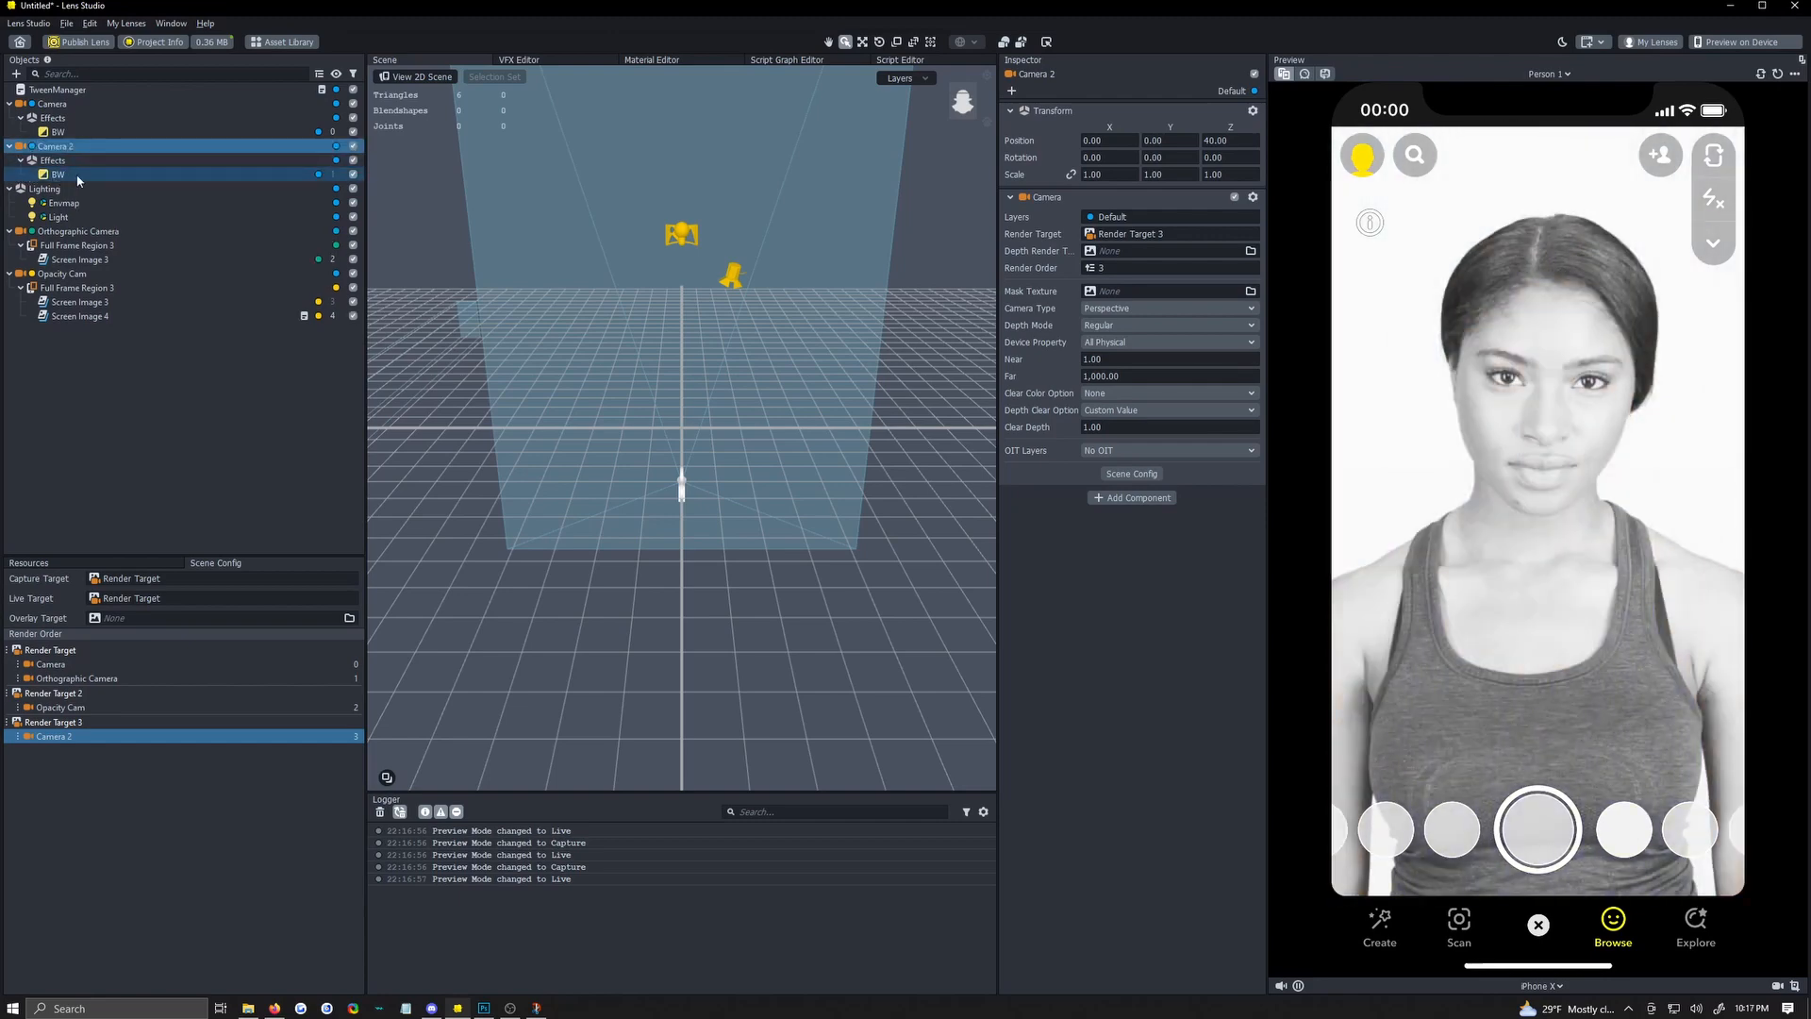
pyautogui.rightClick(57, 174)
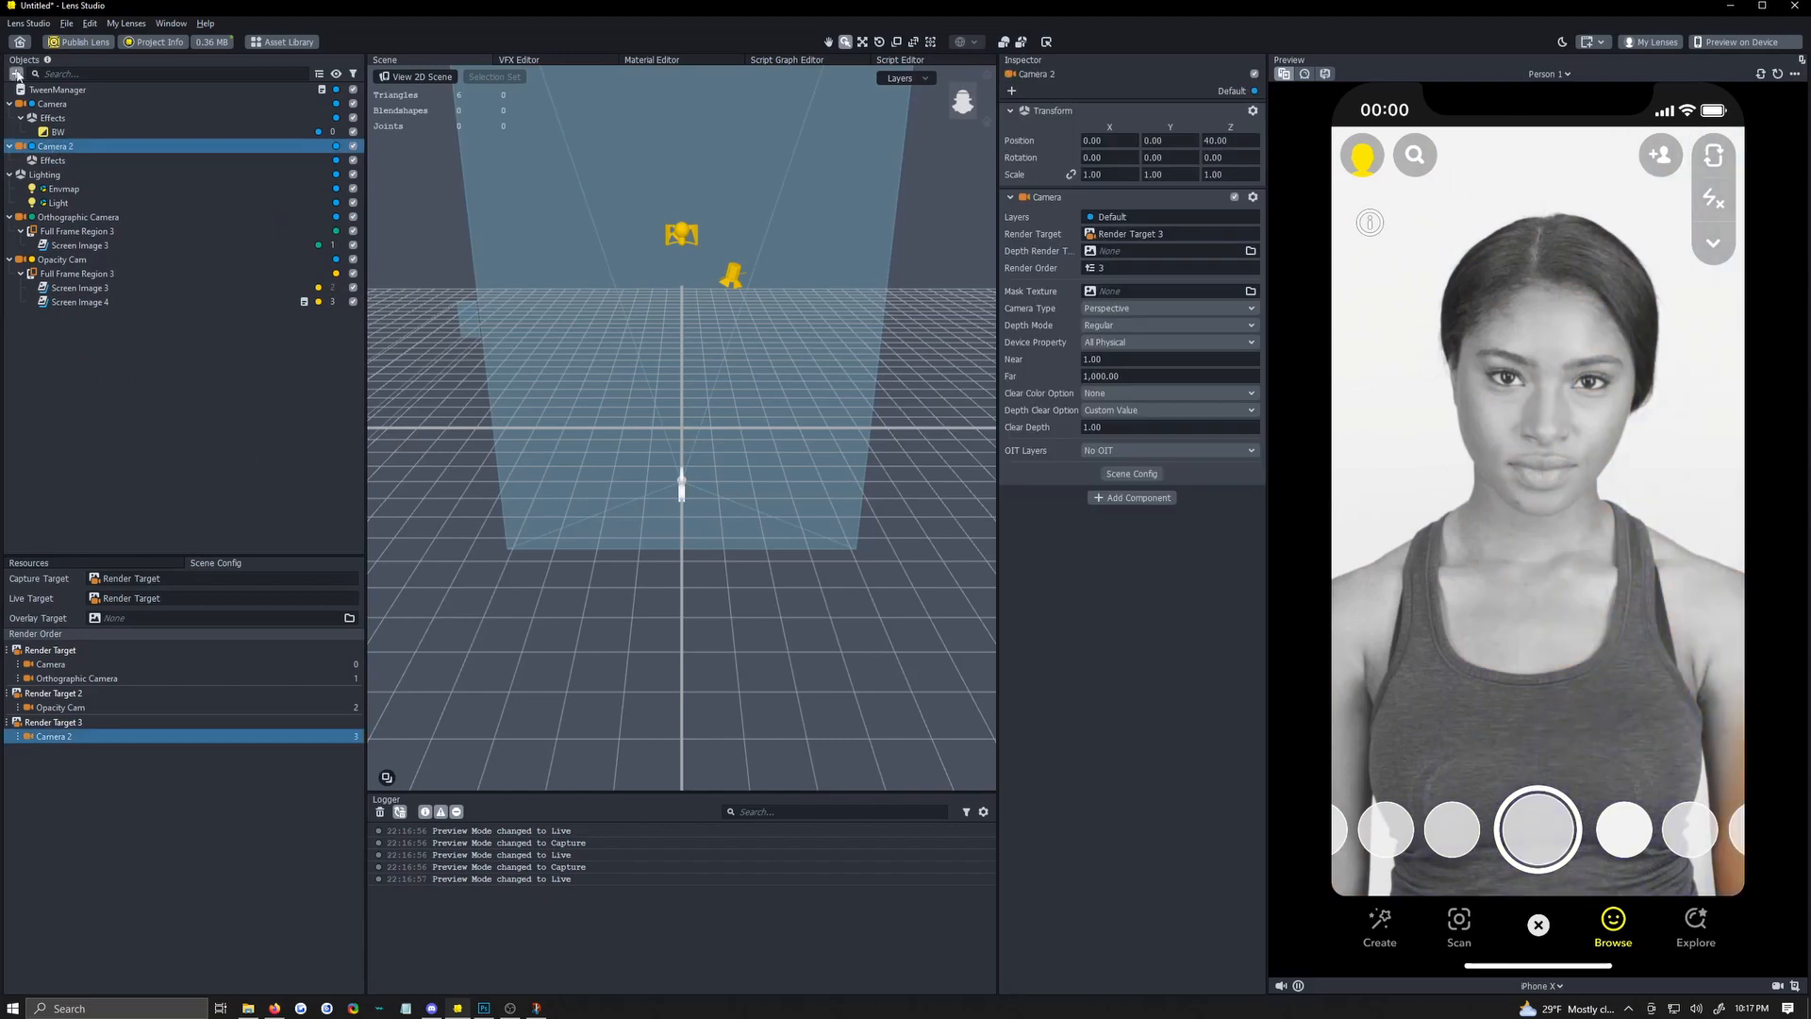
pyautogui.click(17, 73)
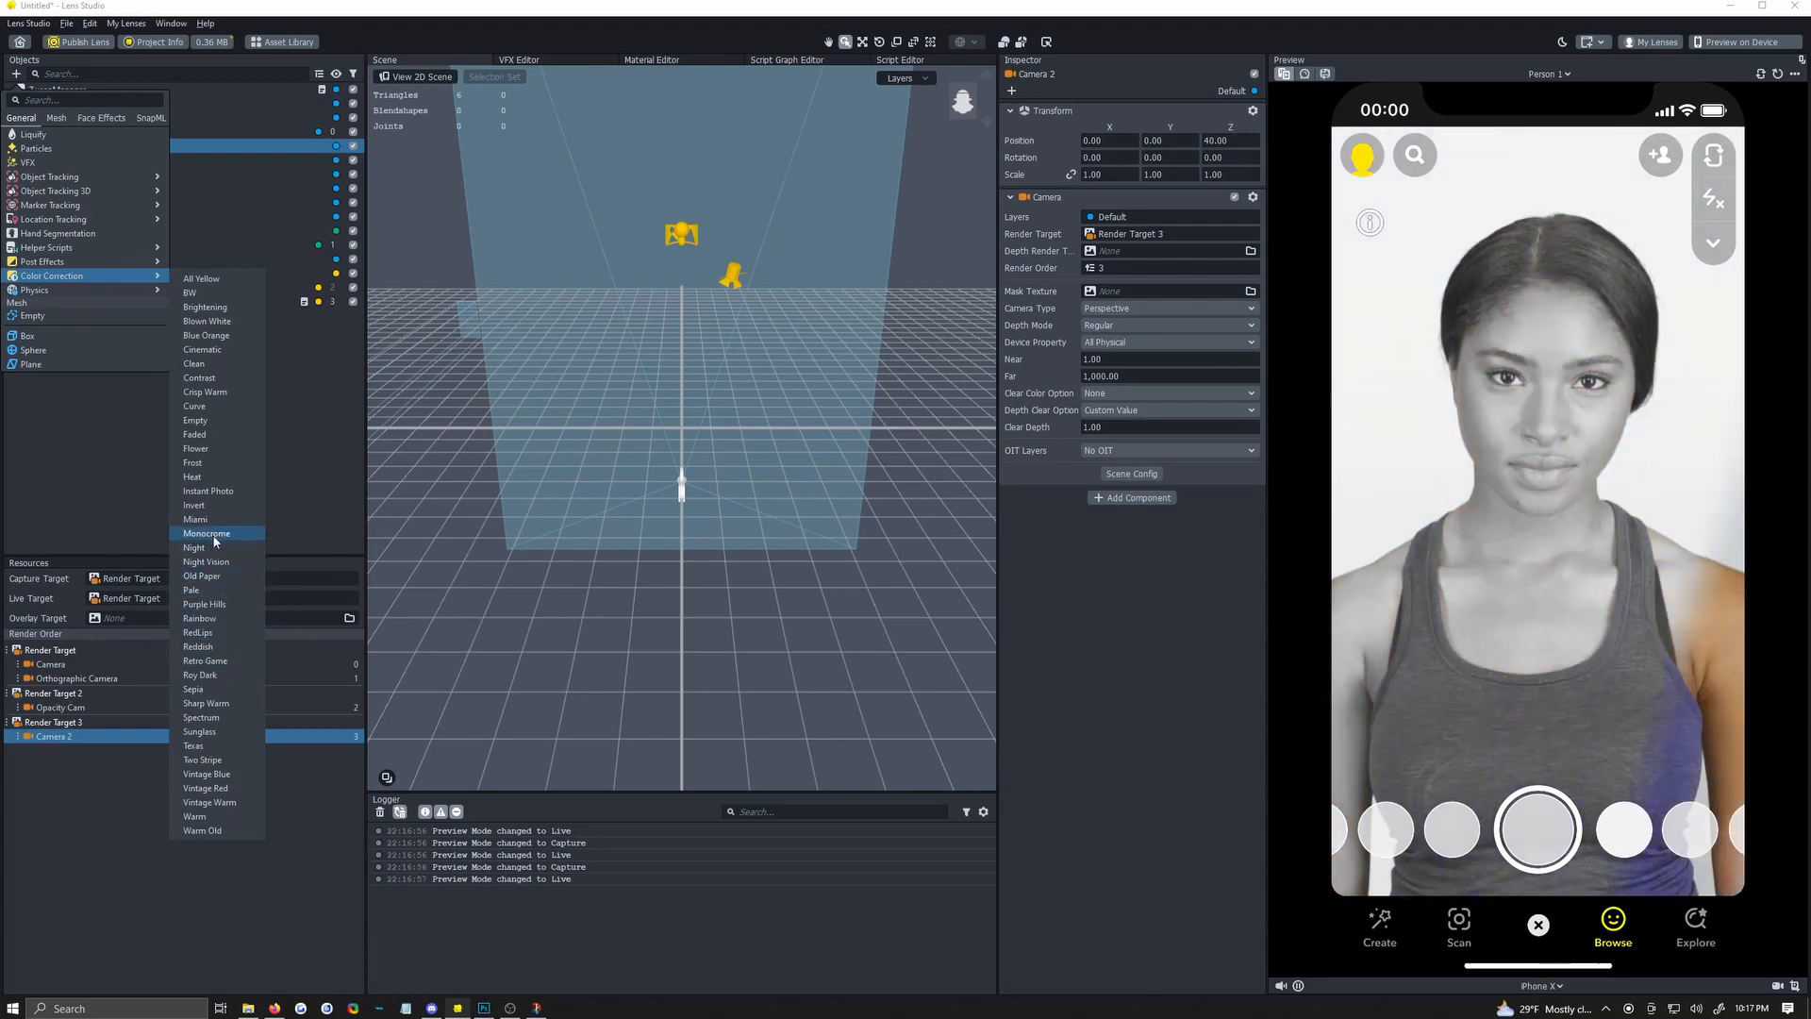
pyautogui.click(194, 518)
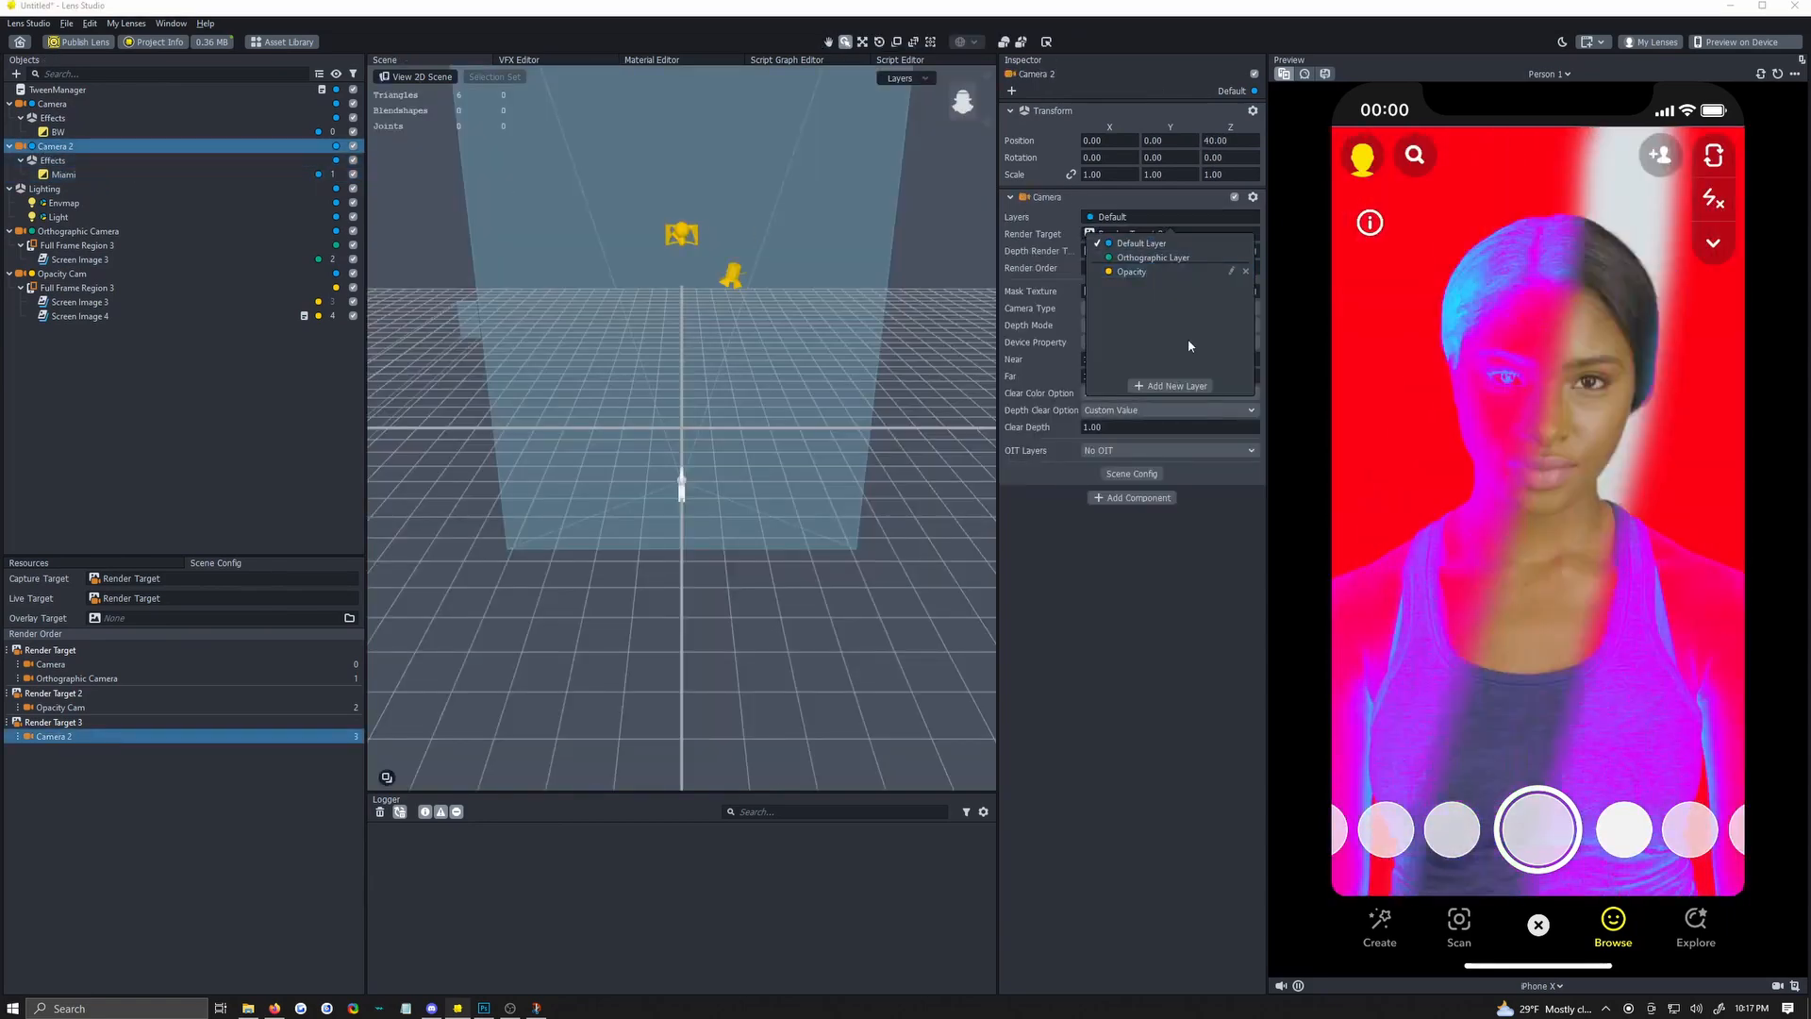
# Create Layer 1 and put Camera 2 and its Miami effect on Layer 1 only.
pyautogui.click(1175, 385)
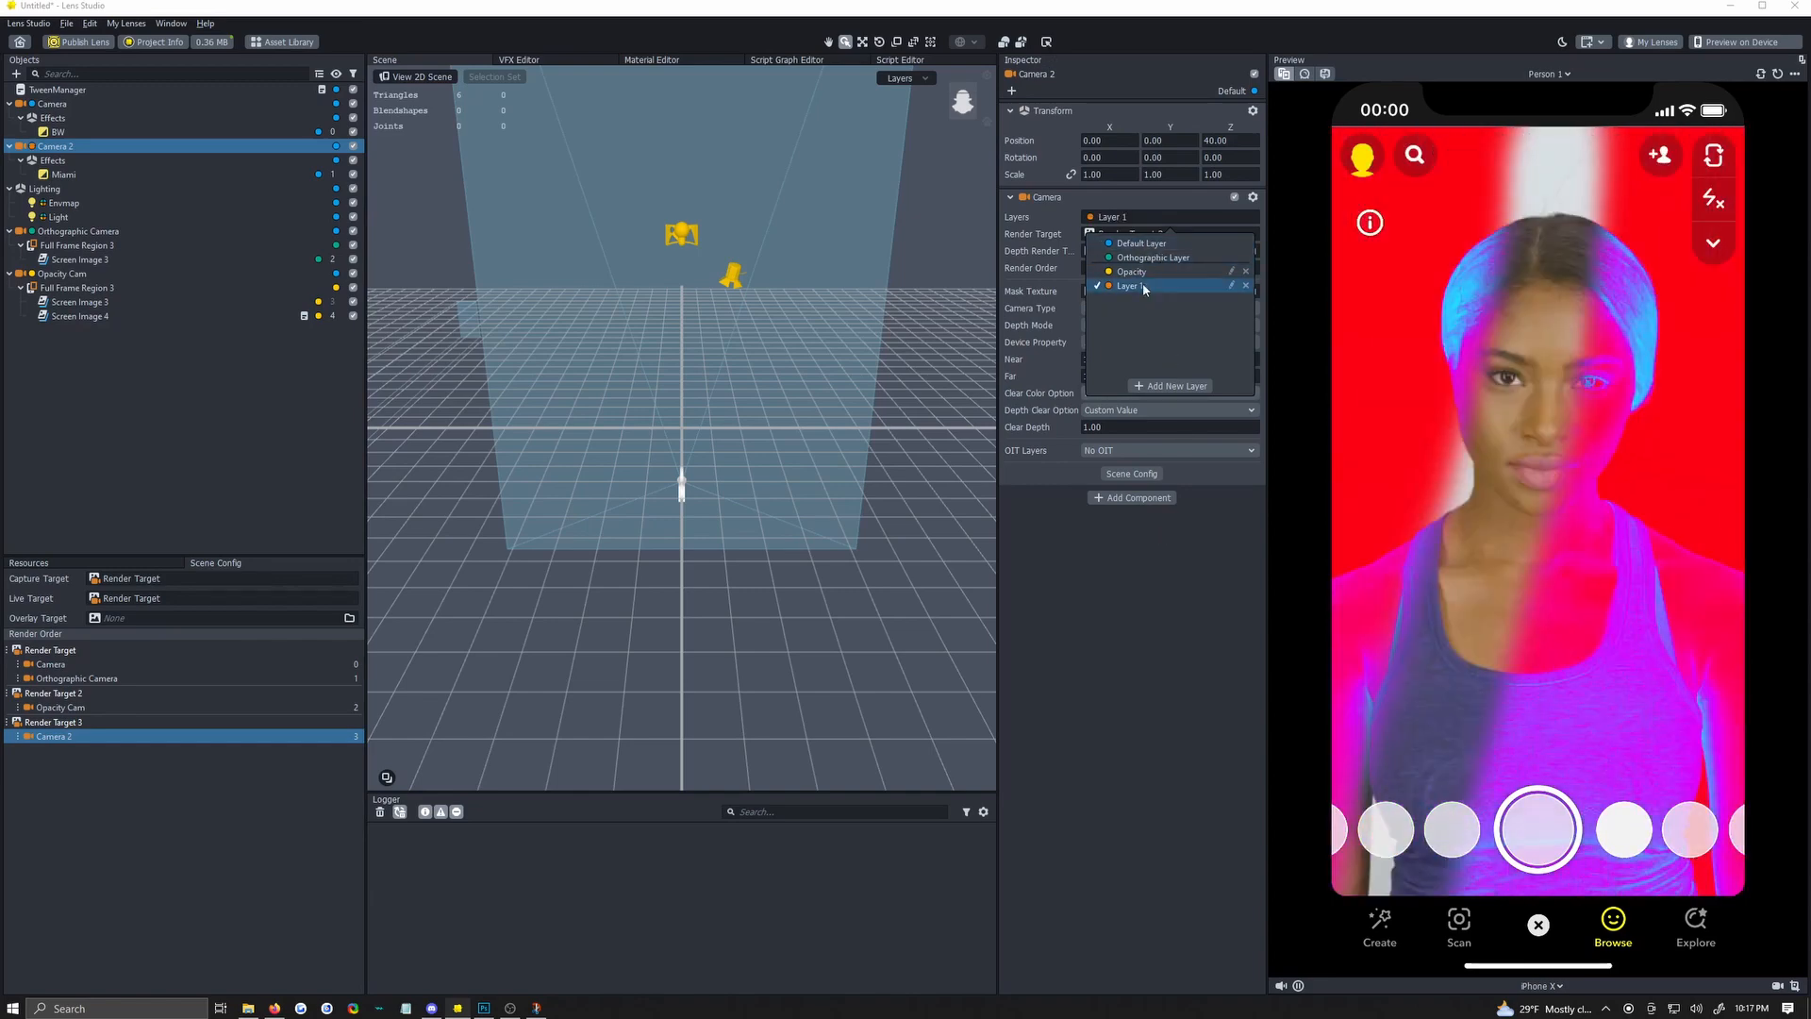
pyautogui.click(1142, 243)
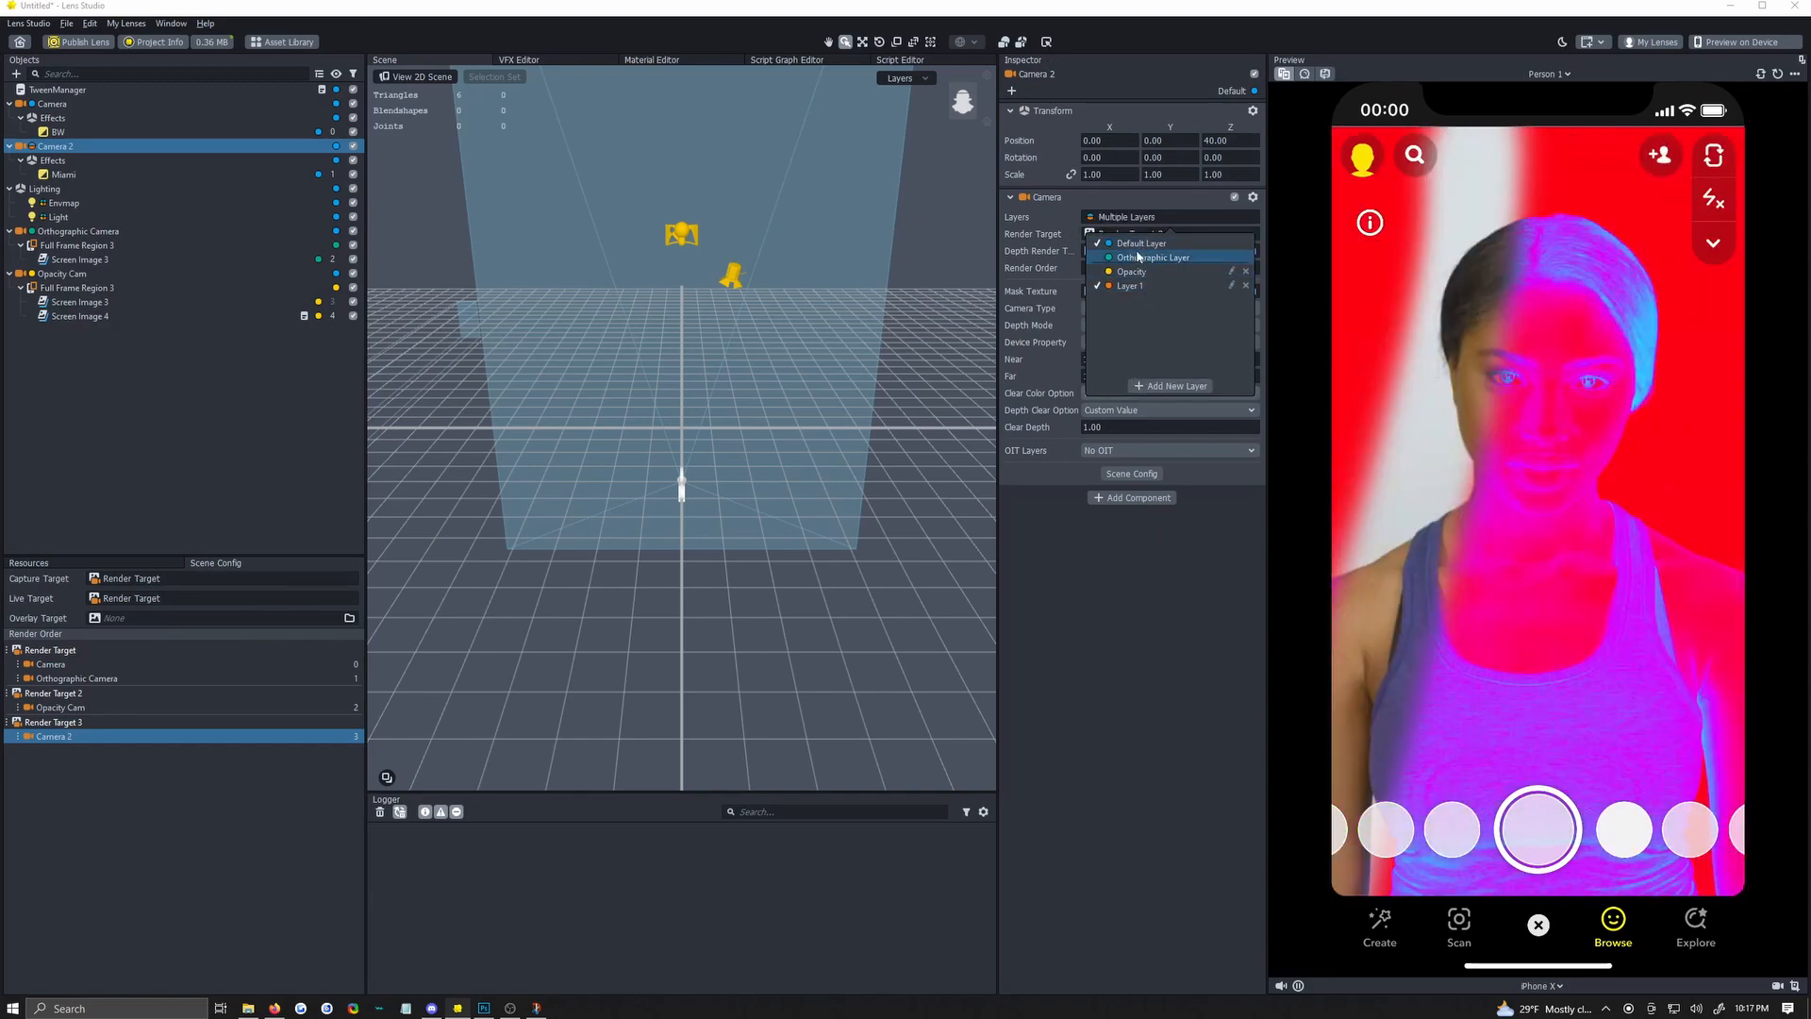
pyautogui.click(1096, 285)
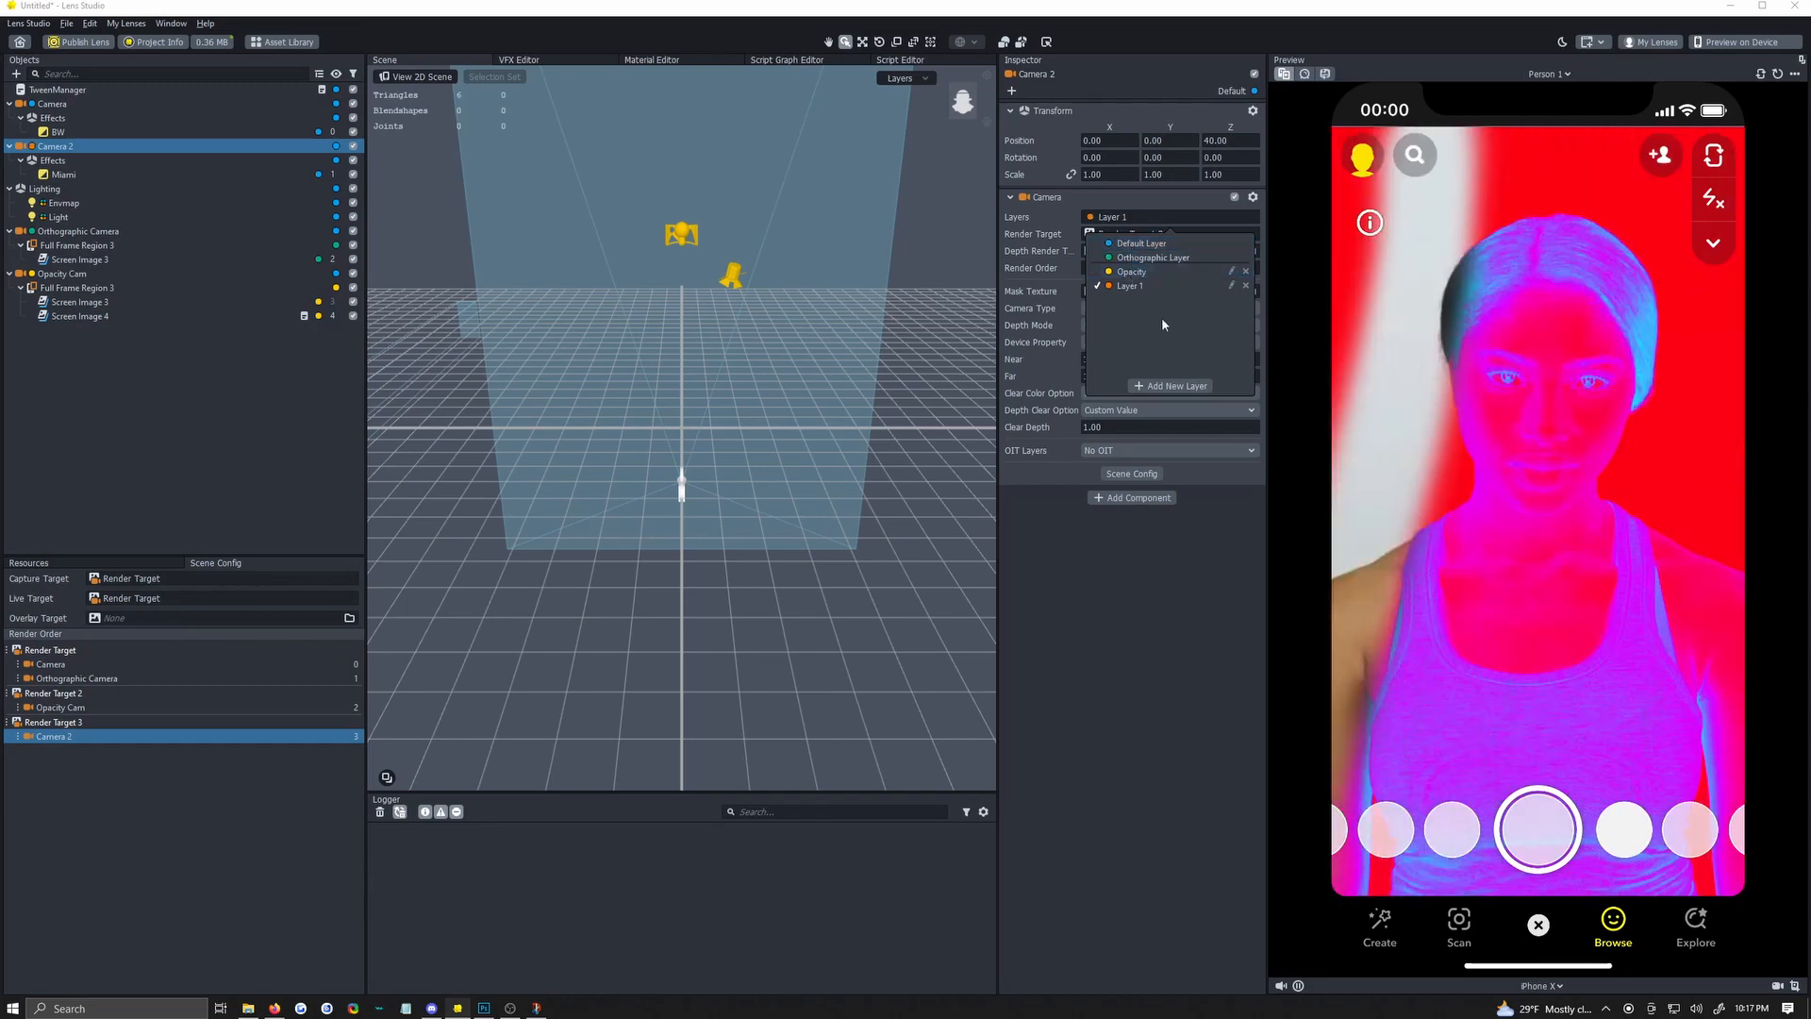
pyautogui.click(79, 259)
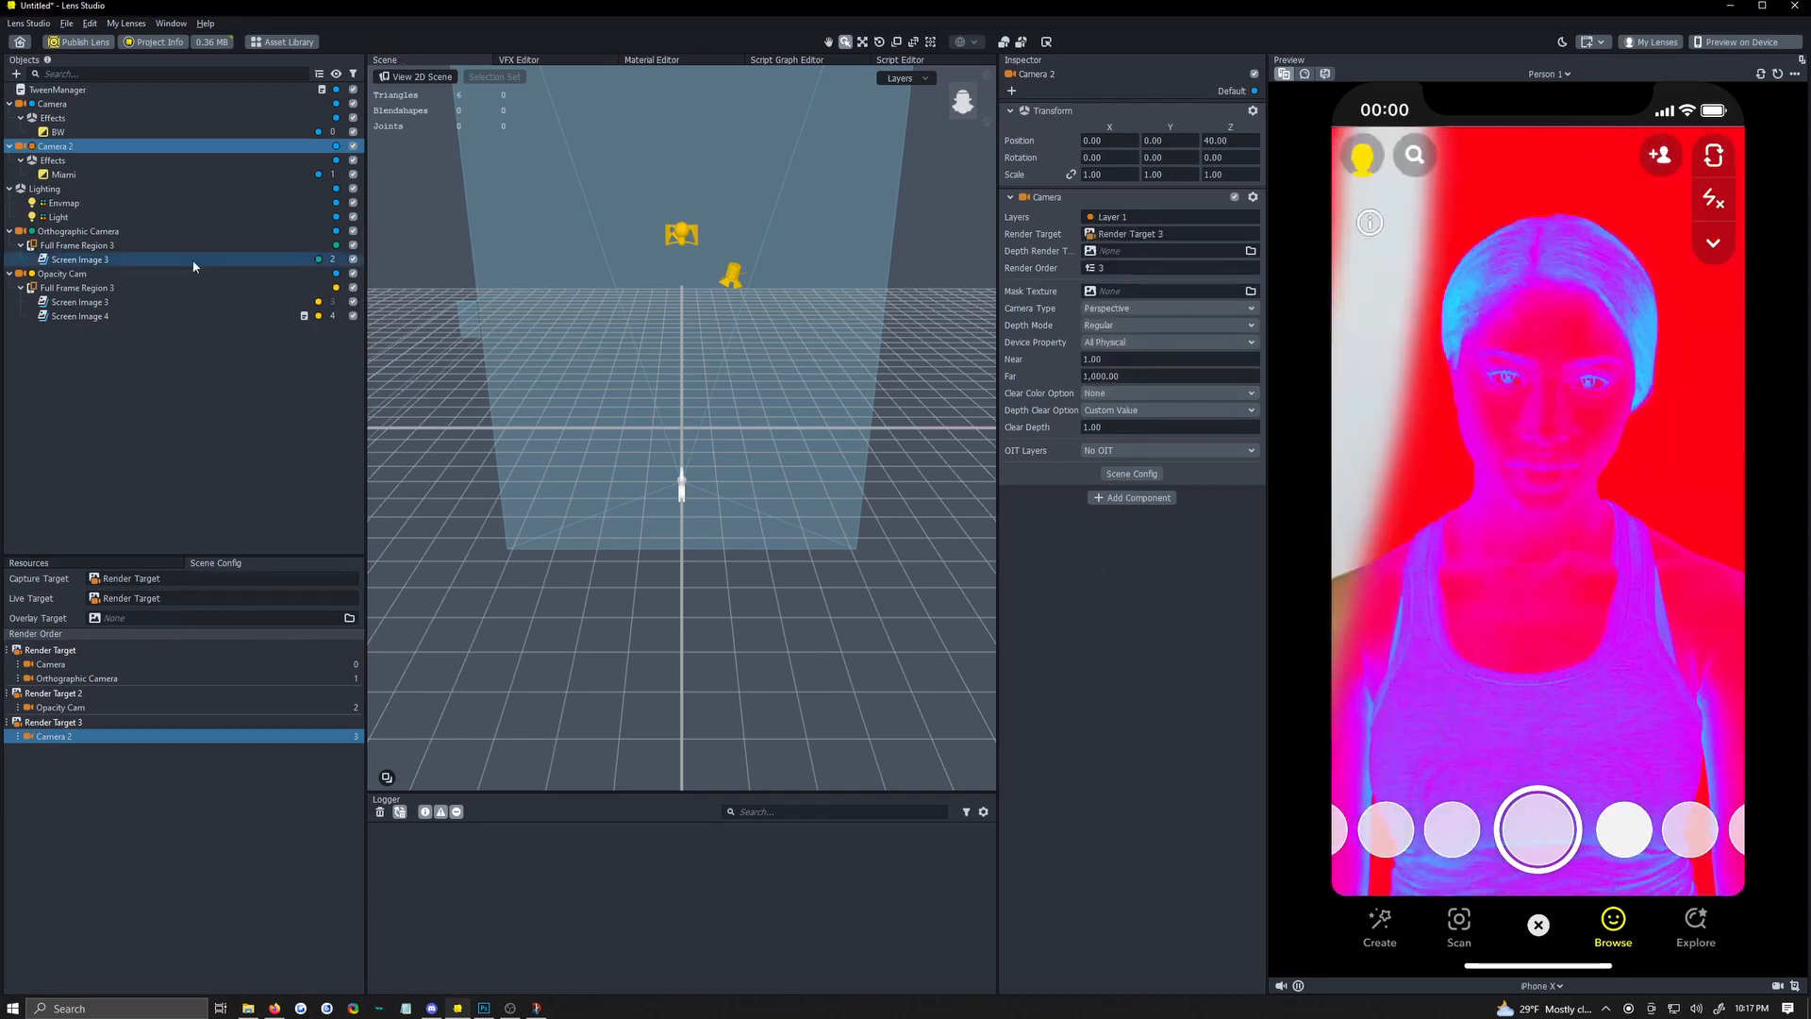
pyautogui.click(64, 173)
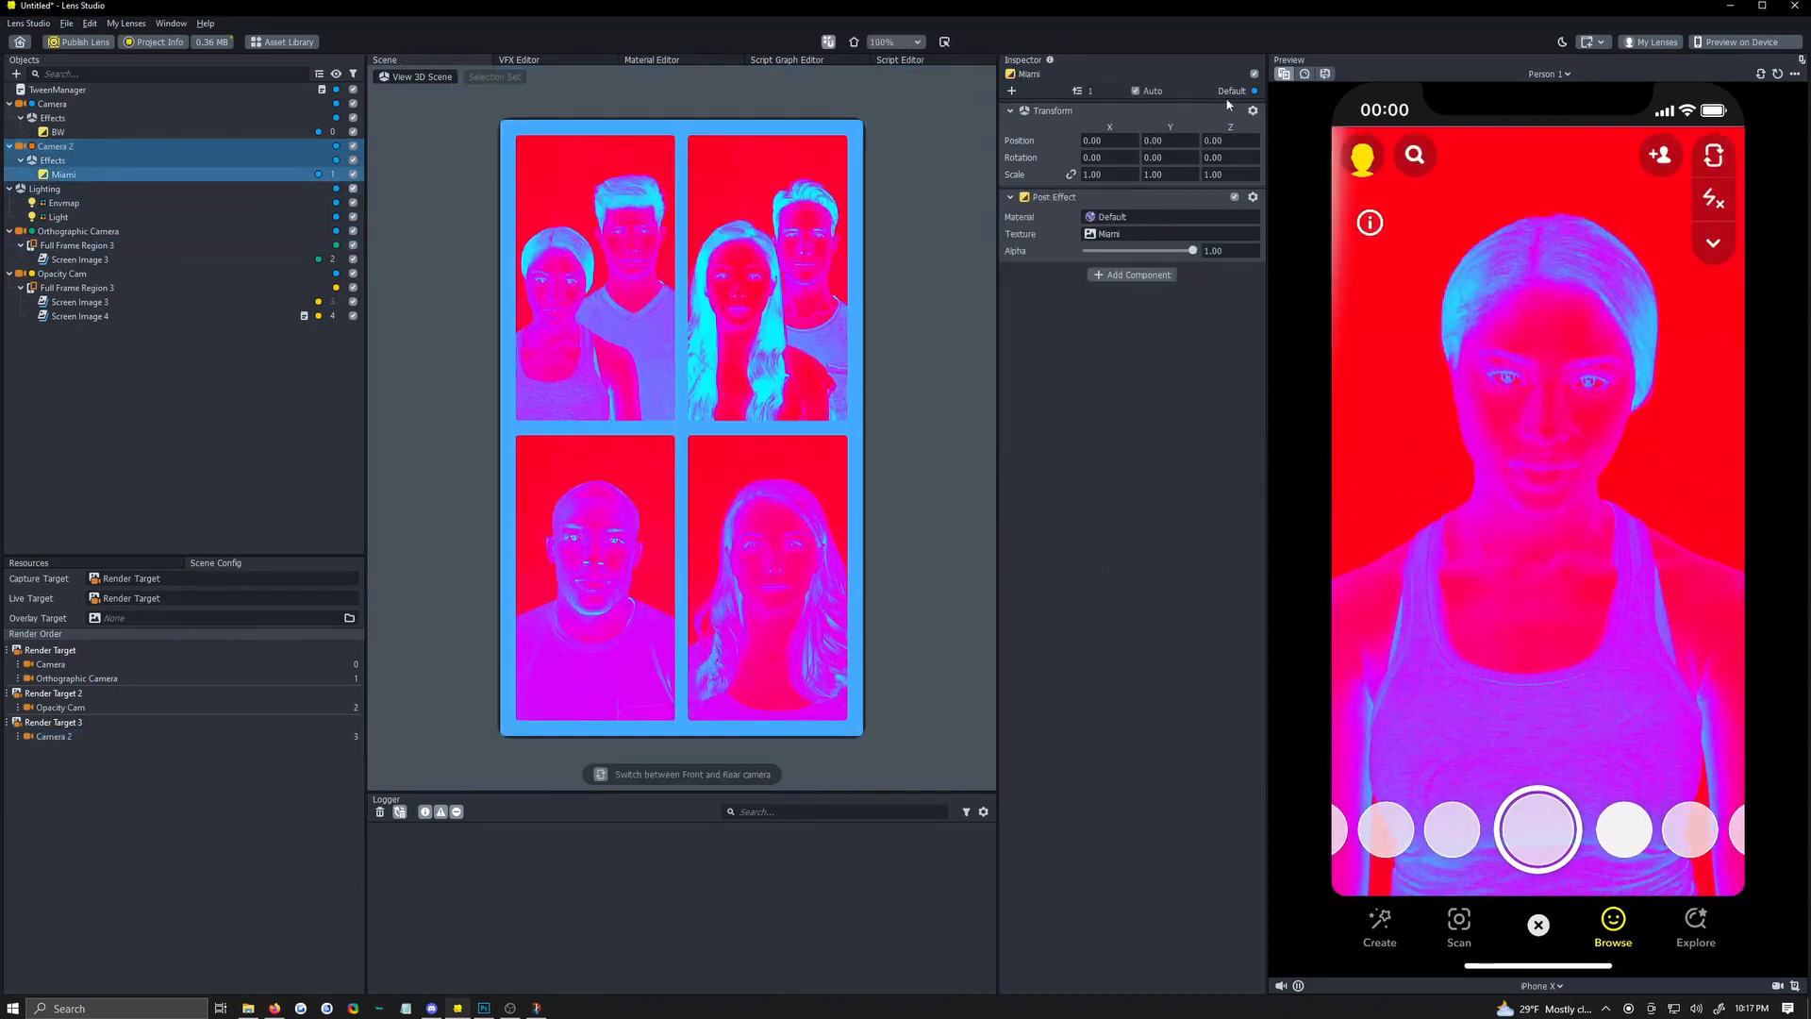
pyautogui.click(1232, 91)
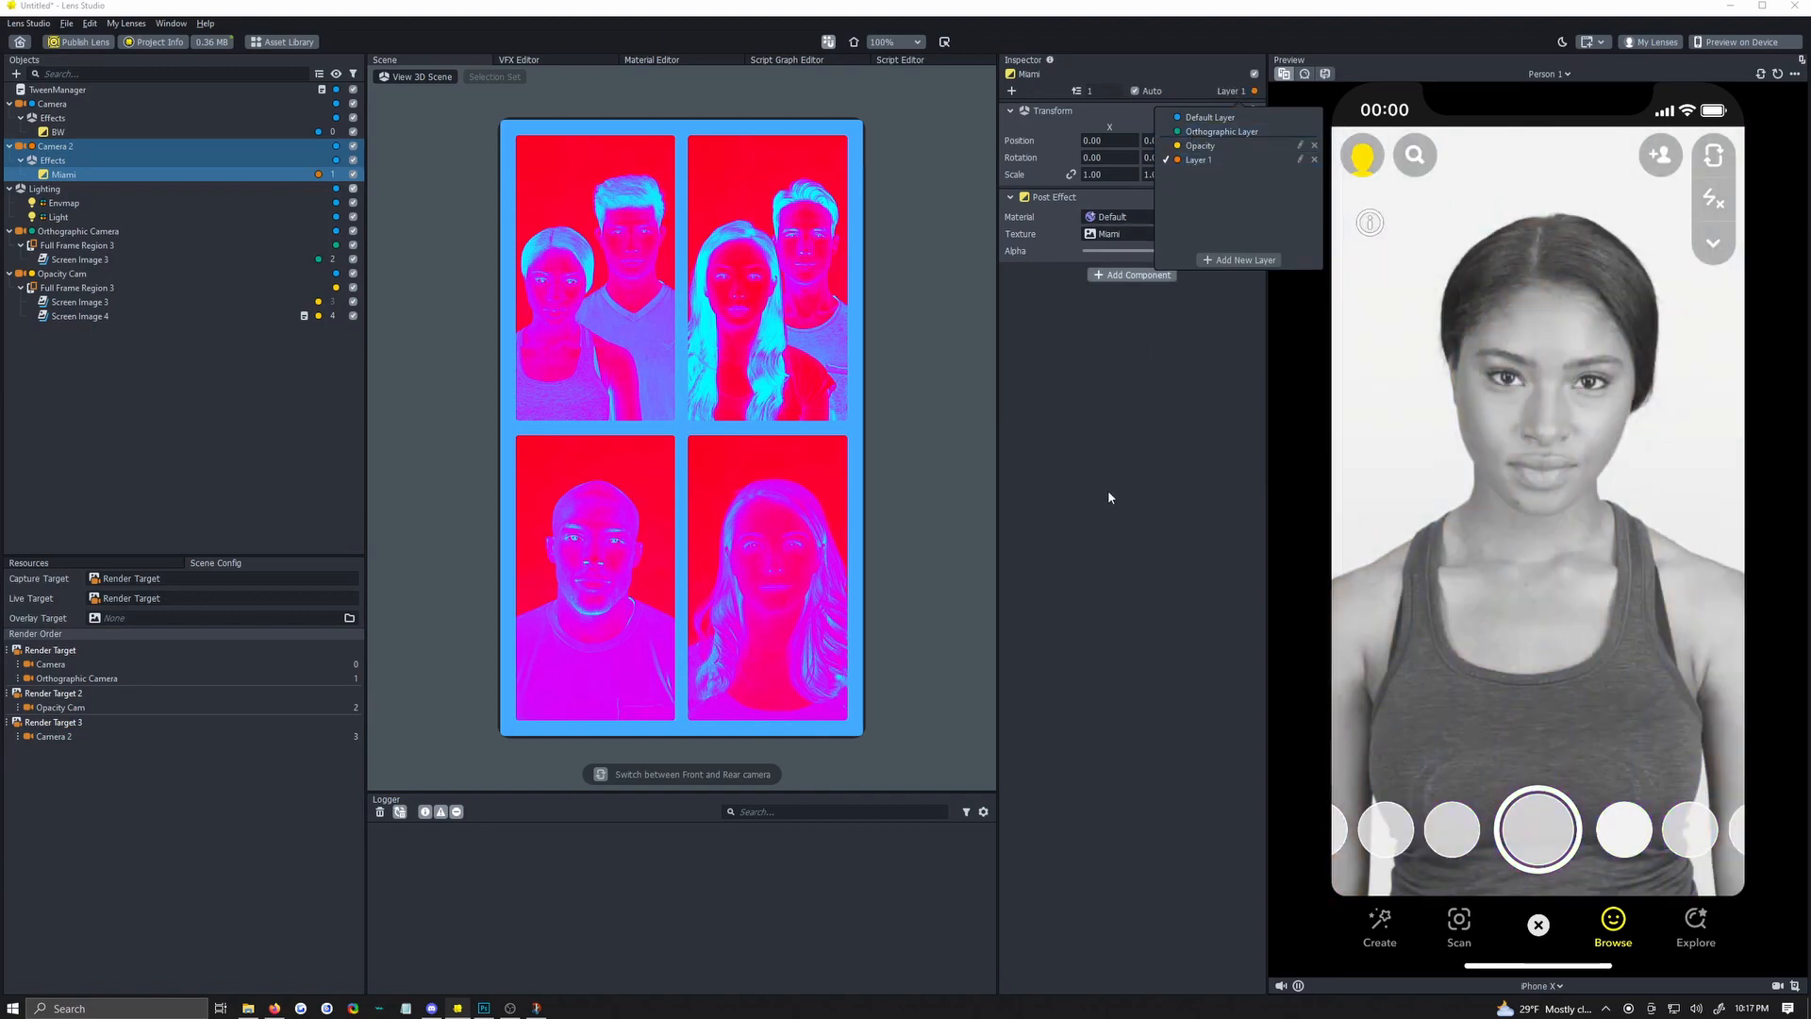
pyautogui.click(80, 259)
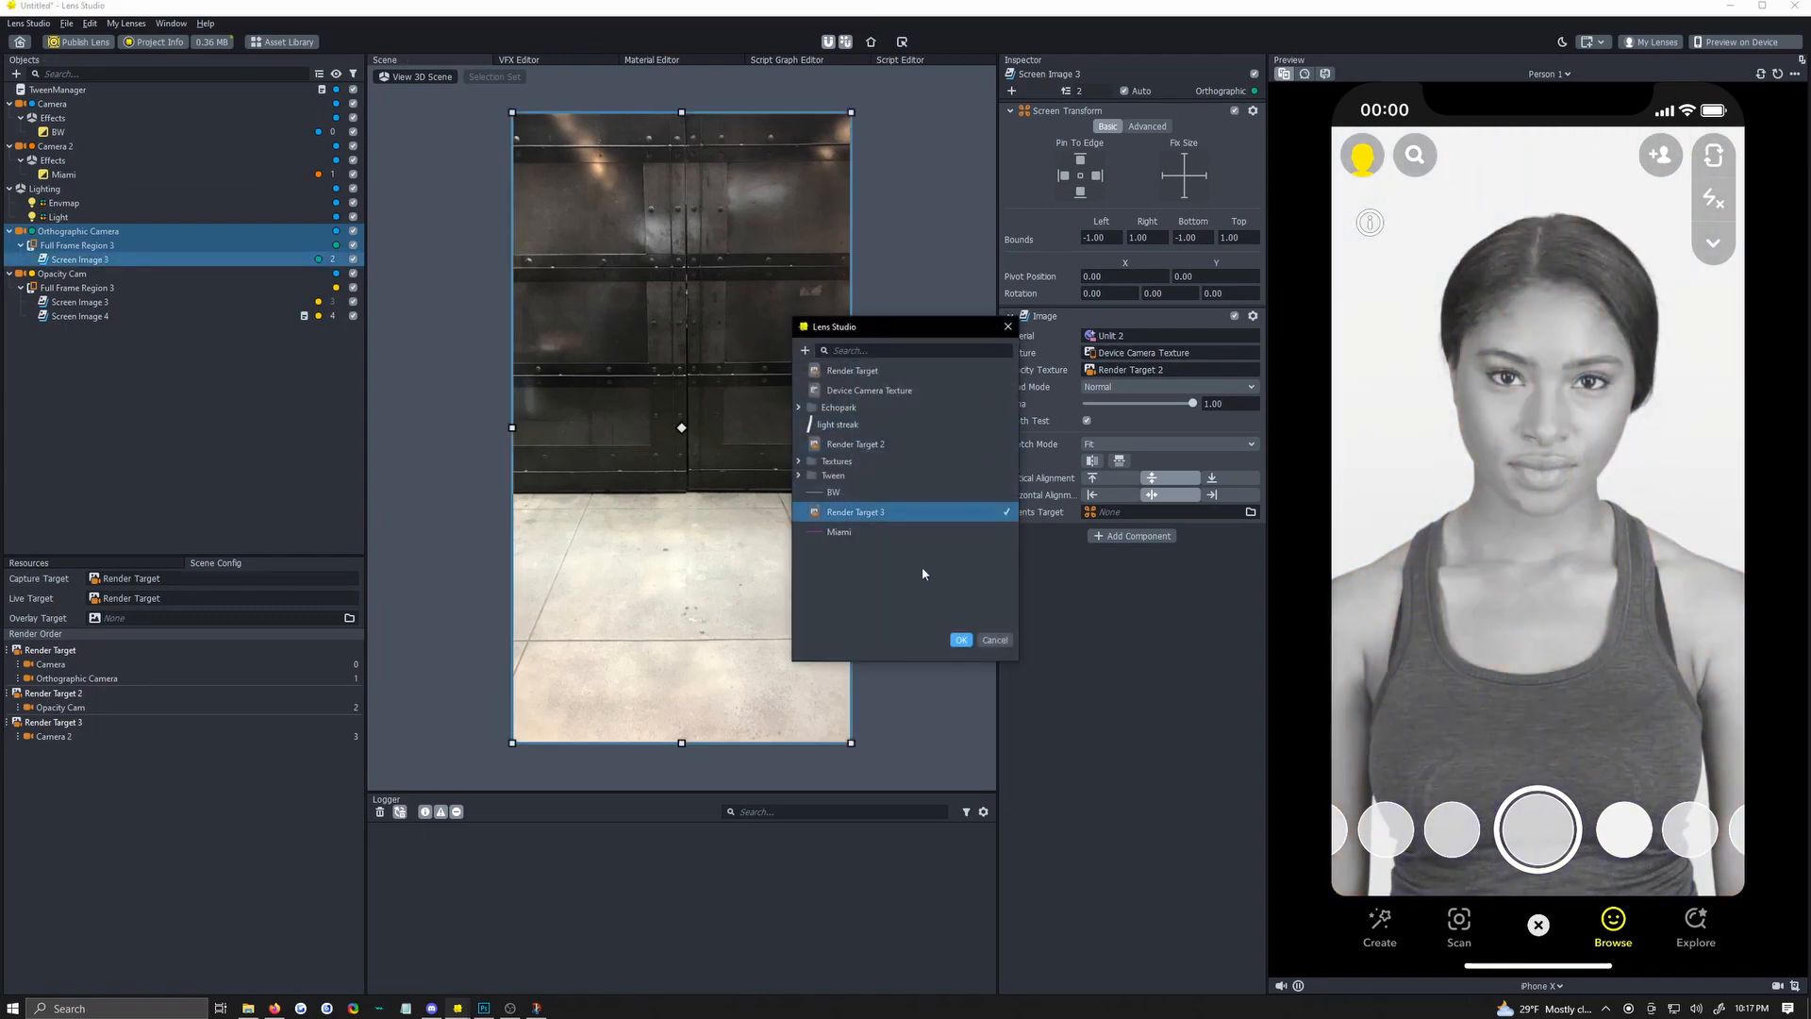
# Confirm Render Target 3 as Screen Image 3's texture, then review Camera 2 and the main Camera.
pyautogui.click(961, 639)
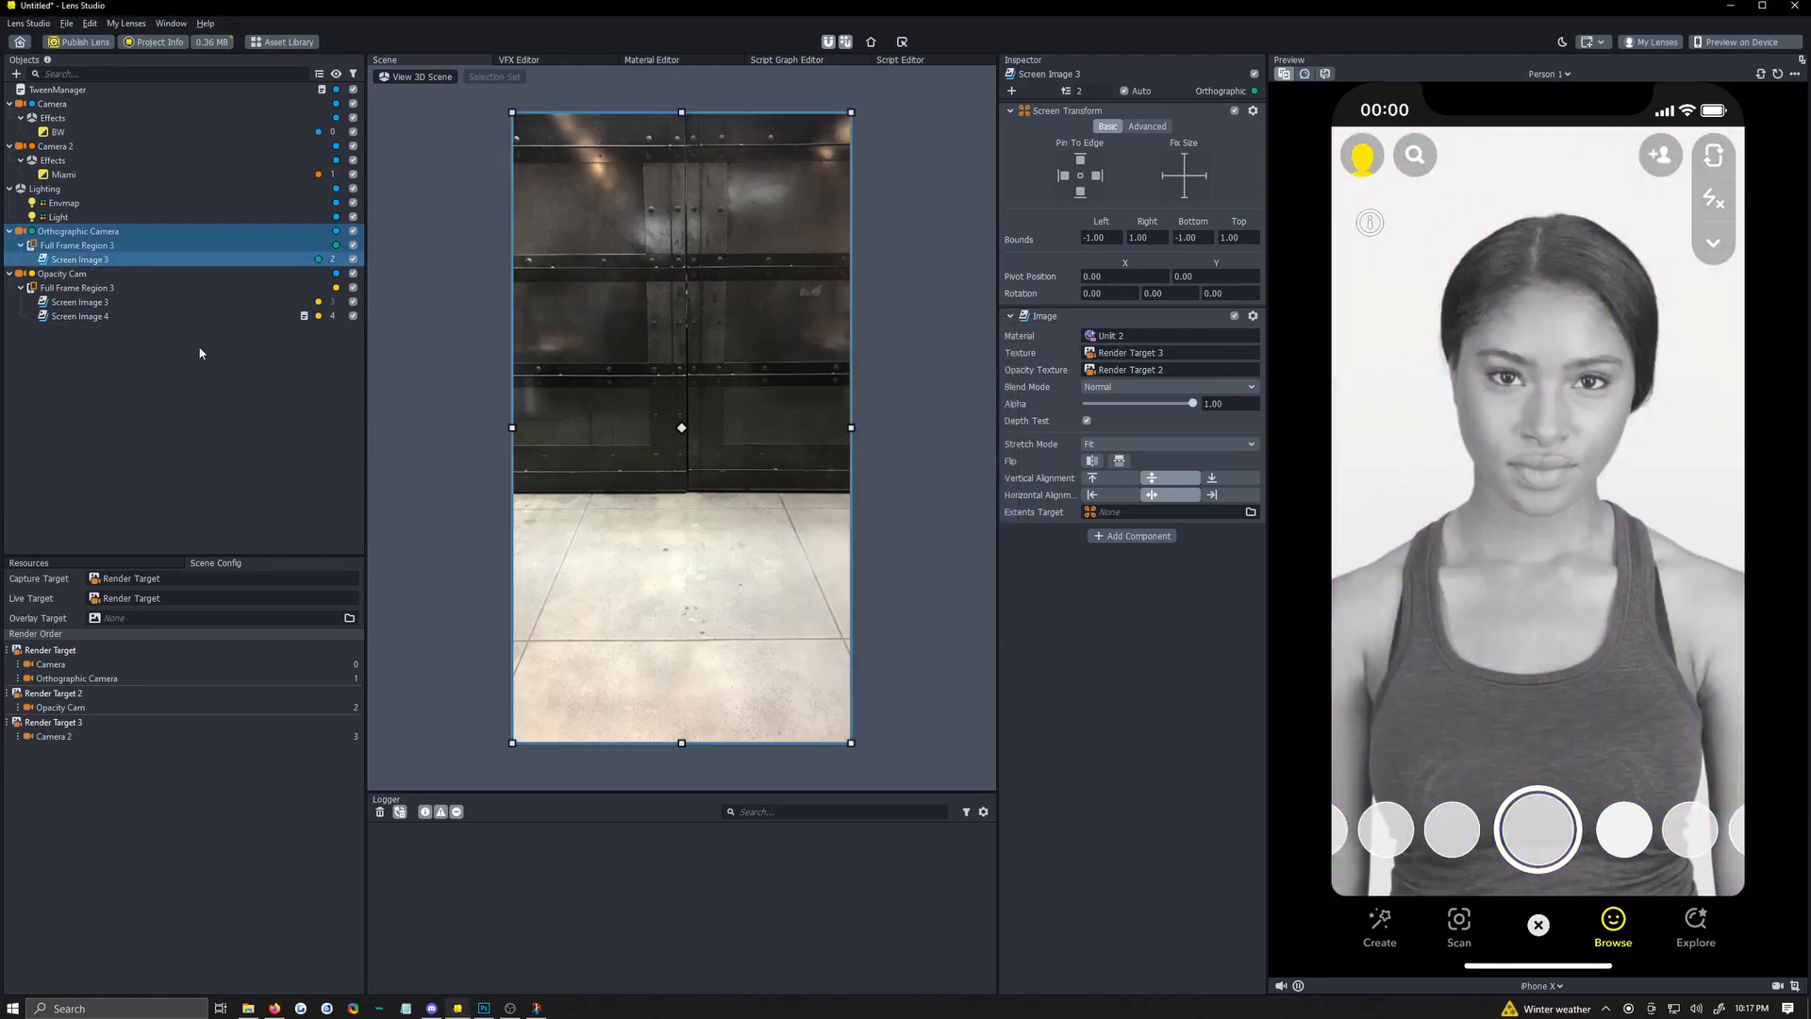
pyautogui.click(55, 145)
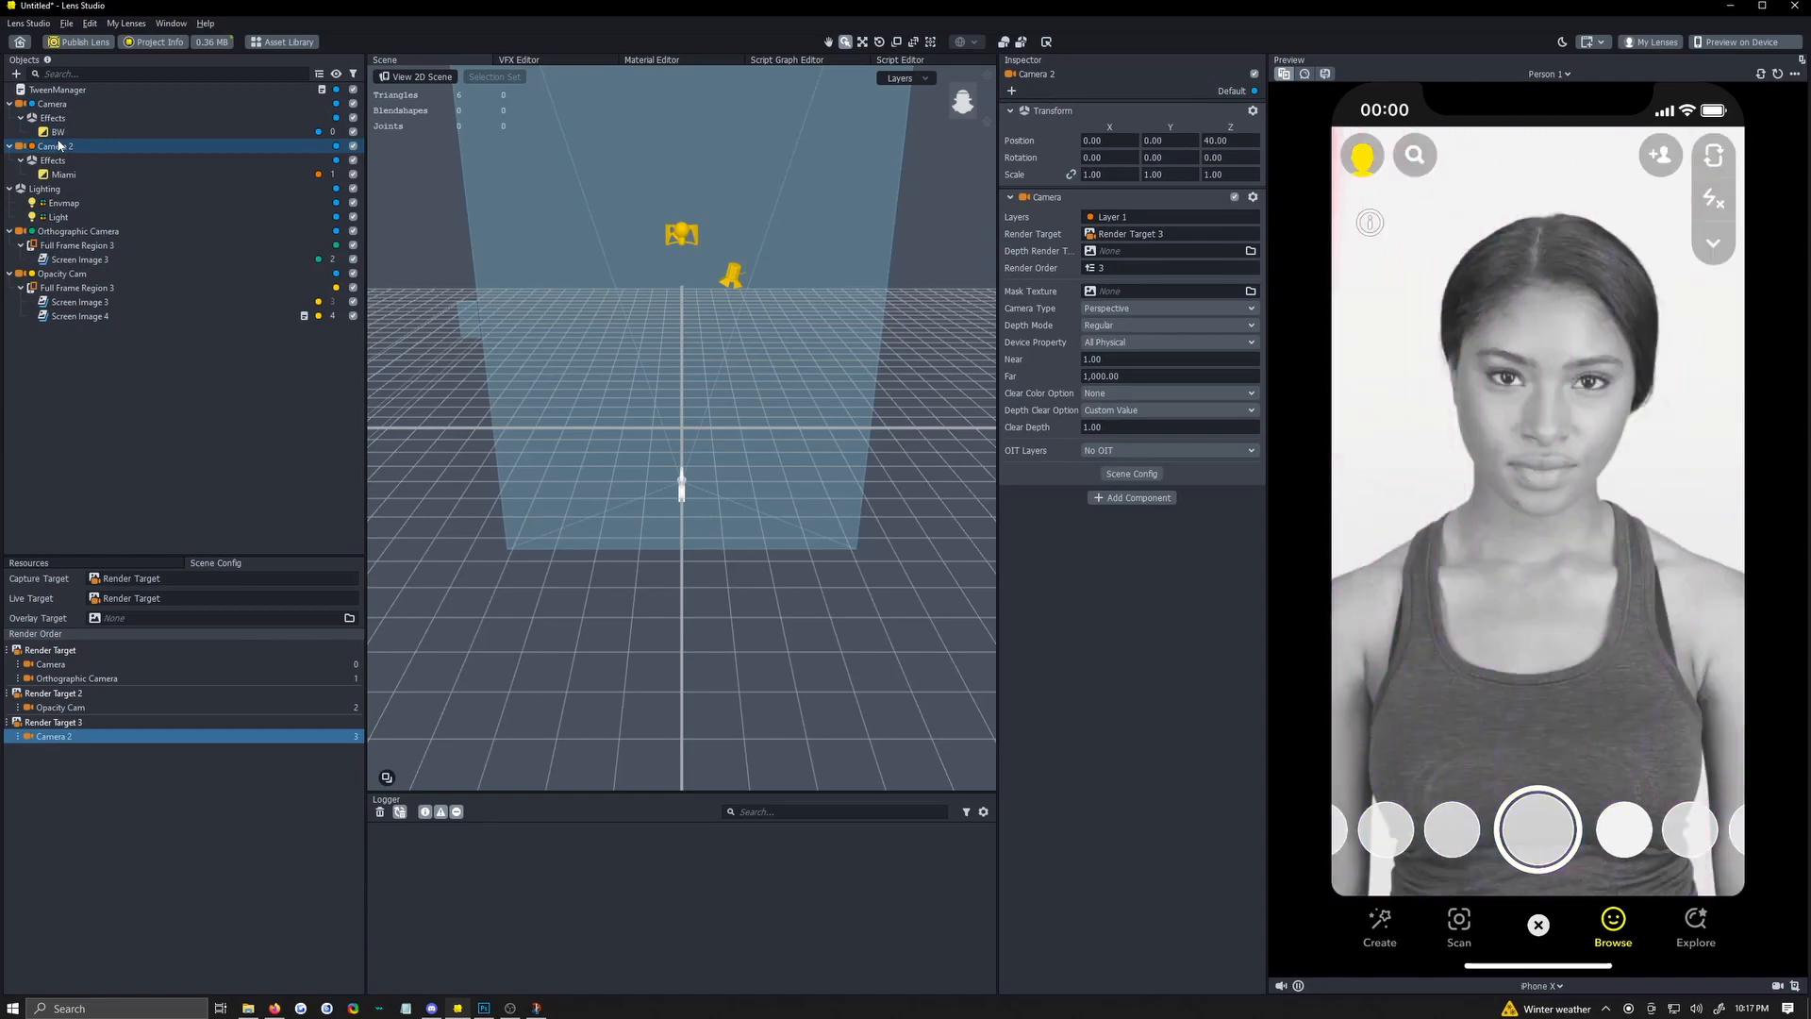
pyautogui.click(56, 130)
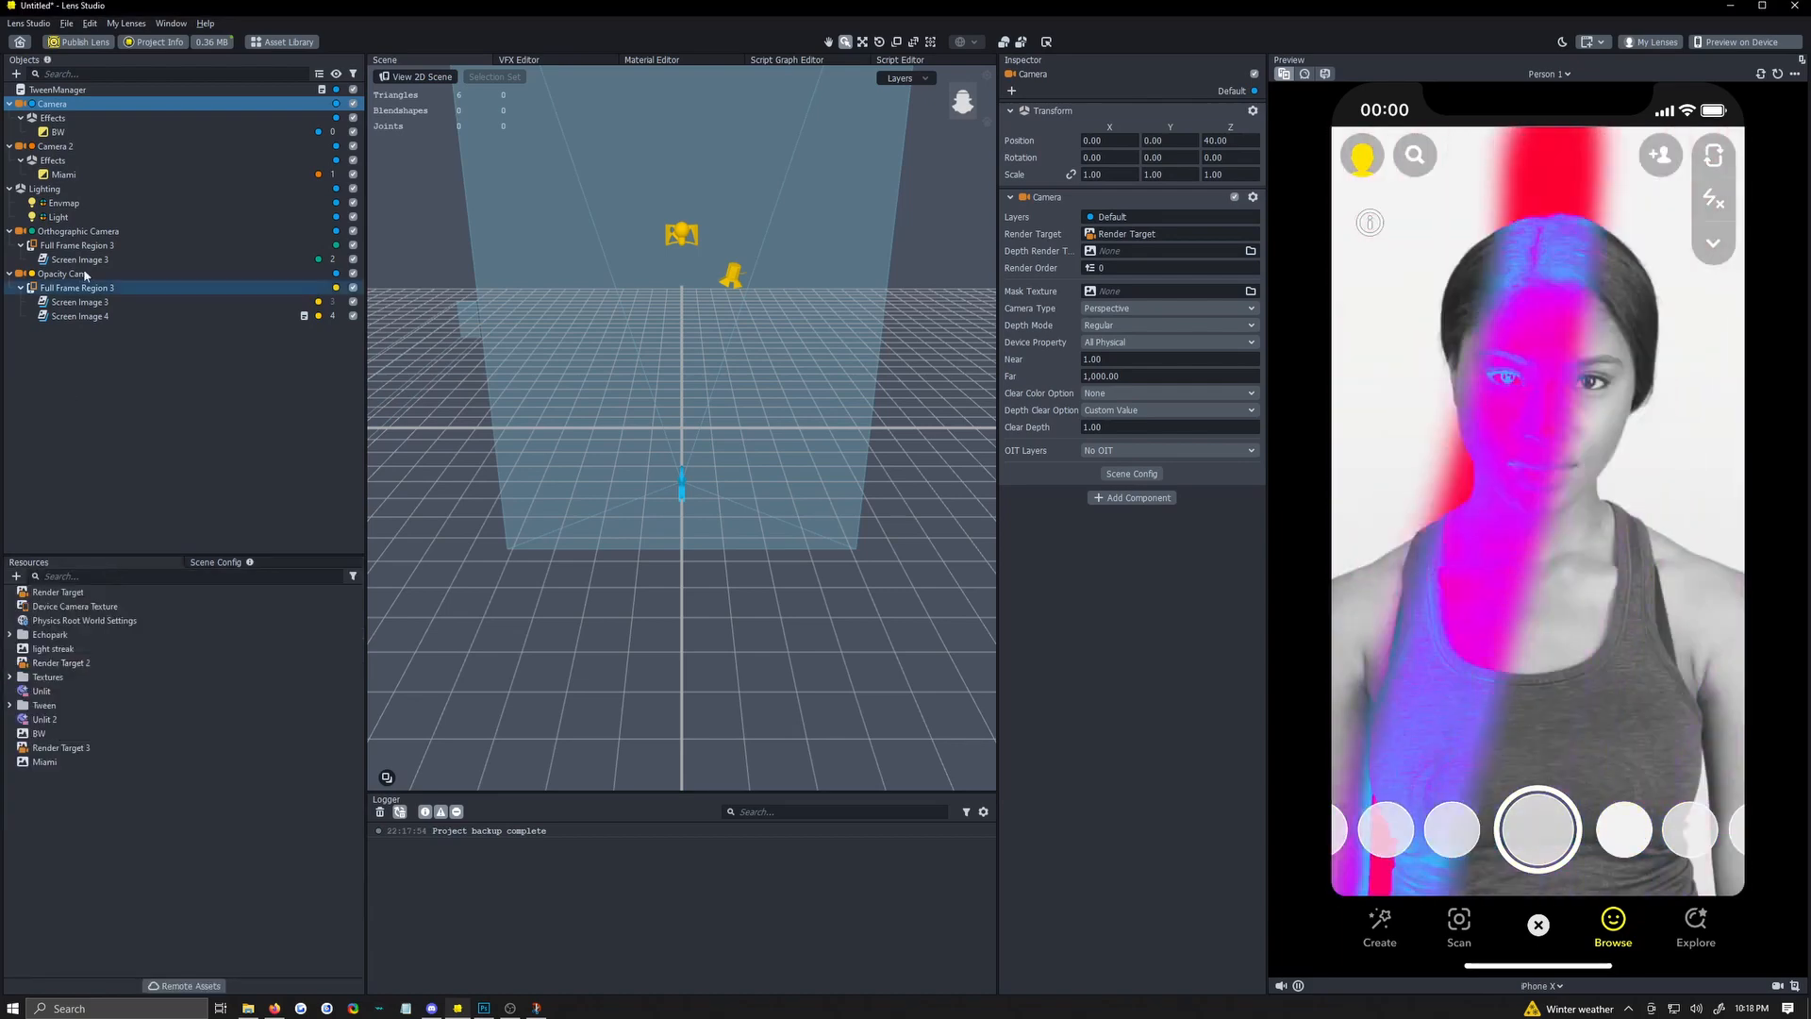
pyautogui.click(64, 173)
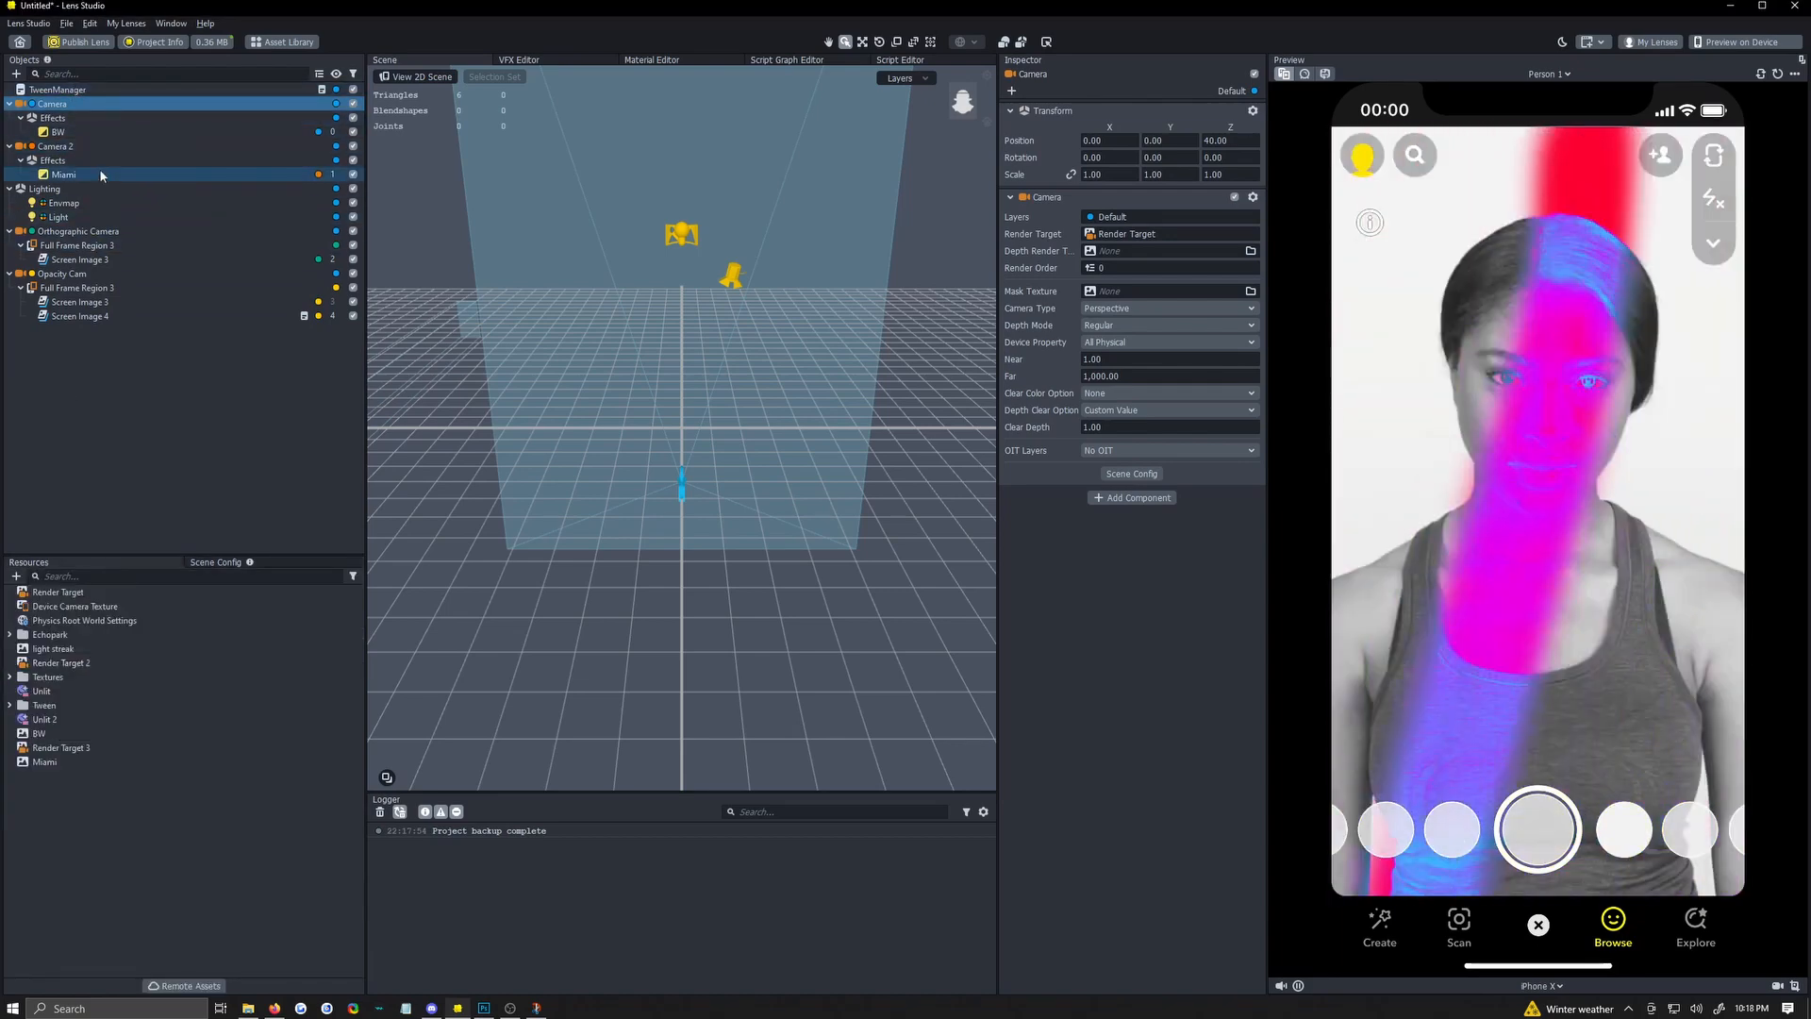
pyautogui.click(63, 173)
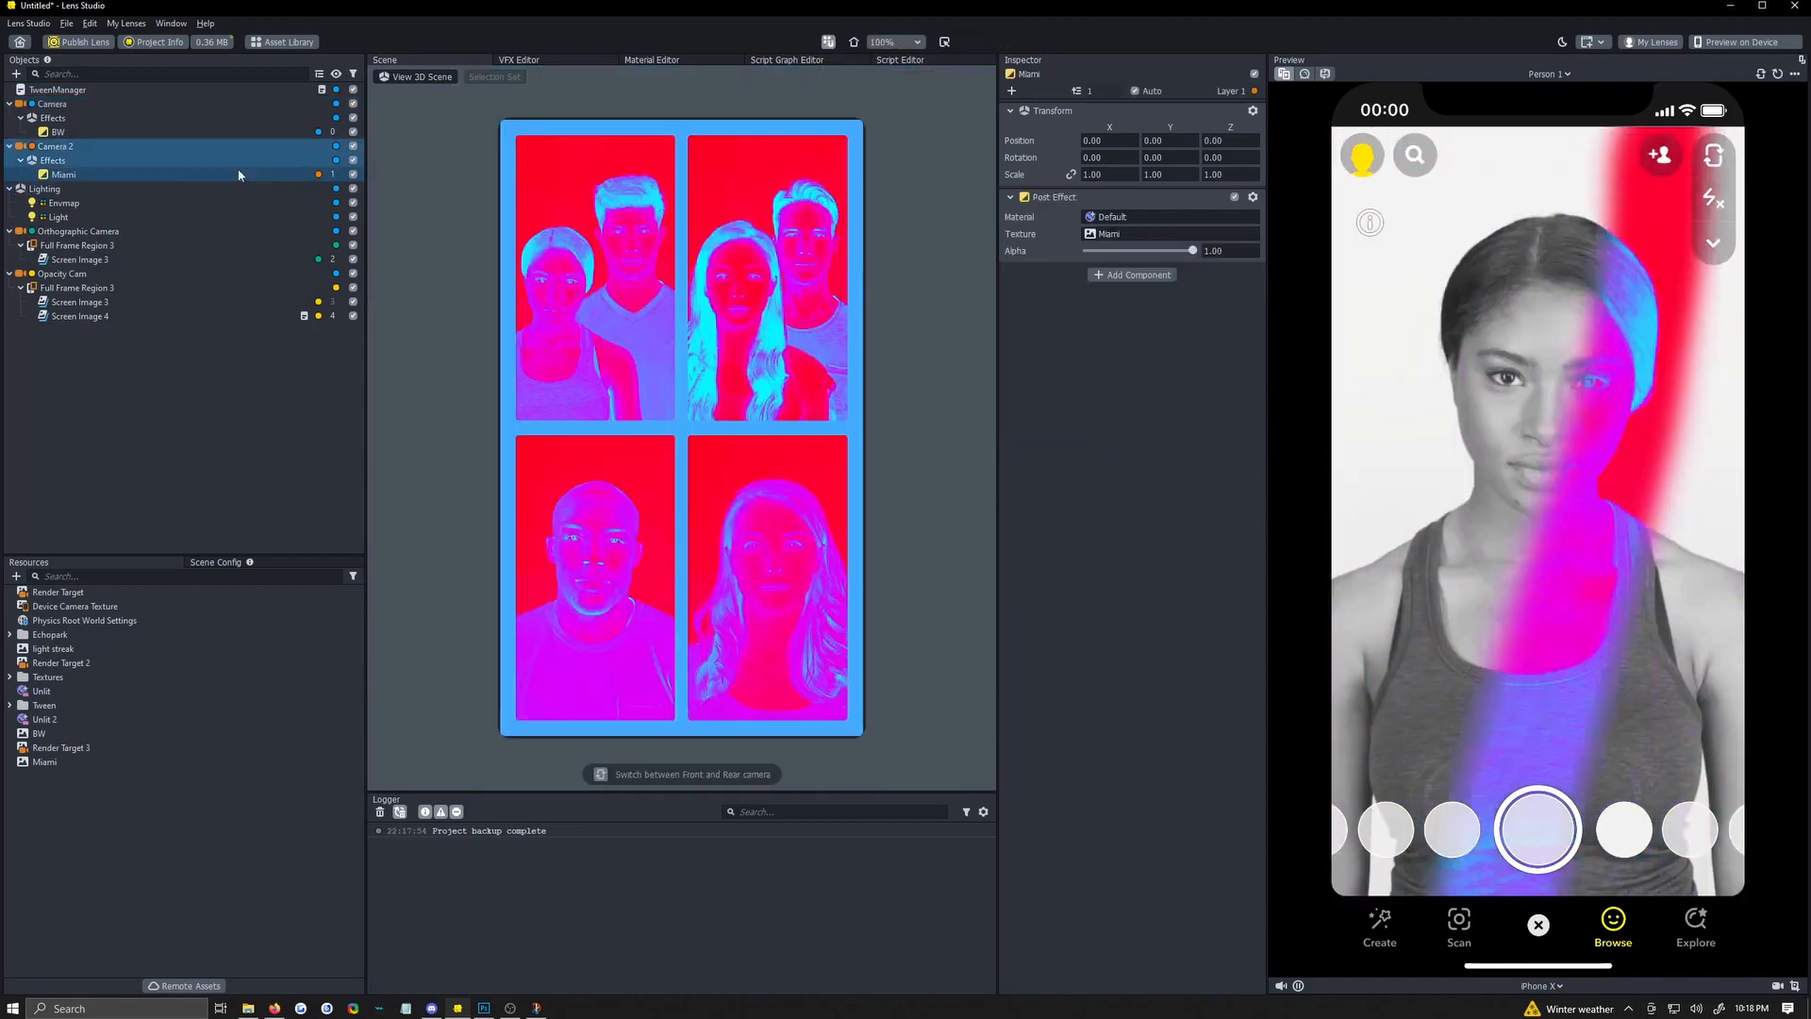
pyautogui.click(55, 147)
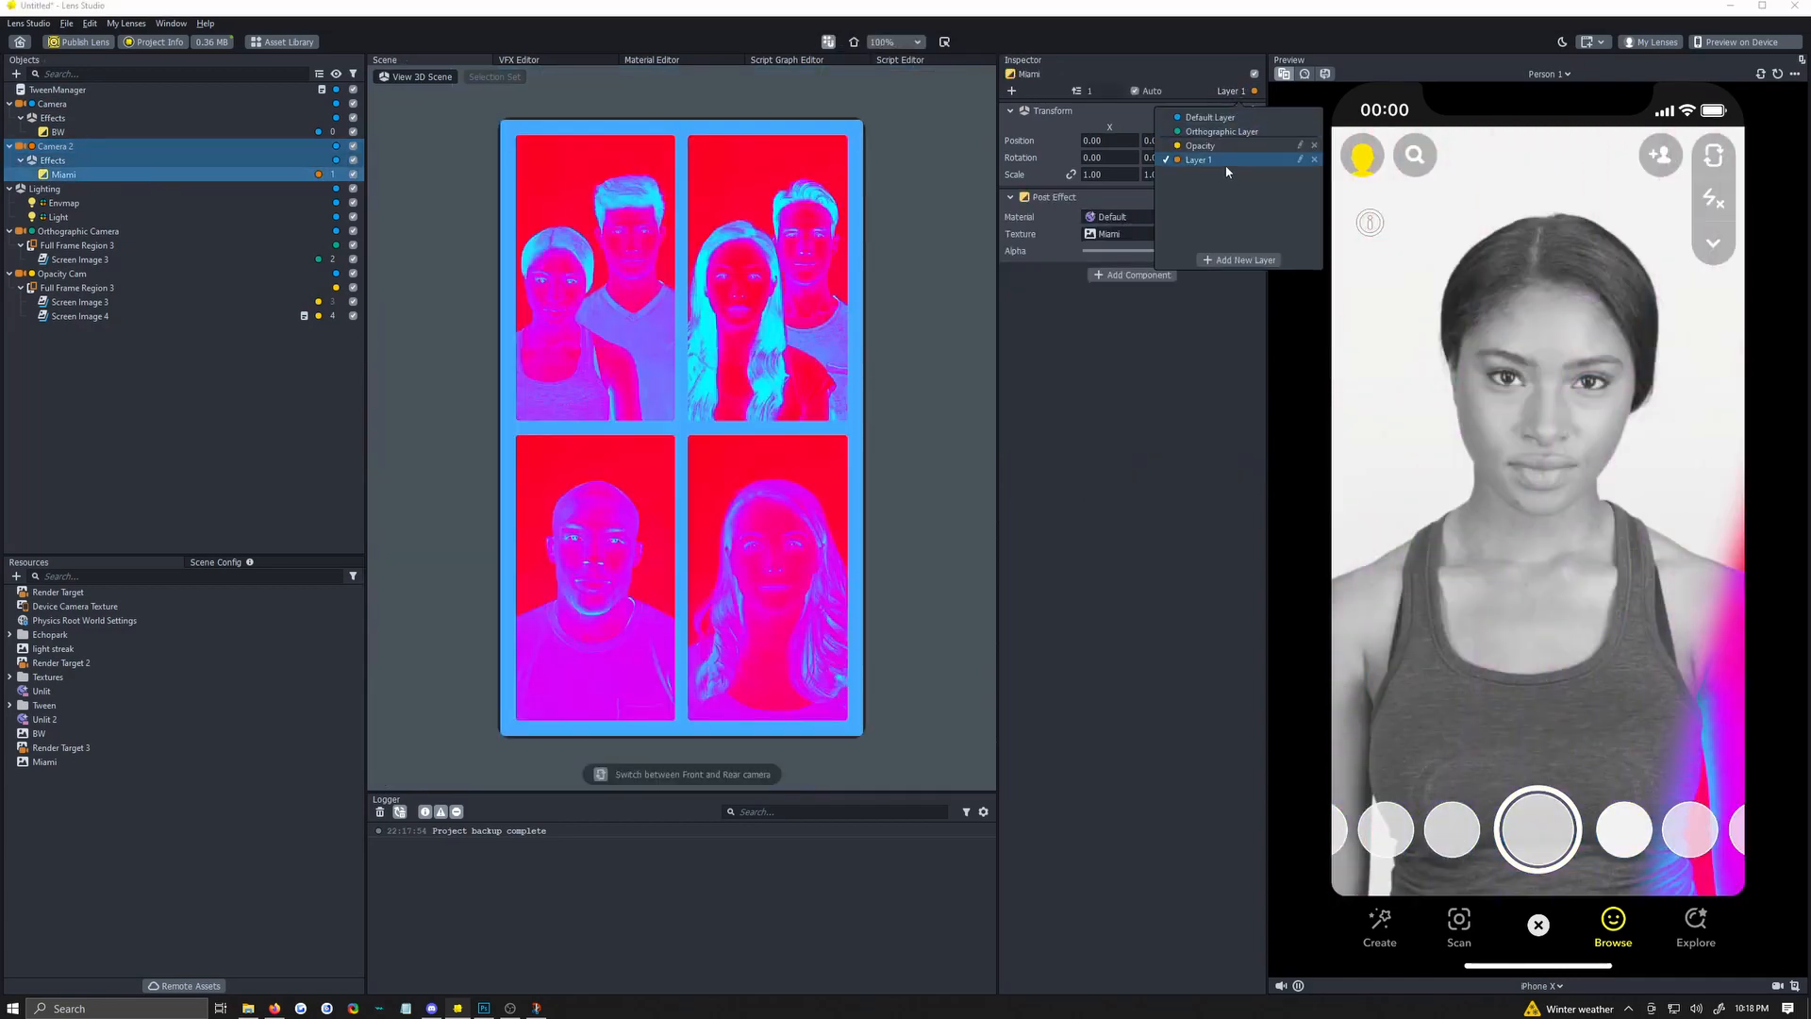
pyautogui.click(1198, 158)
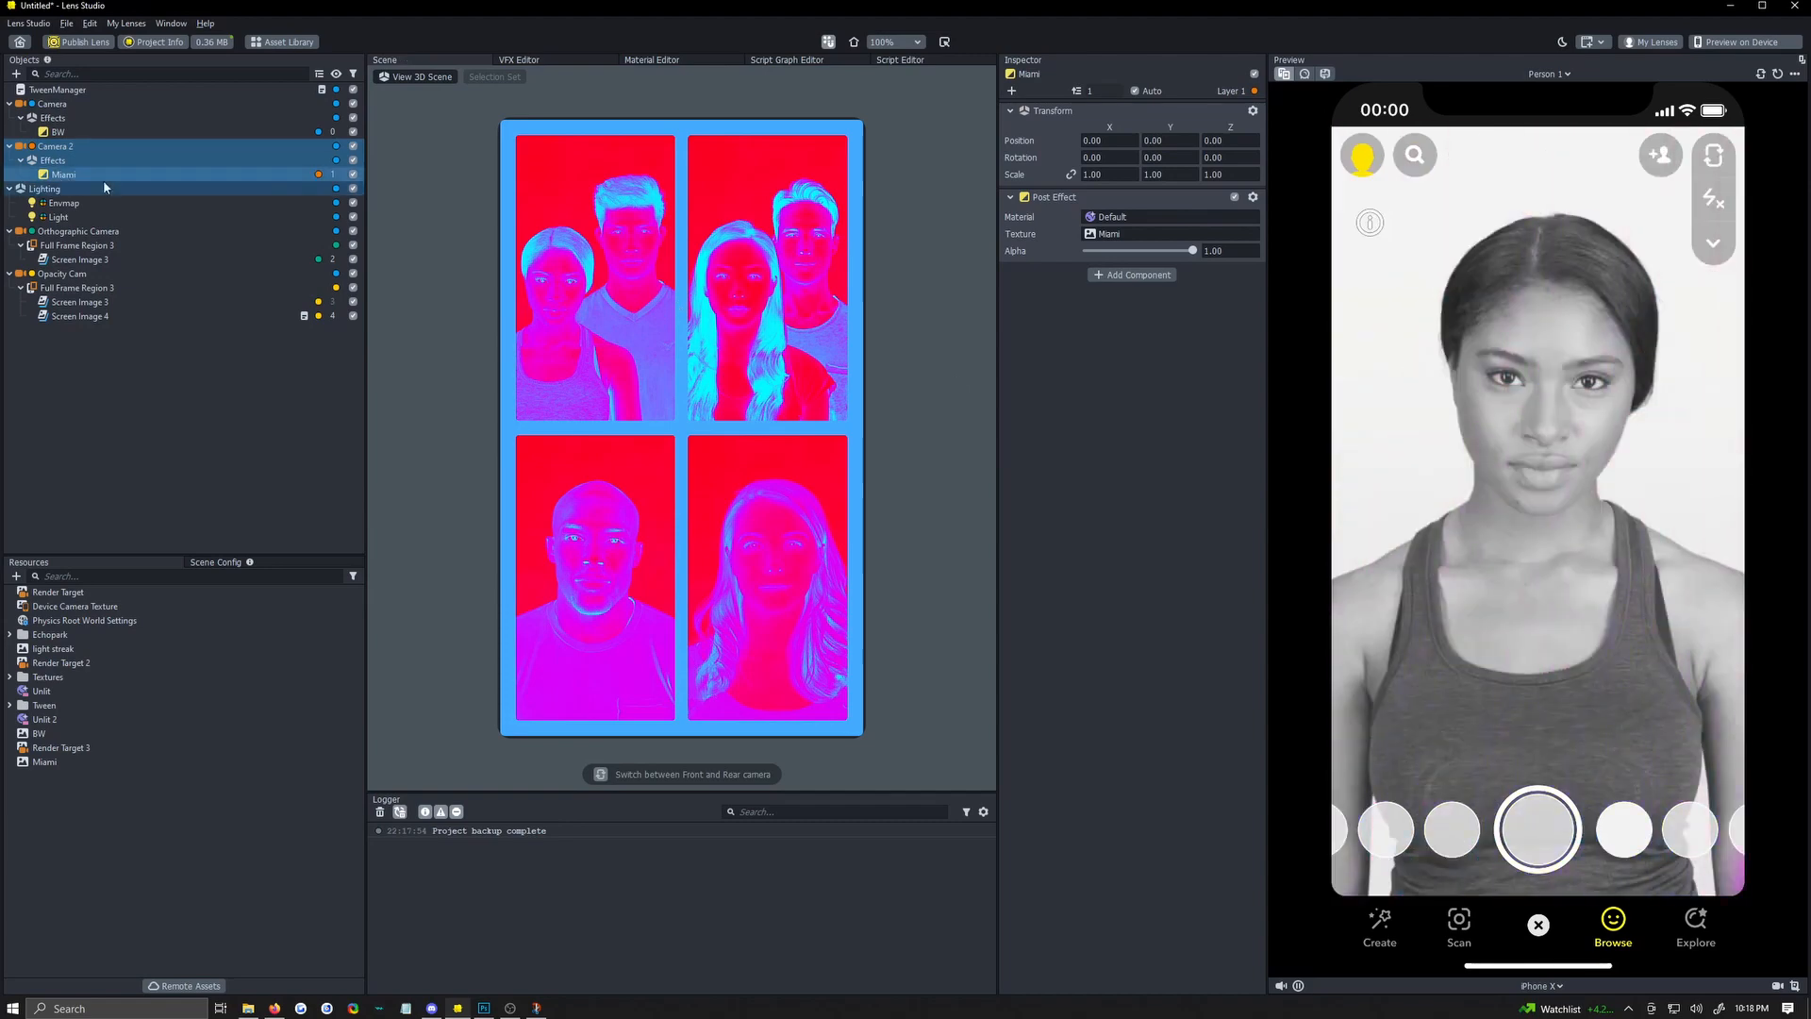